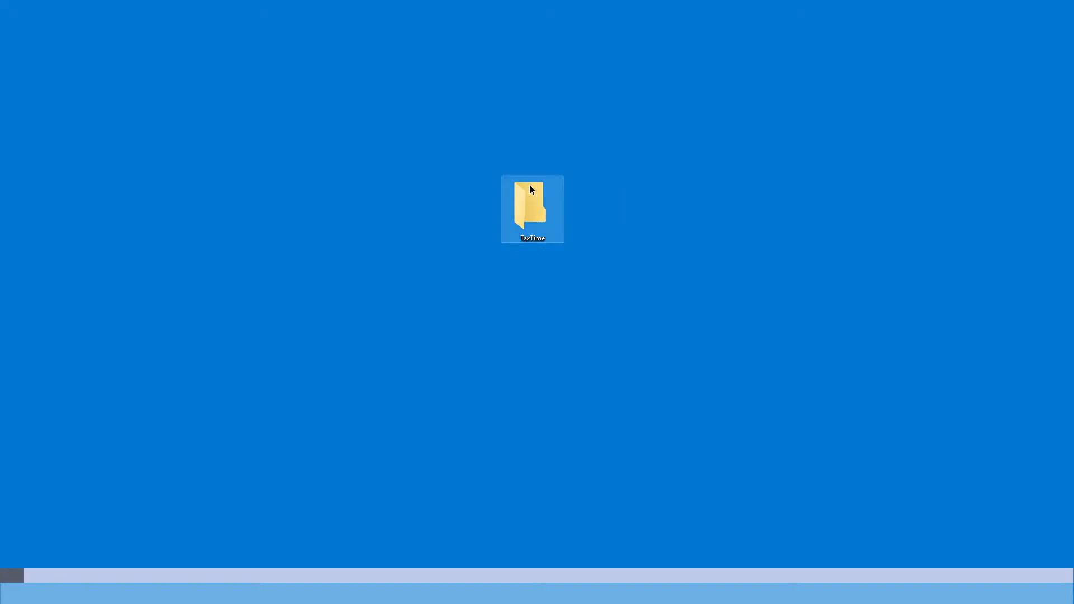
Step: Open the TaxTime folder and select all five FakeInvoice PDFs inside it
double_click(533, 209)
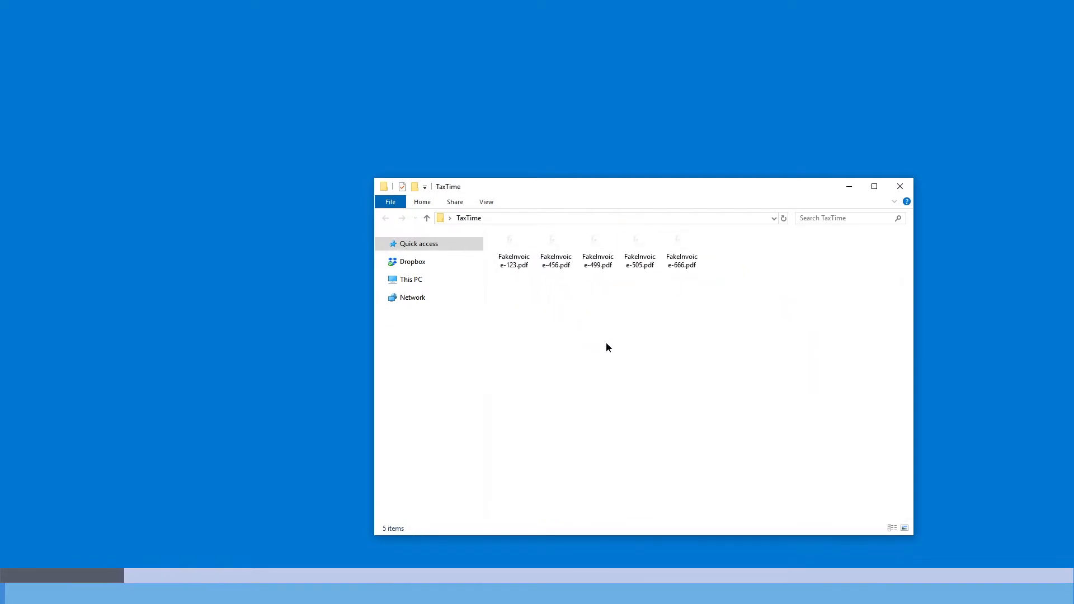
key("ctrl+a")
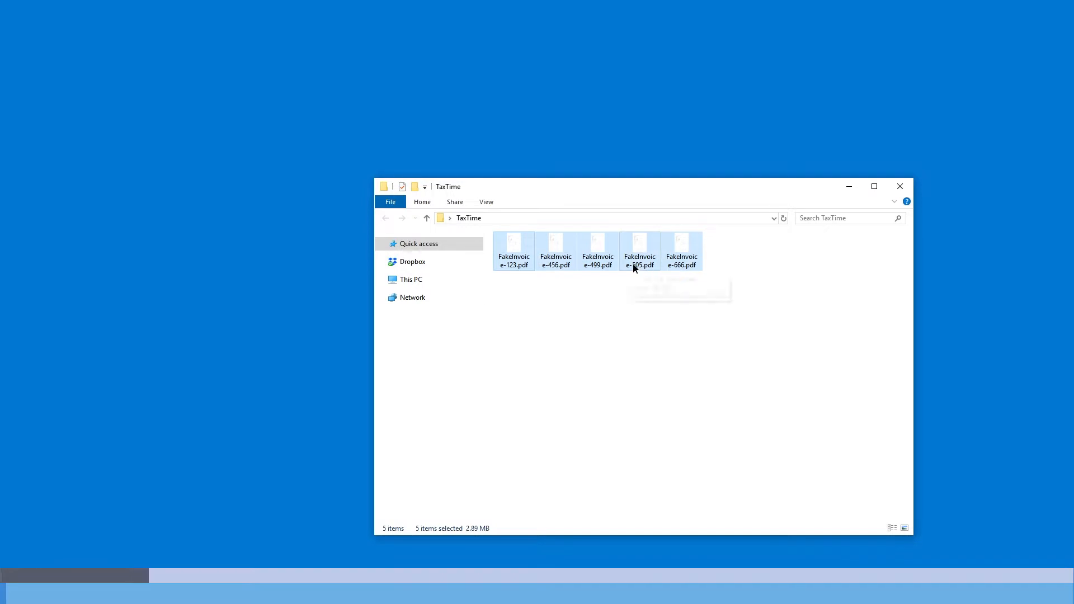
mouse_move(604, 257)
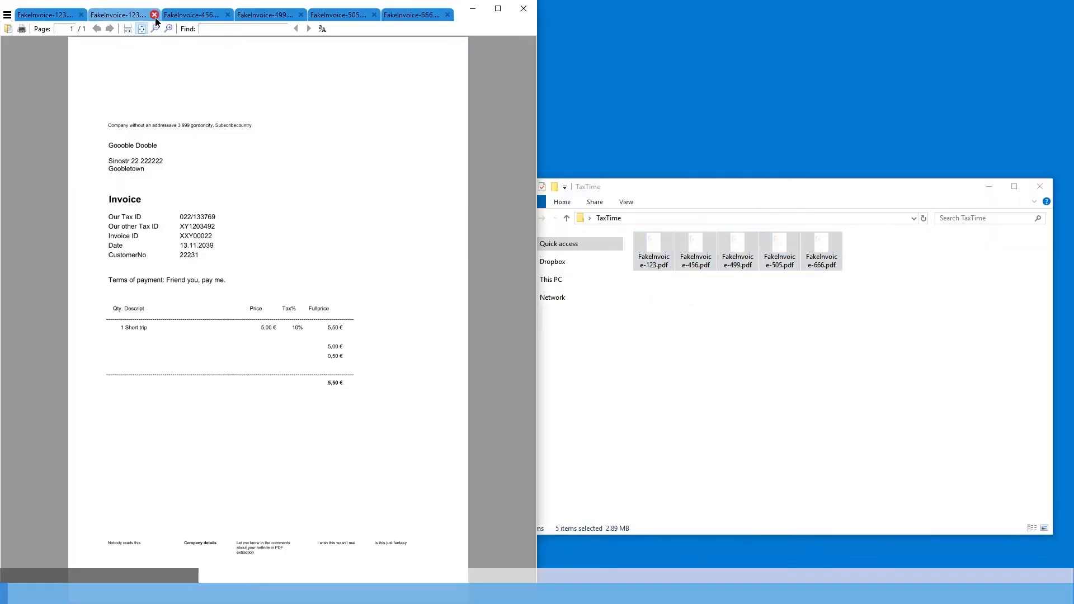
Step: Flip between invoices XXY00029, XXY00129, XXY00023 and XXY00022 to compare IDs, dates and totals
left_click(339, 14)
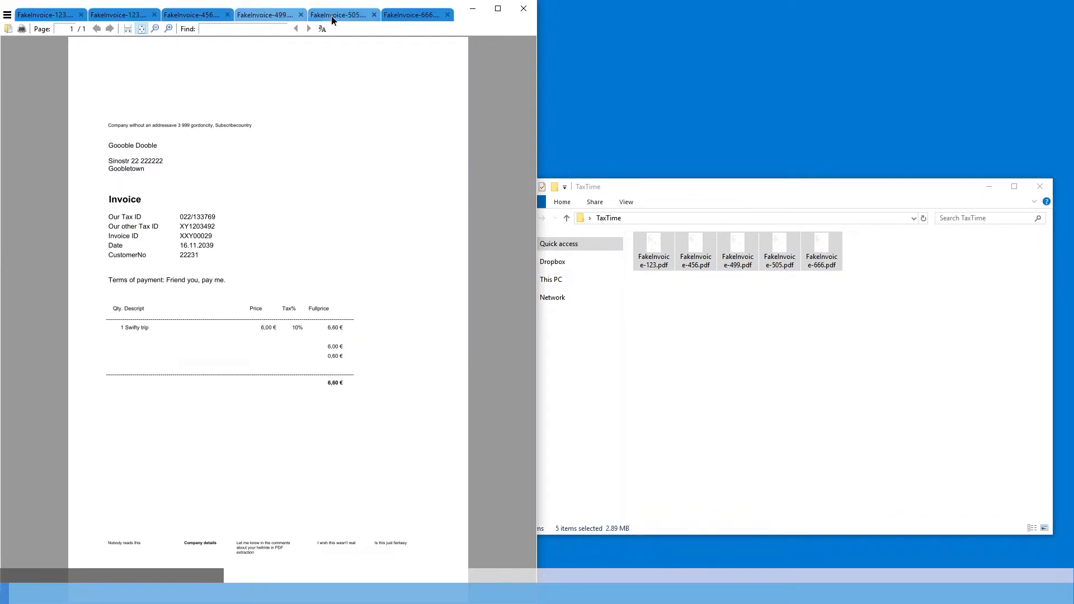
left_click(267, 15)
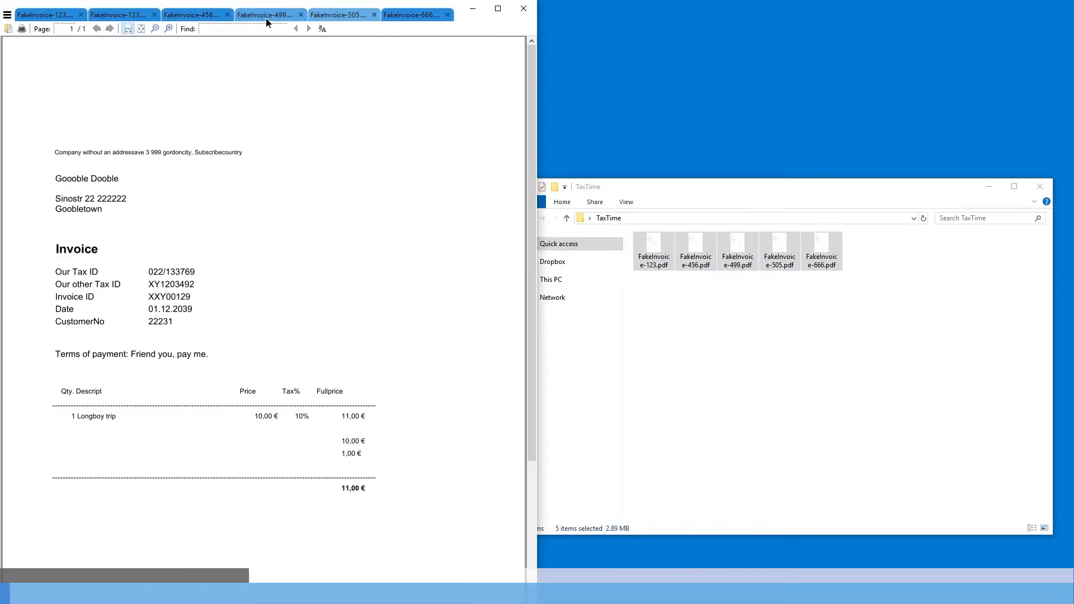
left_click(266, 15)
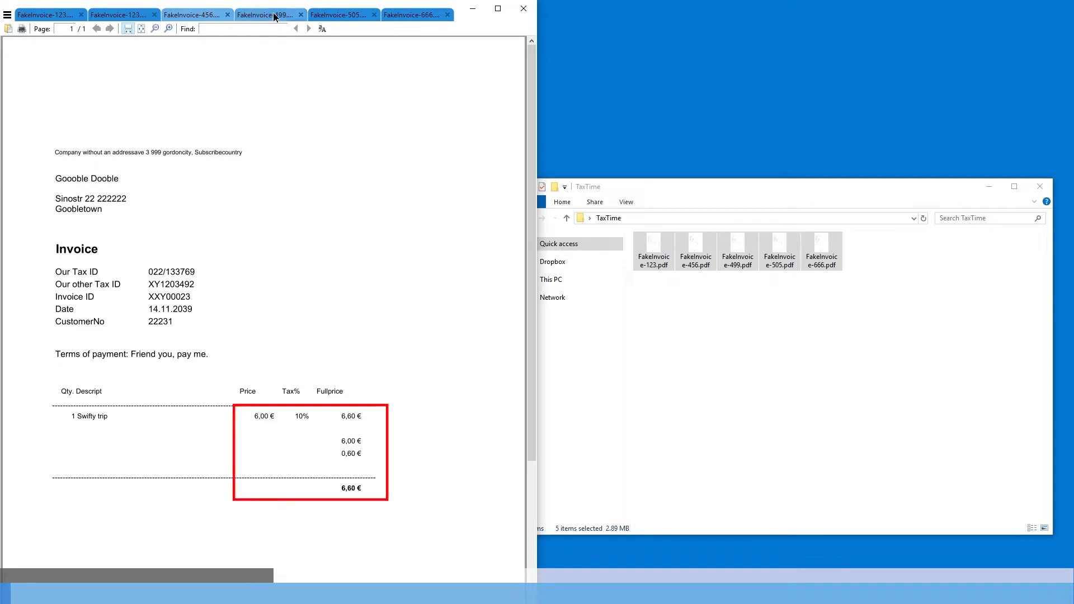
left_click(266, 15)
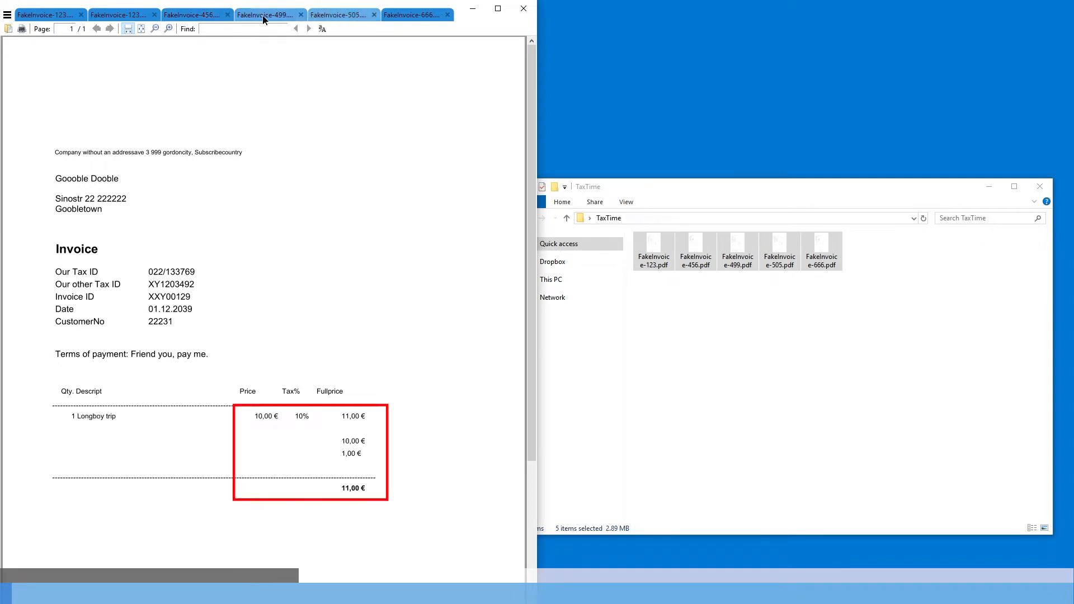
left_click(119, 15)
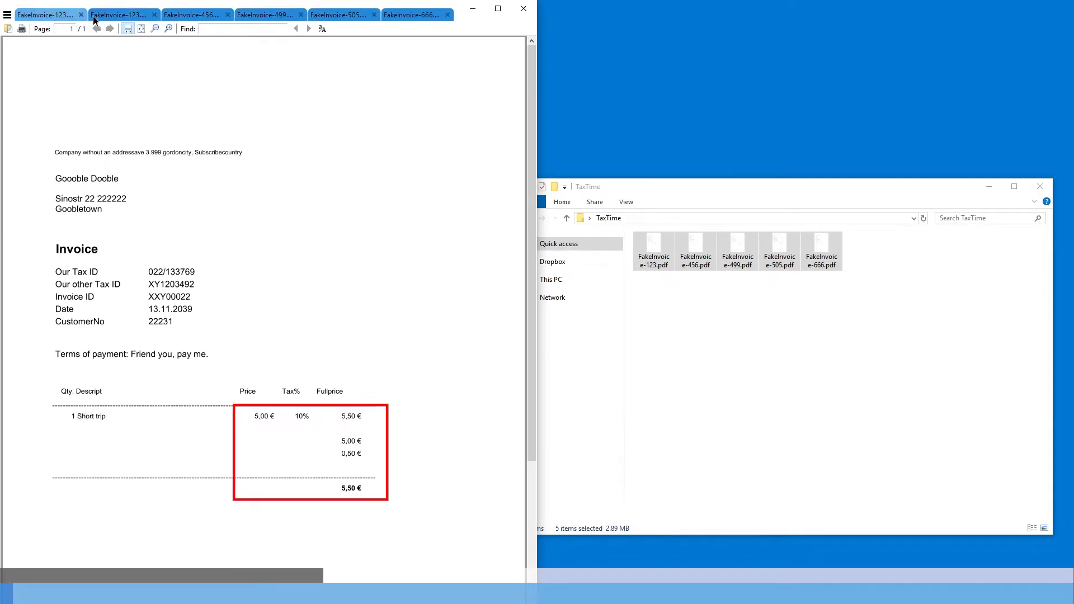
left_click(120, 13)
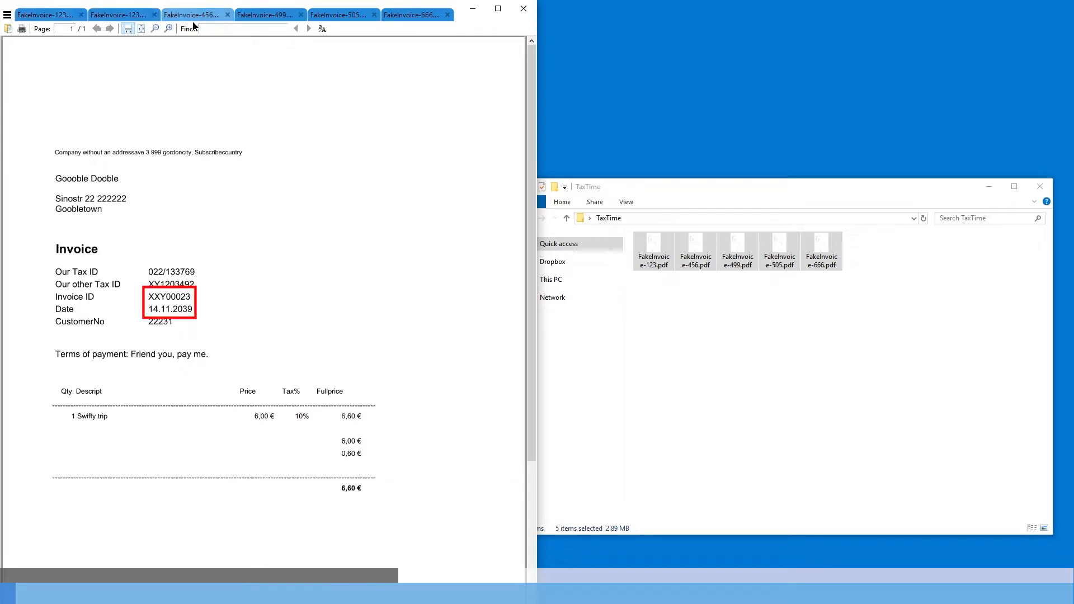
left_click(413, 15)
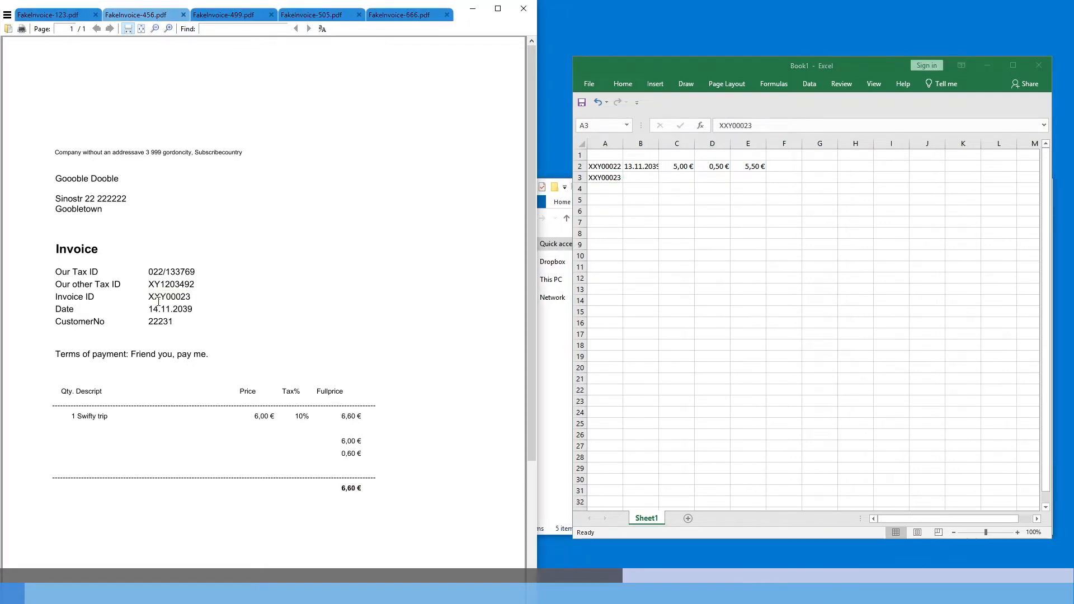
Step: Label the header row with Invoice ID and Date above the two invoice rows in Book1
type("Inv")
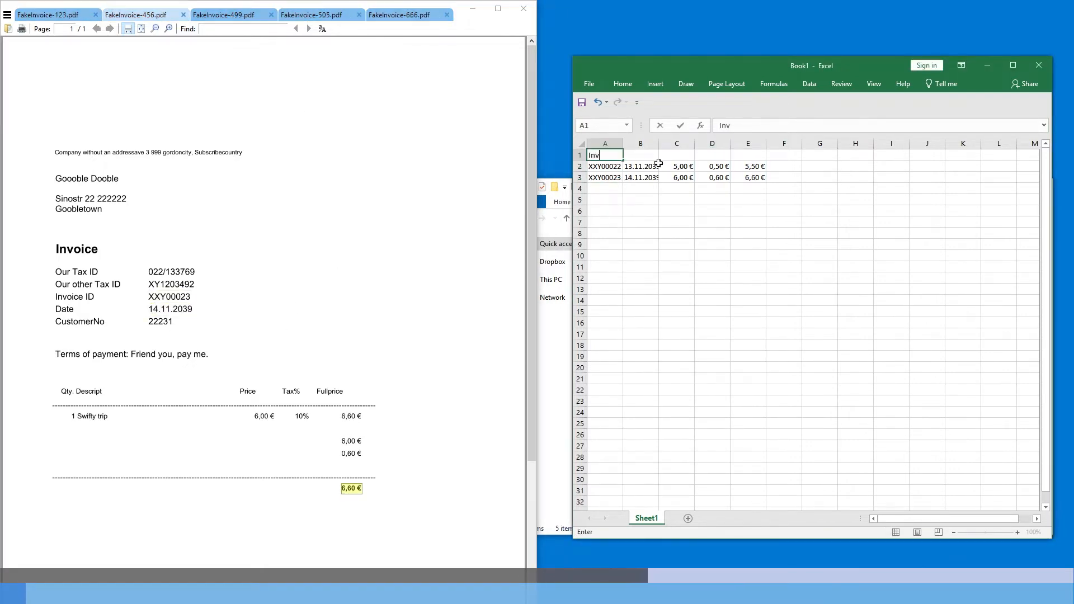
type("Date")
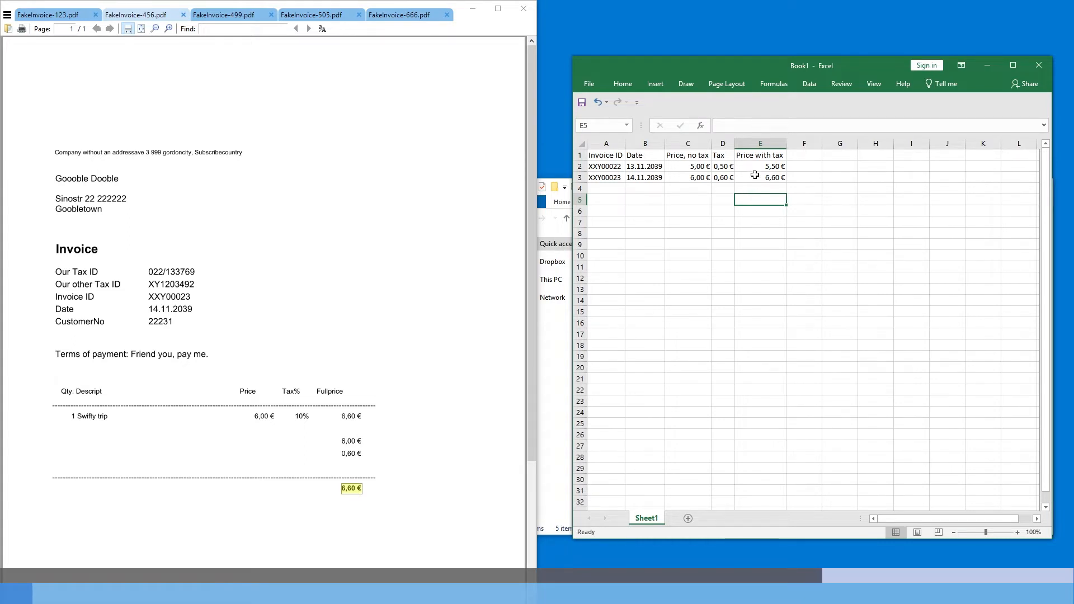
mouse_move(672, 166)
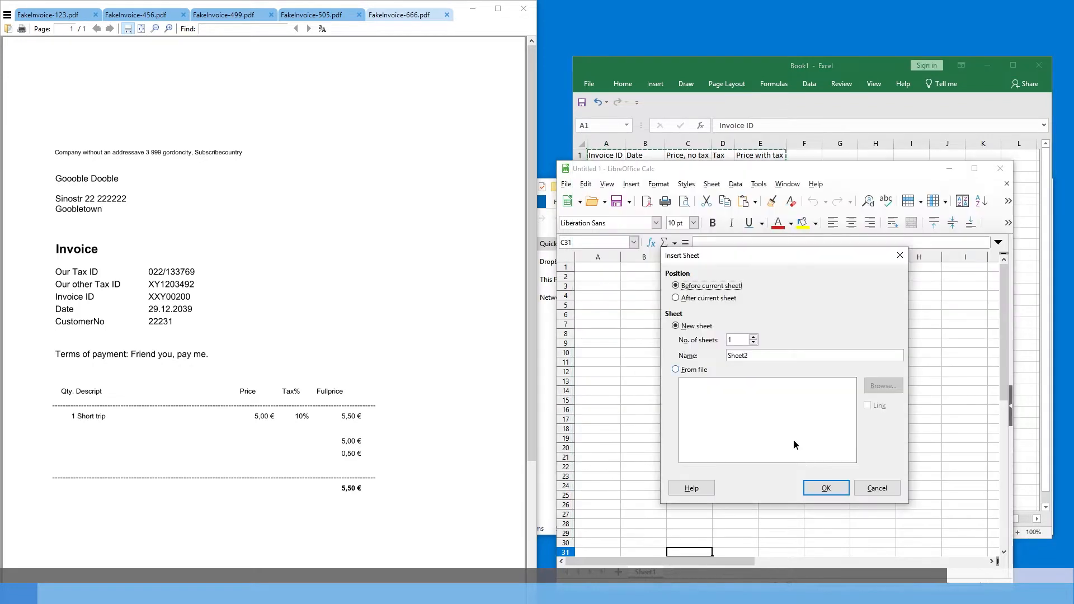
Step: Cancel the Insert Sheet dialog, select the whole sheet and autofit every column width
left_click(825, 488)
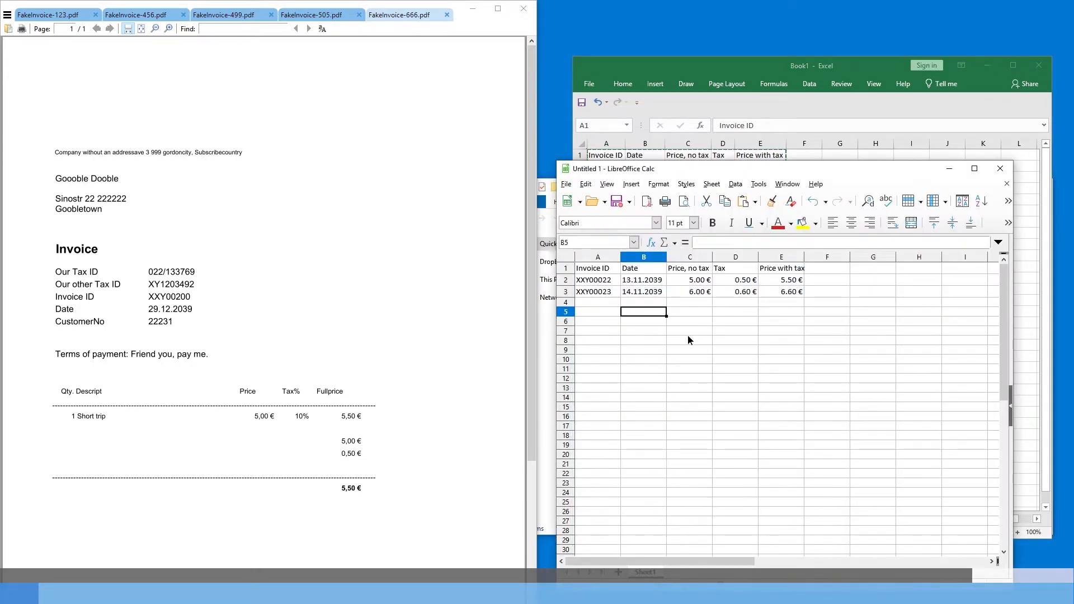
left_click(562, 256)
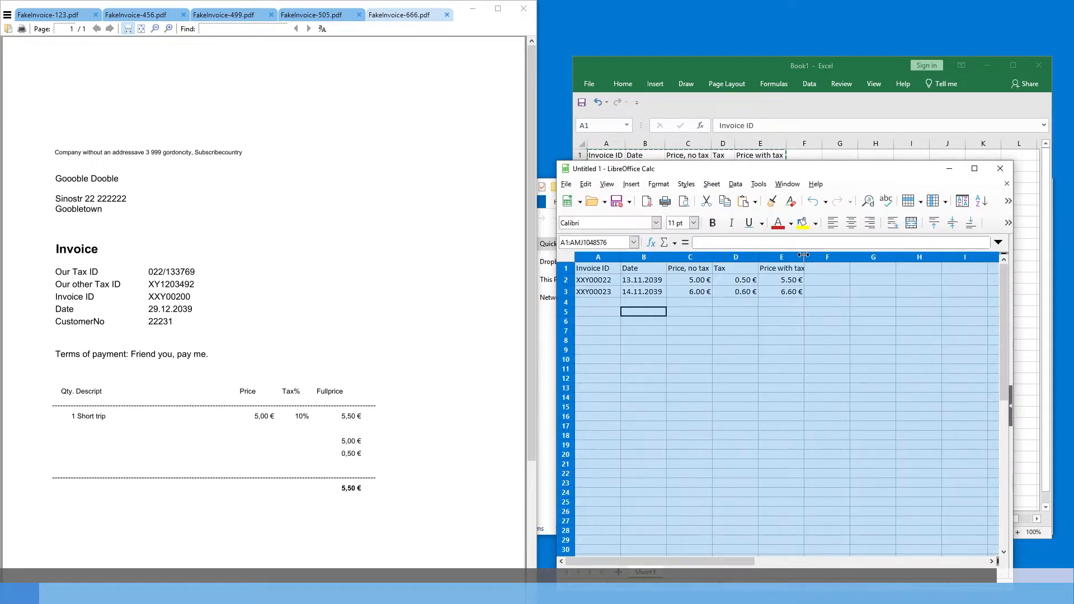
left_click(767, 331)
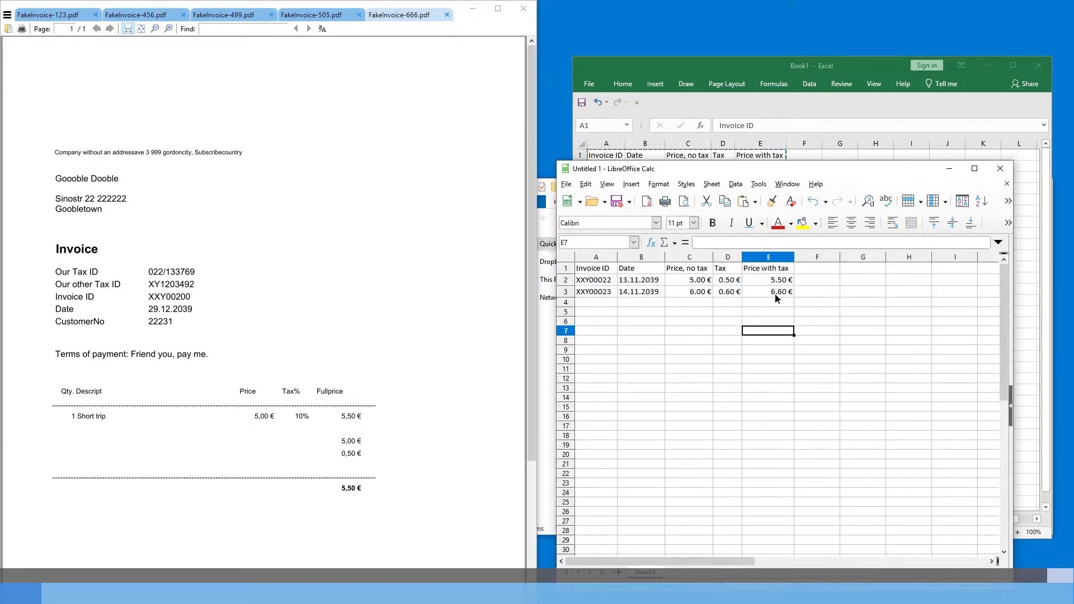
mouse_move(949, 188)
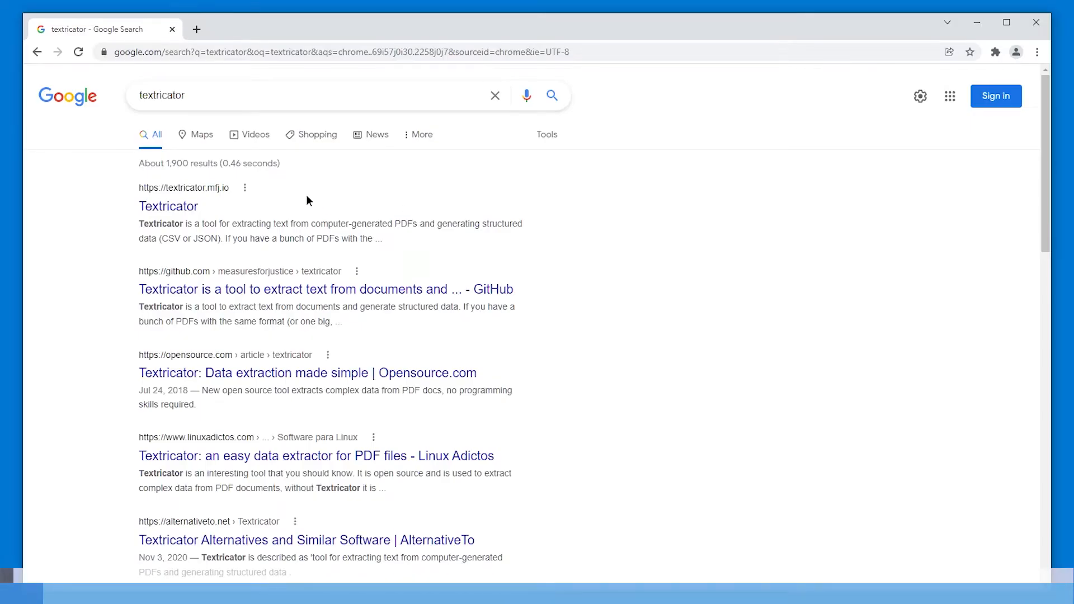
Step: Open the Textricator homepage from the results and follow its GitHub source-code link
left_click(167, 206)
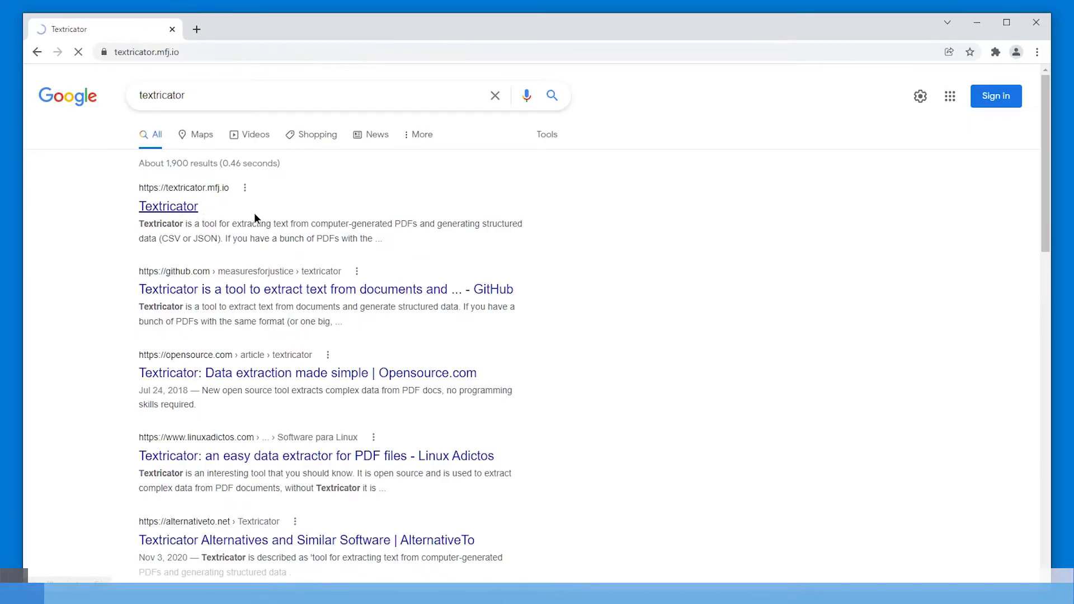
left_click(167, 206)
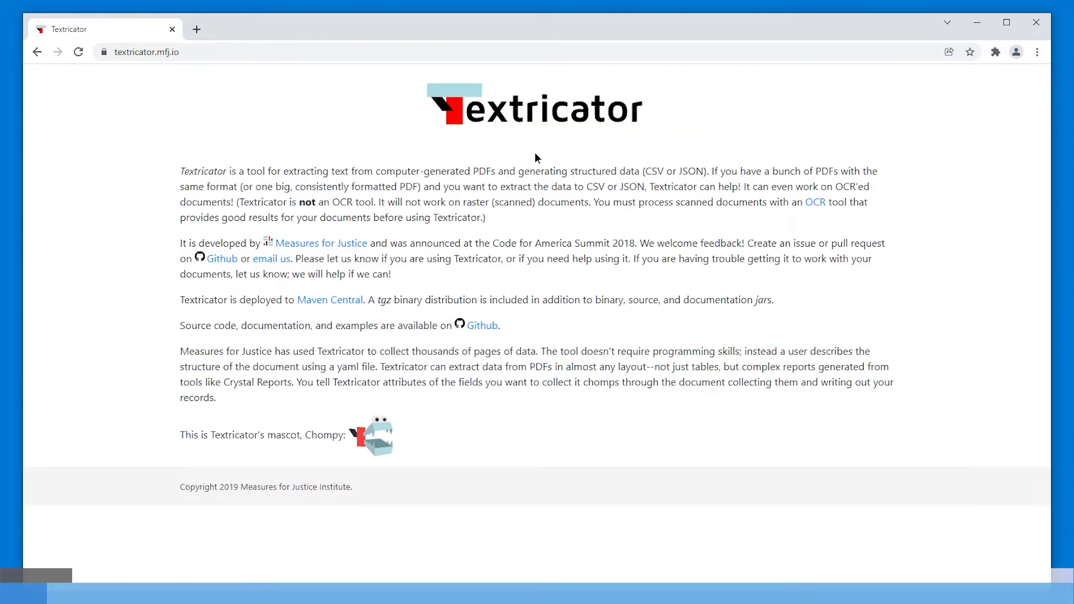
left_click(481, 326)
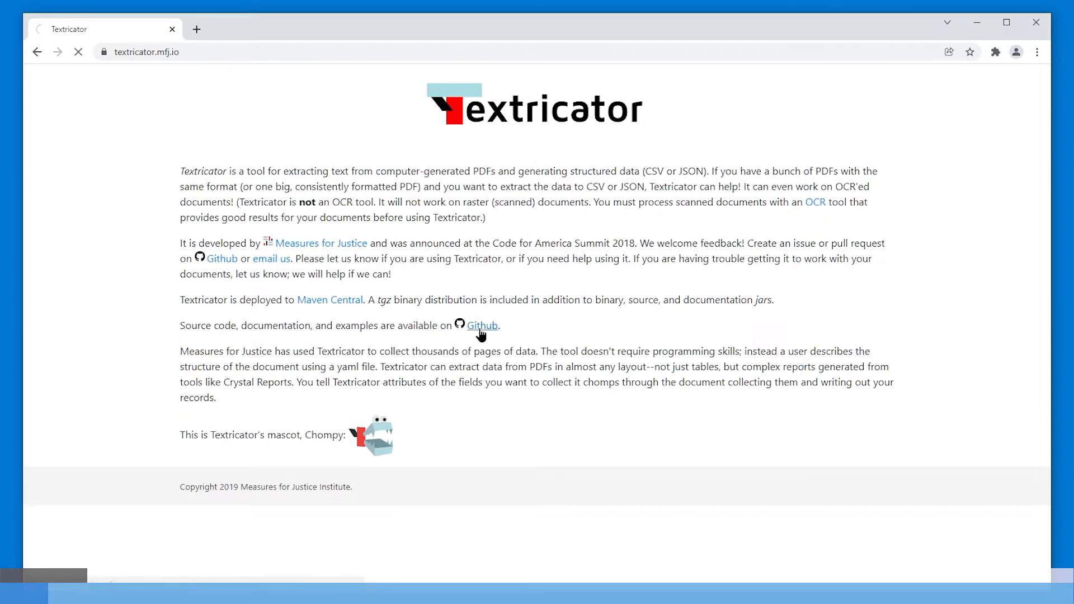
Step: Scroll the Textricator README, grab the repository address and check its Releases page
left_click(481, 326)
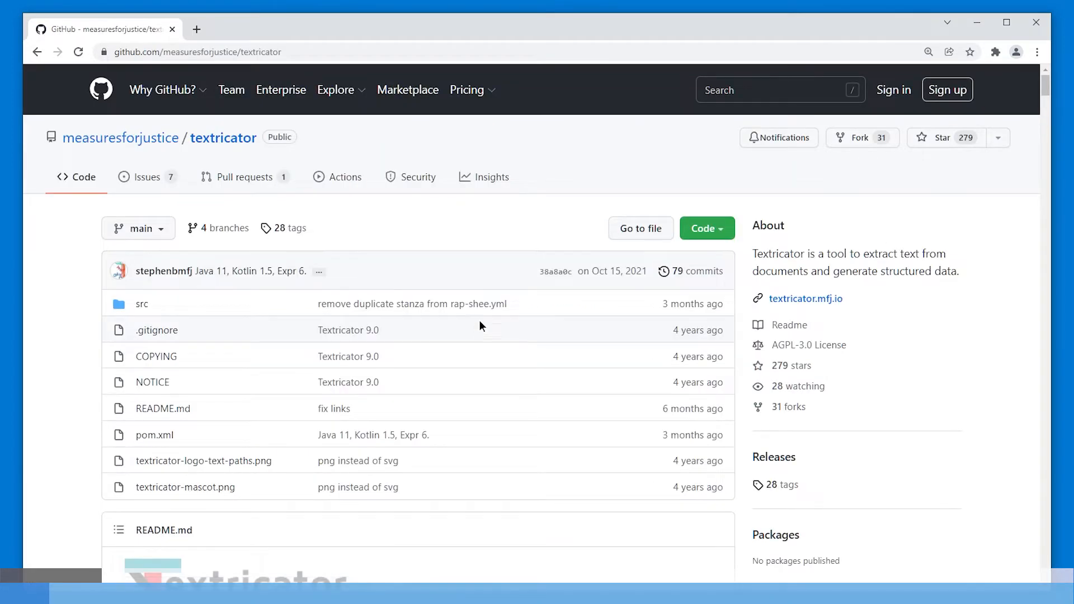
scroll("down", 3)
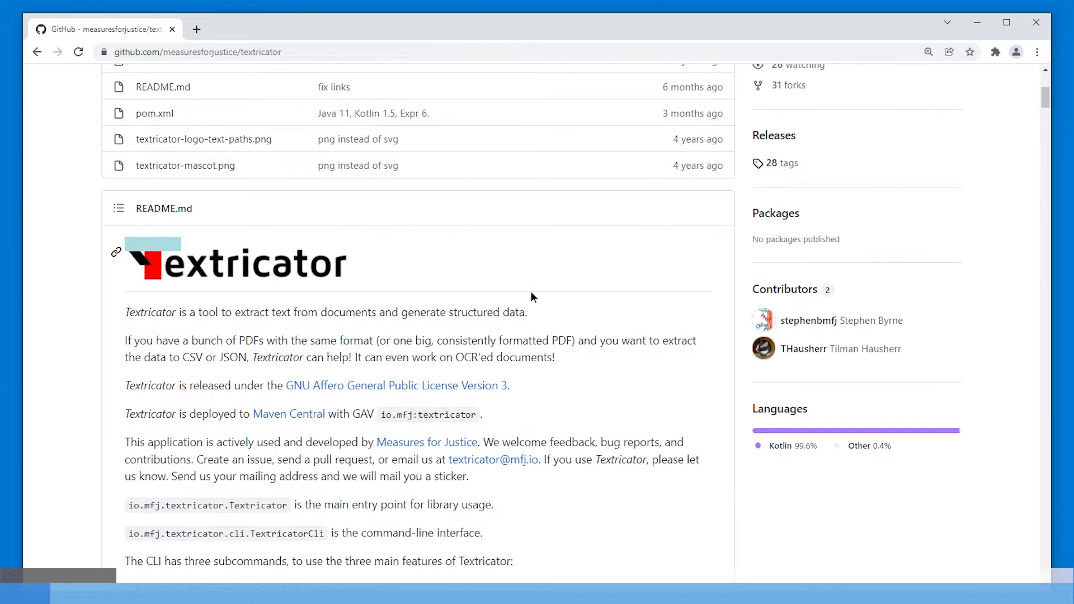
scroll("down", 3)
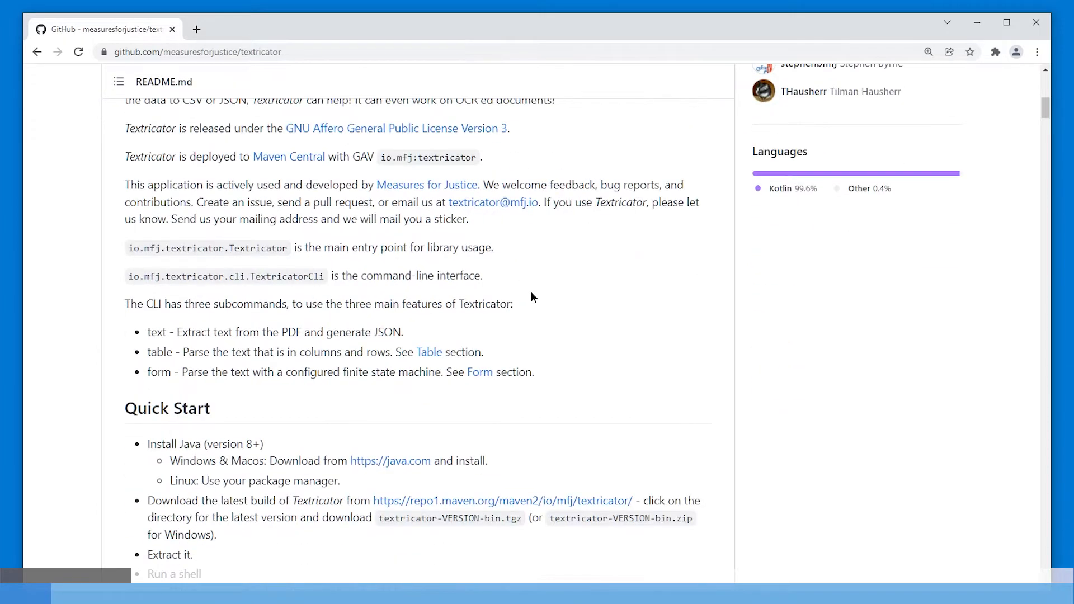
scroll("down", 3)
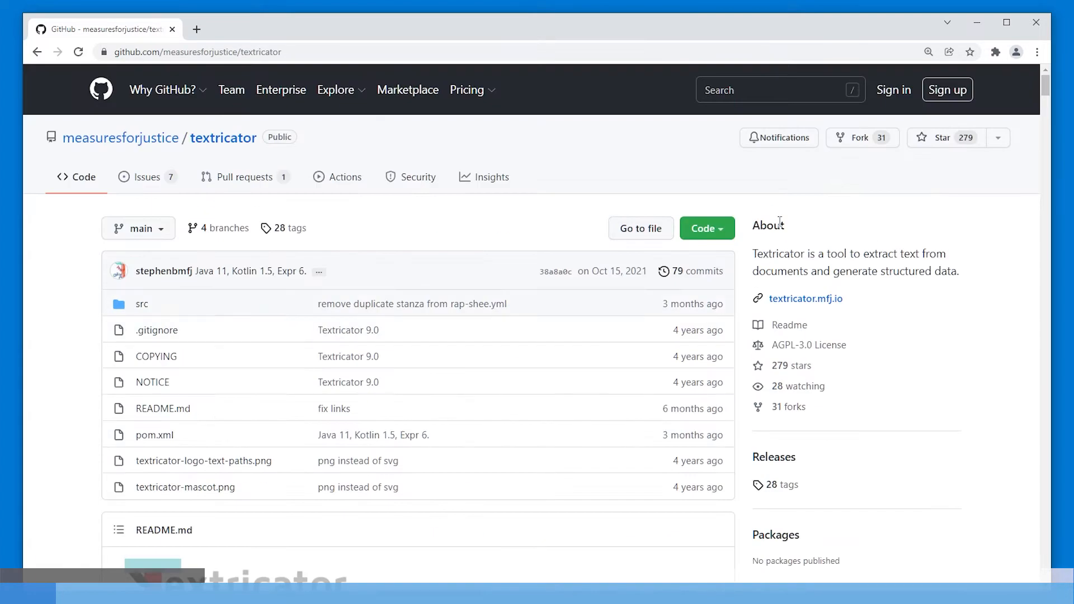
left_click(199, 52)
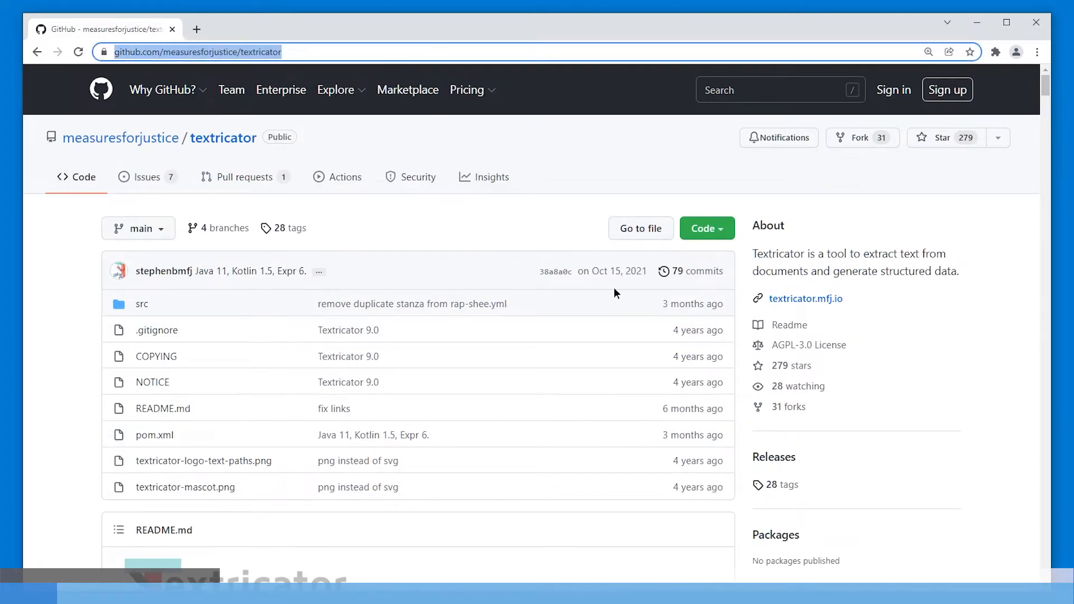
left_click(773, 456)
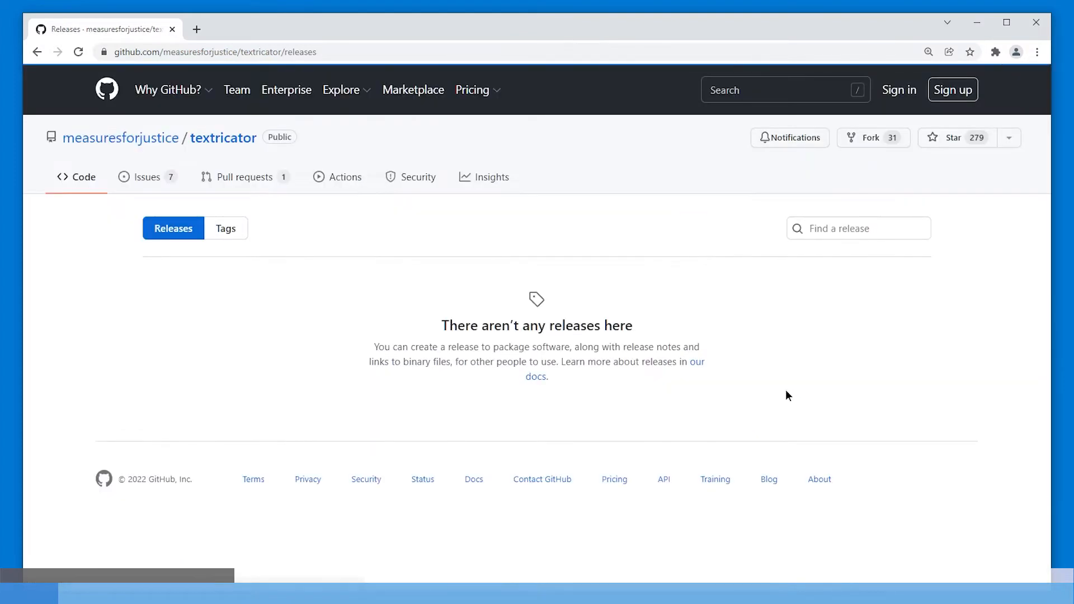
mouse_move(316, 308)
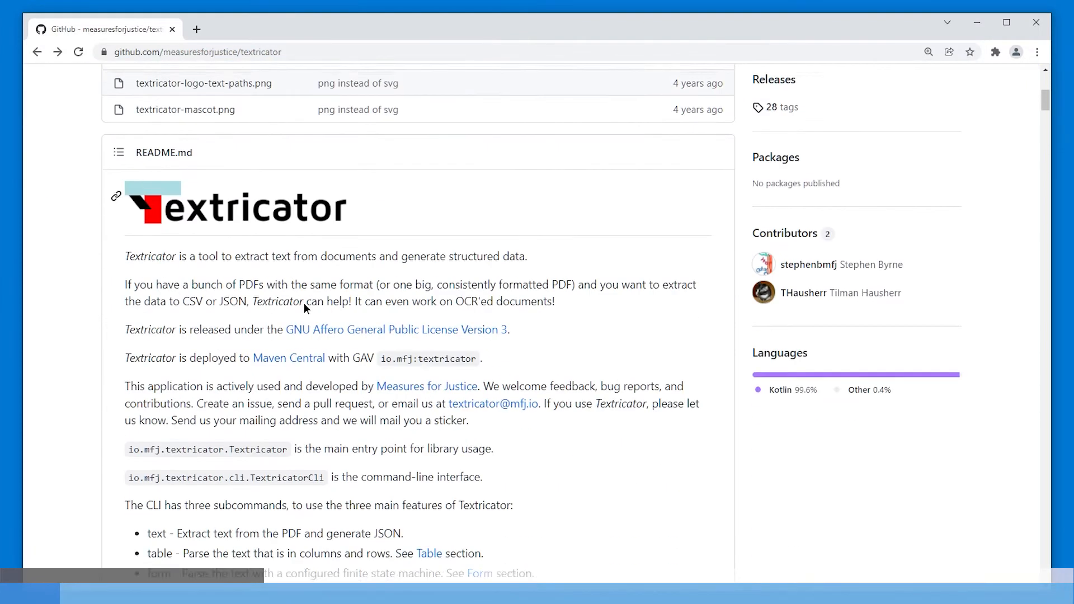
Step: Search the README for 'downlo' and open the repo1.maven.org link to Textricator builds
scroll("down", 3)
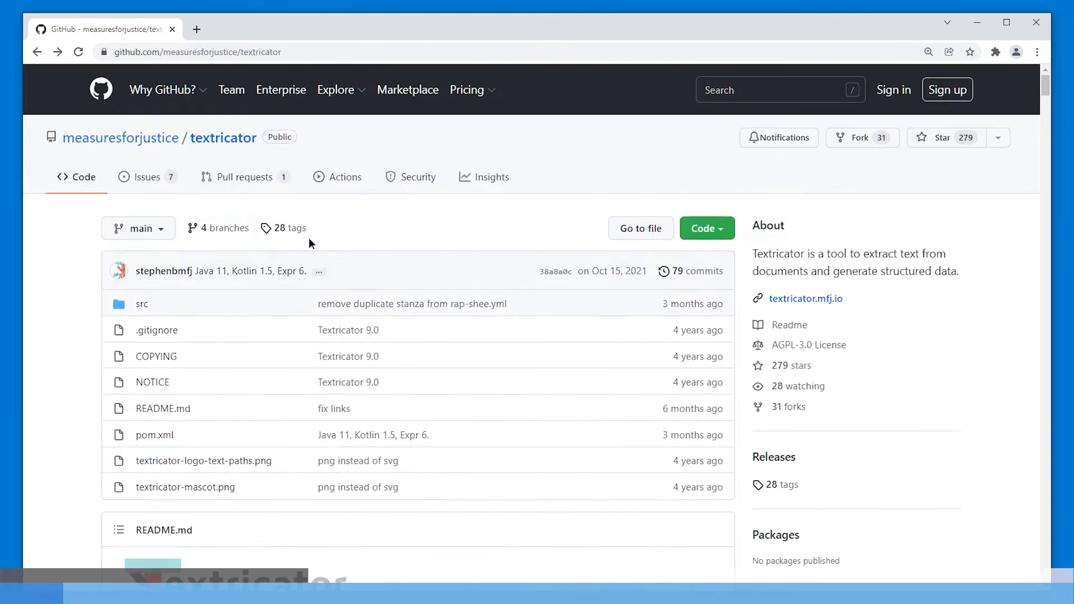
key("ctrl+f")
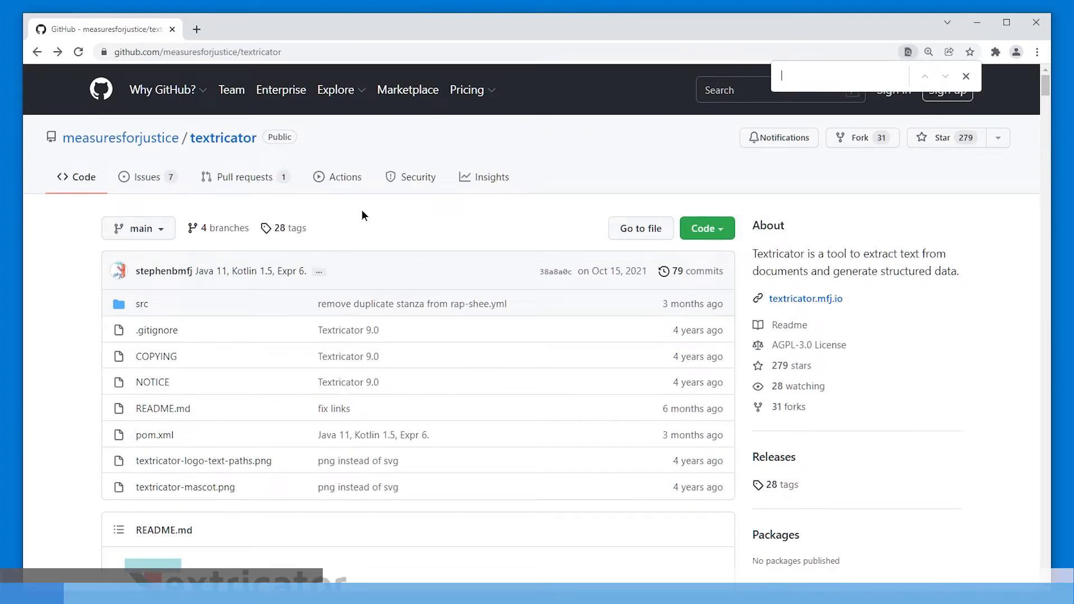
type("downlo")
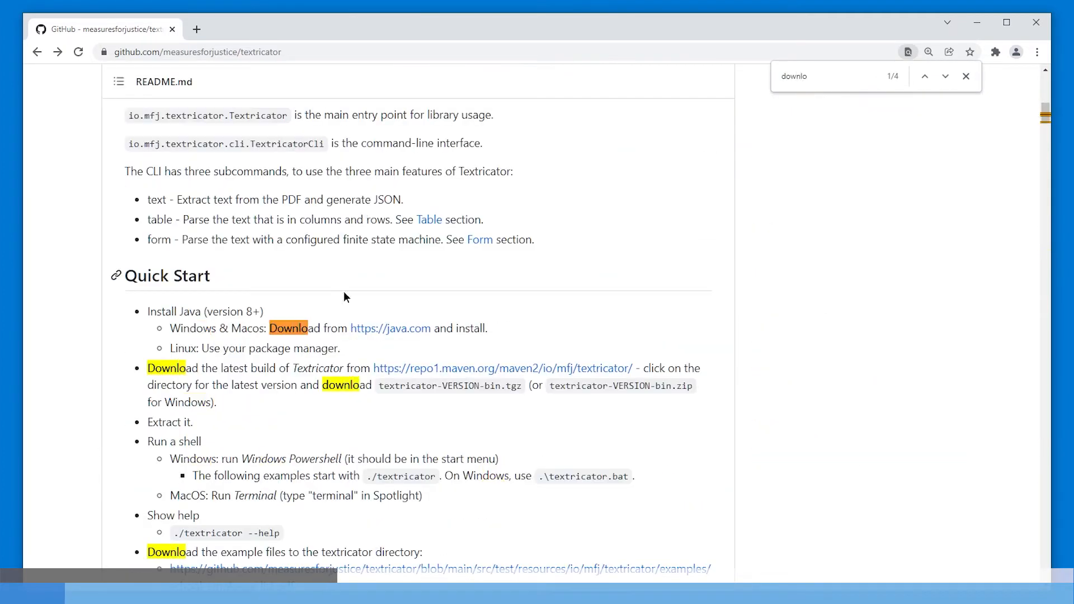
scroll("down", 3)
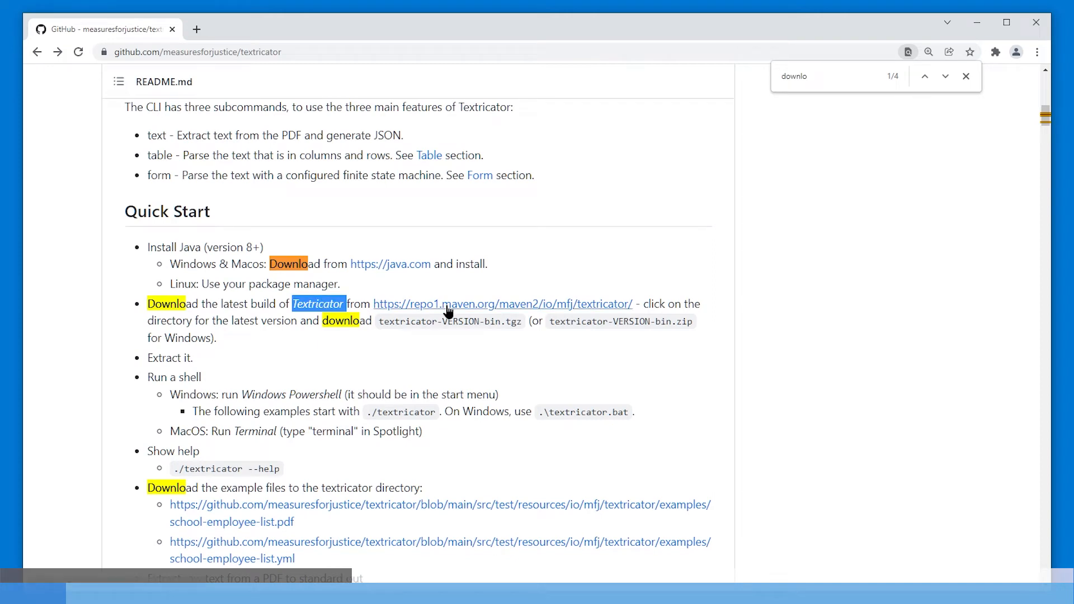
left_click(501, 303)
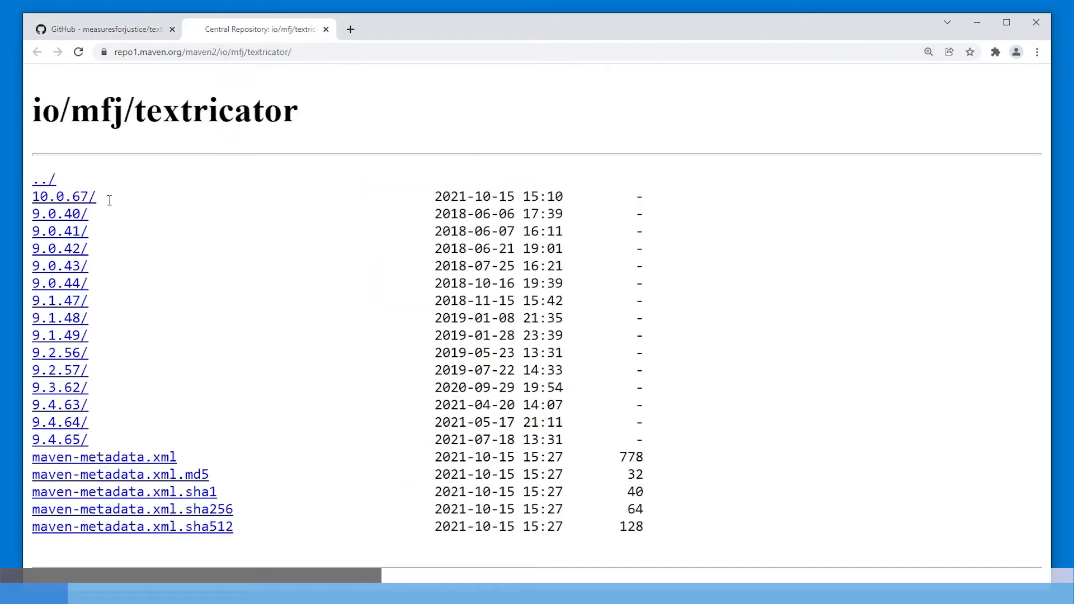
mouse_move(52, 202)
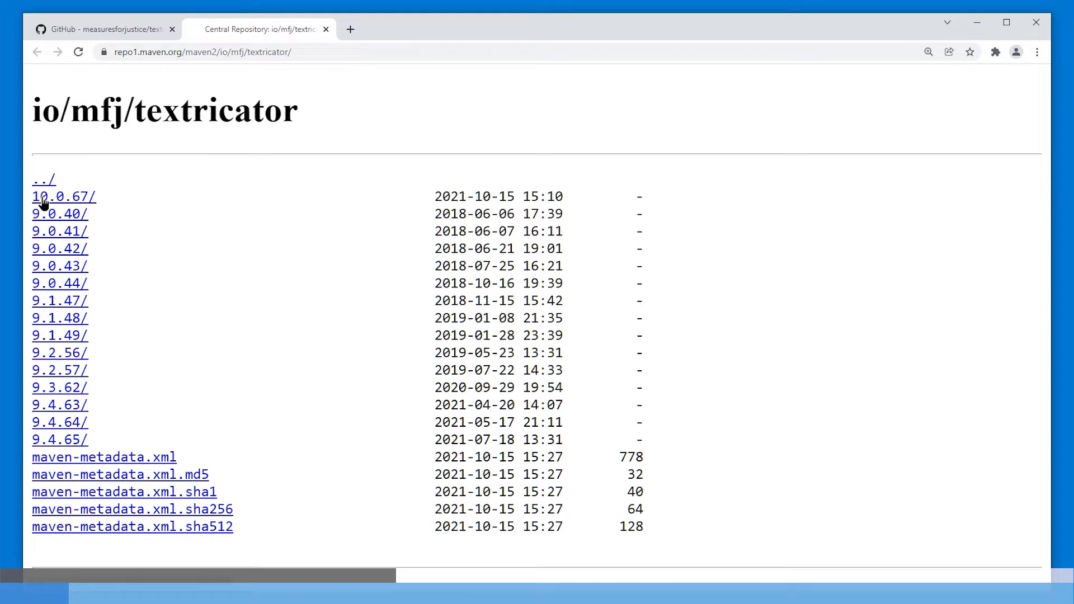
mouse_move(101, 203)
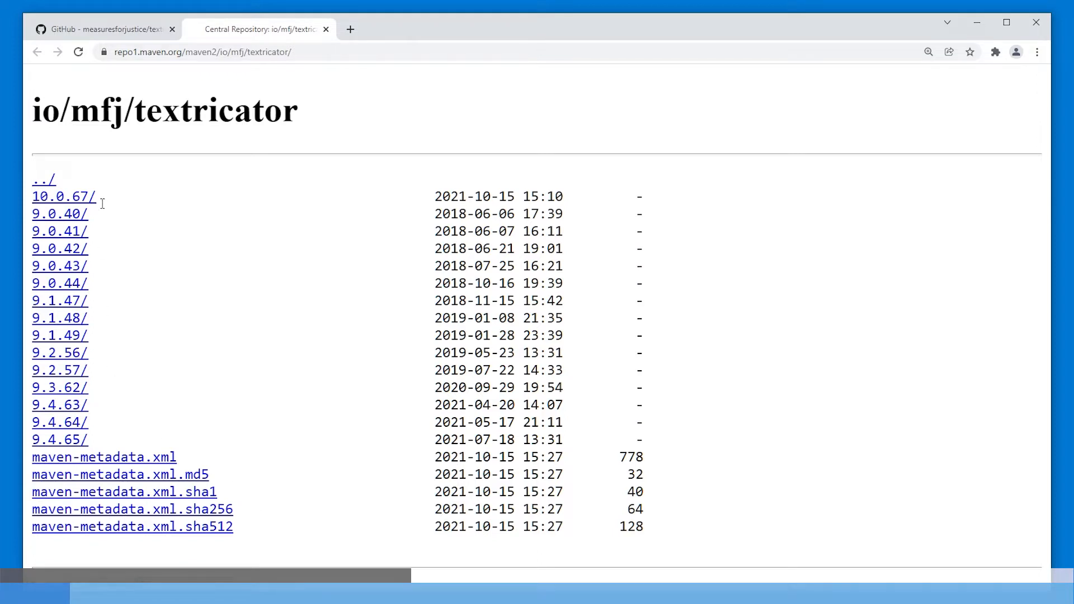
mouse_move(61, 197)
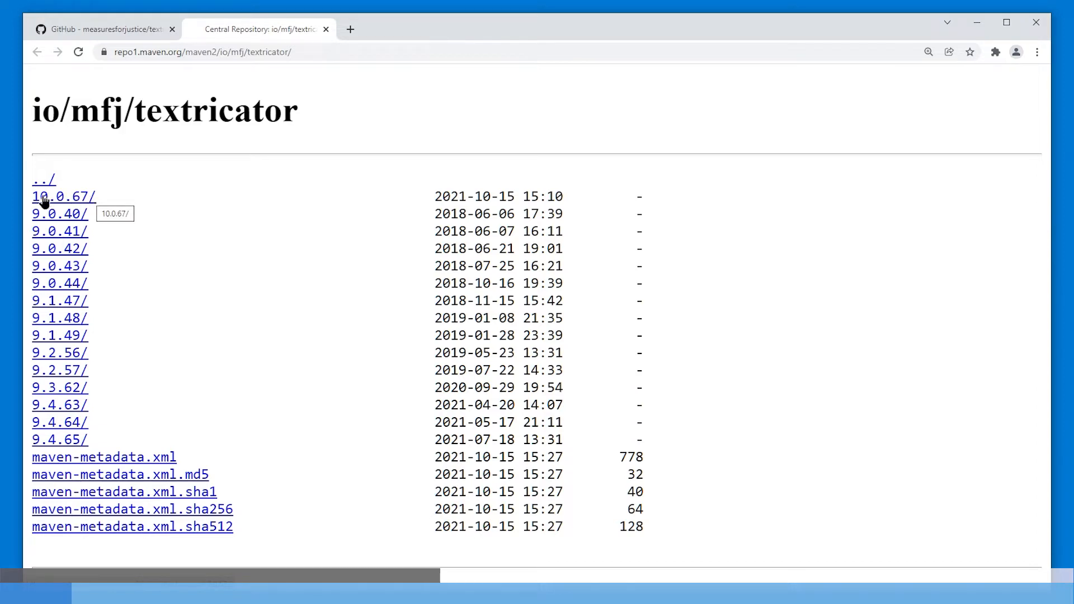
Step: Open the 10.0.67 version folder and locate 'bin.zip' in its file listing
left_click(61, 197)
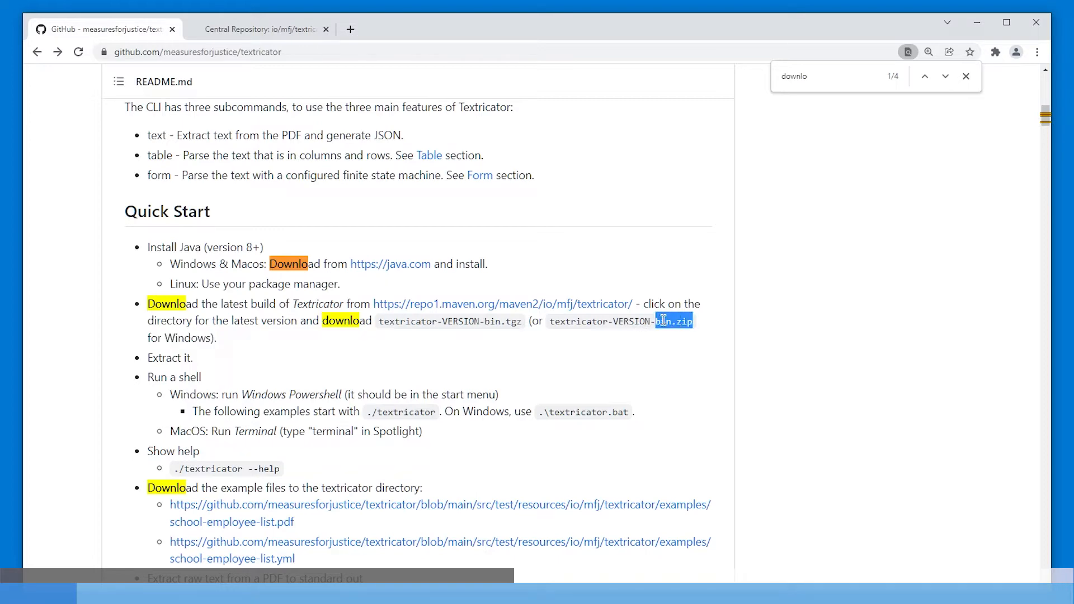
left_click(261, 29)
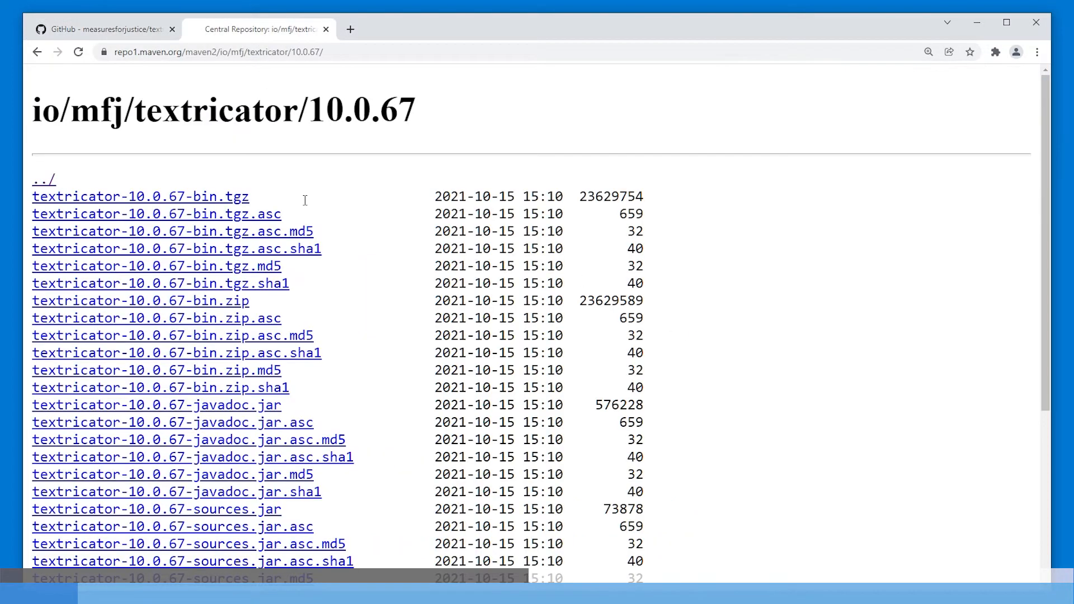
type("bin.zip")
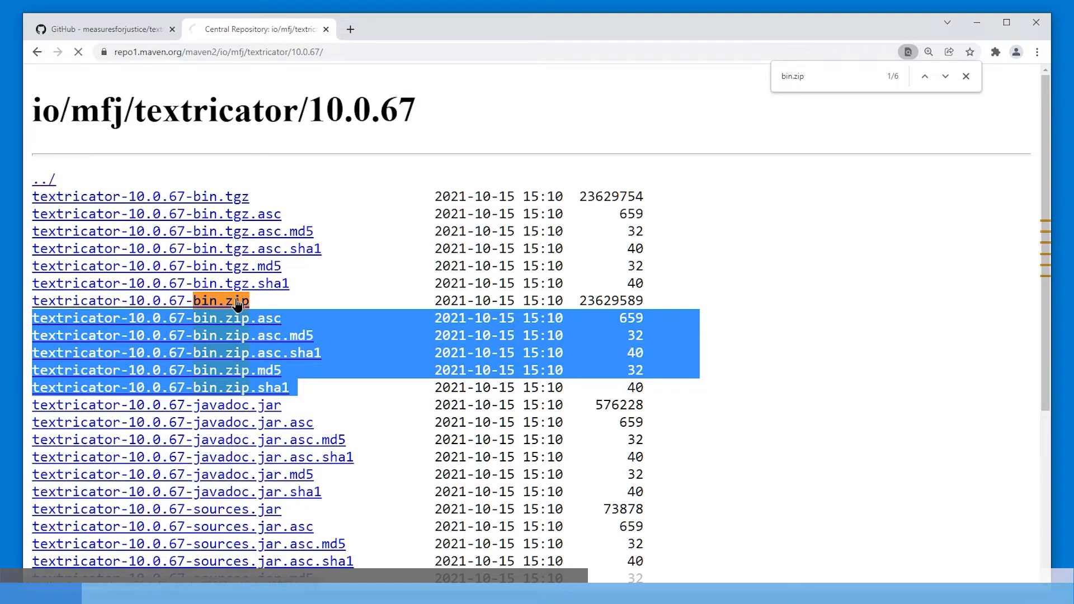
Step: Download textricator-10.0.67-bin.zip and show it in the TaxTime folder
left_click(139, 300)
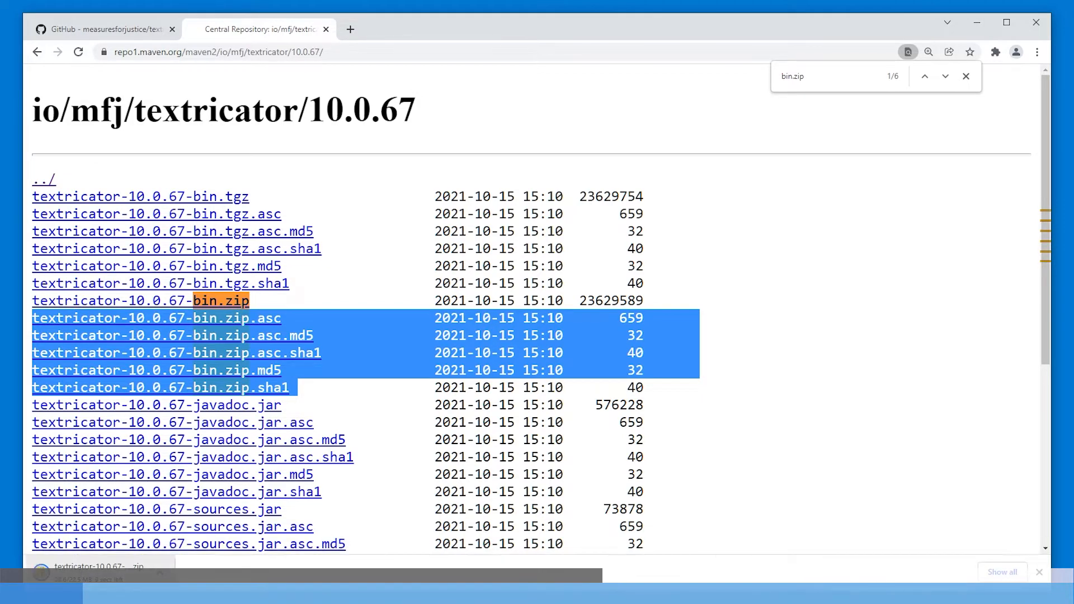
left_click(89, 574)
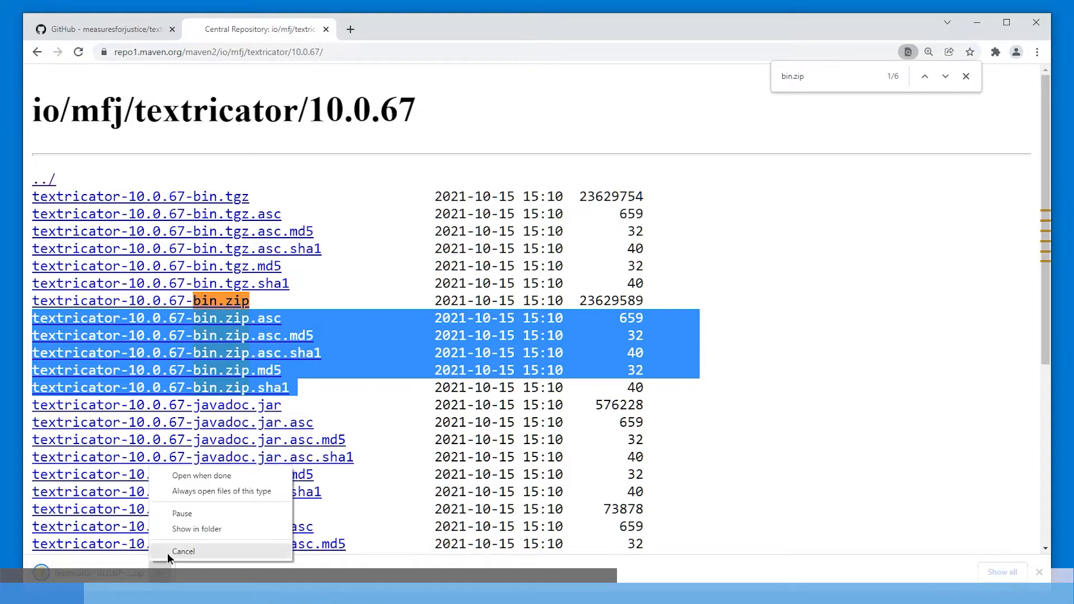
left_click(184, 551)
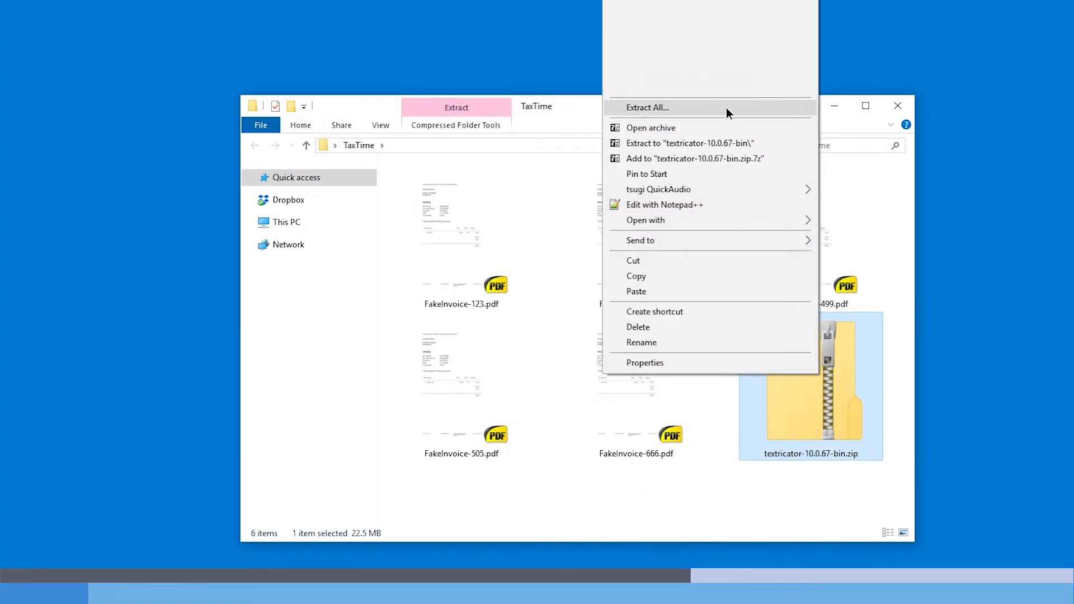
Step: Extract the Textricator zip into textricator-10.0.67-bin and open the textricator-10.0.67 folder
left_click(646, 107)
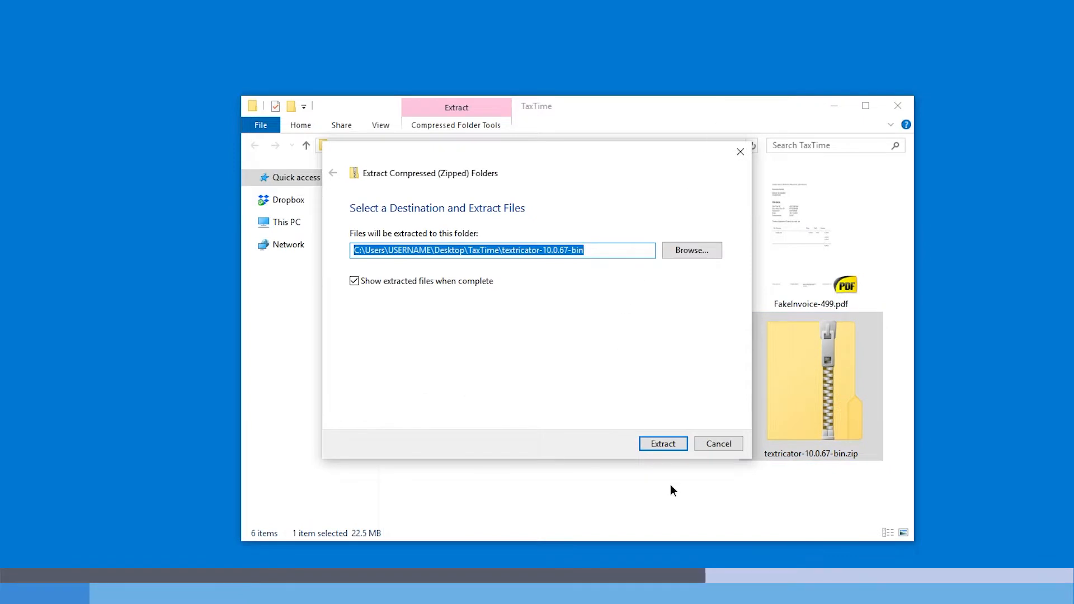
left_click(661, 443)
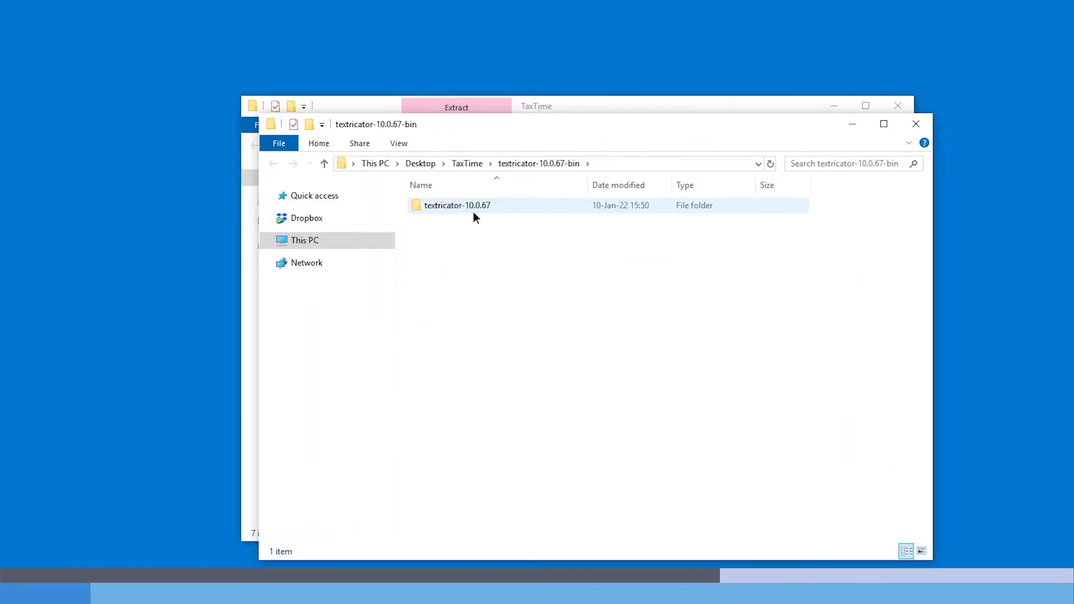
mouse_move(457, 209)
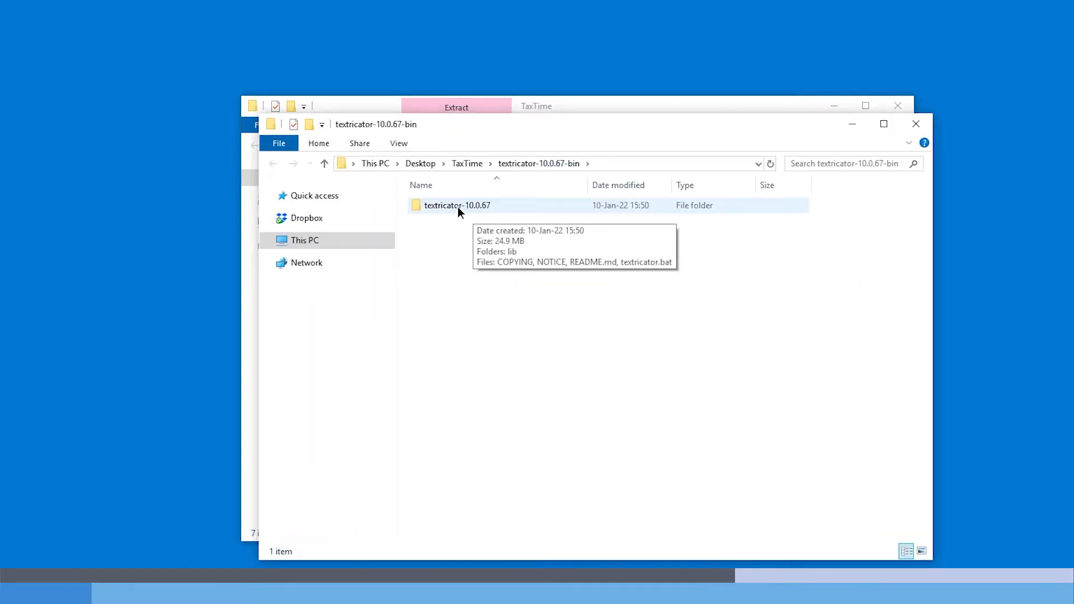
double_click(456, 204)
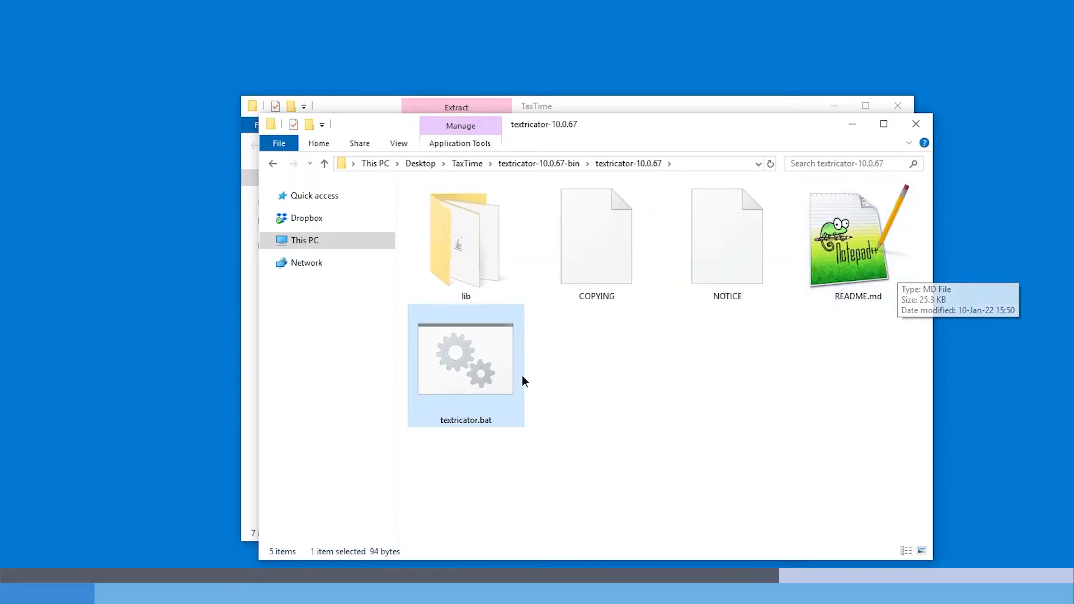
mouse_move(501, 368)
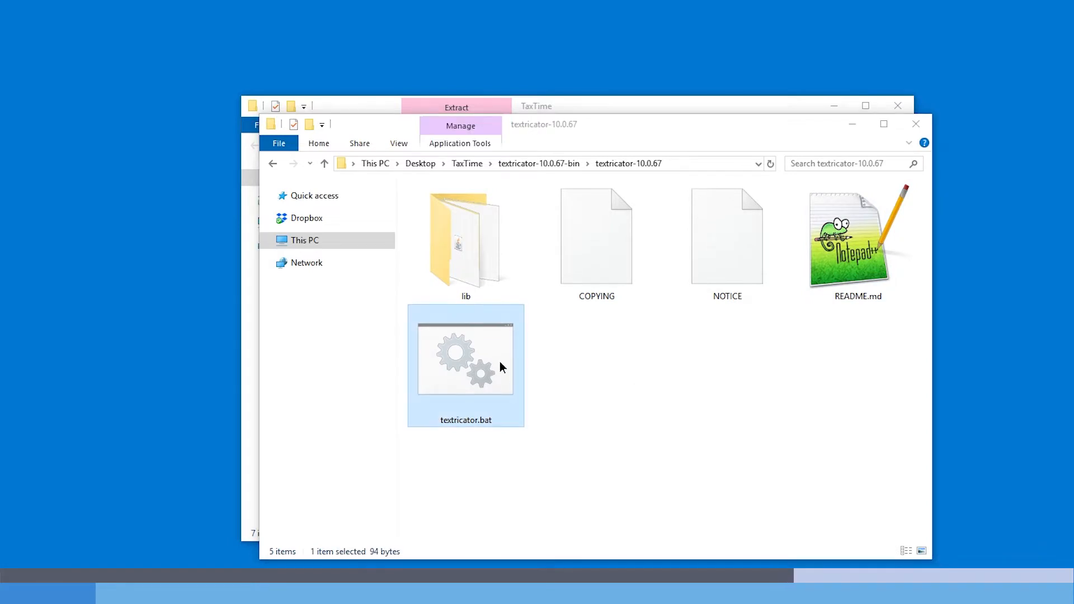
Step: Launch textricator.bat and run it anyway past the Windows SmartScreen warning
double_click(466, 367)
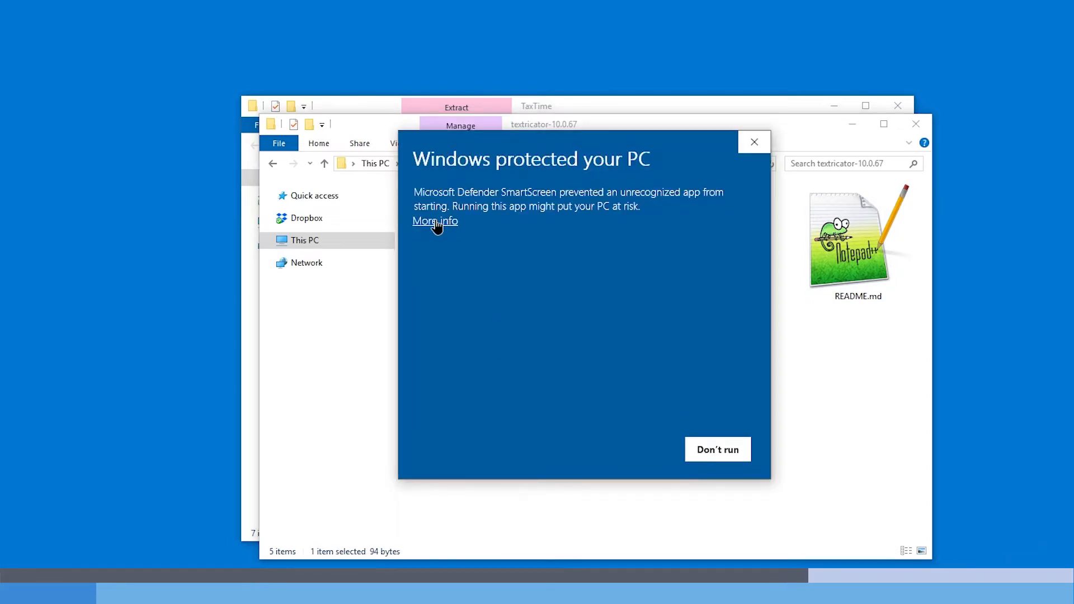
left_click(434, 220)
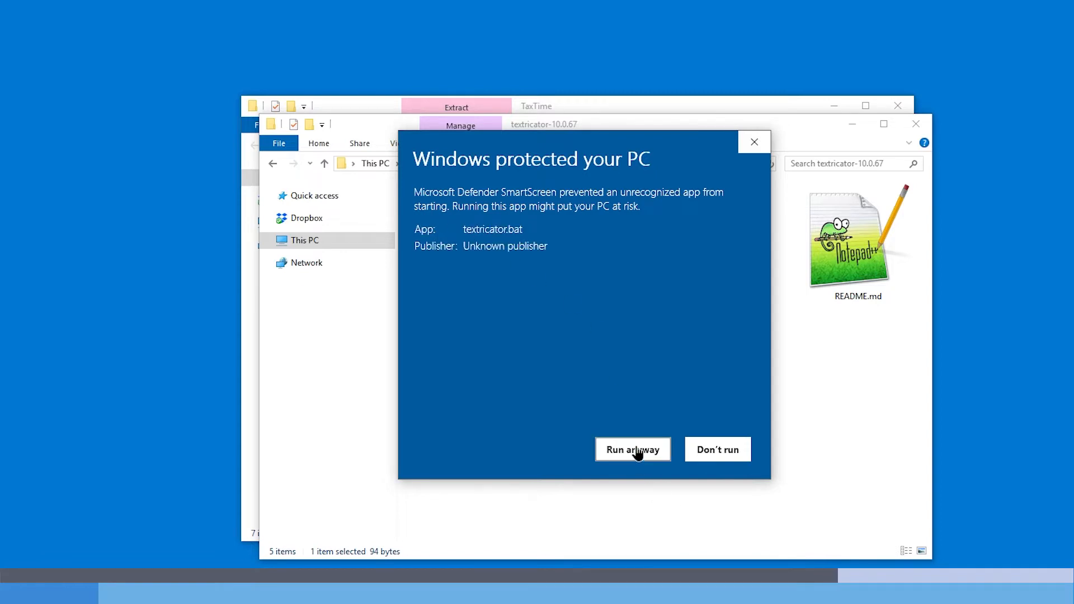
left_click(632, 449)
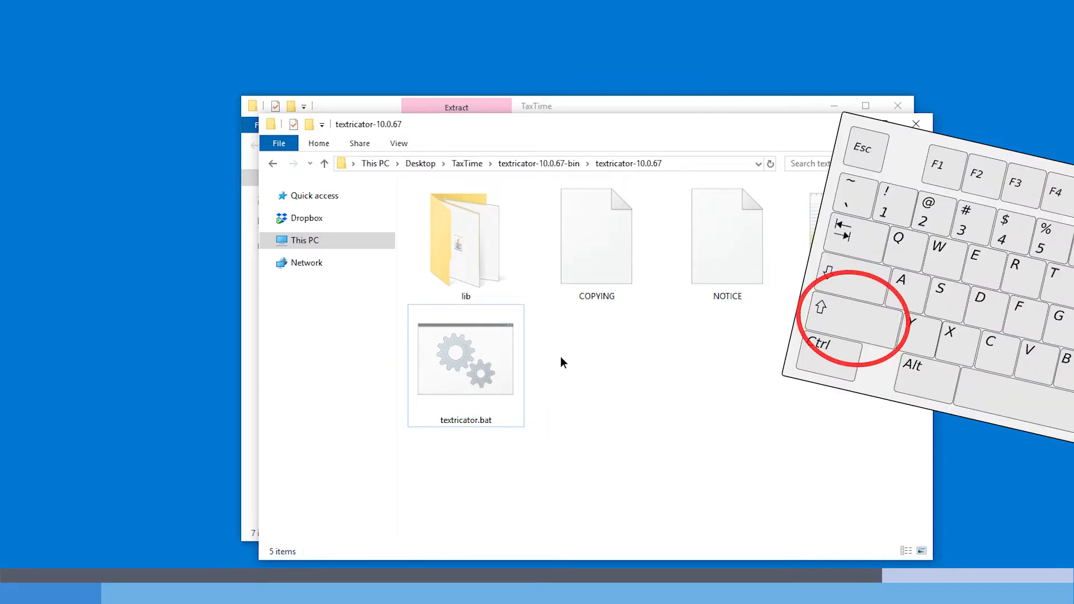
Step: Open a PowerShell window in textricator-10.0.67 and run .\textricator.bat via tab completion
right_click(561, 361)
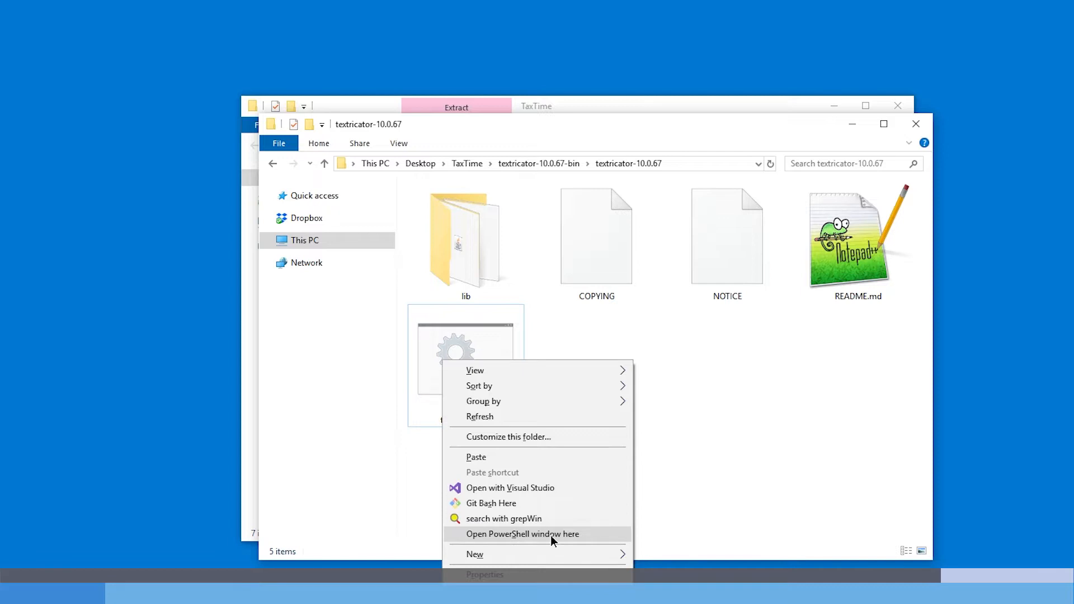
left_click(522, 533)
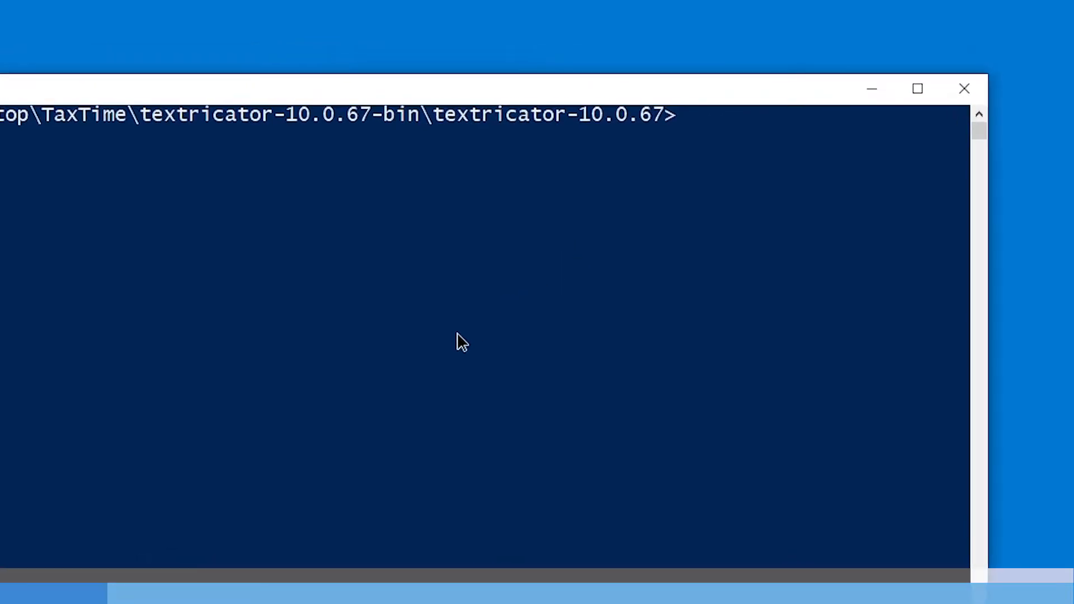
type("textricator.bat")
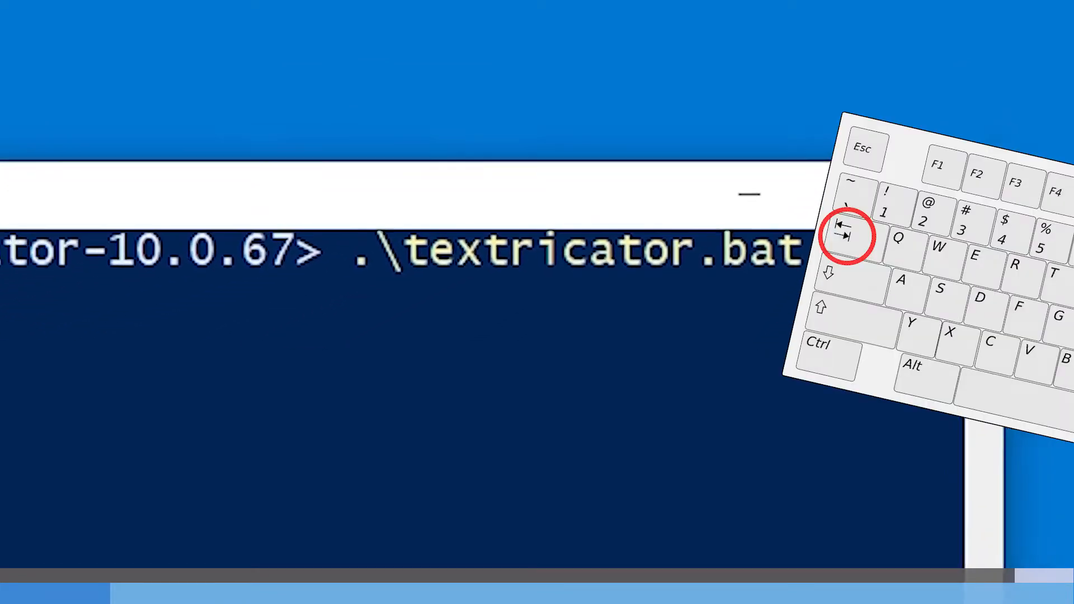
key("enter")
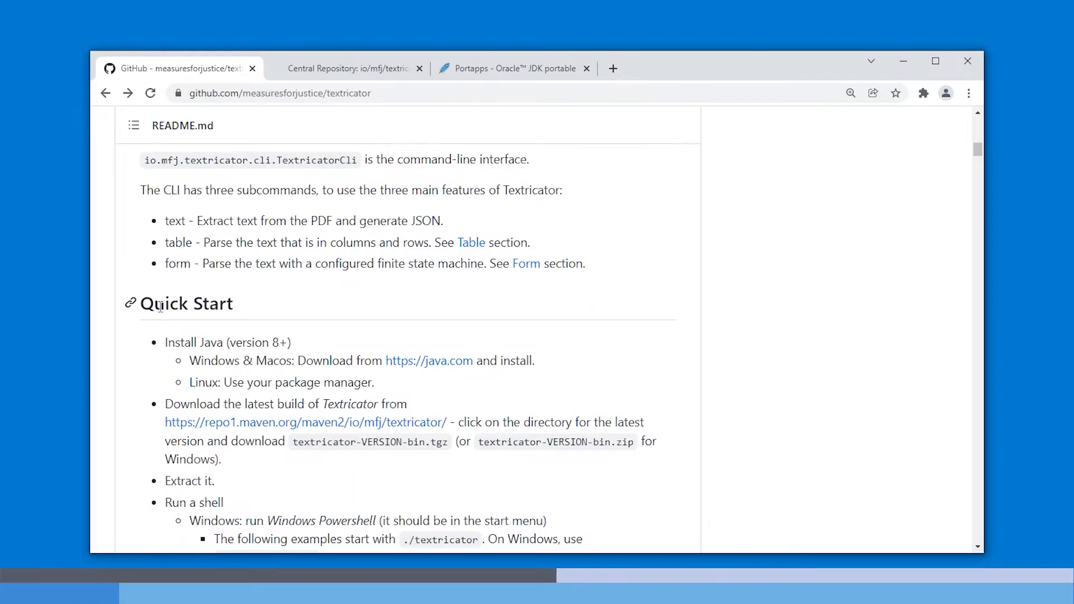
left_click_drag(138, 303, 270, 342)
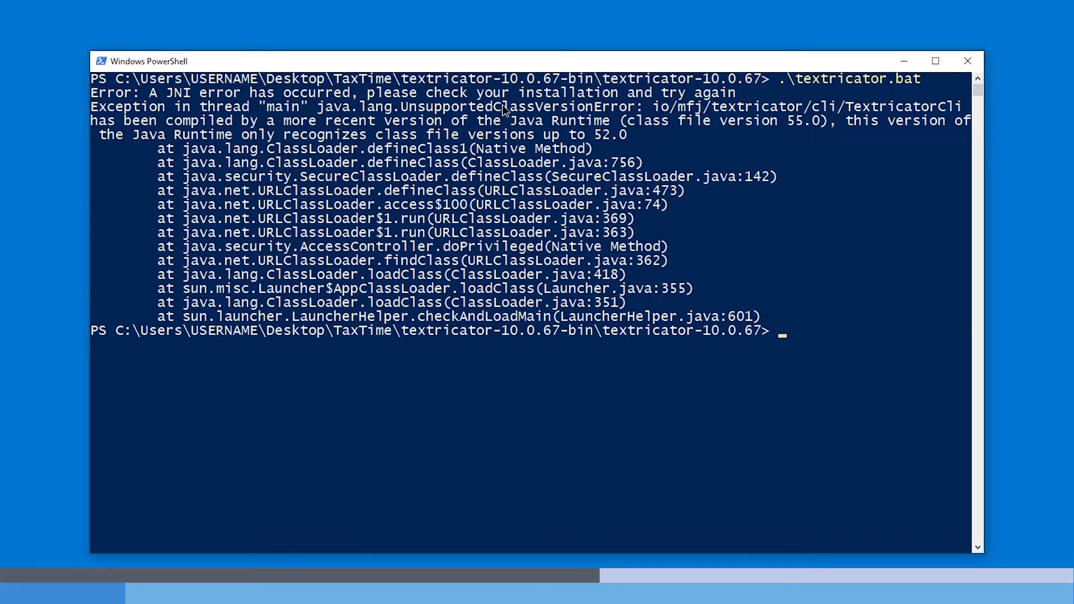
left_click_drag(651, 106, 970, 106)
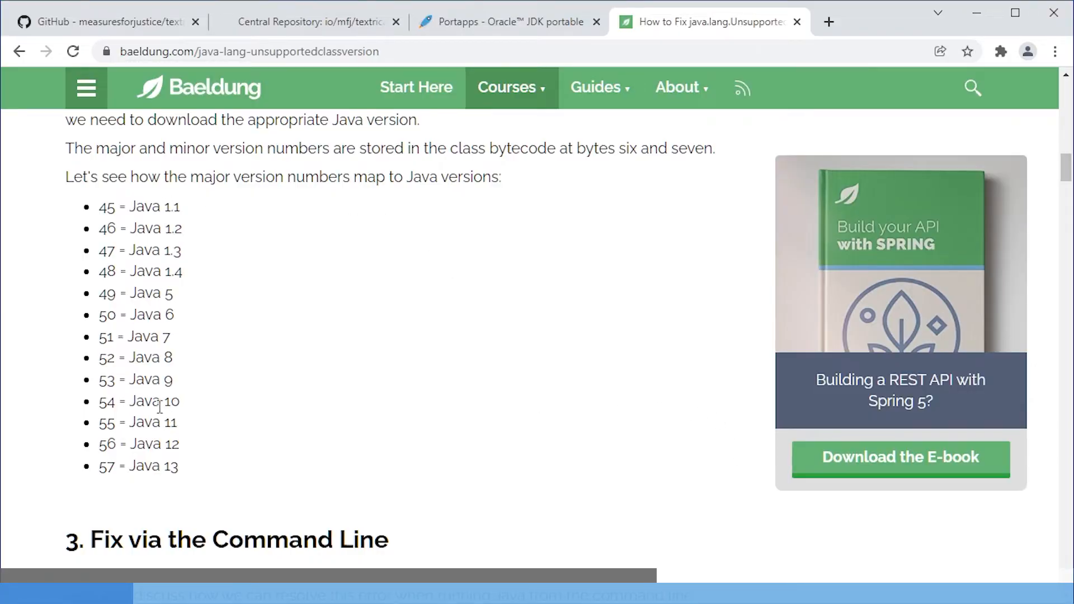
double_click(137, 422)
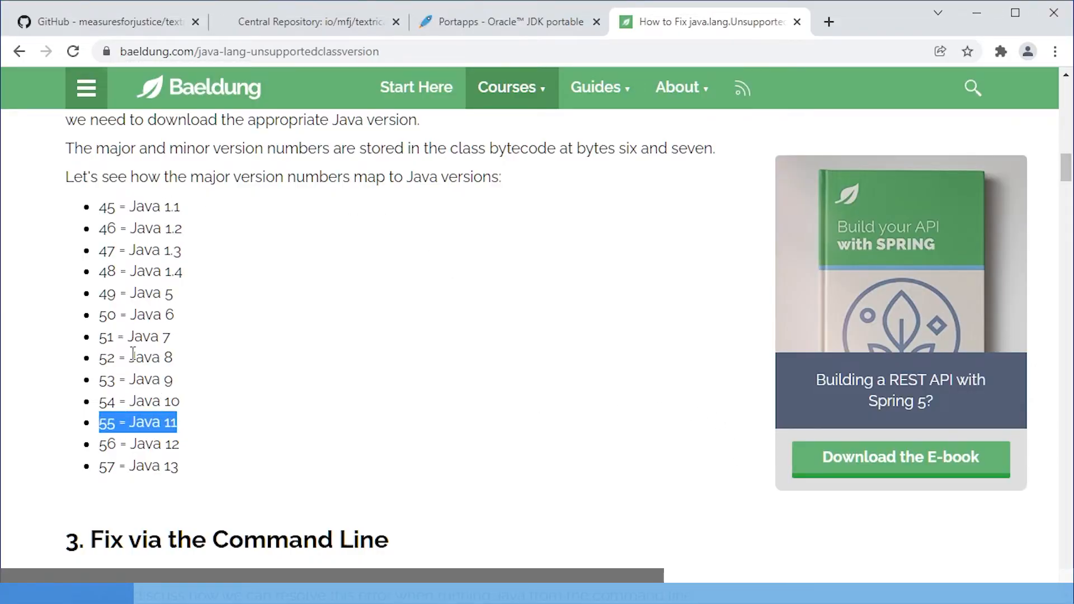
double_click(144, 357)
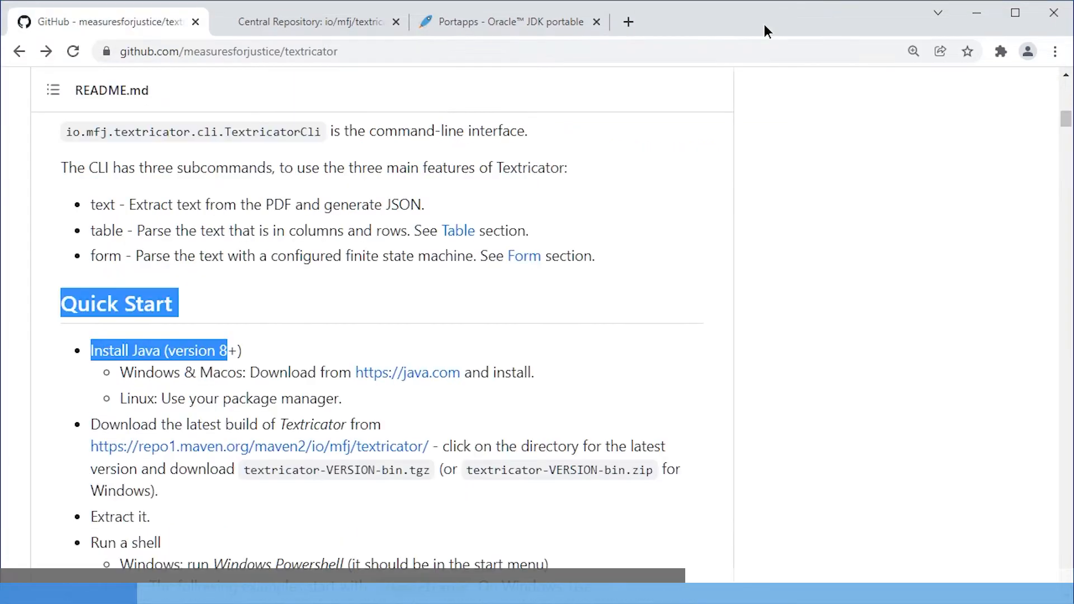
Step: On the Portapps Oracle JDK page, try version 8u281-18 for Windows 32-bits, then choose another JDK version
left_click(506, 21)
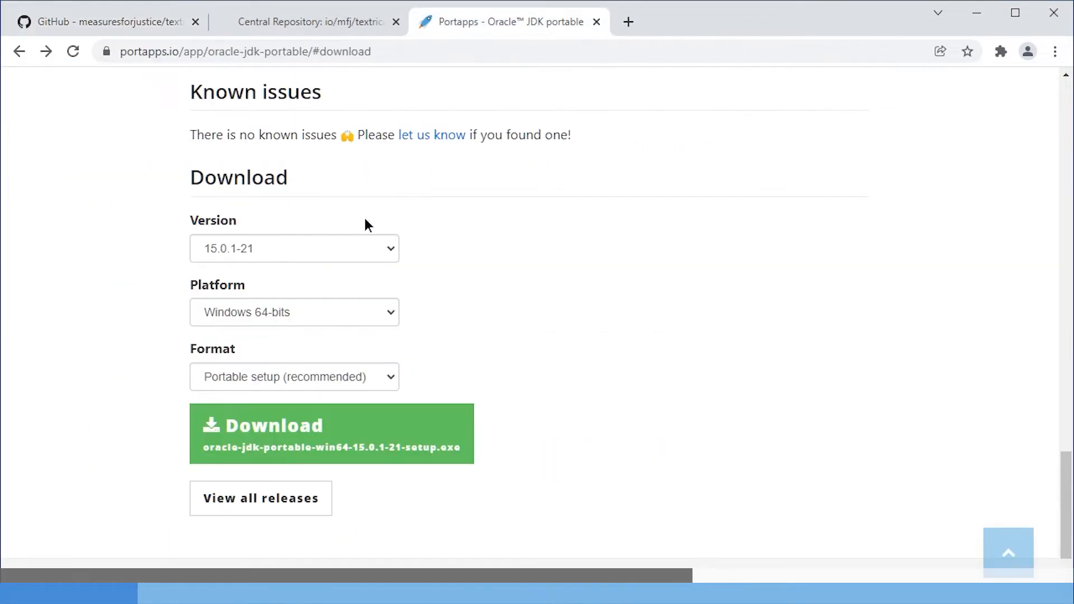
left_click(294, 248)
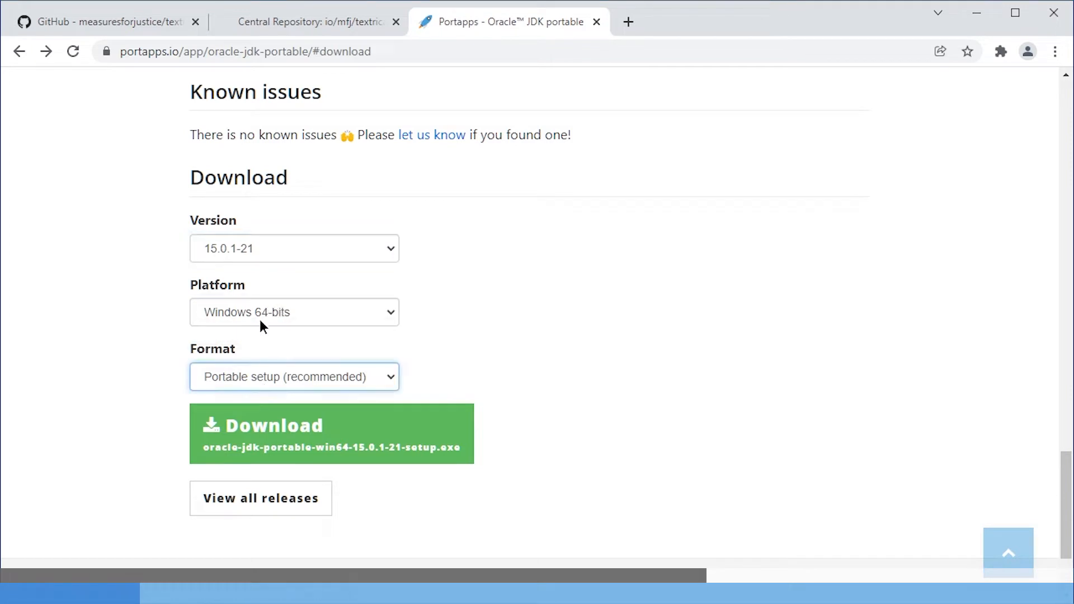
left_click(295, 249)
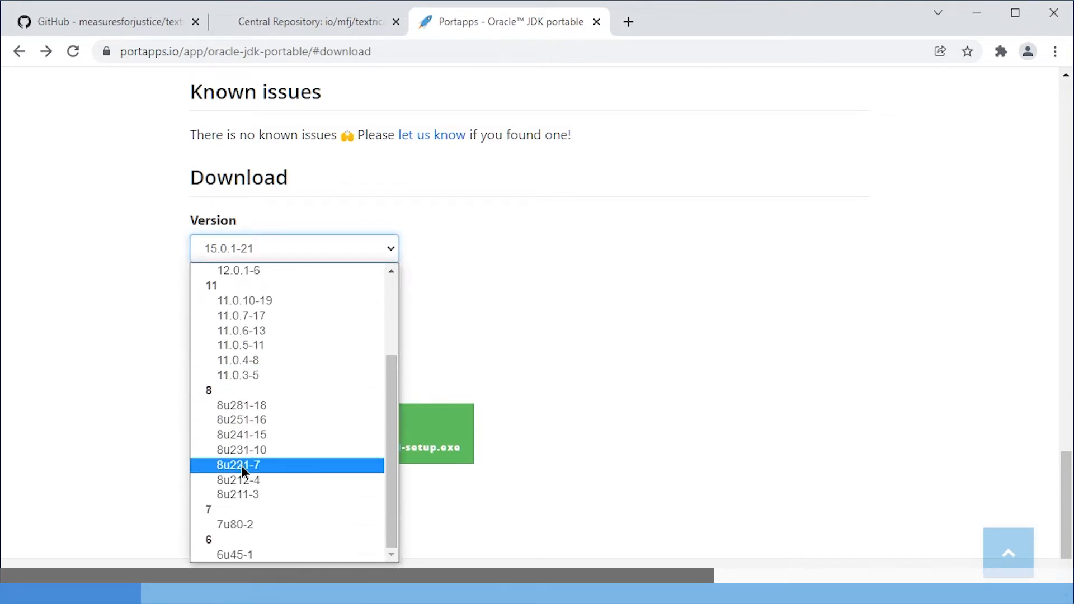
left_click(242, 405)
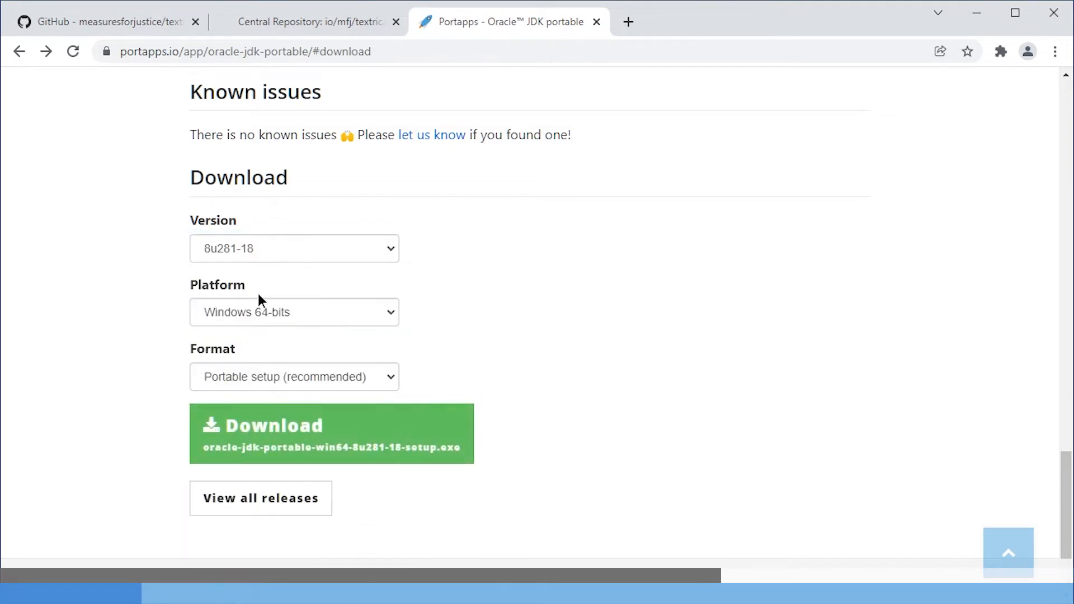
left_click(293, 312)
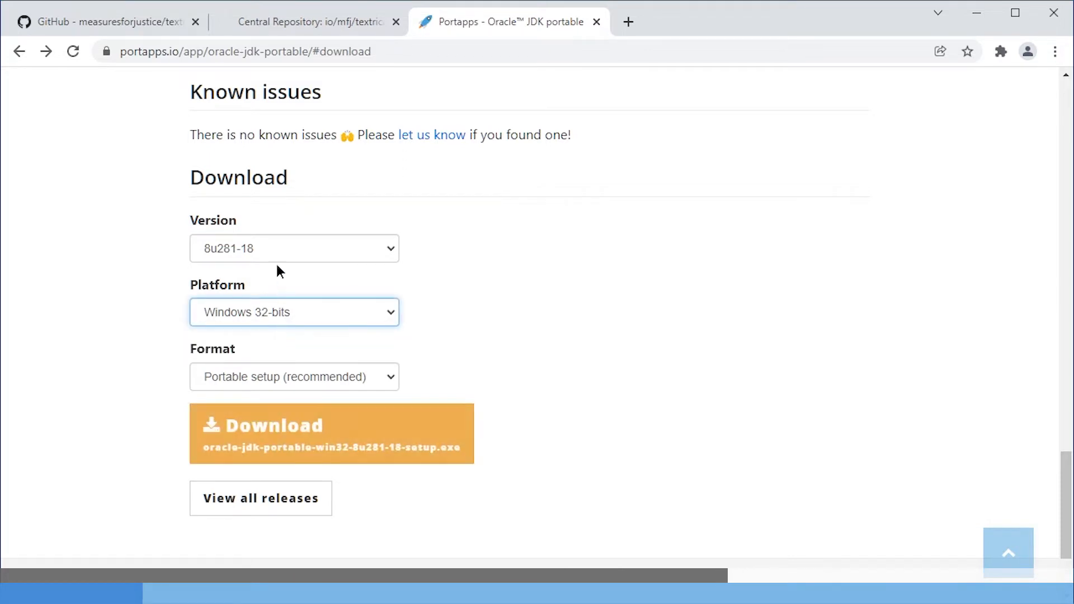
left_click(103, 21)
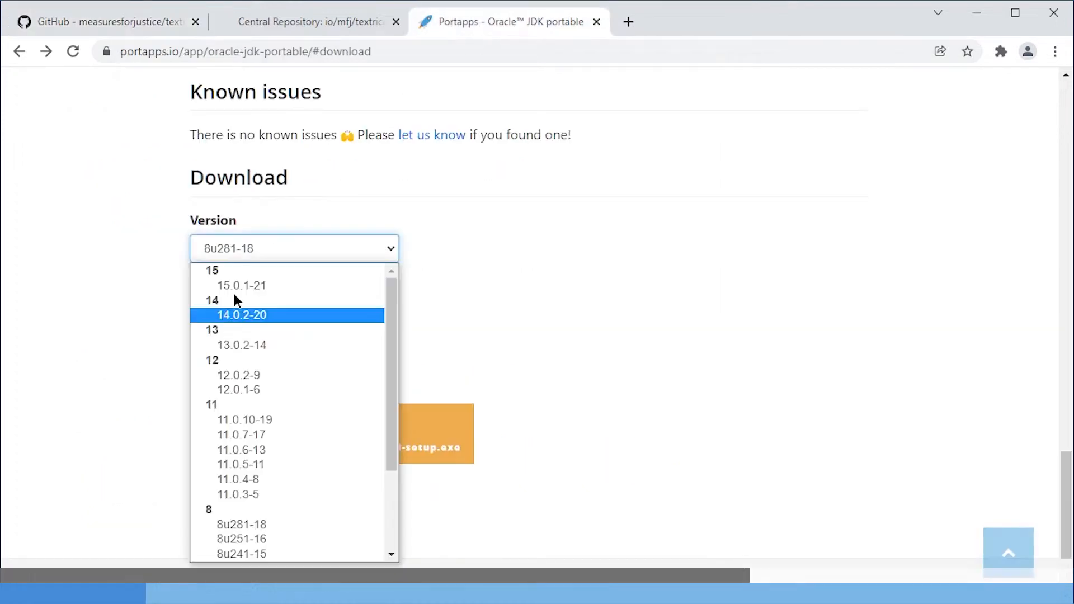
left_click(242, 285)
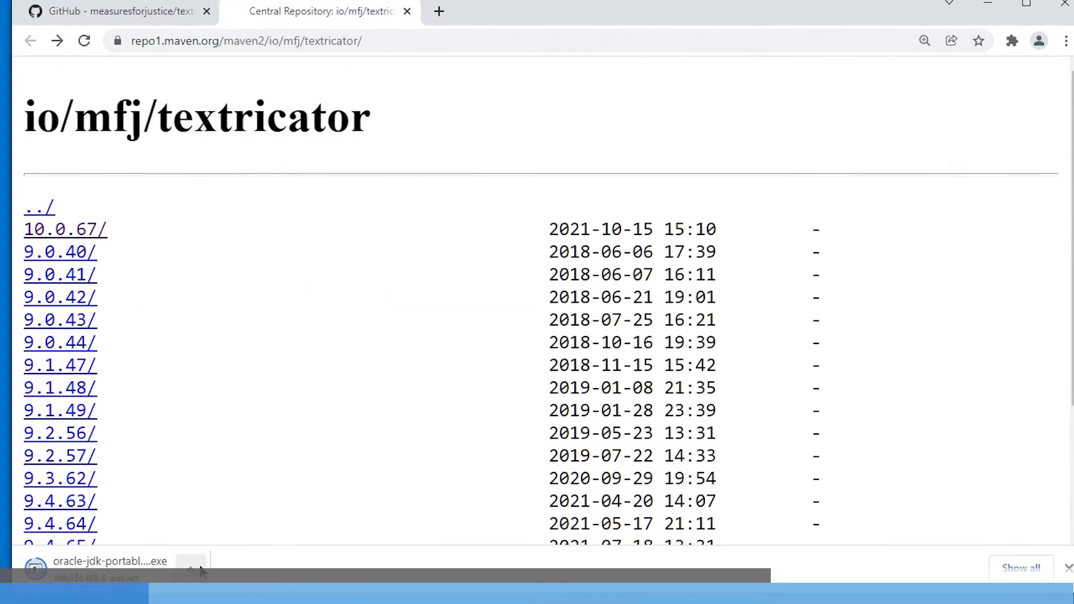
Step: Show the downloaded Oracle JDK portable installer in its folder from Chrome's download bar
left_click(329, 435)
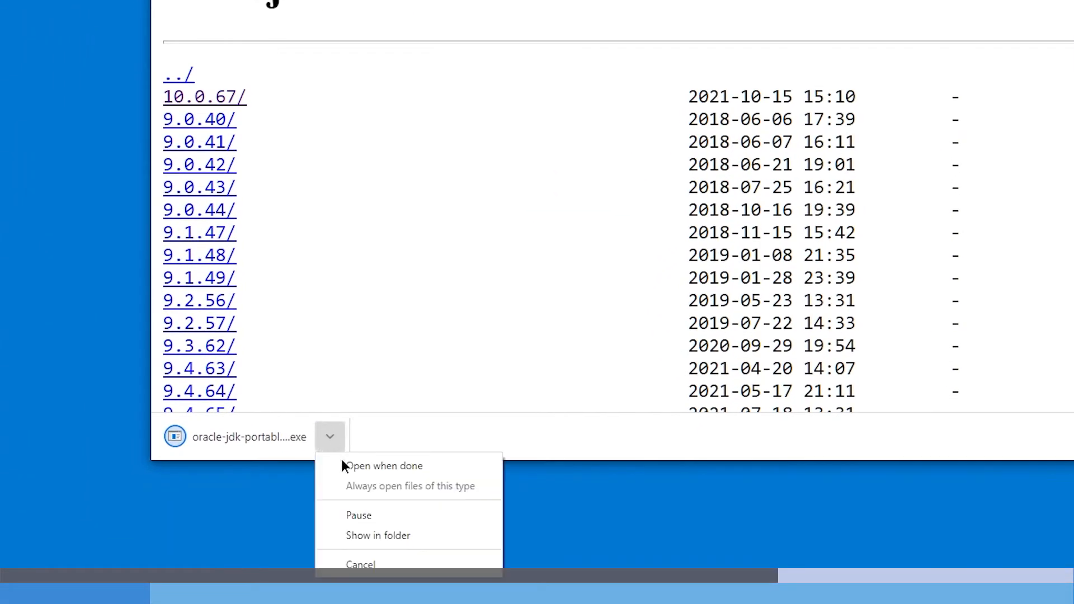
left_click(376, 534)
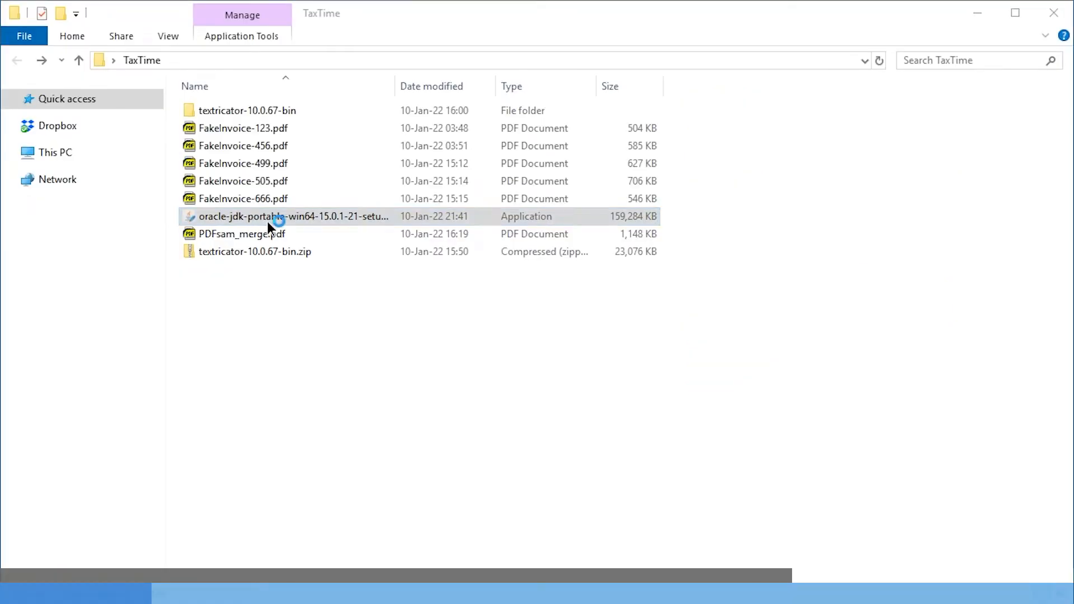
Step: Run the Oracle JDK Portable installer, allowing the unrecognized app and accepting the notice
double_click(293, 216)
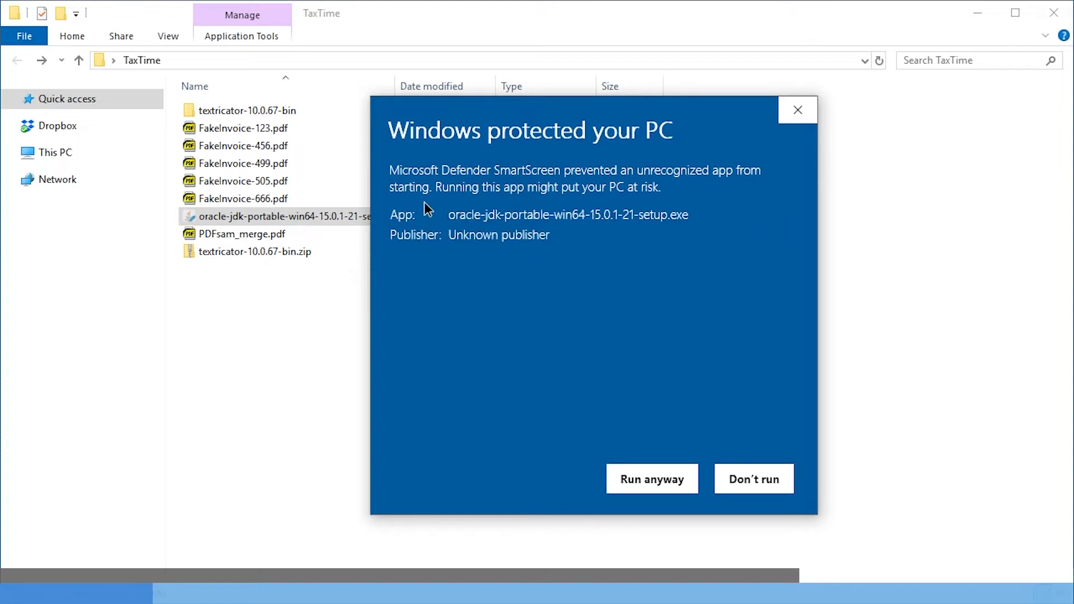
left_click(651, 478)
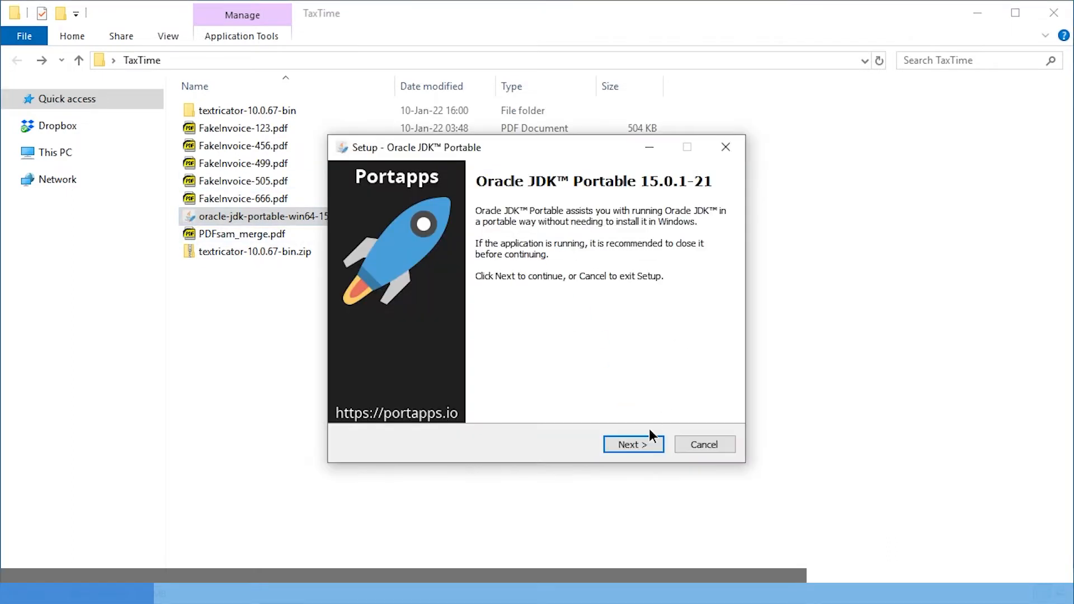
left_click(632, 444)
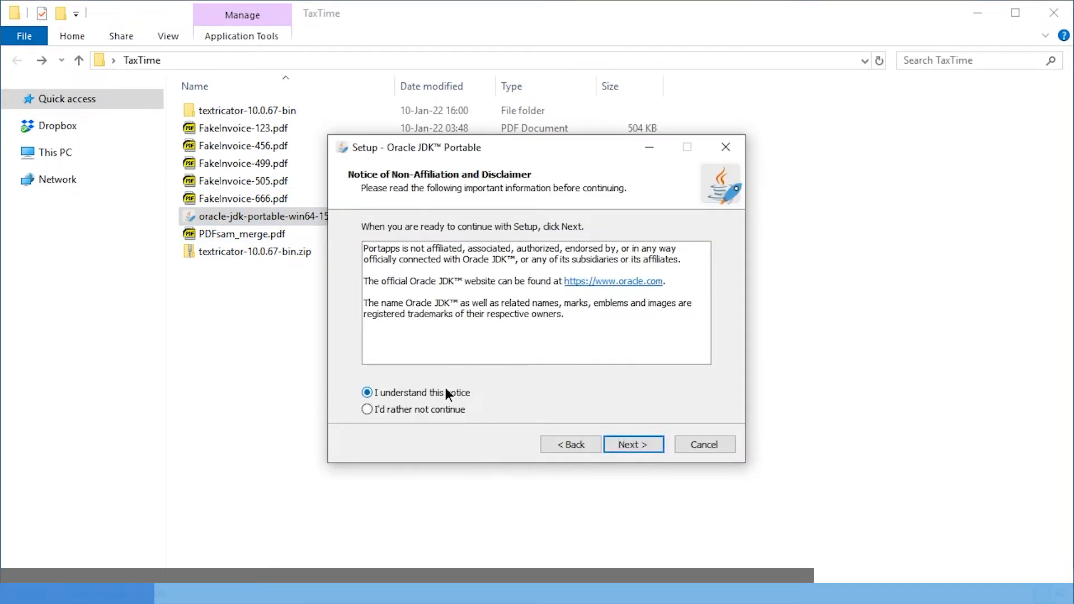
left_click(632, 444)
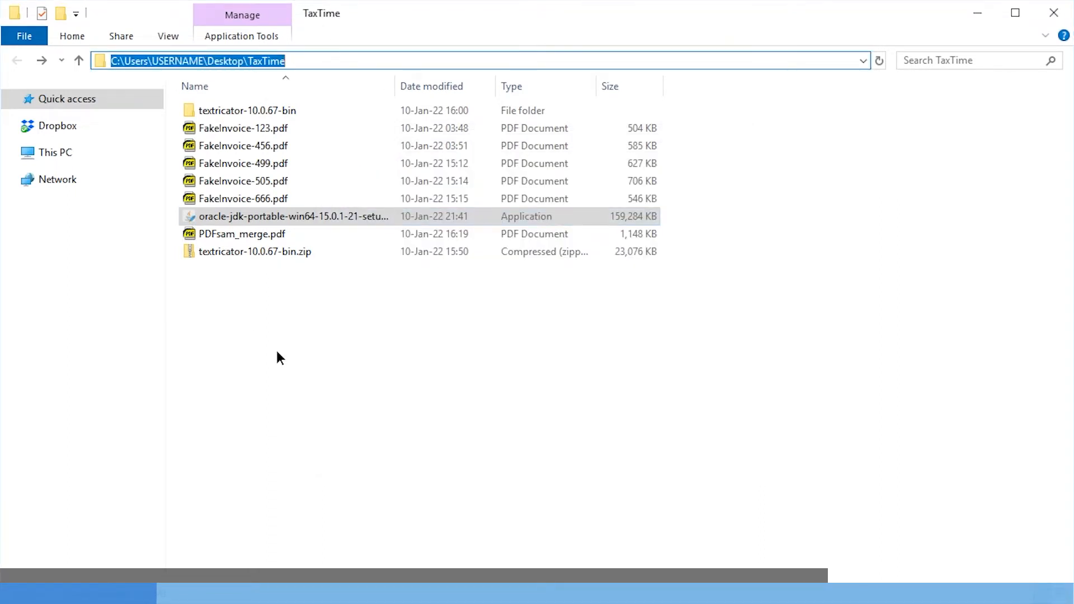
Step: Set the destination to TaxTime\Java15, install portable Java 15 and finish the wizard
double_click(292, 216)
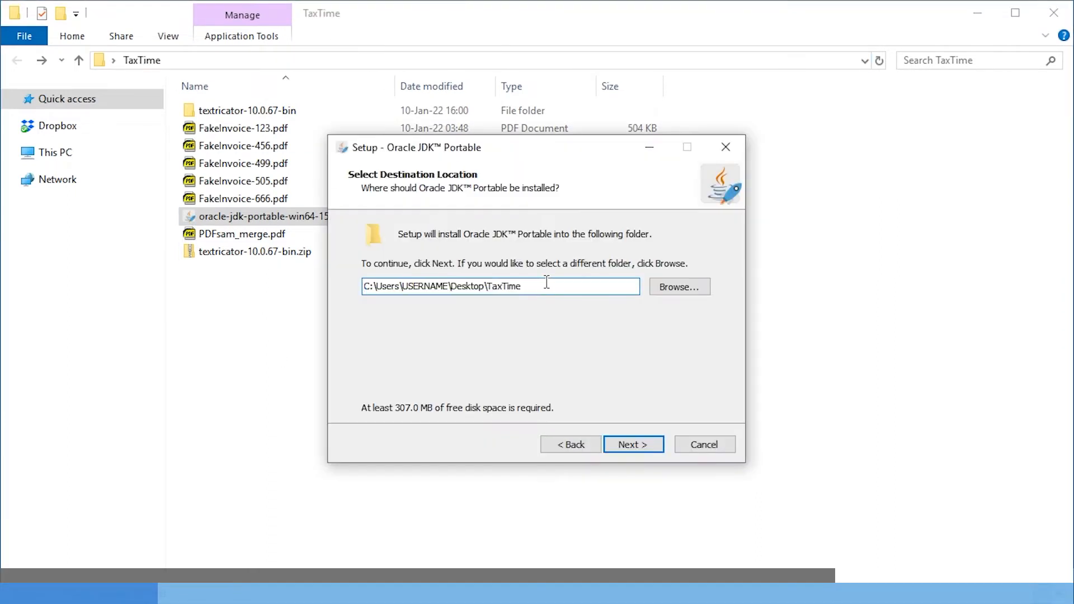
type("\\")
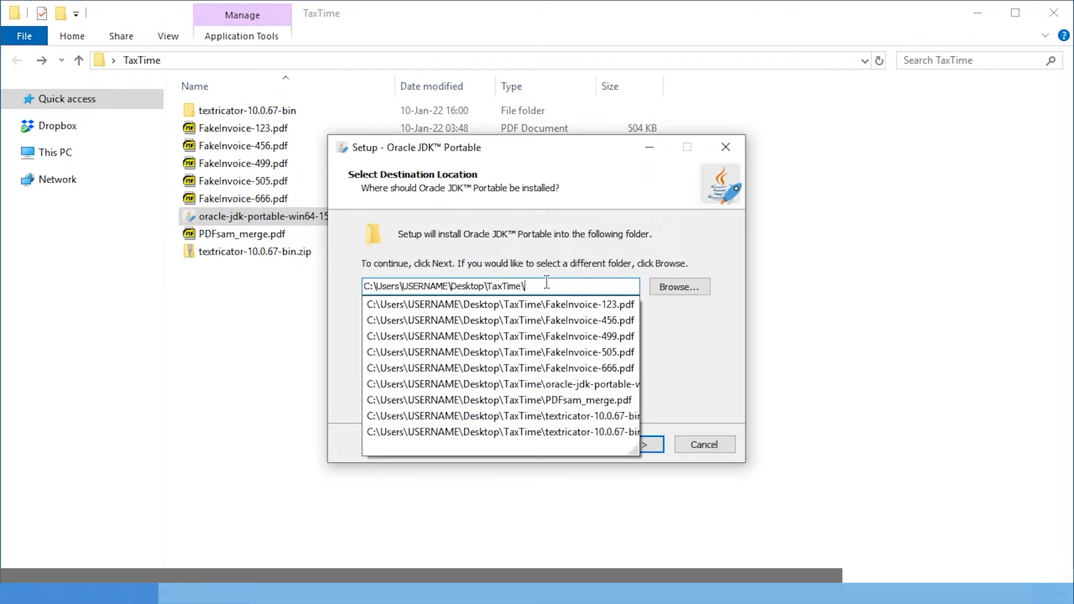
type("Java")
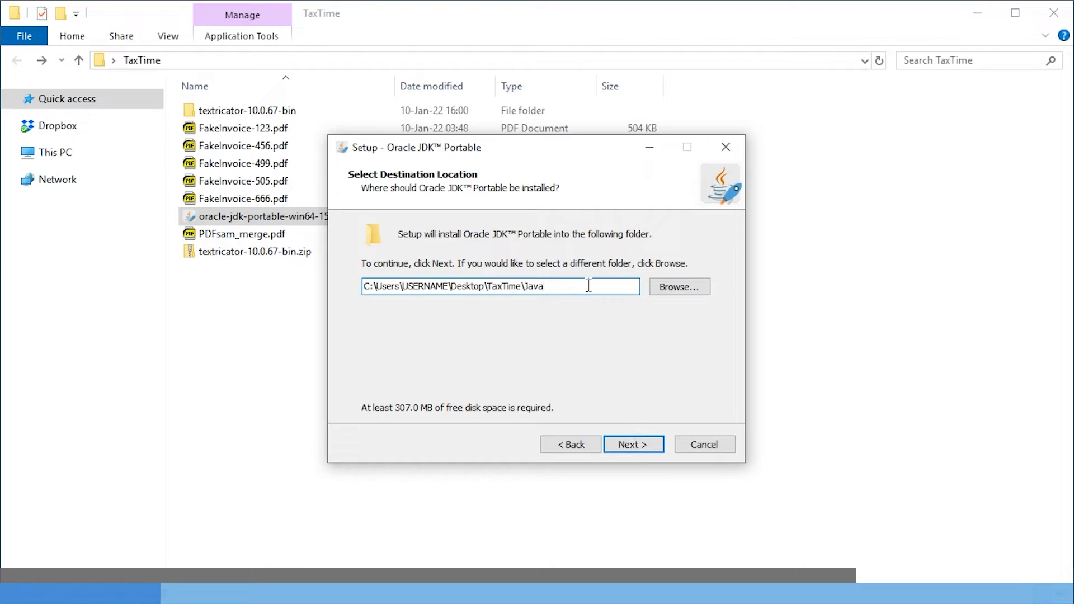
left_click(631, 444)
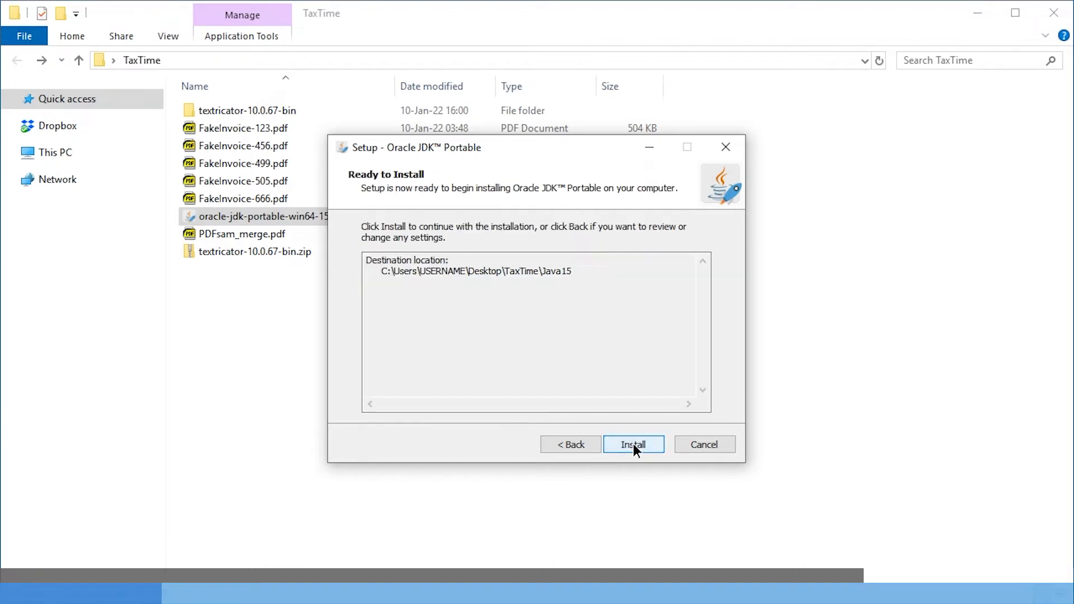
left_click(633, 444)
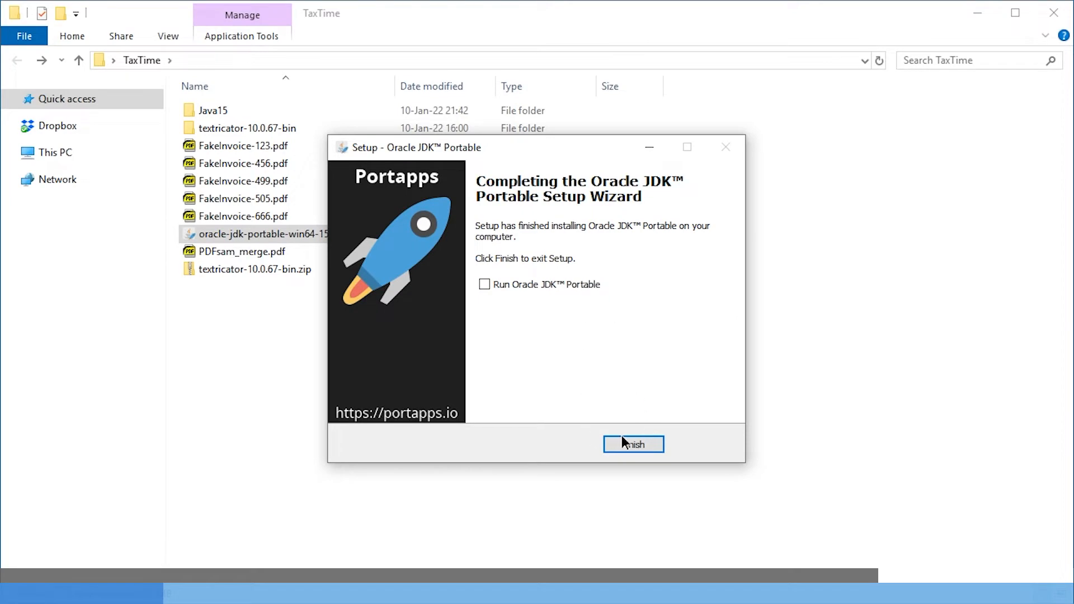
left_click(632, 444)
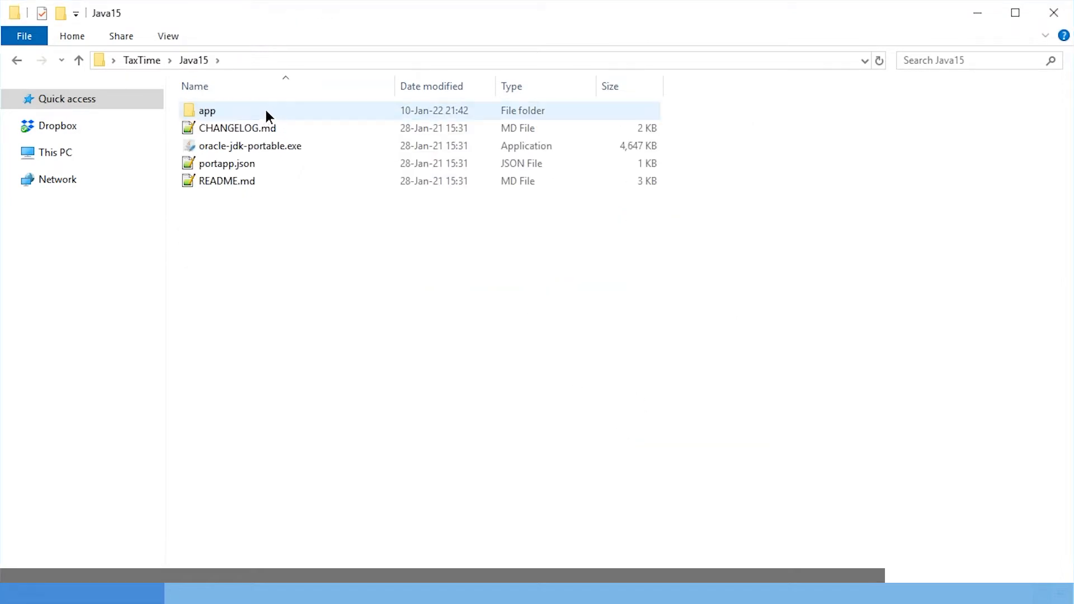
Step: Browse into textricator-10.0.67-bin\textricator-10.0.67 and choose Edit on textricator.bat
double_click(205, 111)
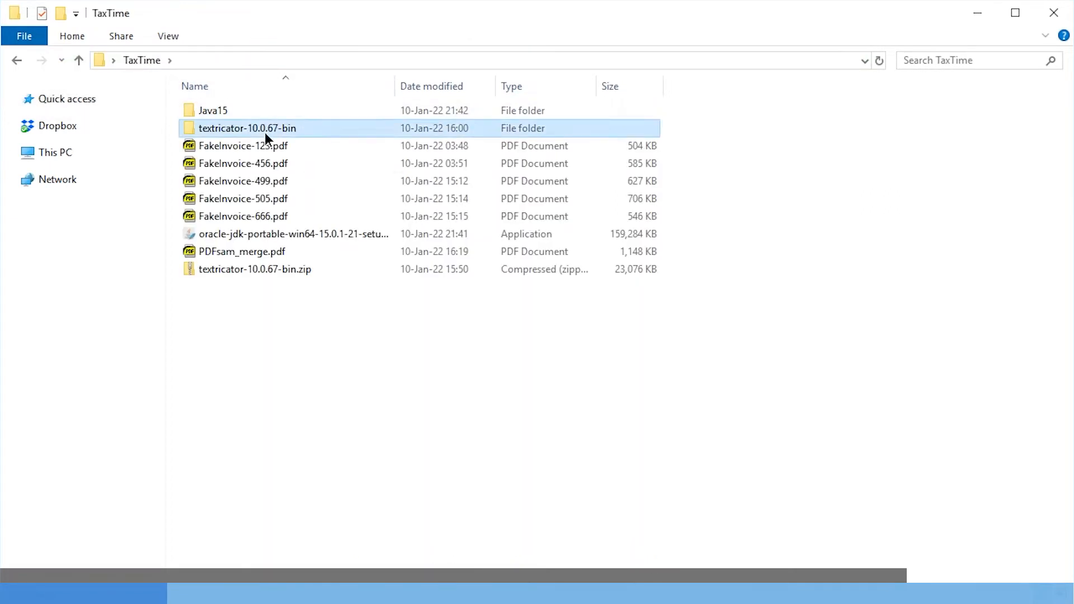
double_click(248, 127)
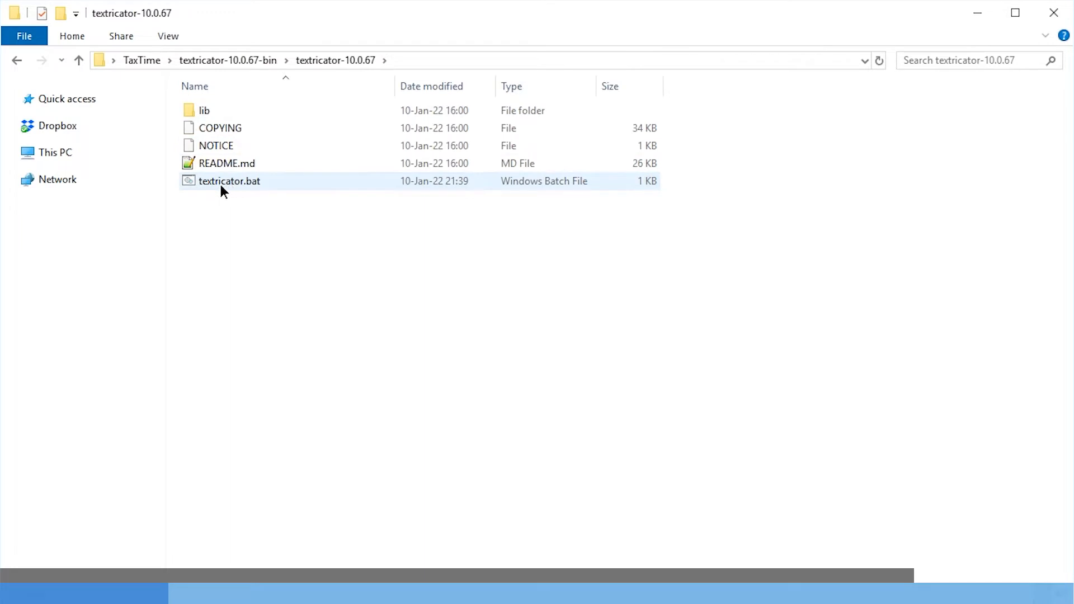
right_click(229, 181)
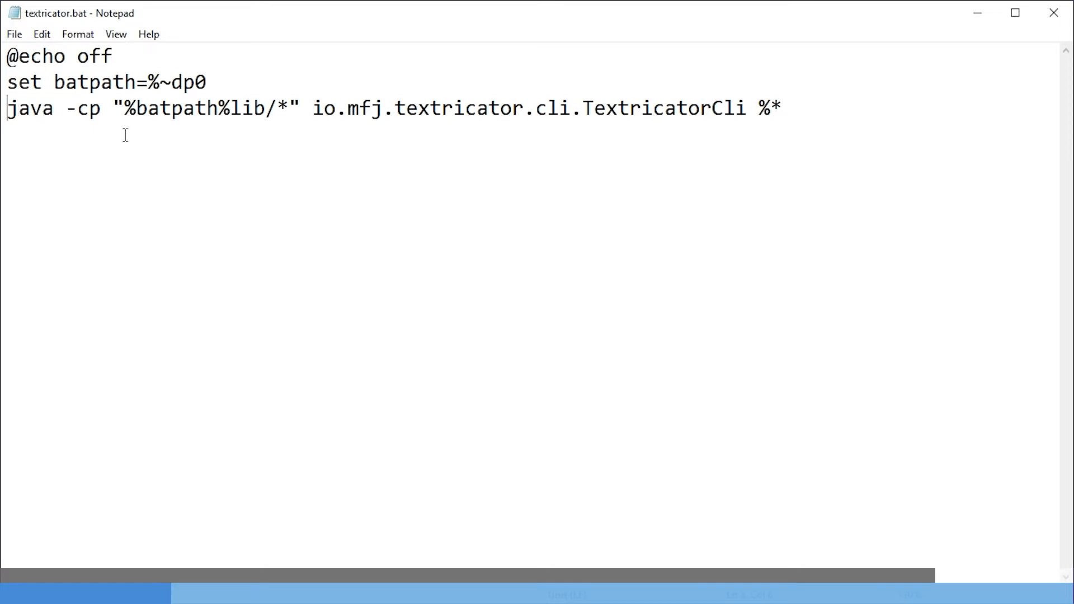
Step: Prefix the java command with C:\Users\USERNAME\Desktop\TaxTime\Java15\app\bin\java.exe and save the batch file
type("C:\\Users\\USERNAME\\Desktop\\TaxTime\\Java15\\app\\bin")
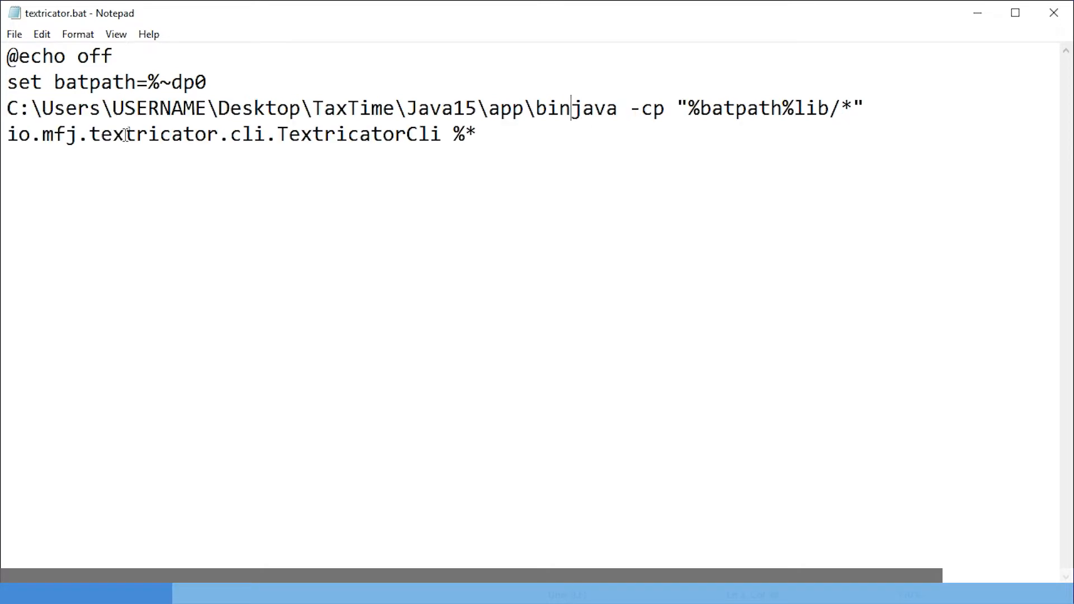
type("\\")
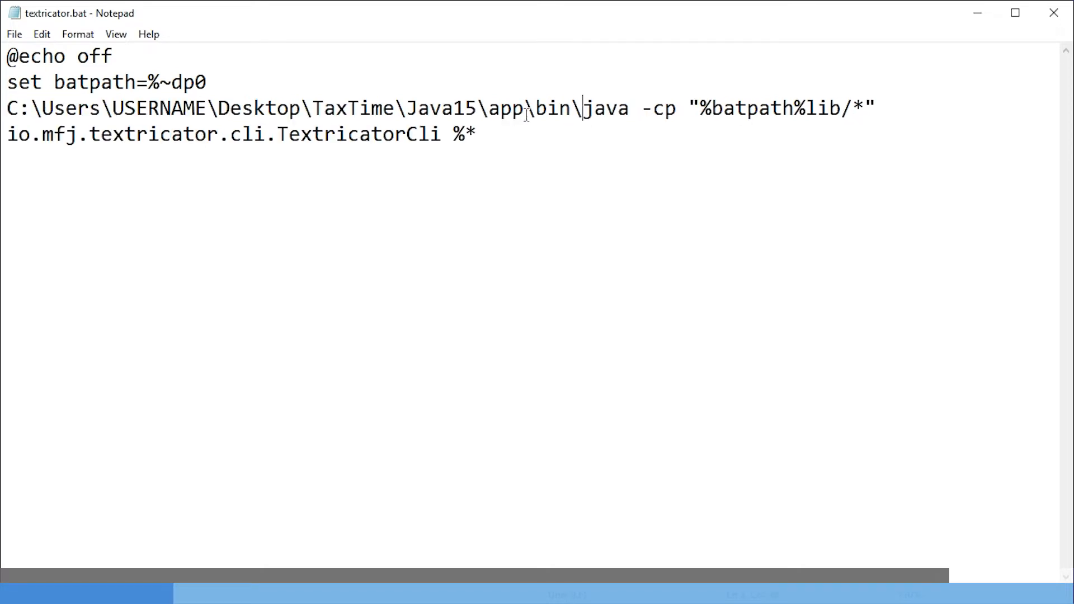
type(".")
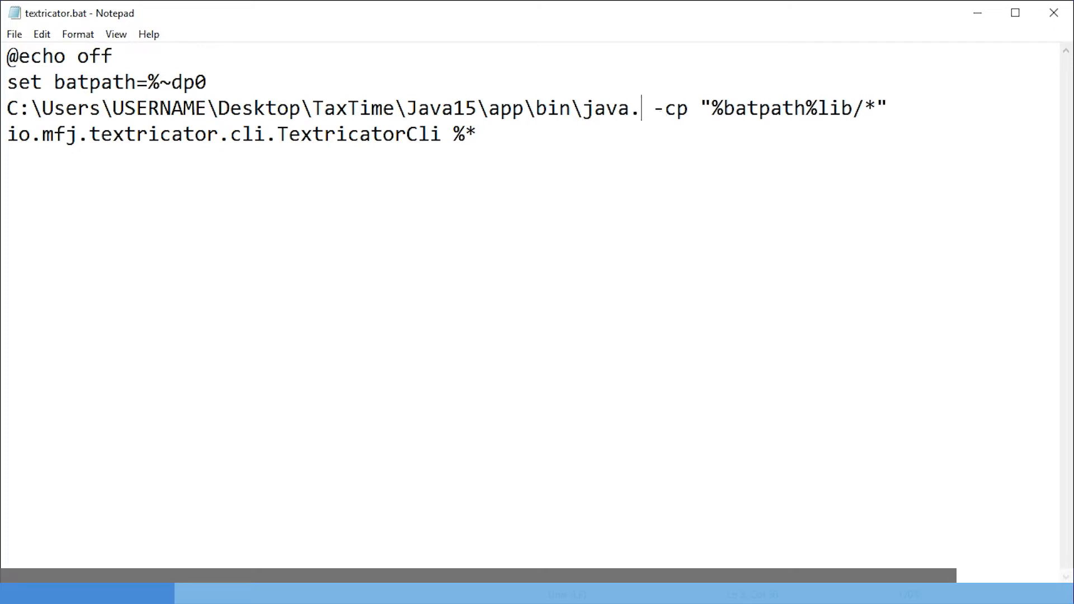
type("exe\"")
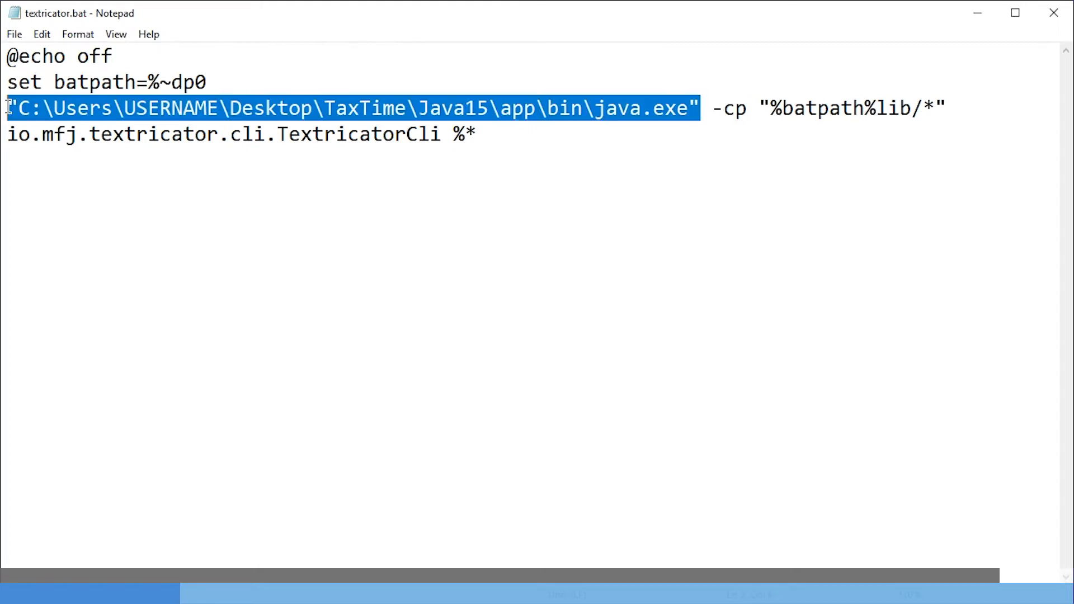
double_click(164, 108)
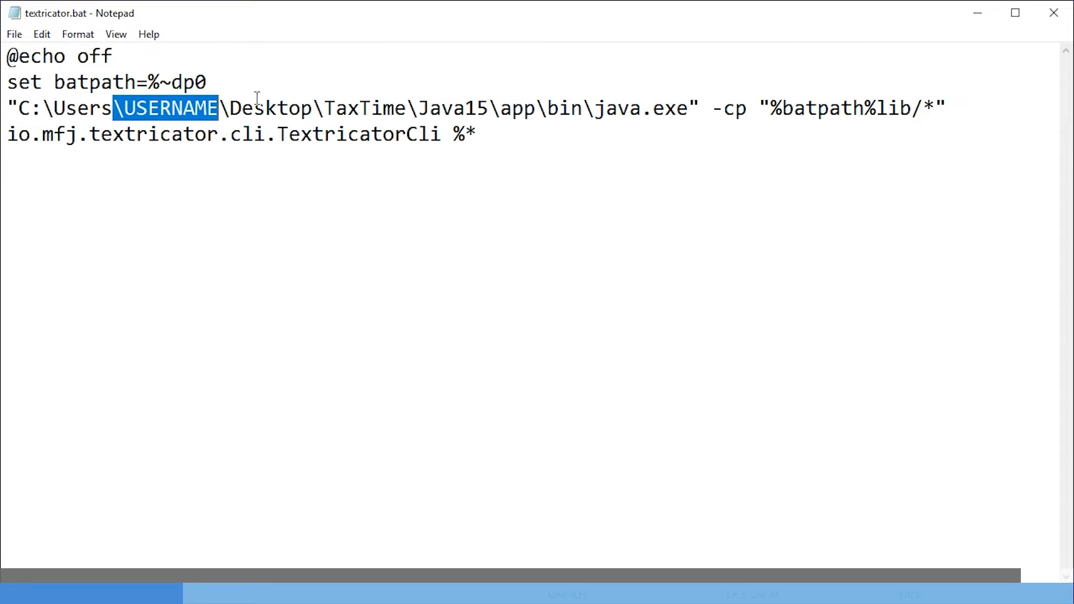
mouse_move(622, 101)
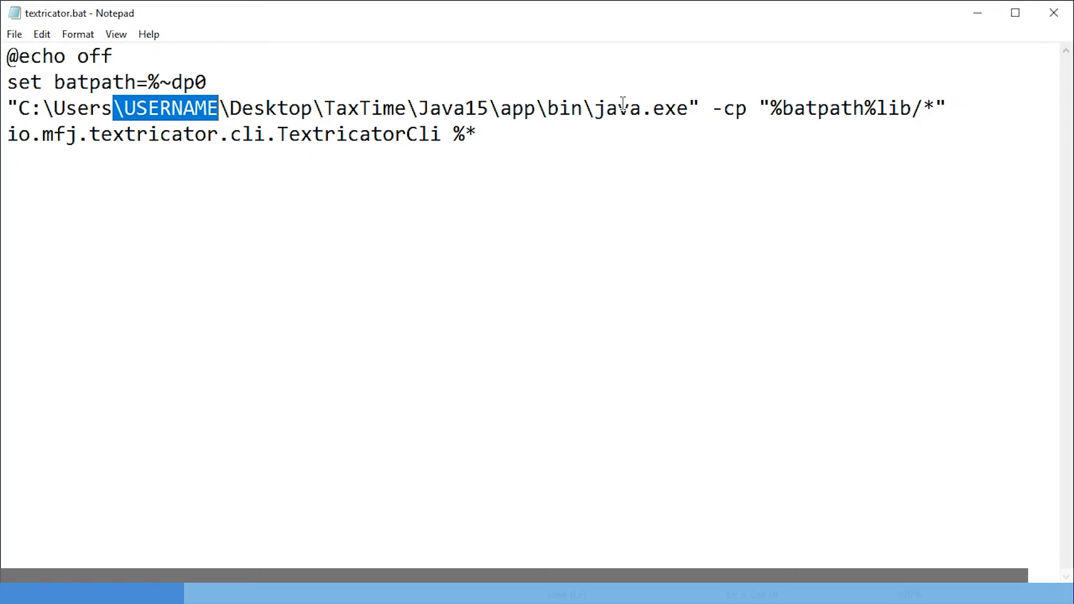
left_click(13, 35)
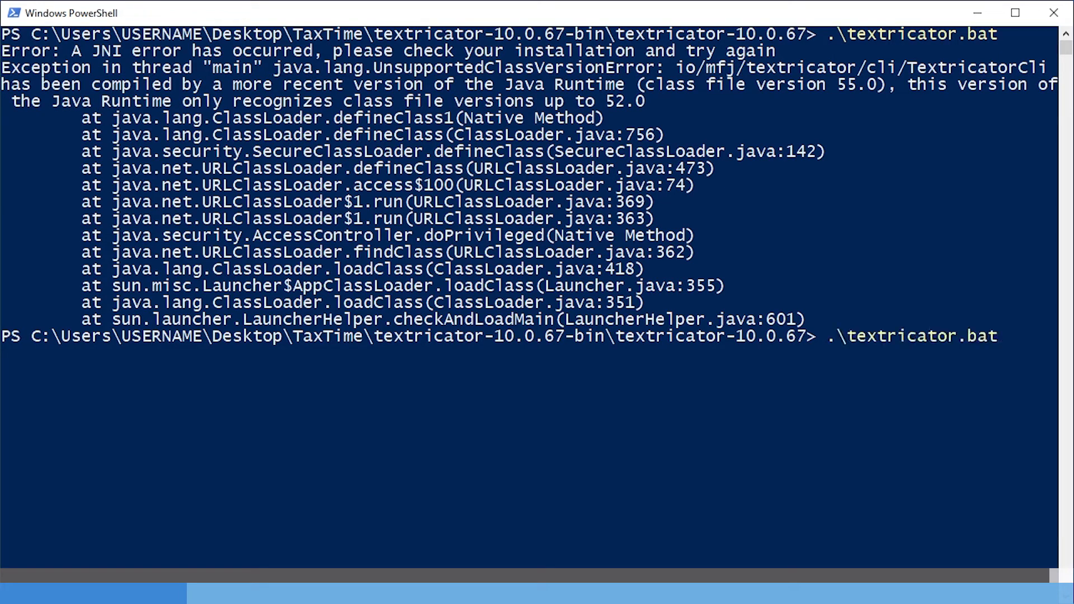
Step: Rerun .\textricator.bat so it prints usage help, then add the -h flag
key("enter")
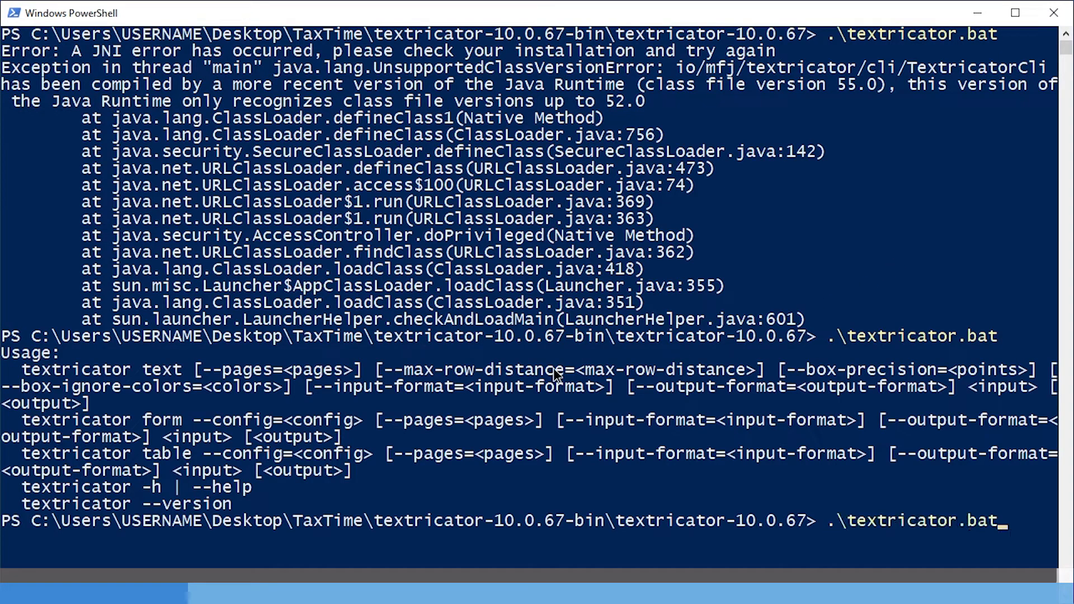
type("-h")
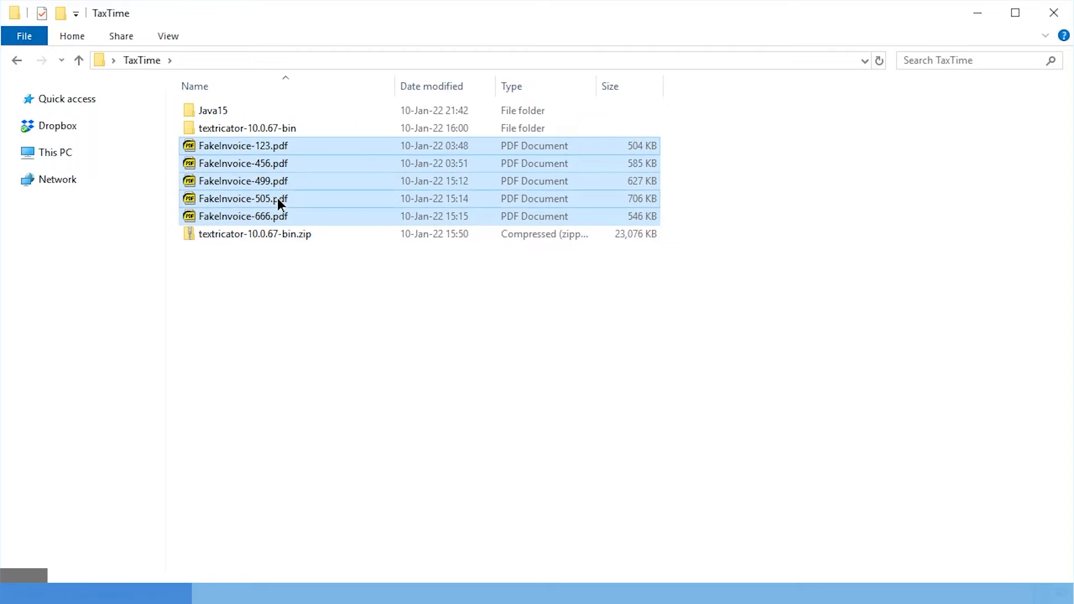
Step: From pdfsam.org's download page, download the PDFsam Basic 4.2.10 Windows portable zip into TaxTime
left_click(279, 349)
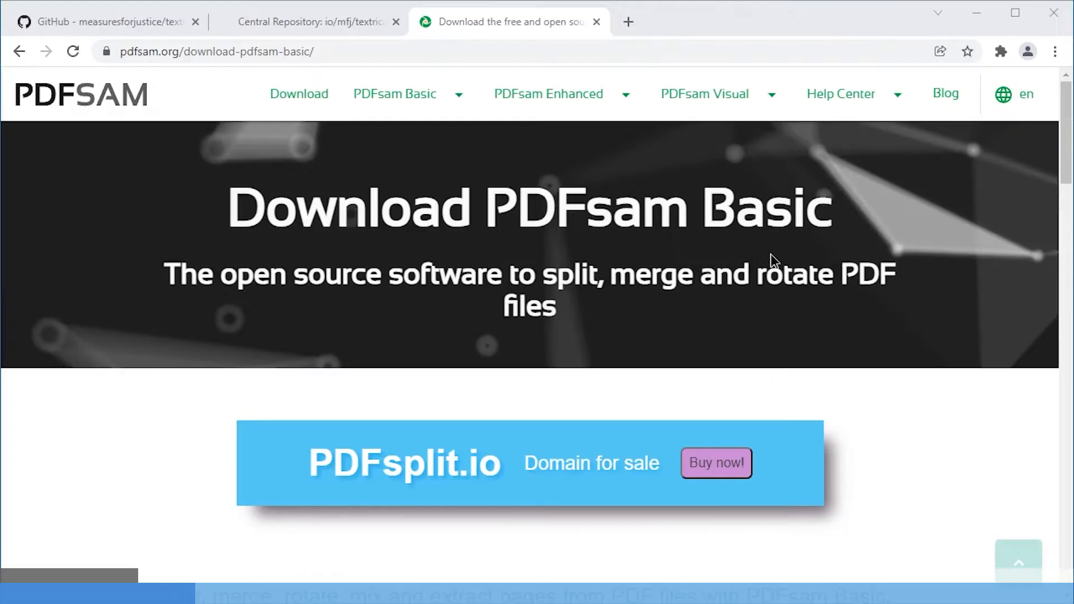
scroll("down", 3)
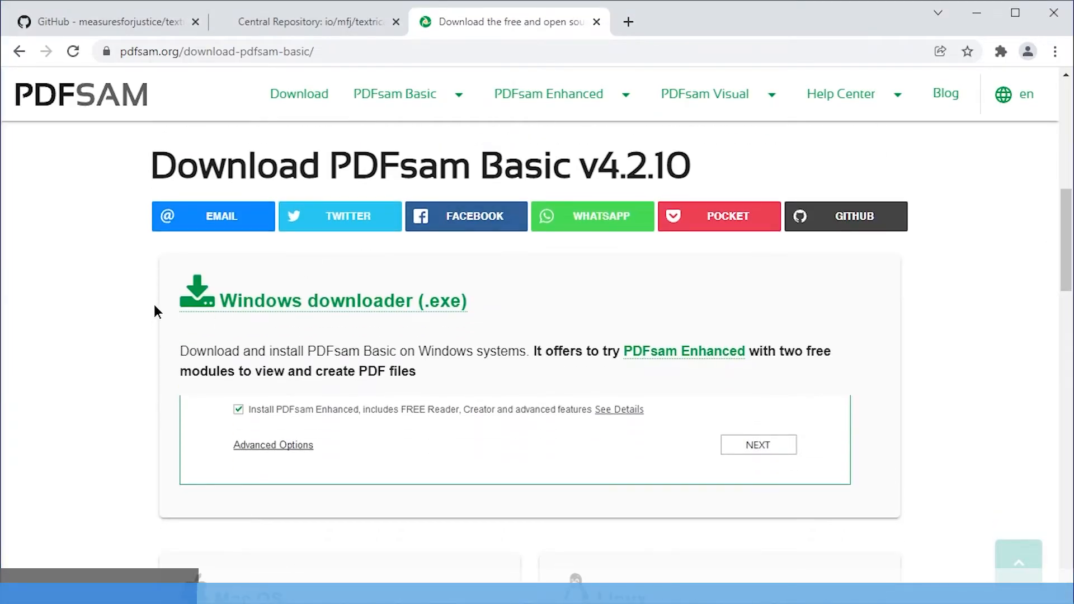
mouse_move(342, 426)
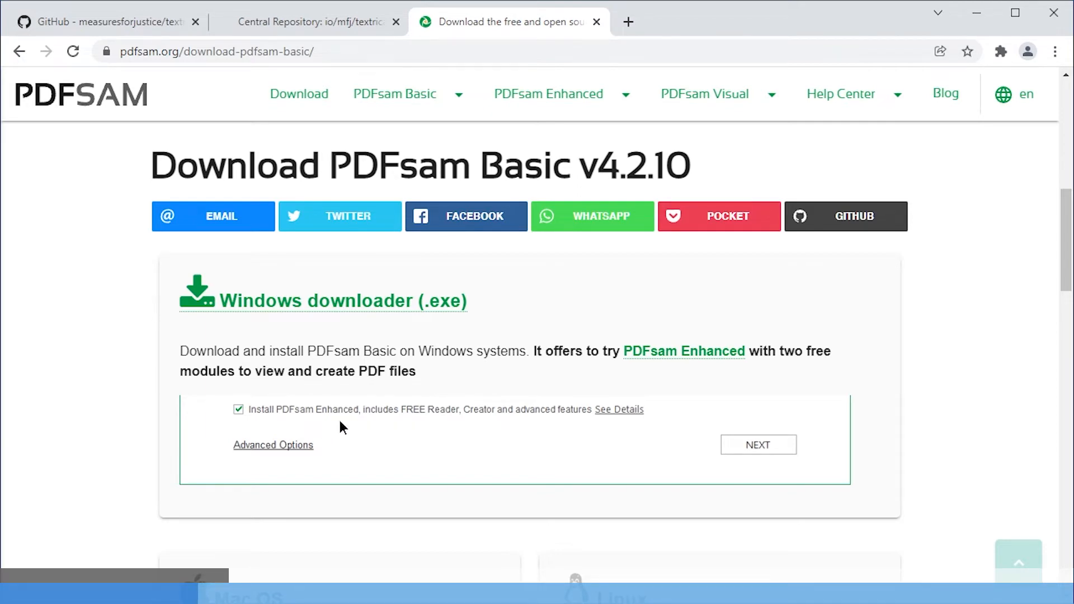
scroll("down", 3)
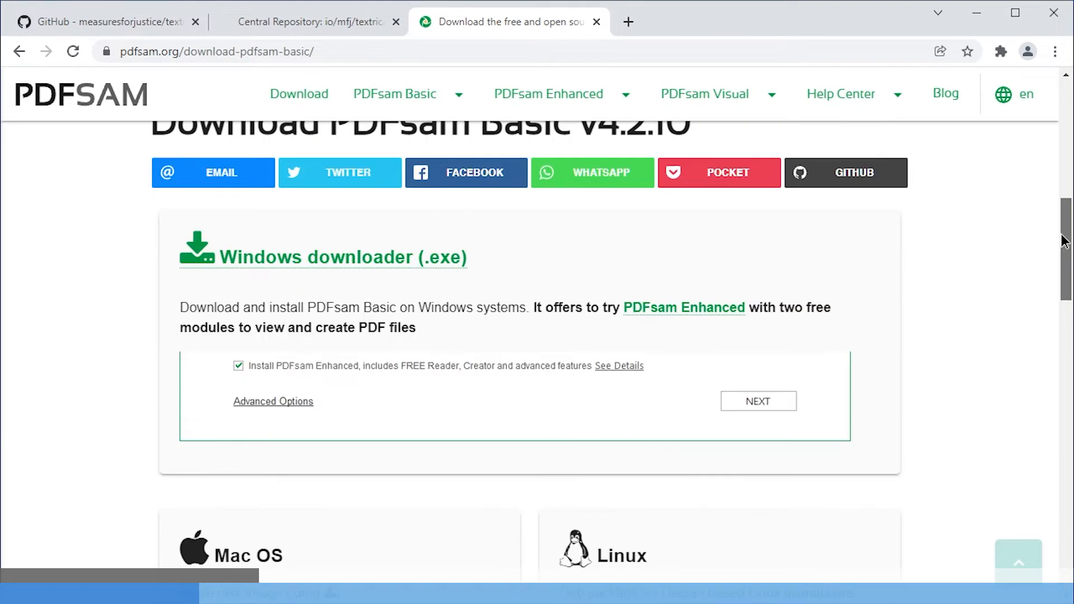
scroll("down", 3)
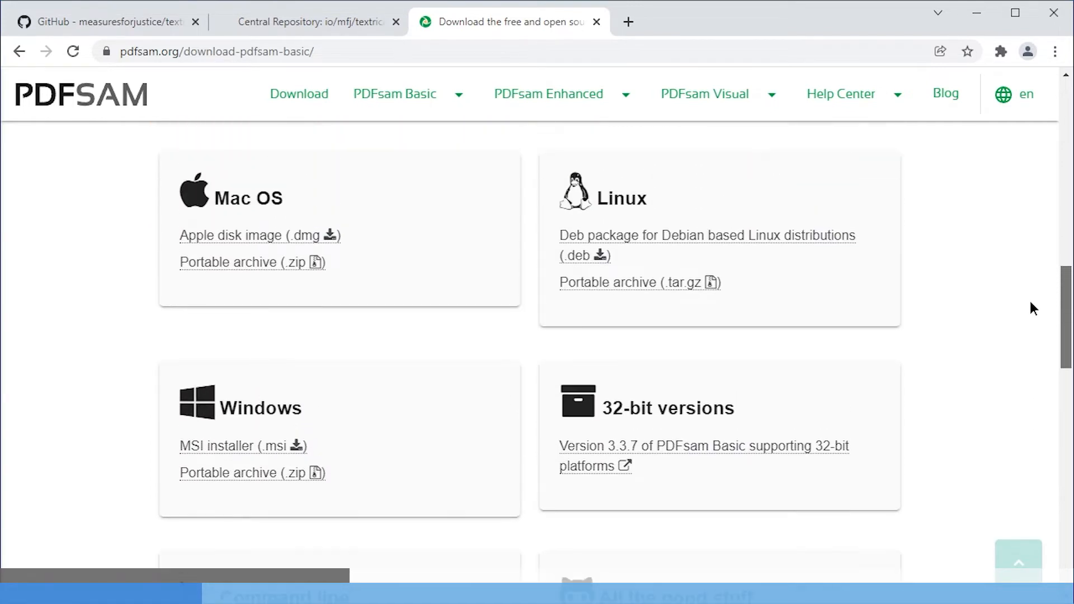
double_click(228, 472)
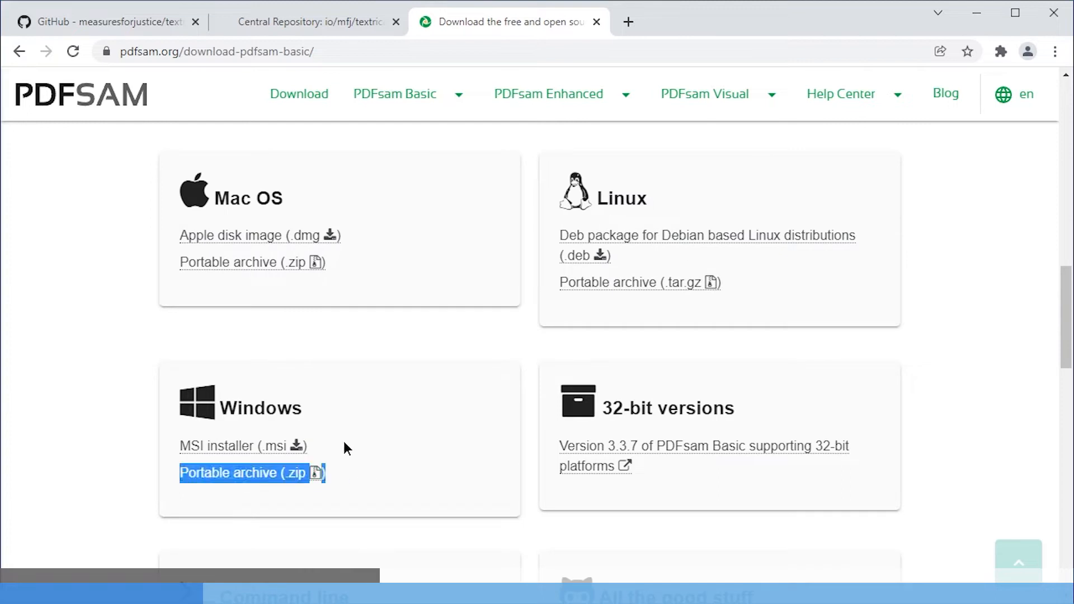
left_click(240, 472)
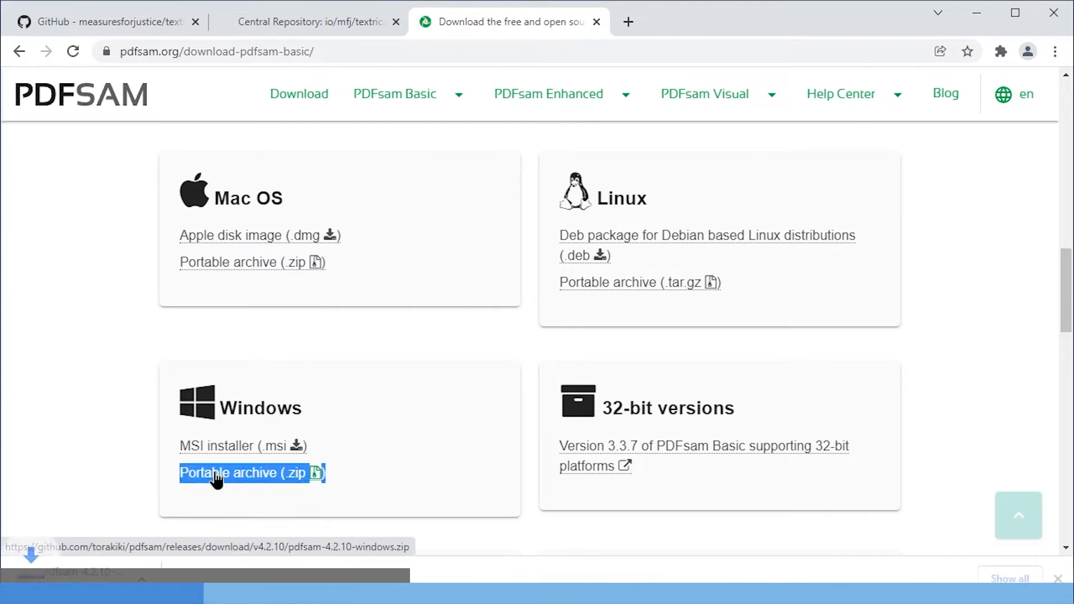
left_click(270, 493)
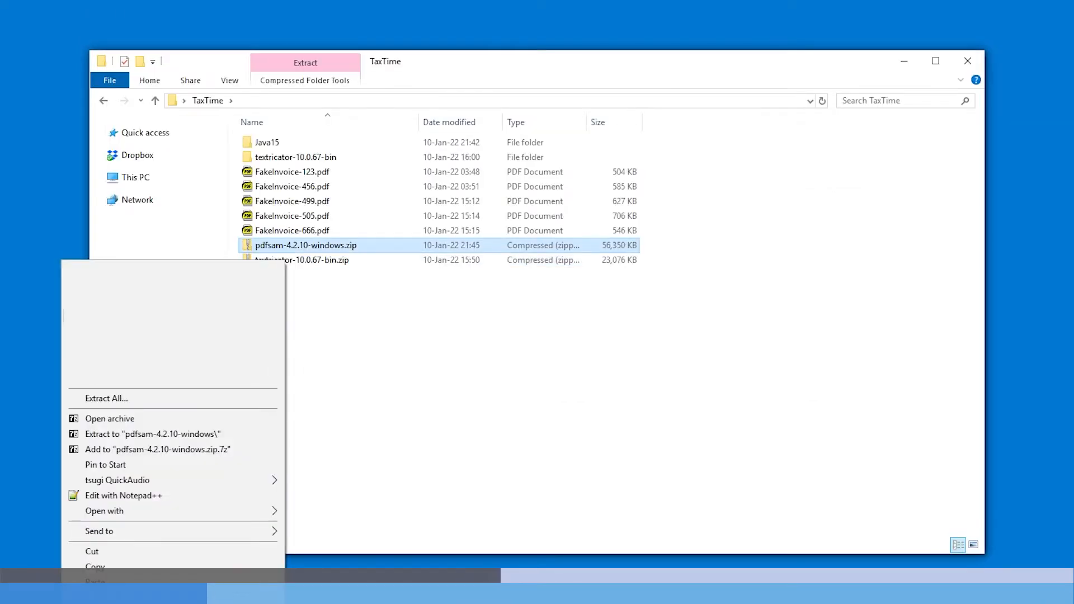
Step: Extract pdfsam-4.2.10-windows.zip and launch pdfsam.exe from the extracted folder
left_click(107, 398)
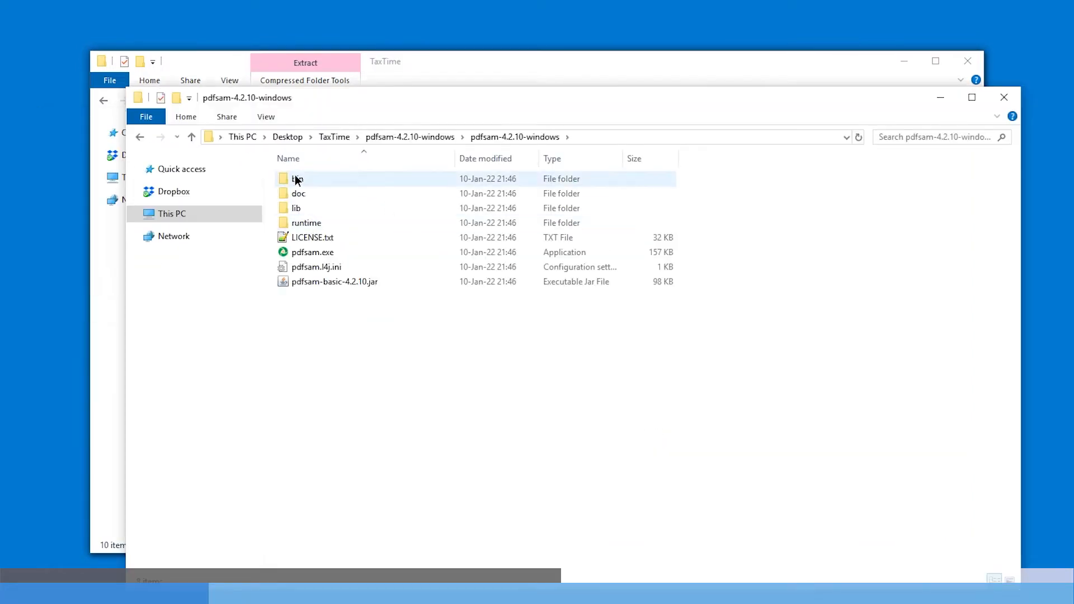
left_click(312, 251)
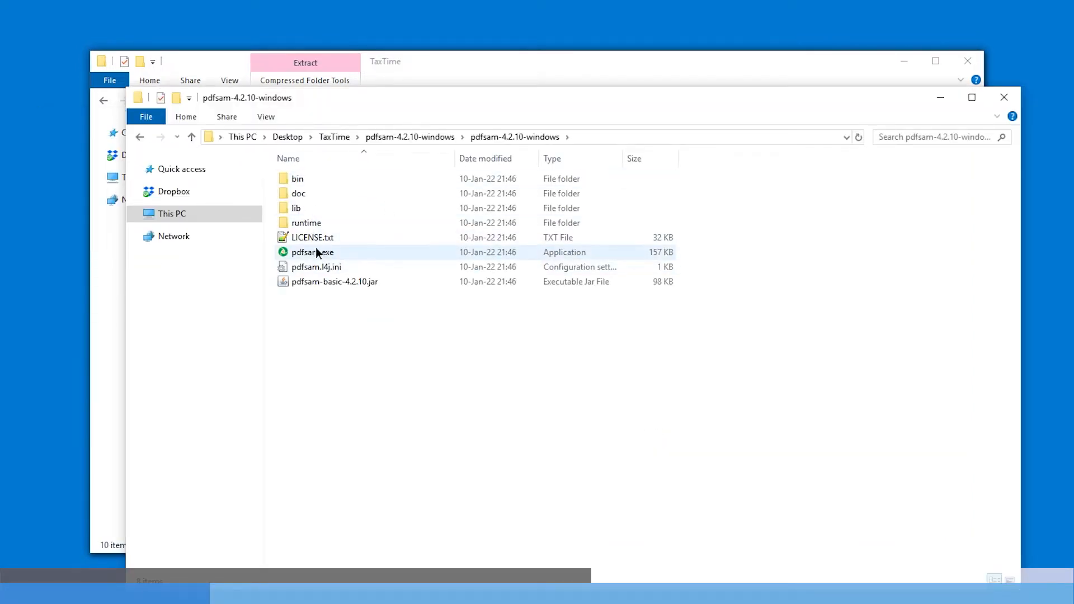
double_click(312, 252)
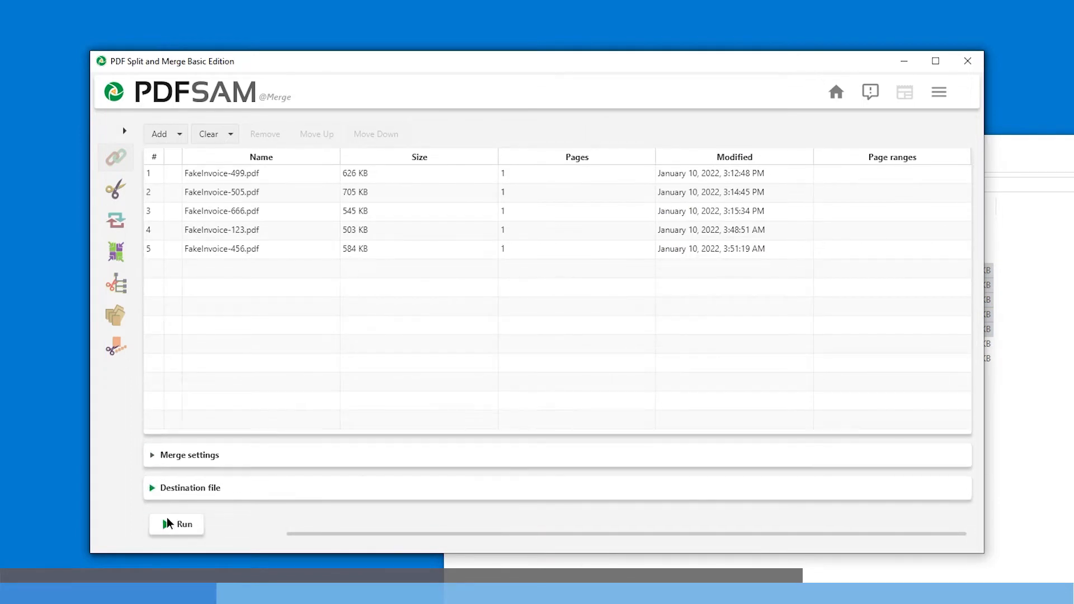
Step: Run the Merge module to create FakeInvoices.pdf and paste a copy into the textricator-10.0.67 folder
left_click(176, 523)
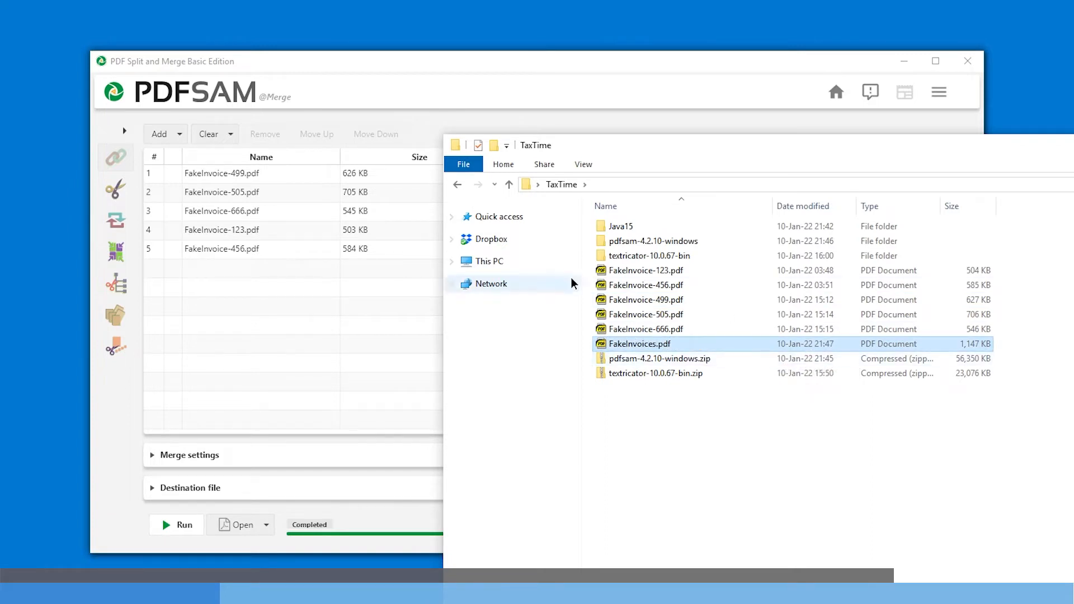
right_click(640, 343)
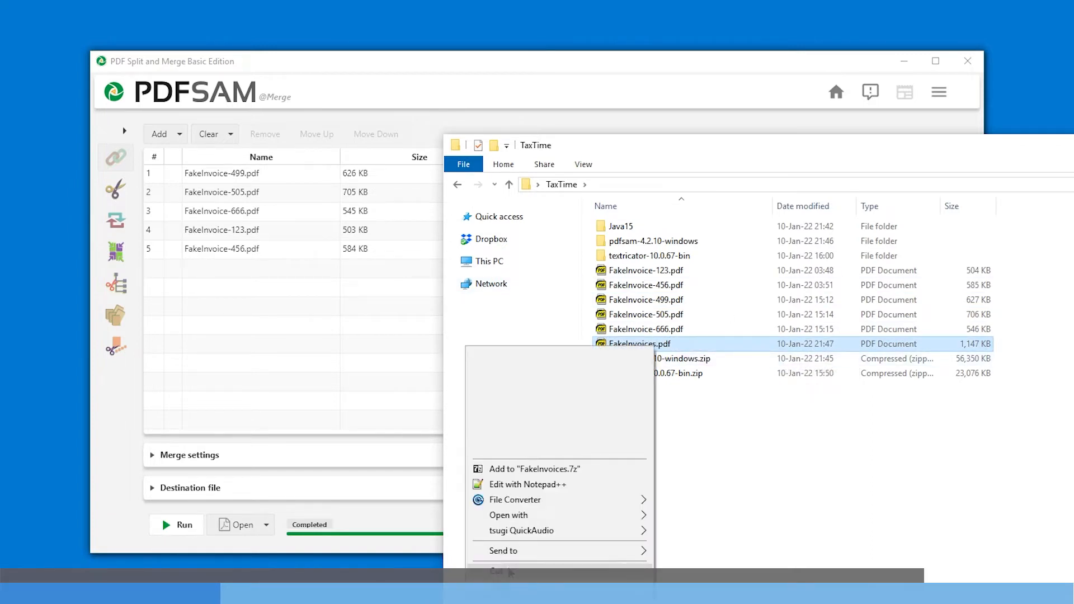
double_click(649, 255)
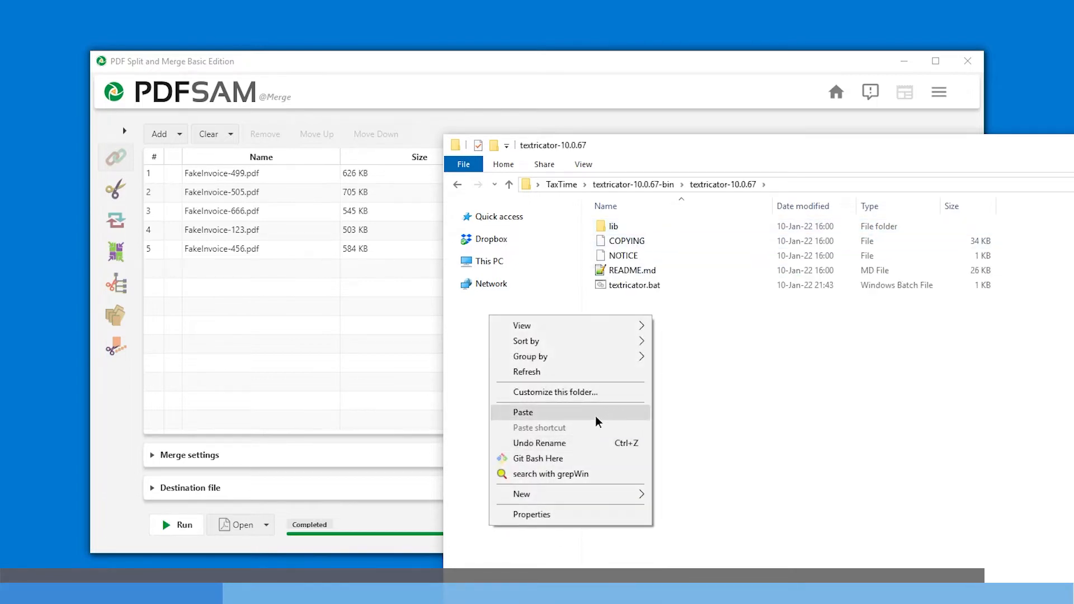
left_click(524, 412)
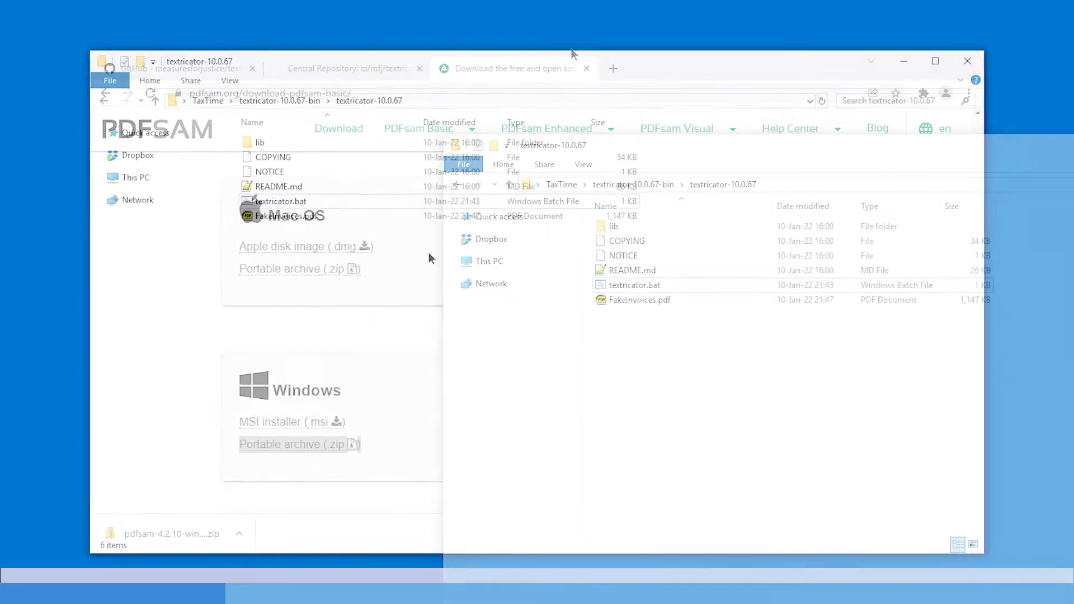
double_click(638, 300)
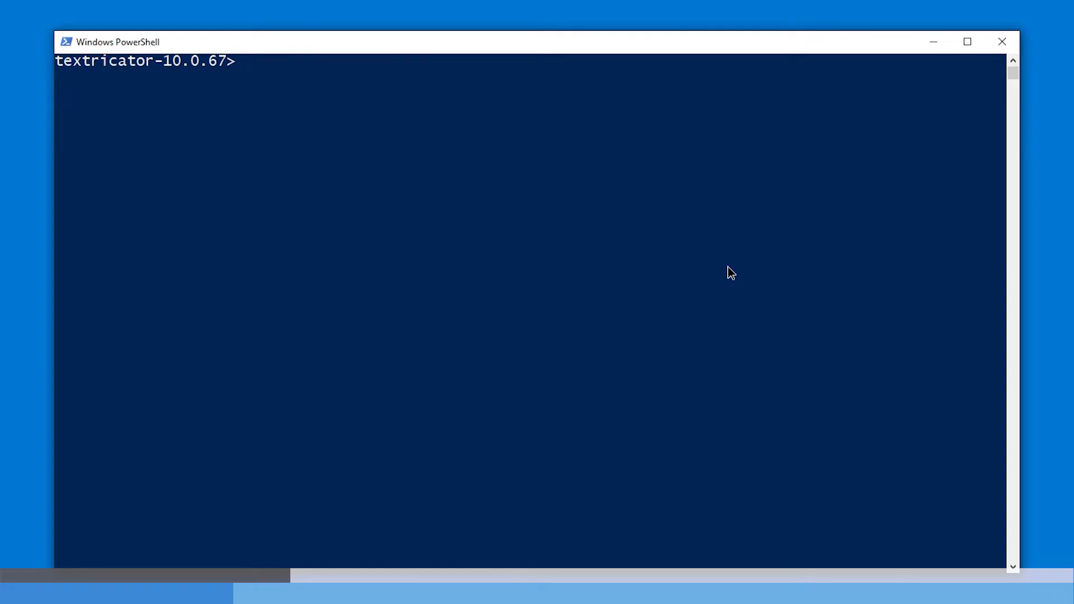
Step: Run .\textricator.bat text .\FakeInvoices.pdf fakeinvoices.csv to produce the CSV
type(".\\textricator.bat")
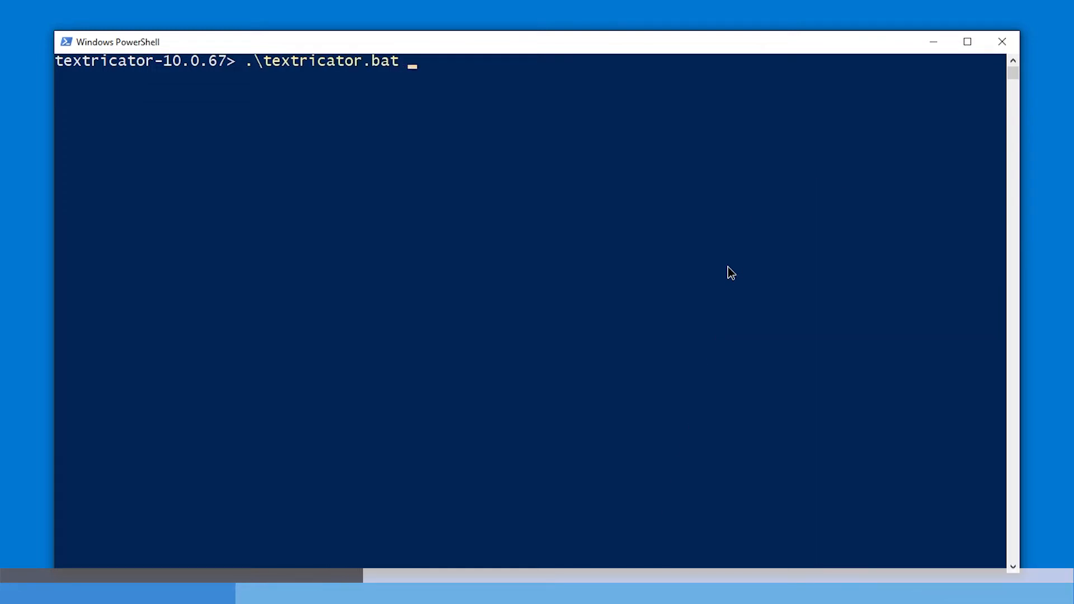
type("text")
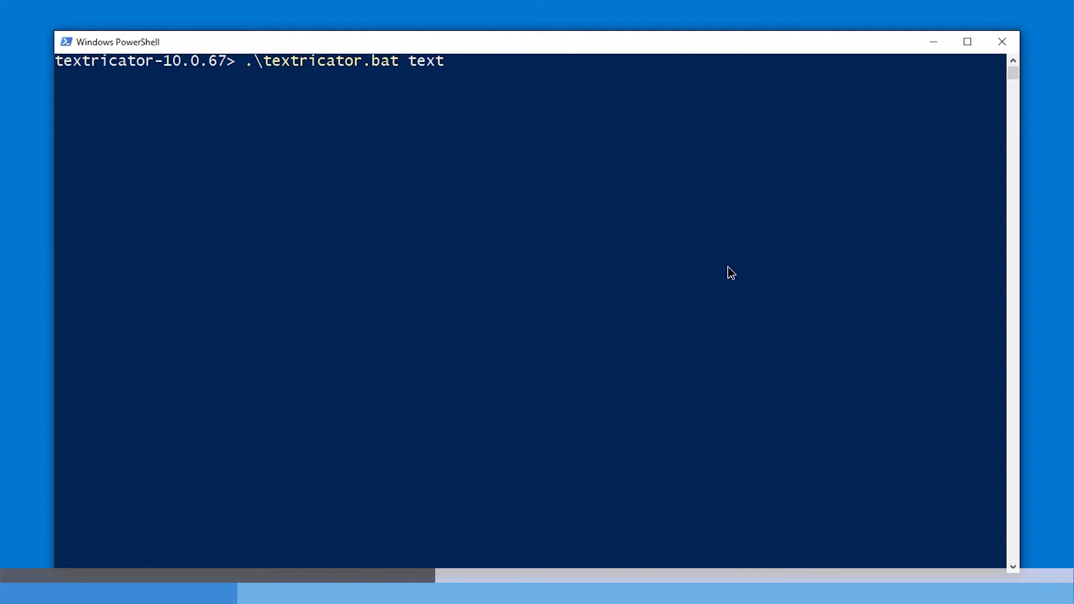
type("fak")
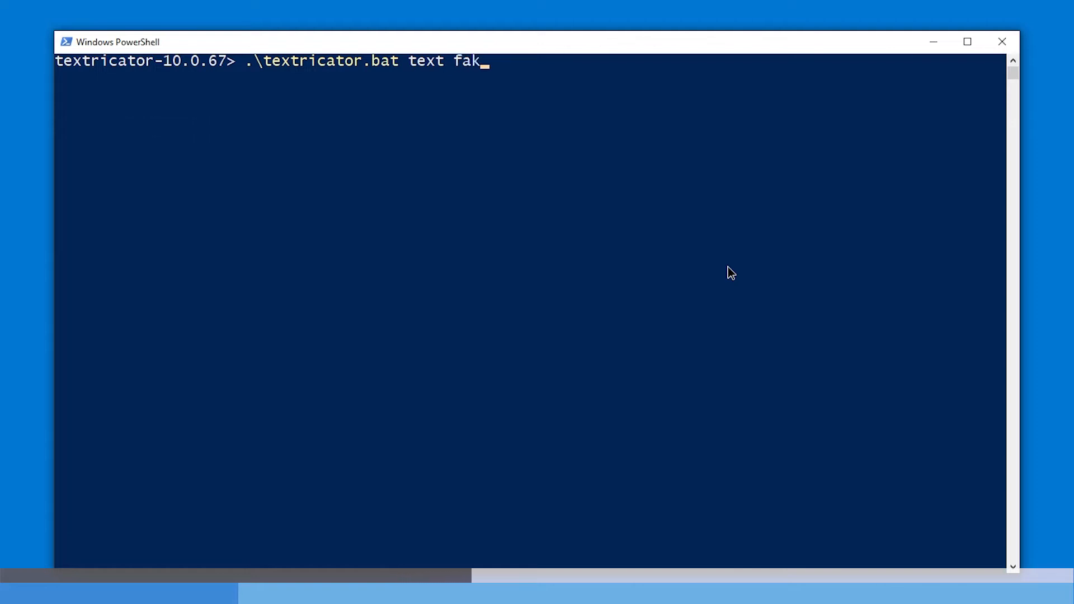
key("Tab")
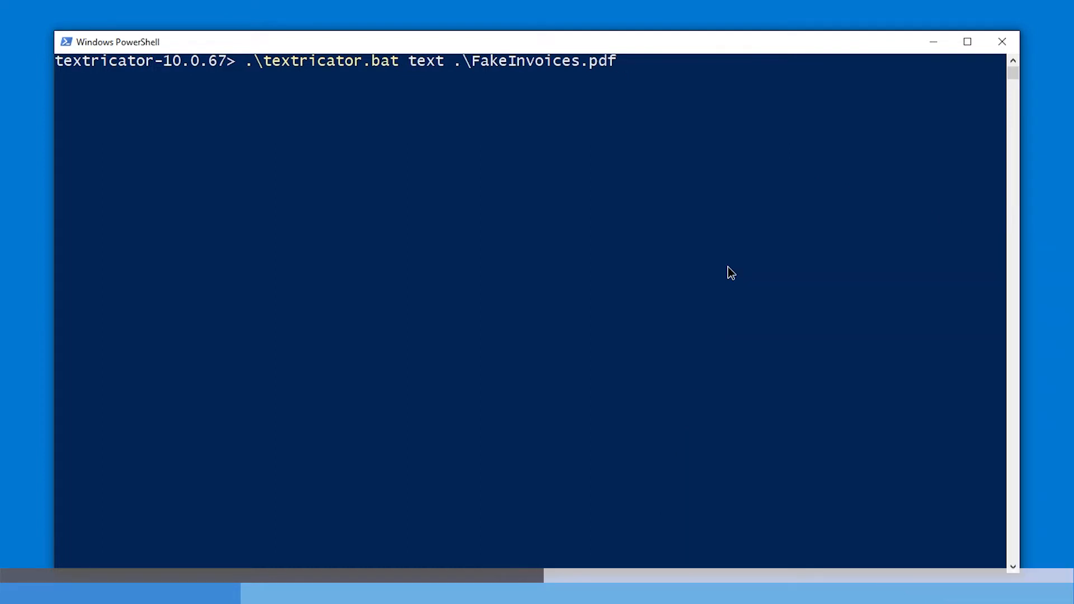
type("fakeinvoi")
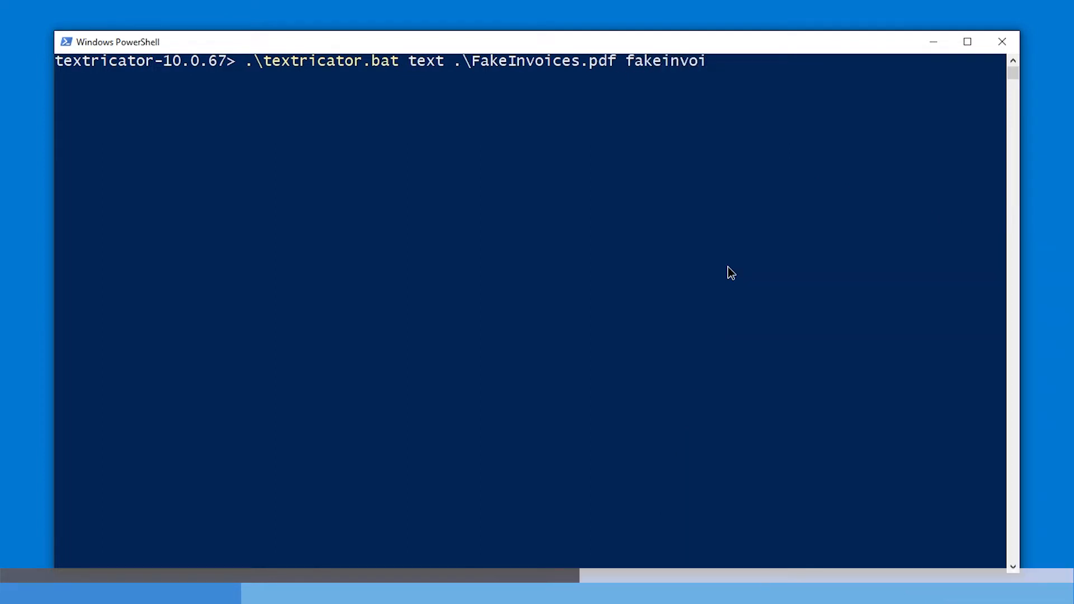
type("ces.csv")
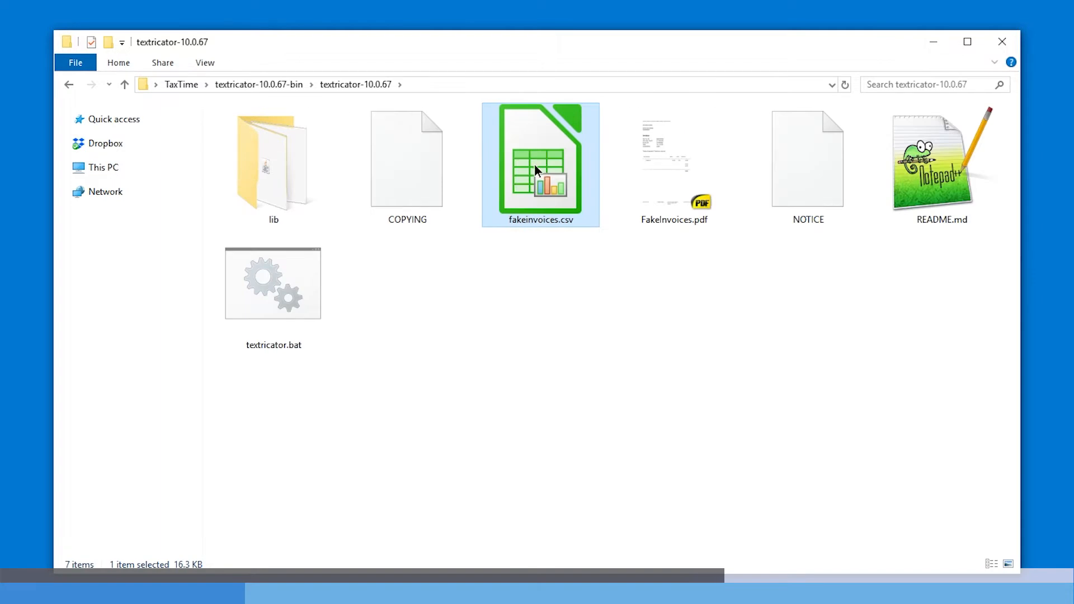
Step: Open fakeinvoices.csv in Calc with comma-separated import and locate the Invoice row's content column
double_click(539, 159)
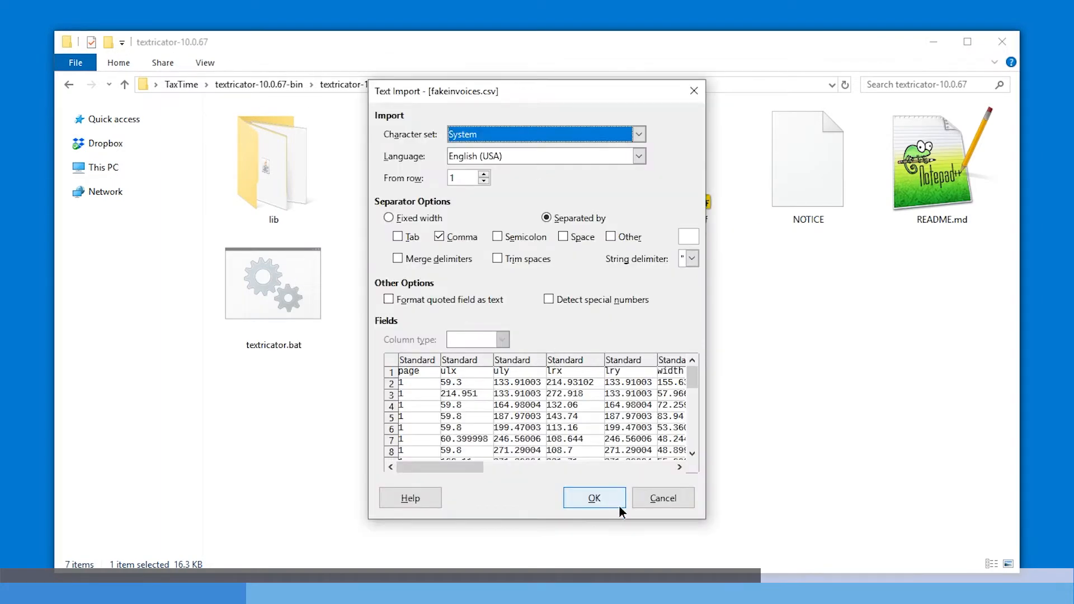
left_click(592, 498)
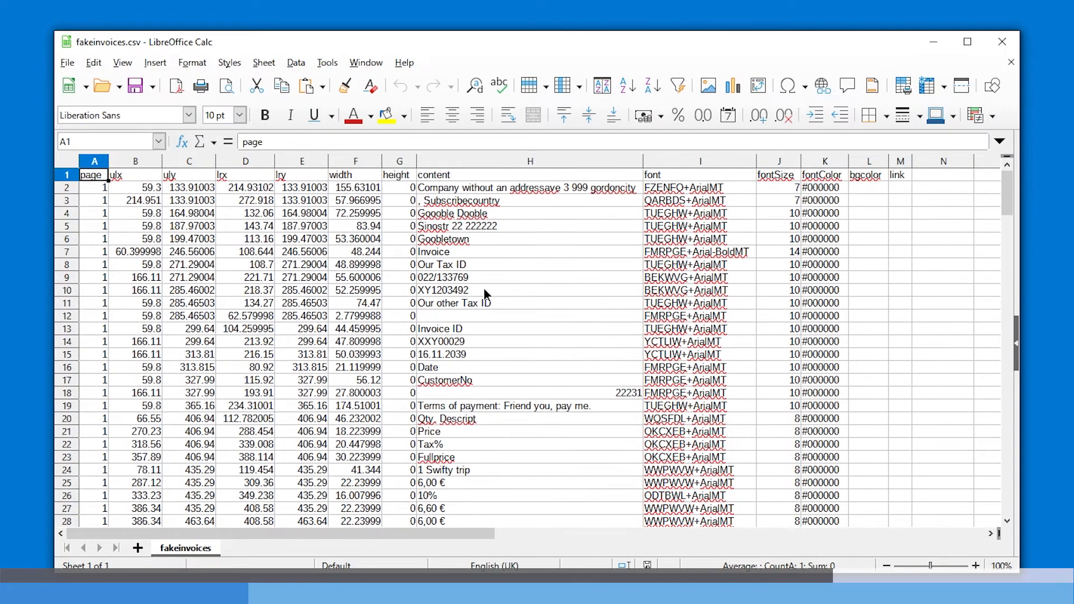
scroll("down", 3)
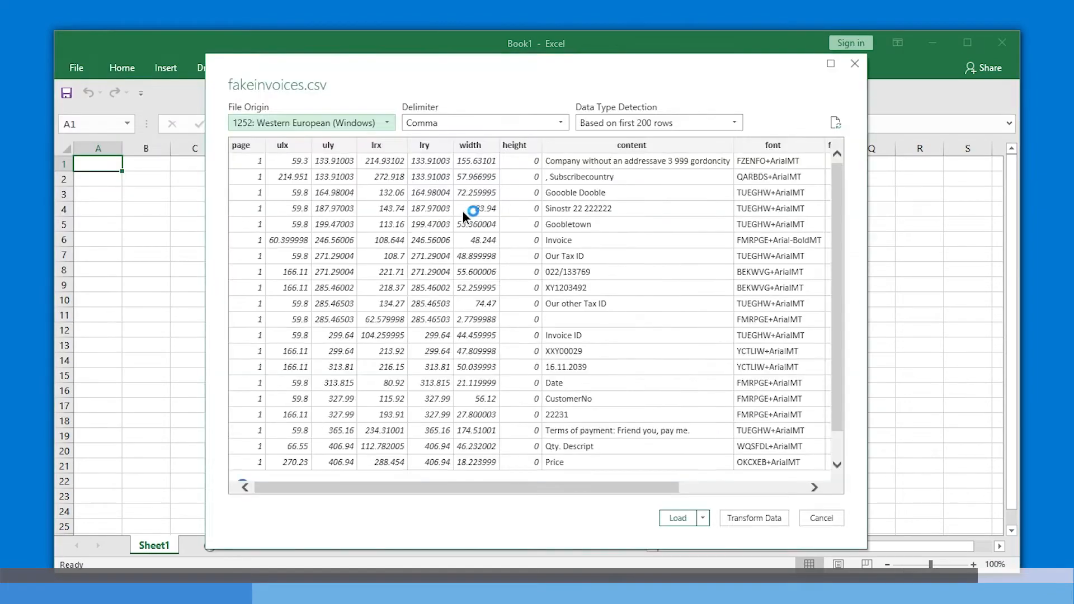
left_click(820, 518)
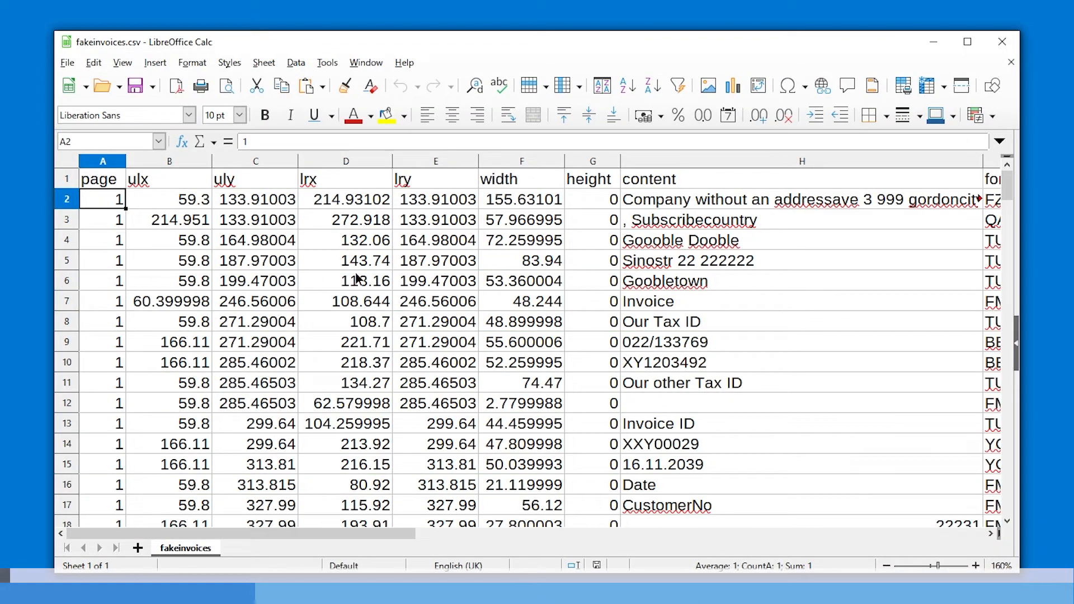
type("free")
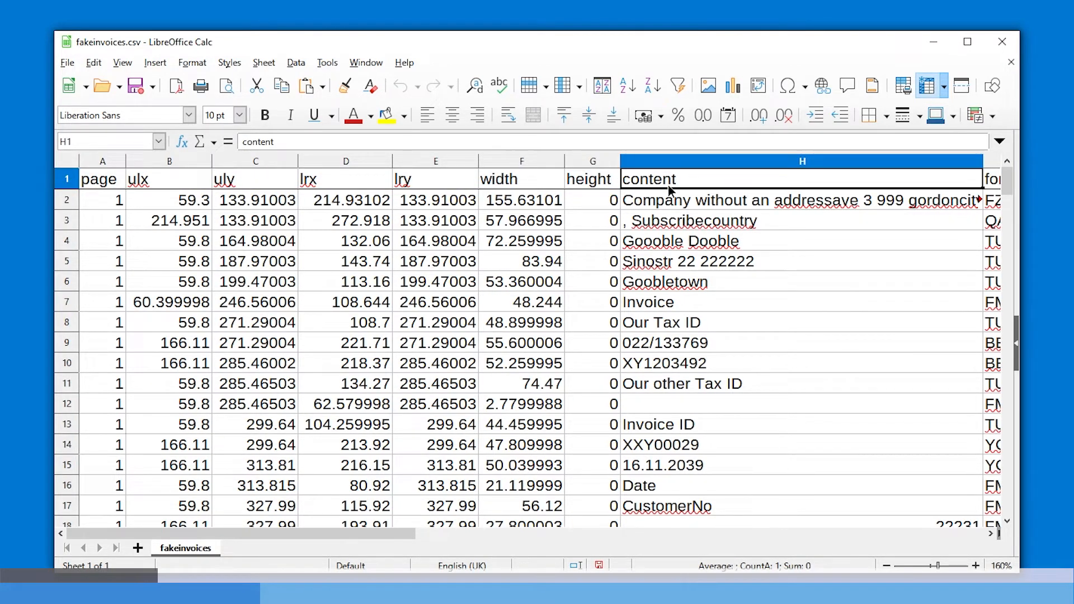
left_click(647, 302)
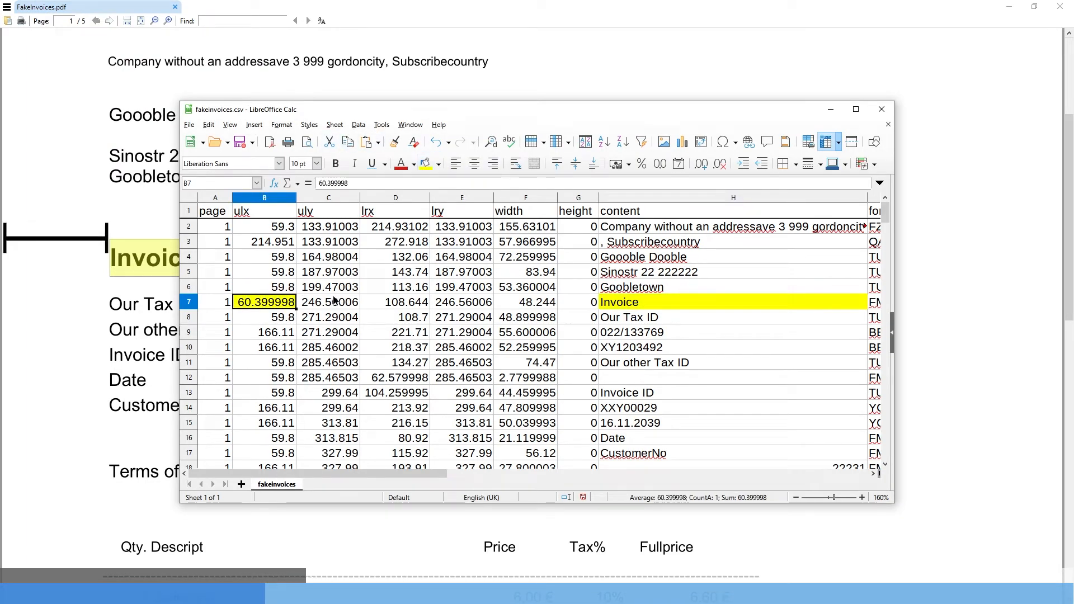
Step: Highlight the Invoice row's uly and lrx values yellow and check its font and font colour columns
left_click(328, 302)
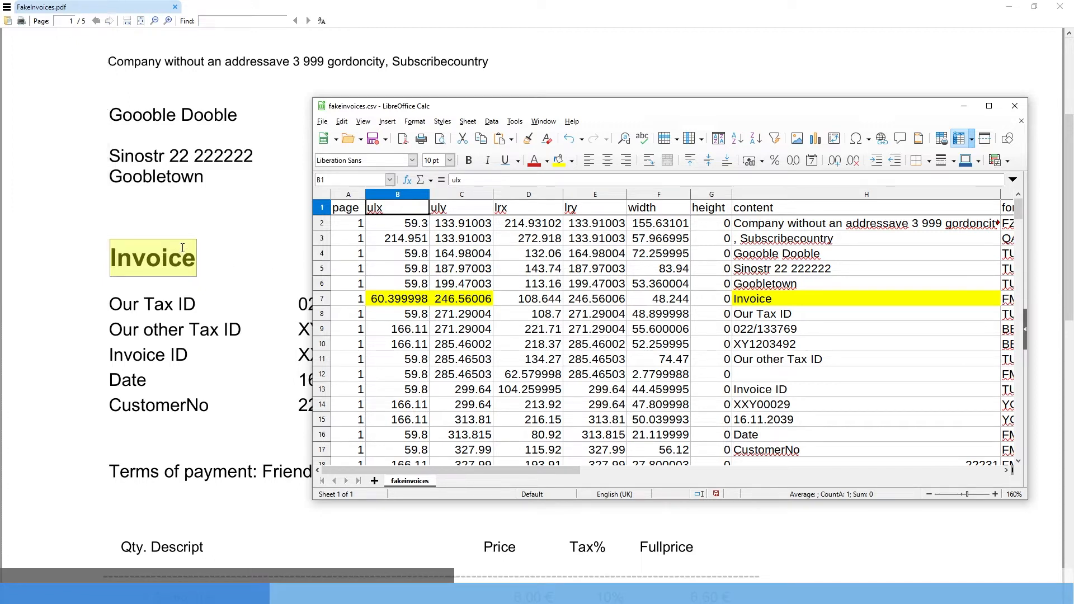
left_click(528, 297)
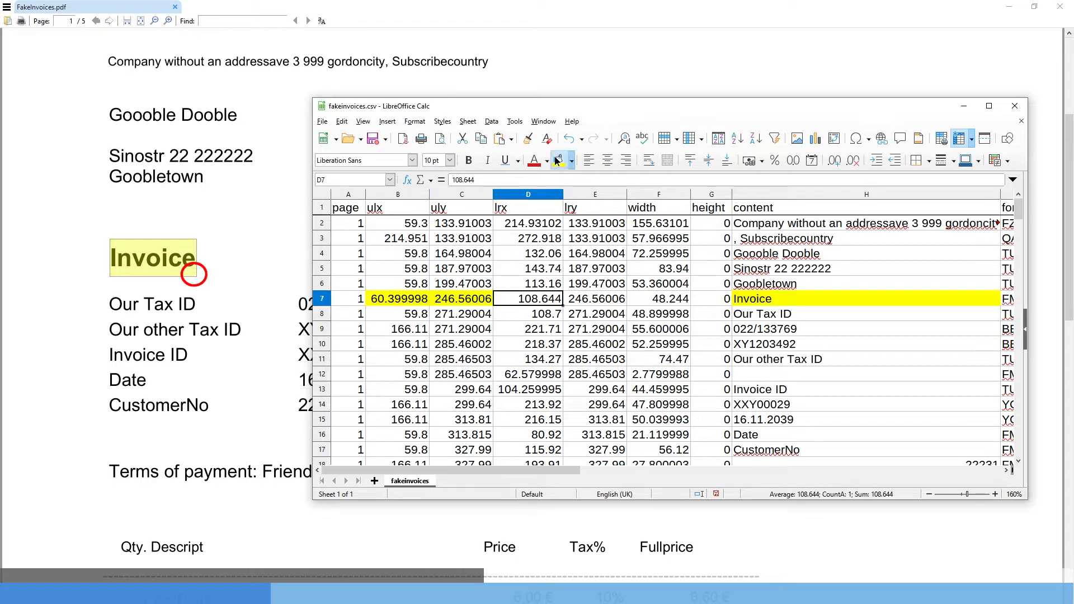
left_click(593, 297)
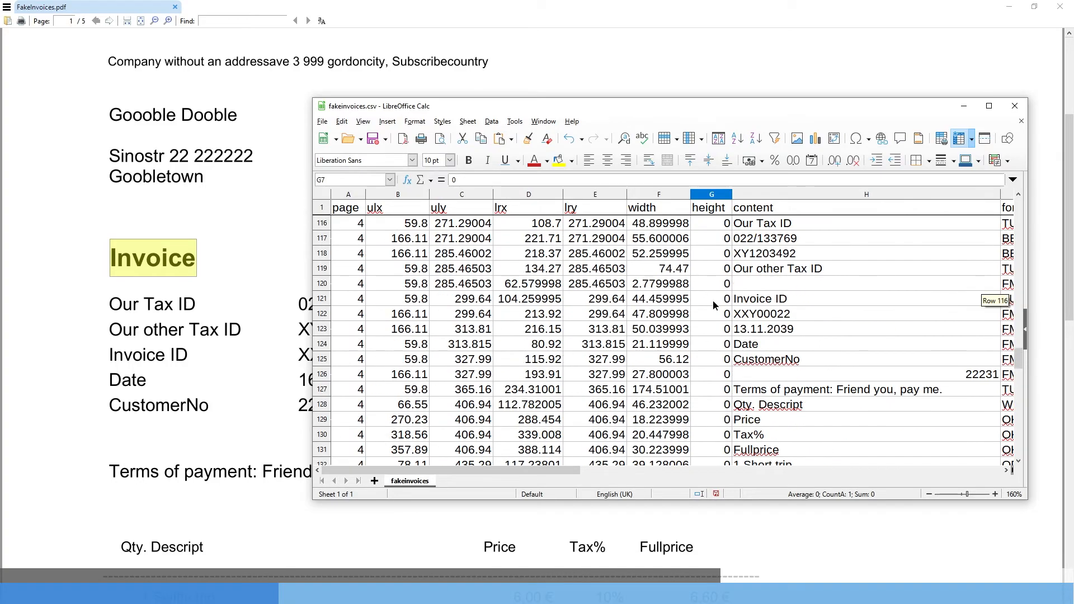
scroll("down", 3)
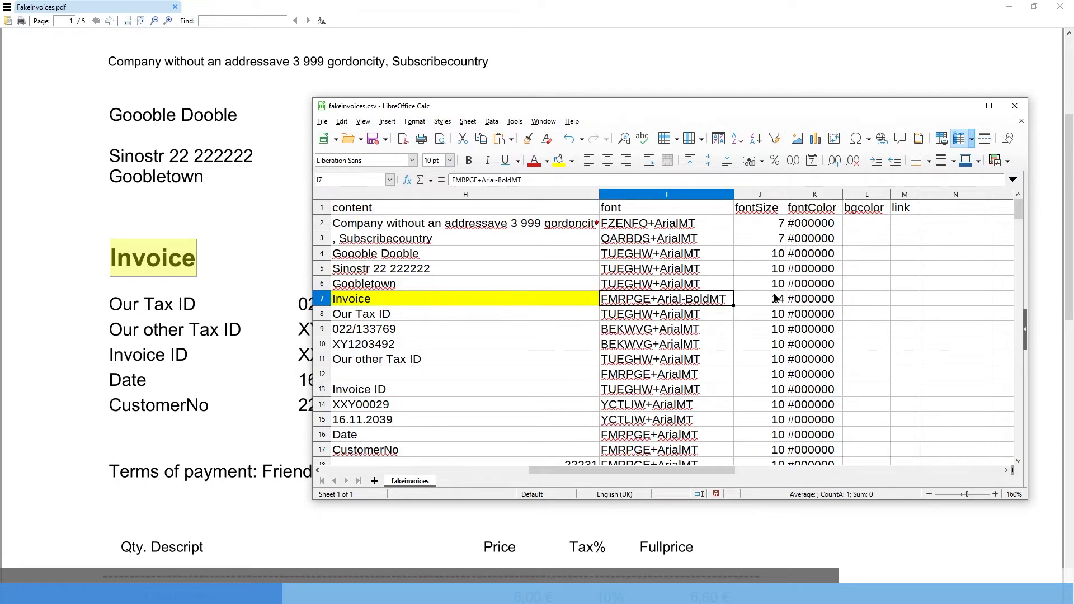
left_click(813, 299)
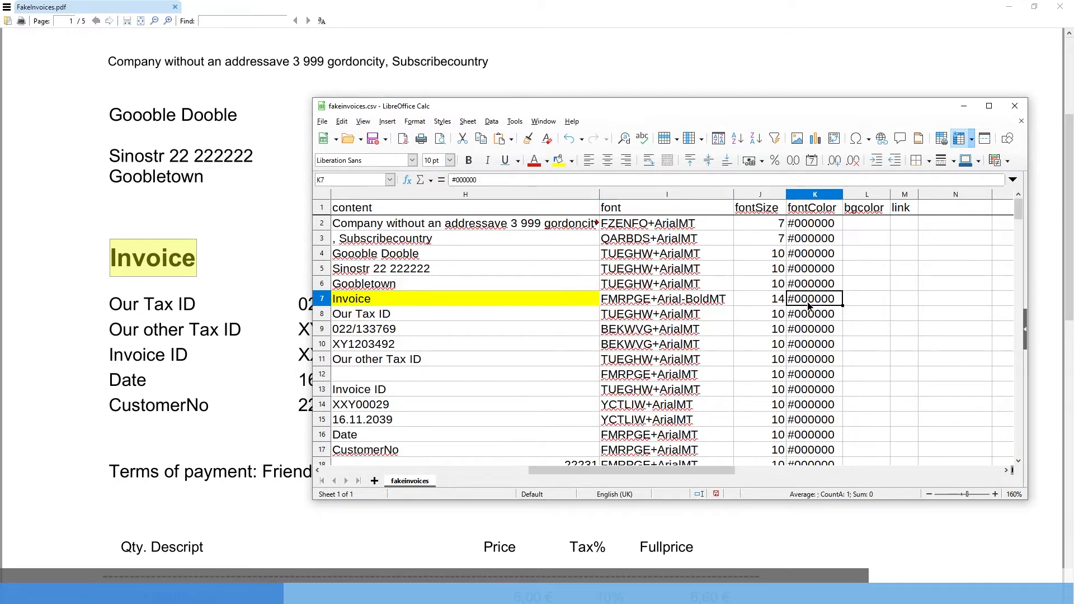
left_click(865, 298)
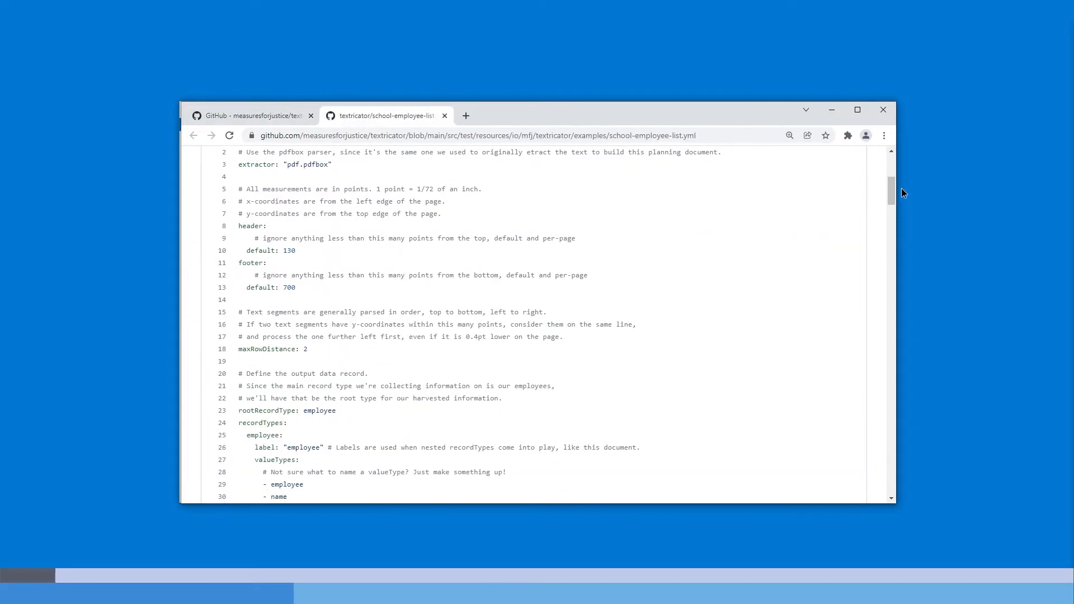
Step: Browse into the repository's src/test folders and view the school-employee-list.yml example
scroll("down", 3)
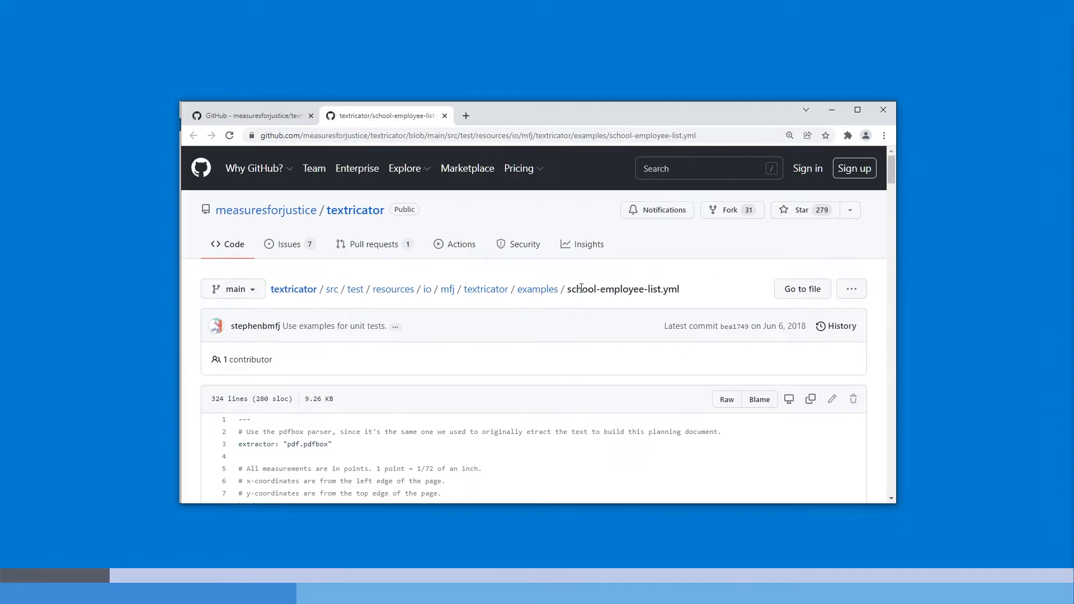
mouse_move(558, 300)
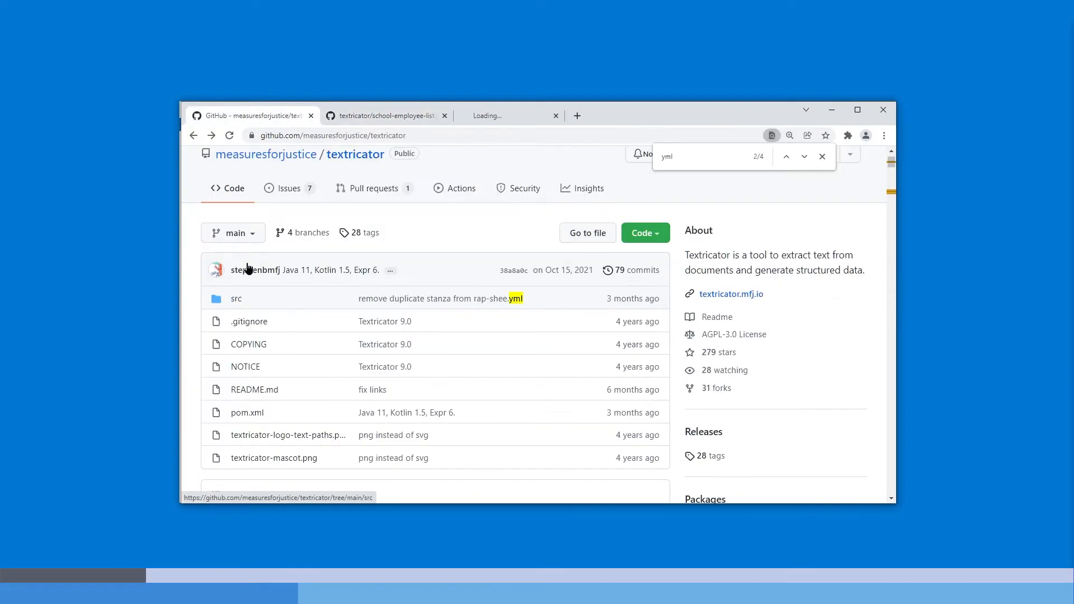
left_click(236, 297)
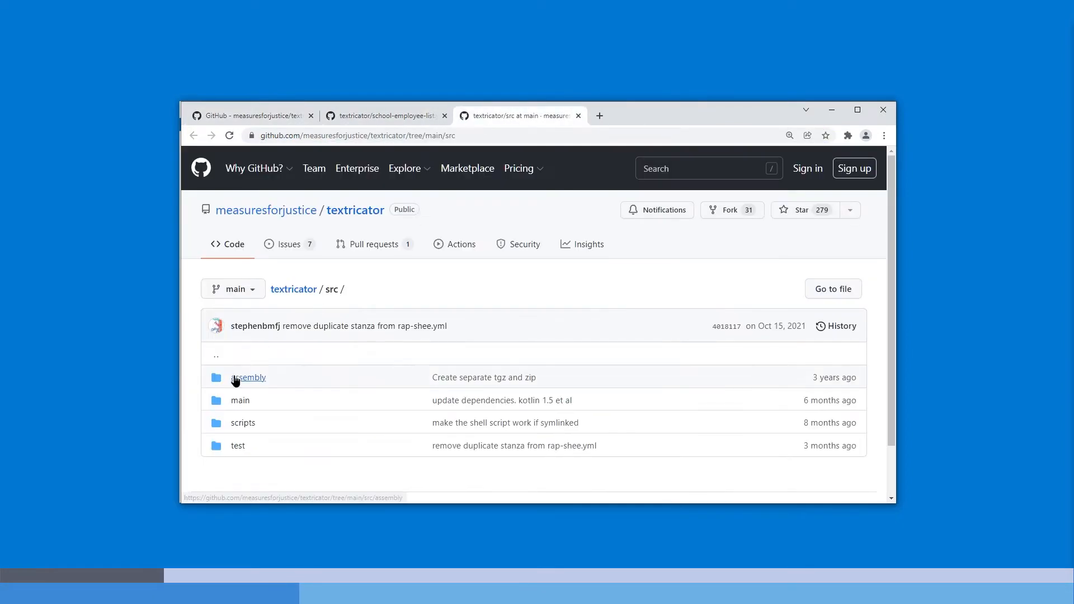
mouse_move(238, 446)
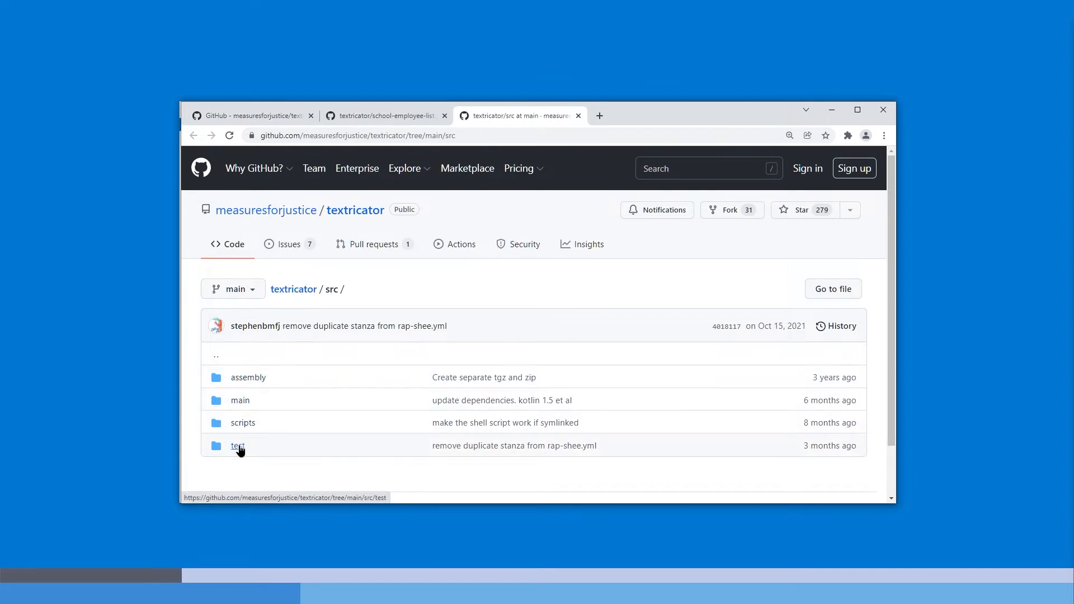
left_click(237, 445)
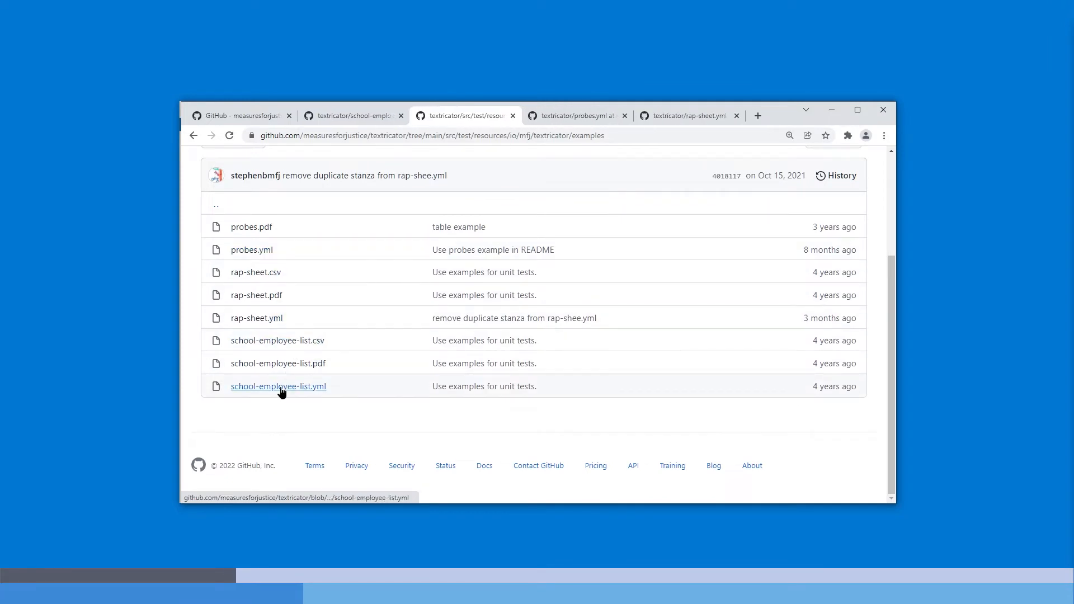
left_click(279, 386)
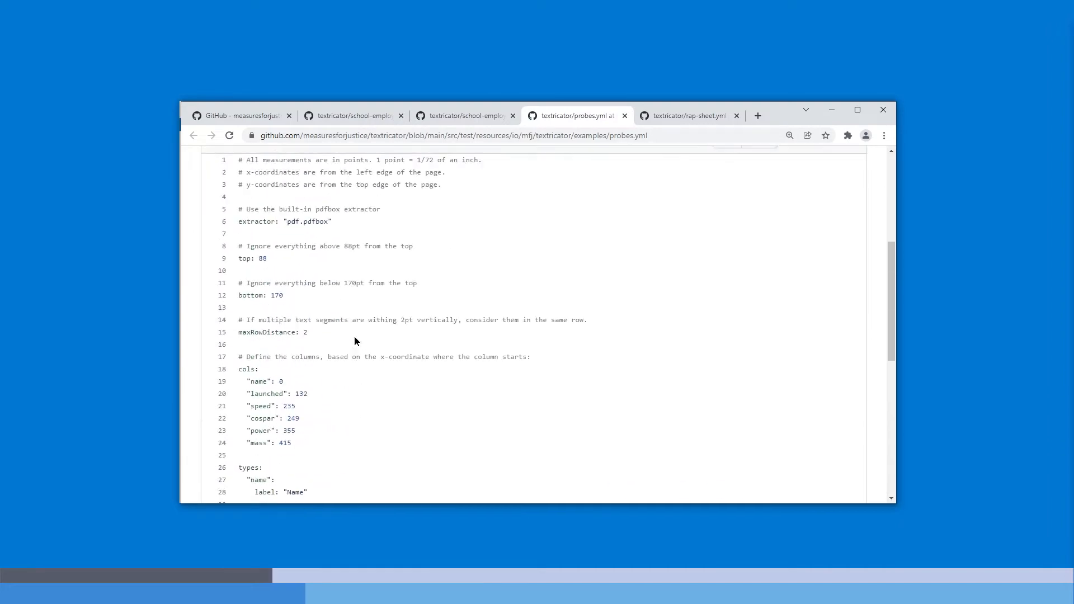
Step: Review the rap-sheet.yml example, then bring the textricator-10.0.67 folder window forward
left_click(685, 115)
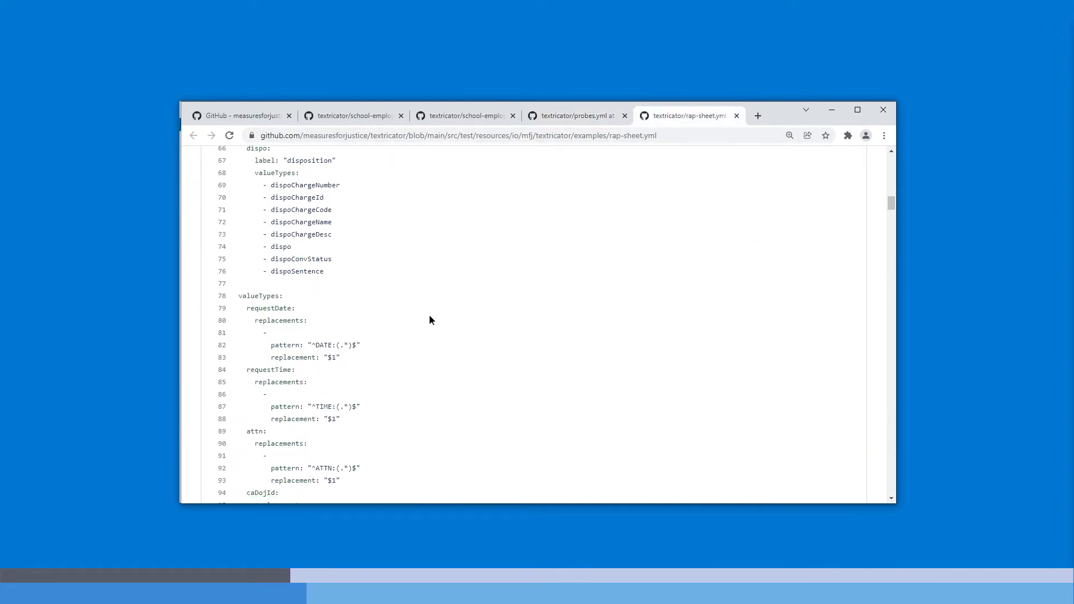
scroll("down", 3)
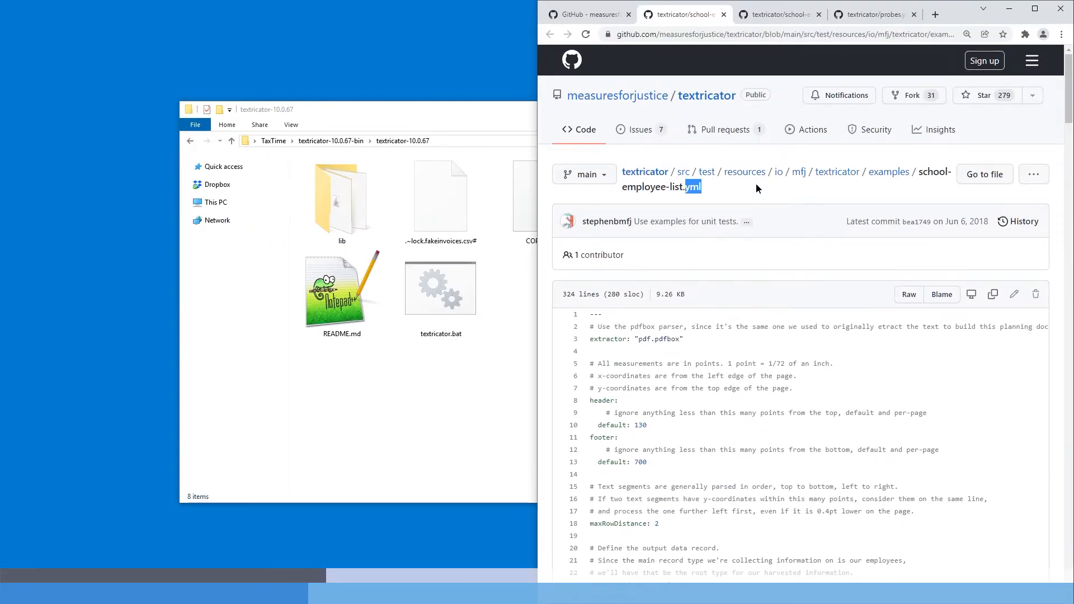
left_click(691, 187)
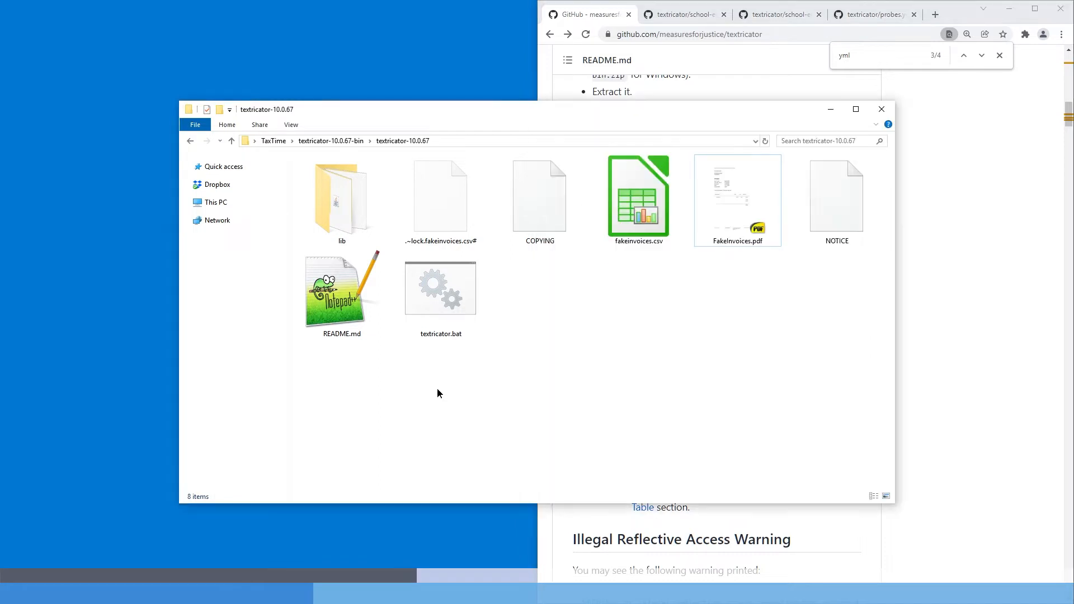
Step: Create a new text document in the folder and show file name extensions in the view settings
right_click(439, 392)
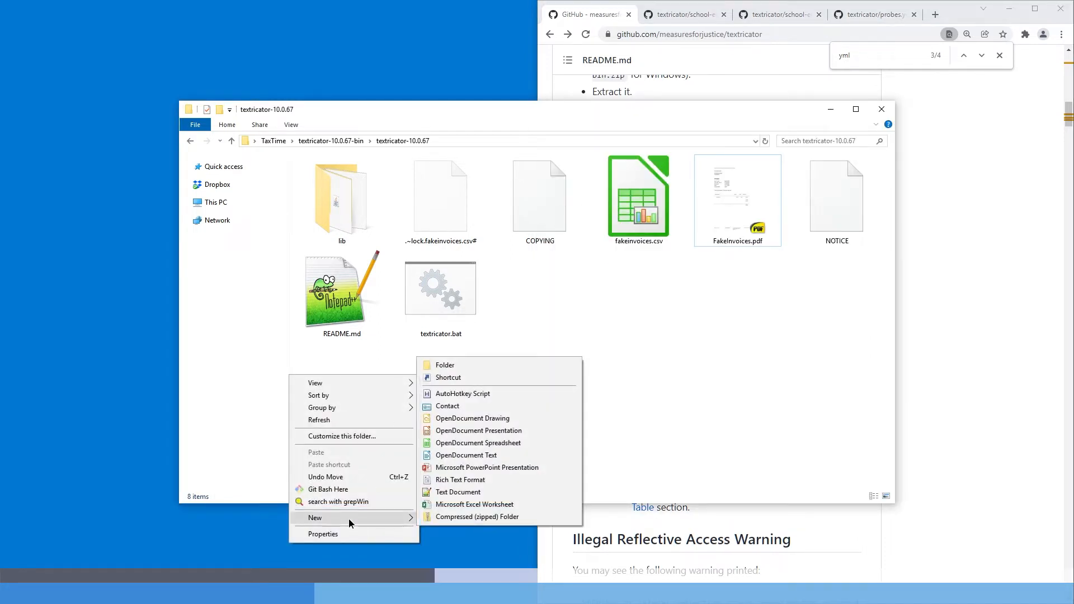
mouse_move(472, 492)
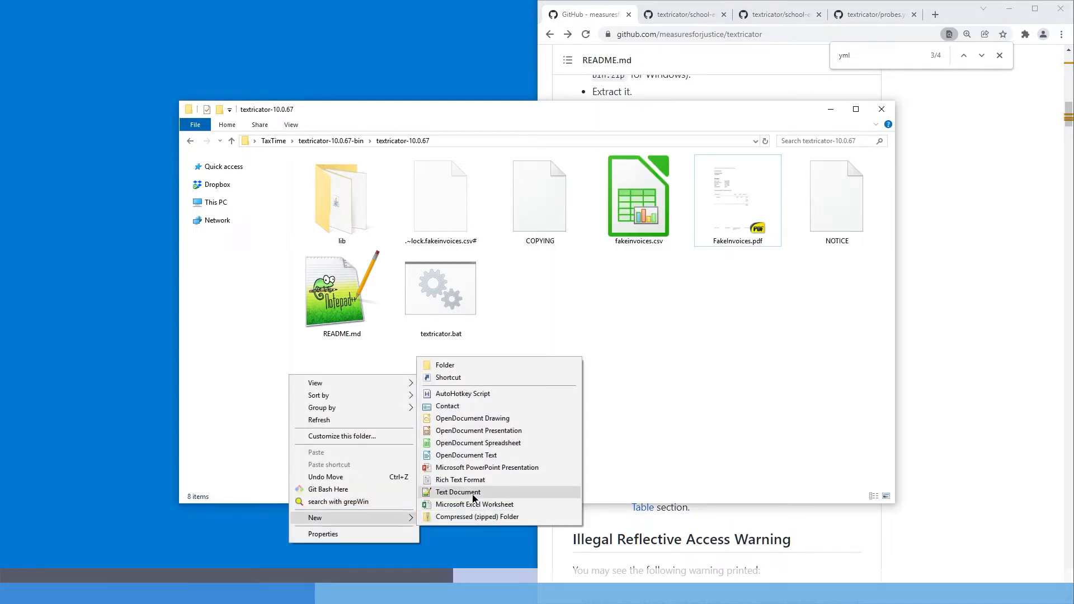
left_click(458, 492)
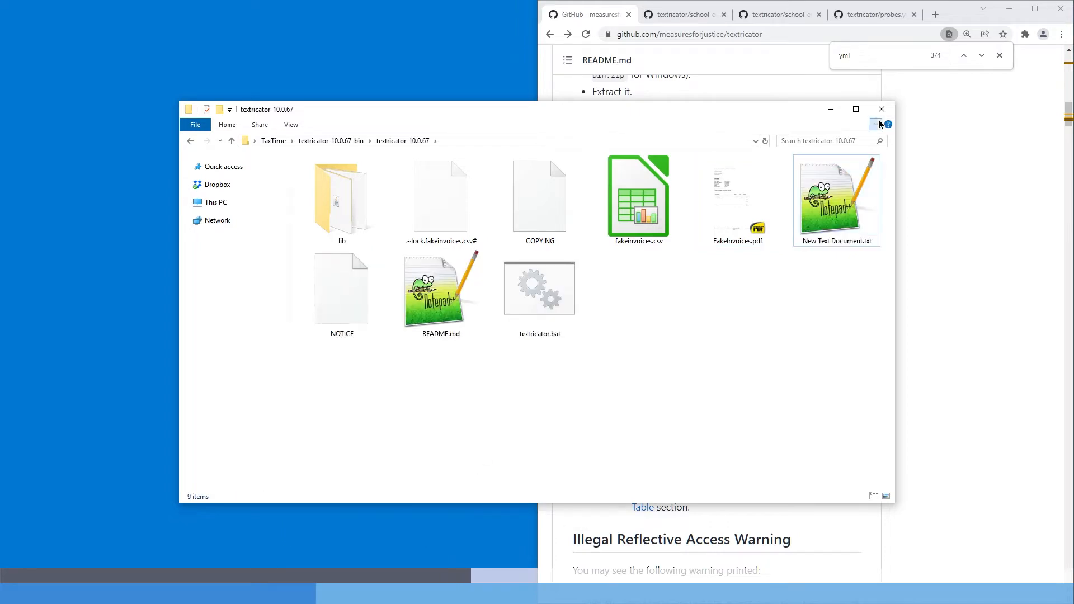
left_click(290, 124)
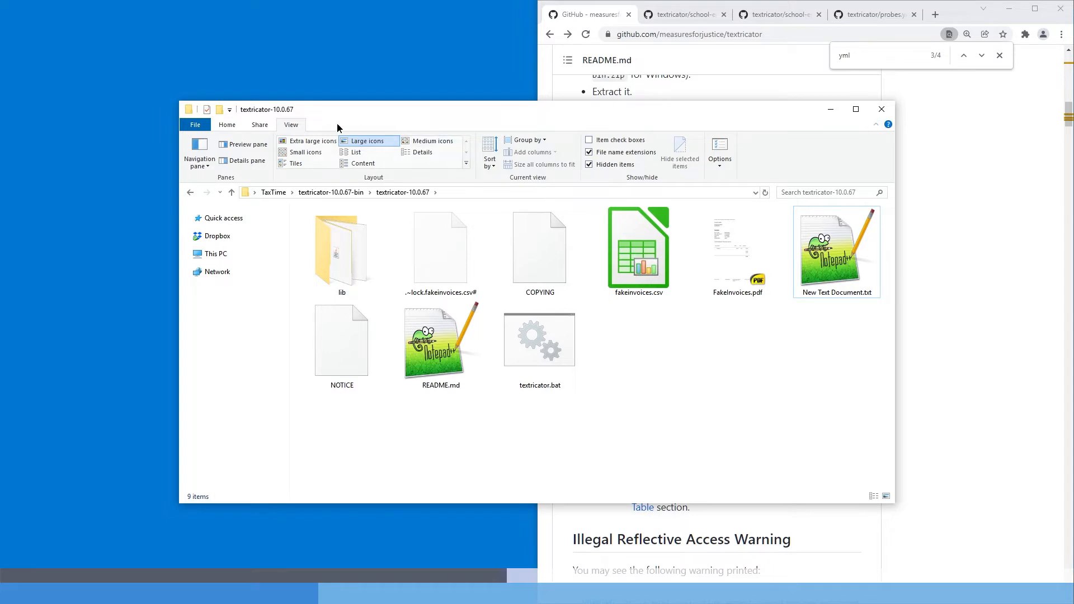
left_click(590, 164)
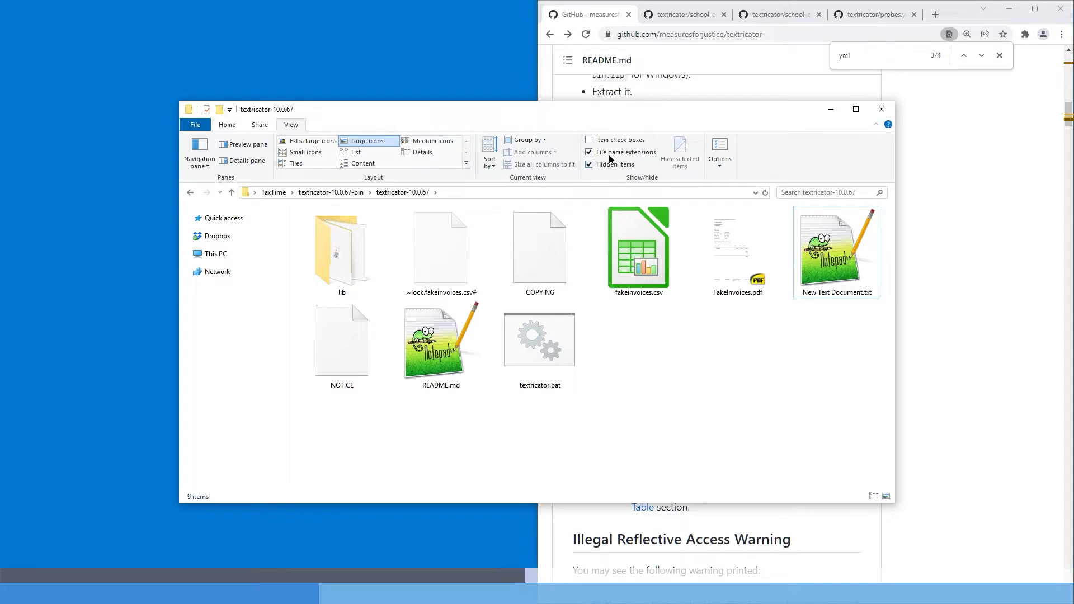
left_click(835, 249)
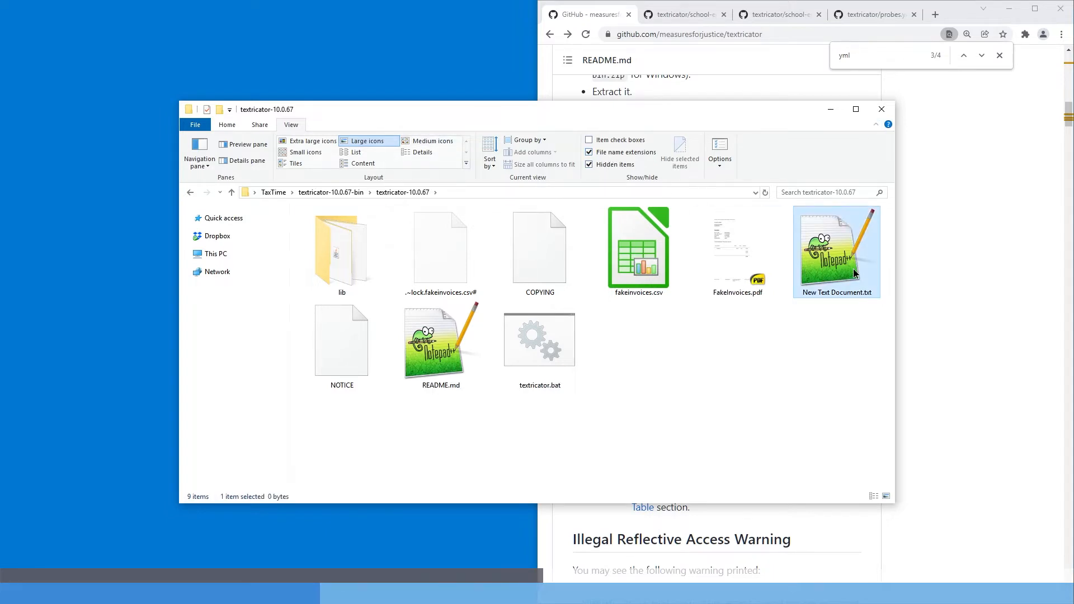
Step: Rename the new document to fake.yml and bring up its options to edit it
right_click(836, 252)
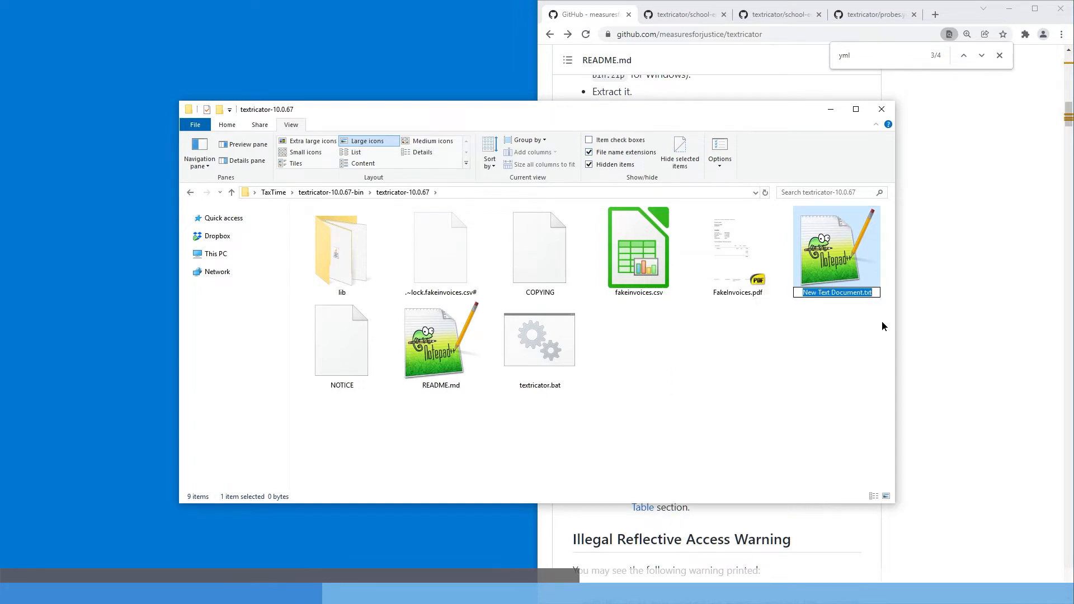
type("fake.yml")
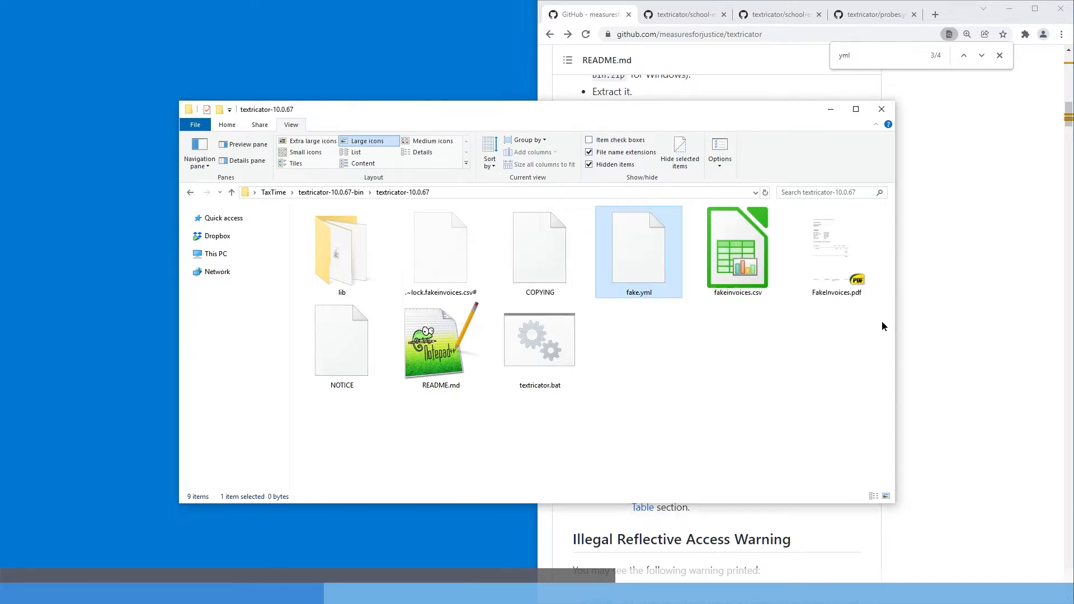
right_click(638, 252)
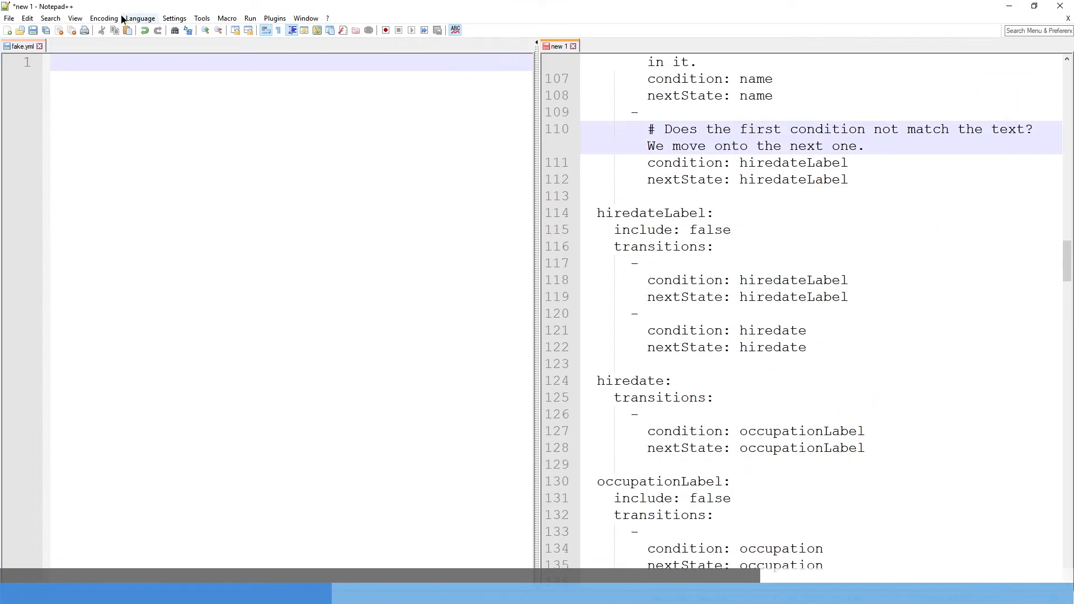
Step: Switch the example configuration tab to YAML syntax colouring
left_click(141, 17)
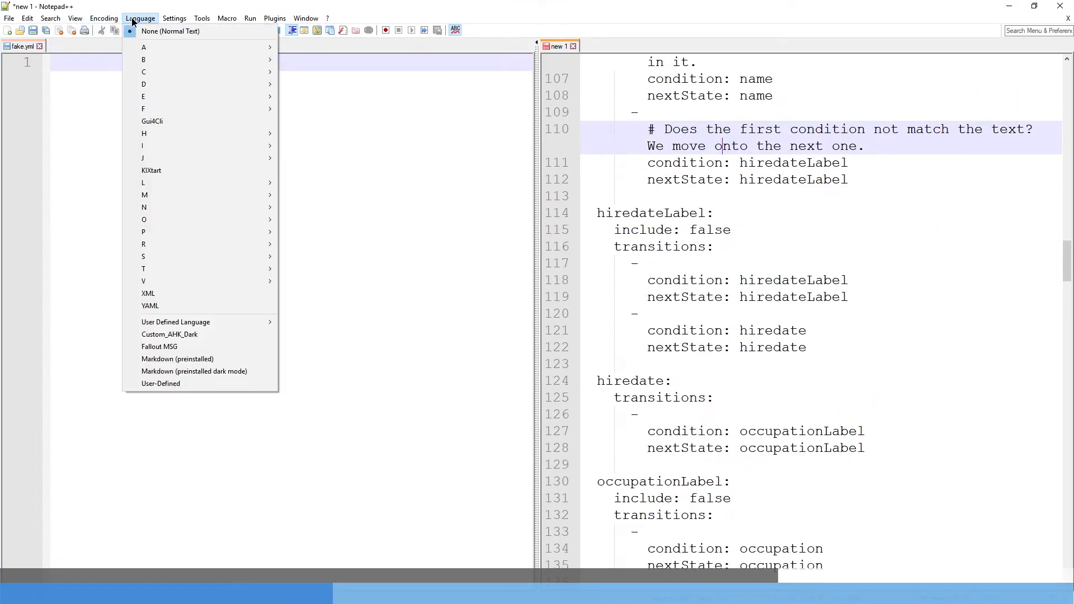
left_click(150, 306)
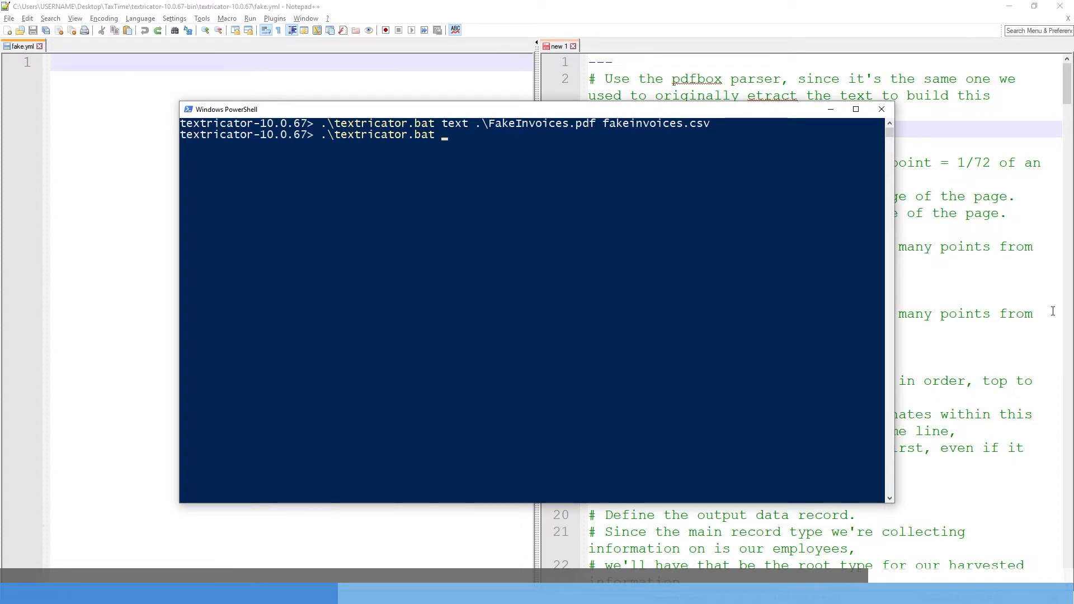
Step: Run .\textricator.bat form --config=fake.yml on FakeInvoices.pdf into fakeextract.csv, which errors
type("form --")
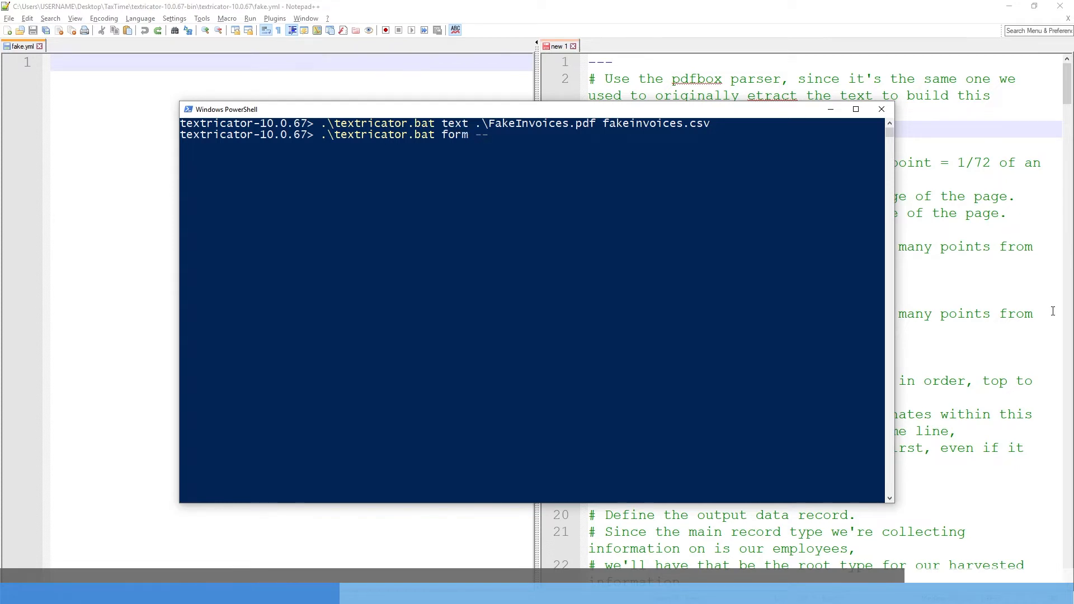
type("config")
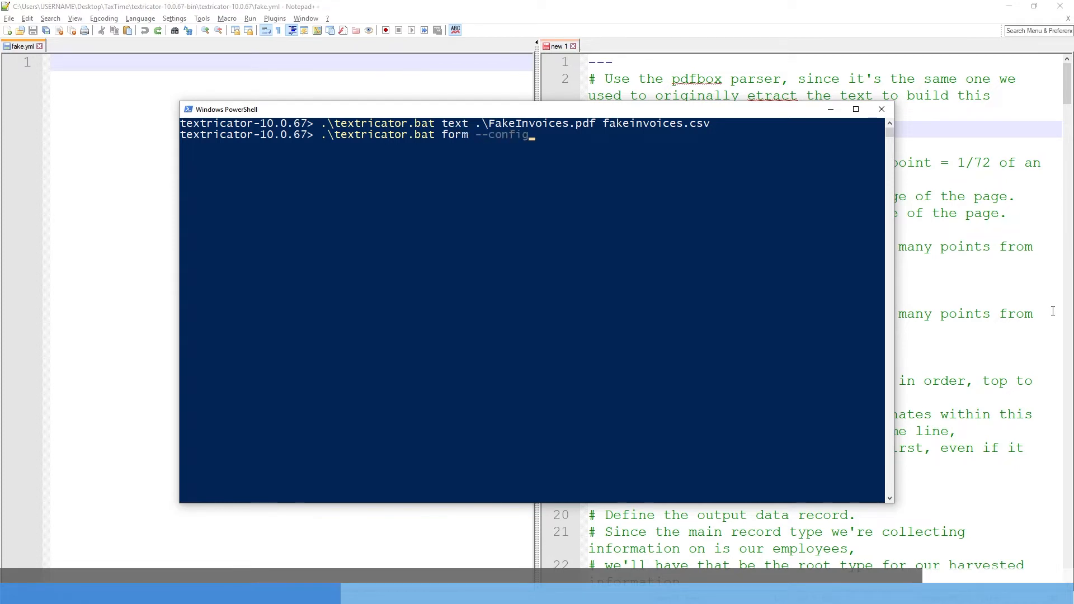
type("=fake.")
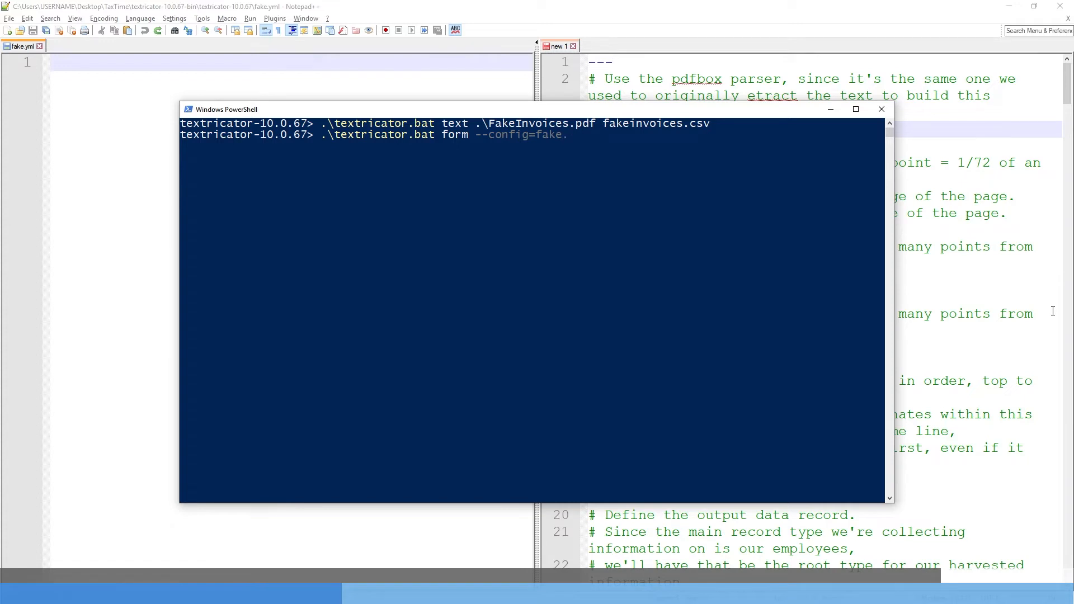
type("yml")
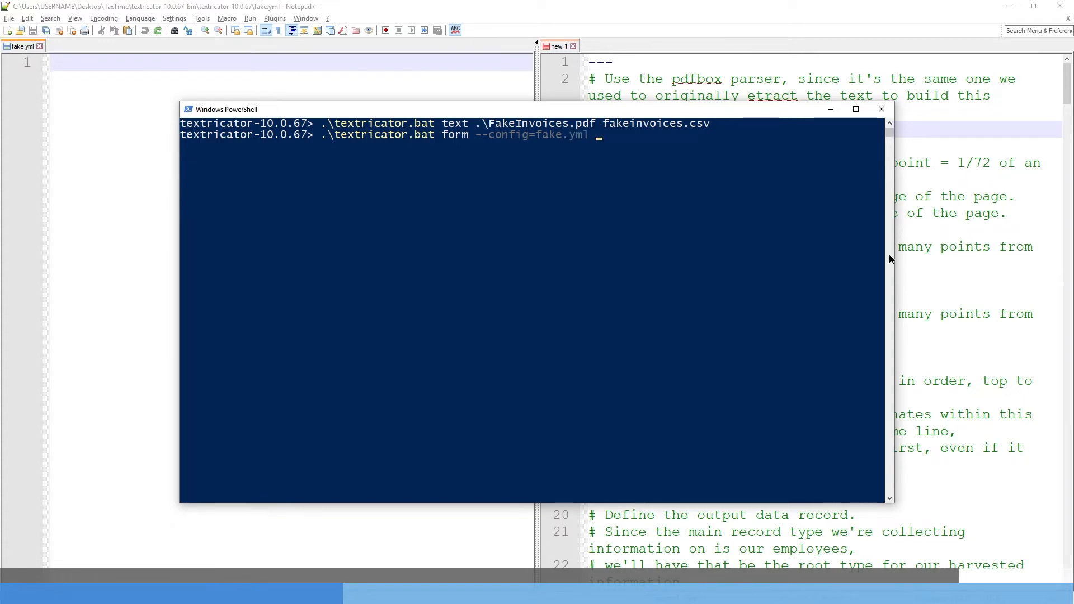
type(".\\fakeinvoices.csv")
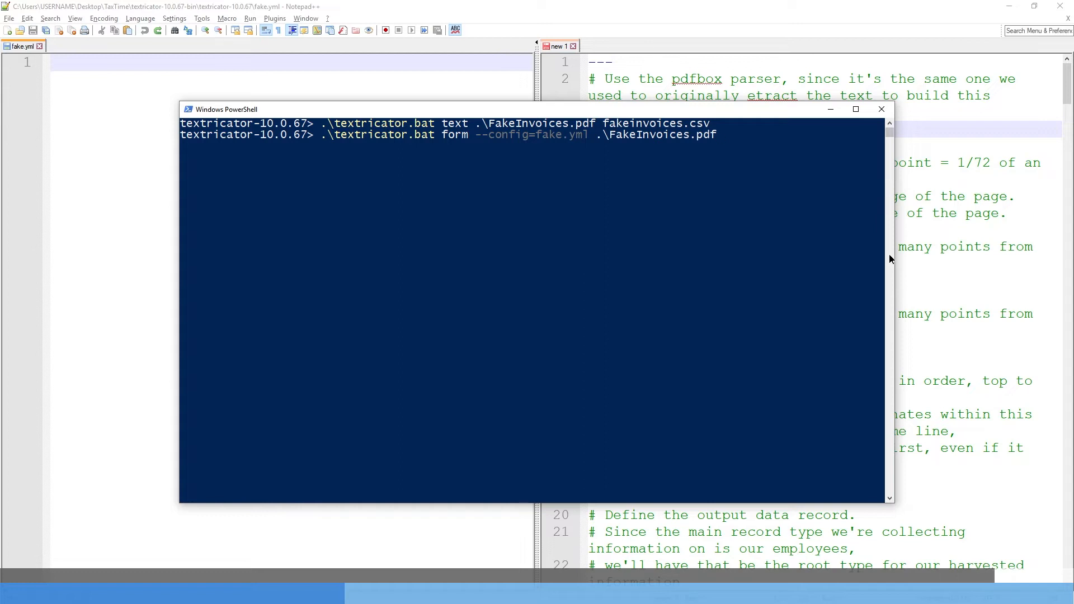
type("fakeextract.csv")
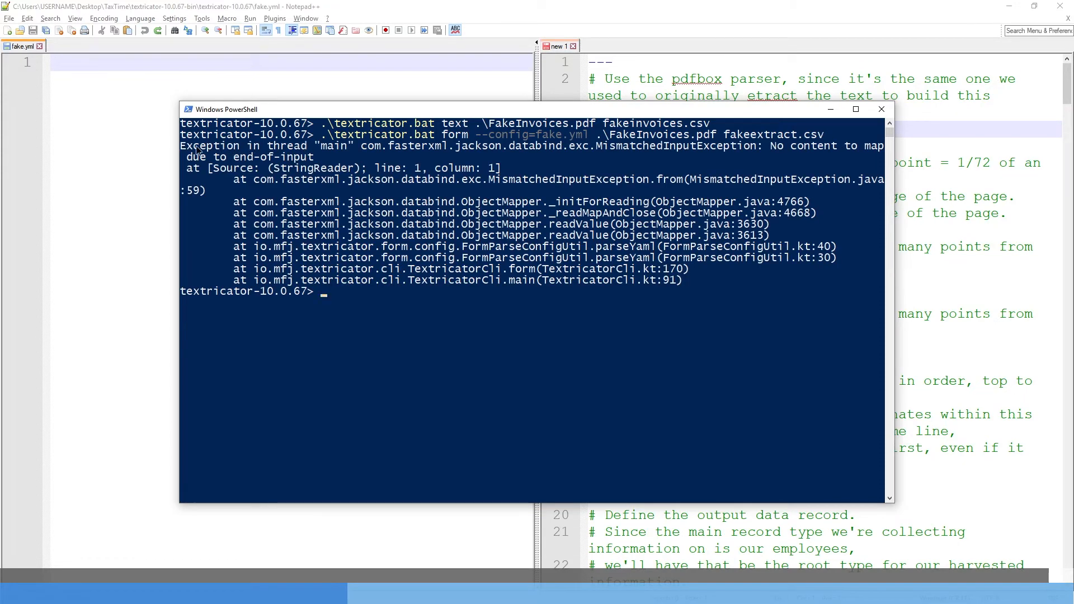
mouse_move(185, 150)
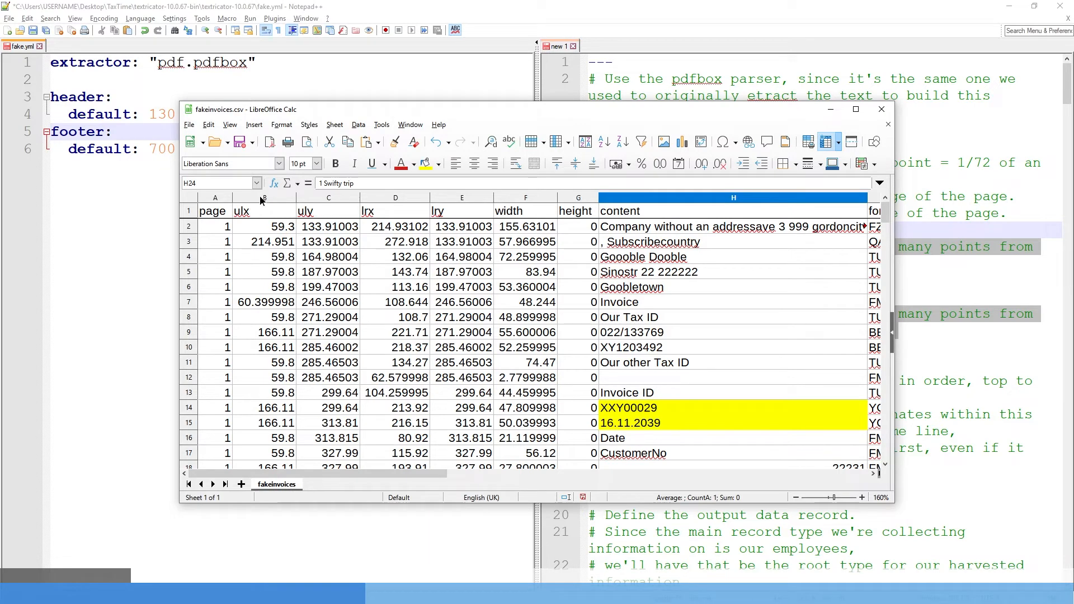
Step: Select the uly column in fakeinvoices.csv and read the 299.64 value for invoice XXY00029
left_click(328, 197)
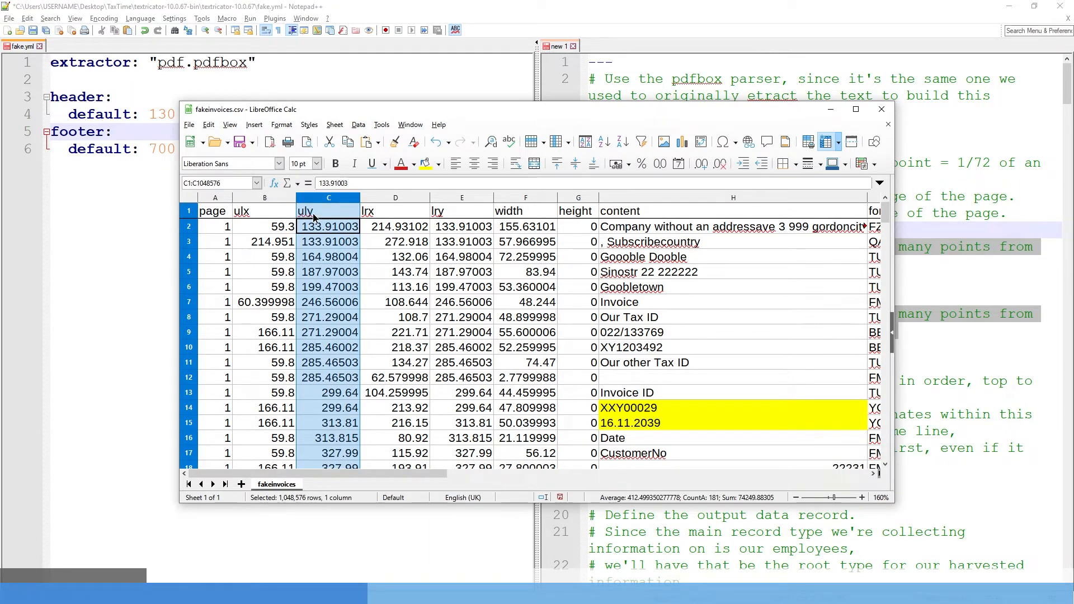
scroll("down", 3)
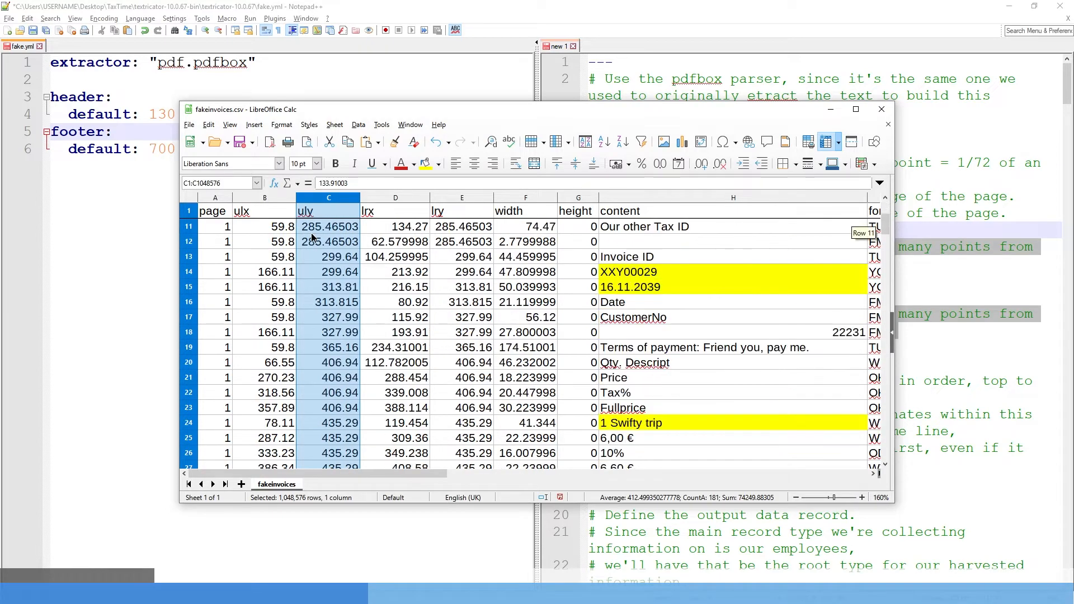
scroll("down", 3)
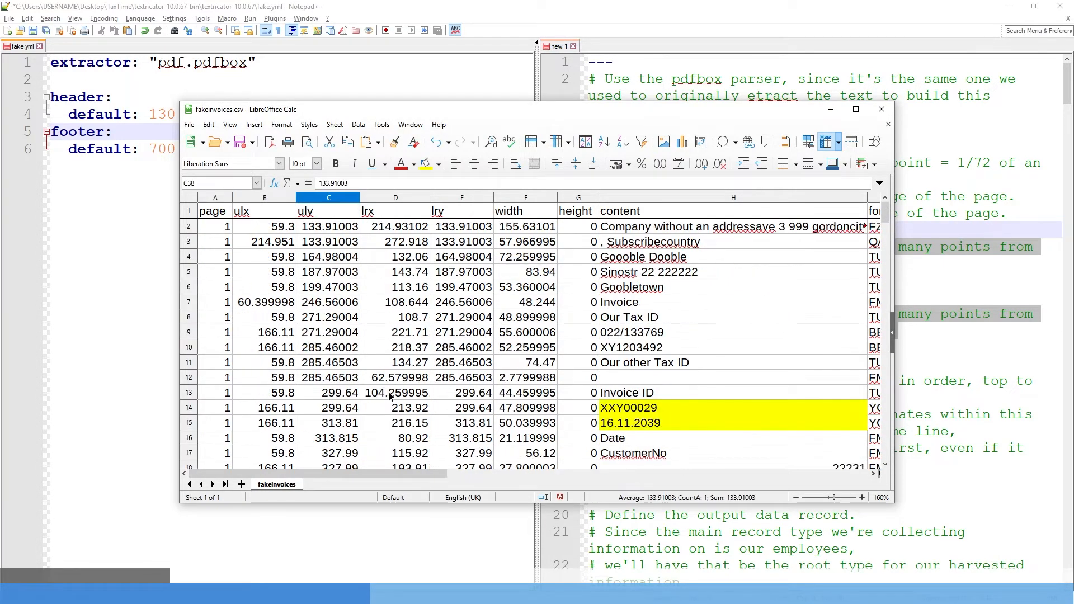
left_click(328, 407)
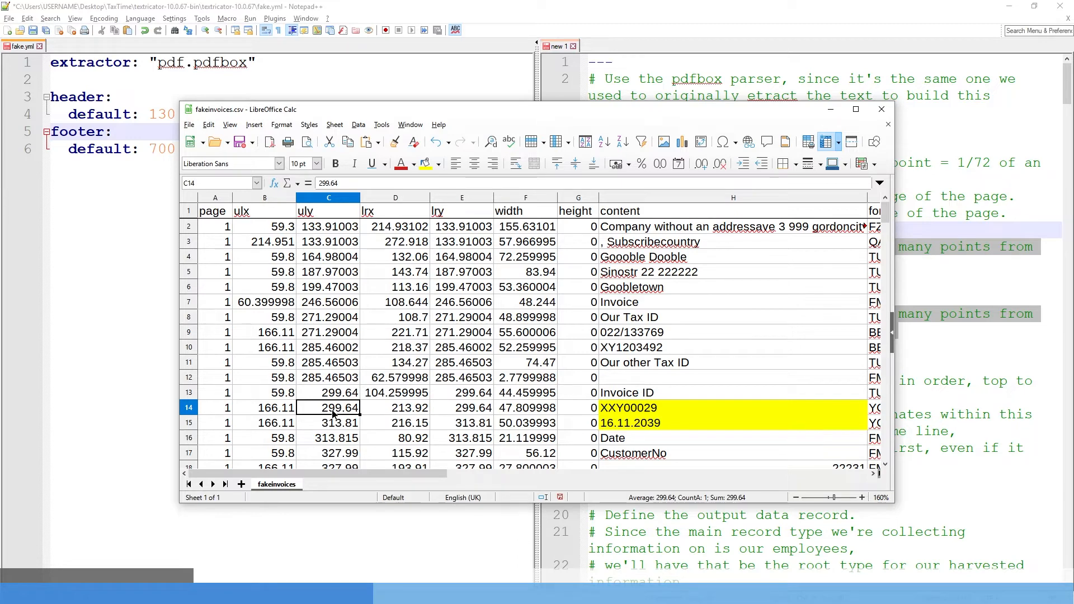
left_click_drag(327, 226, 327, 377)
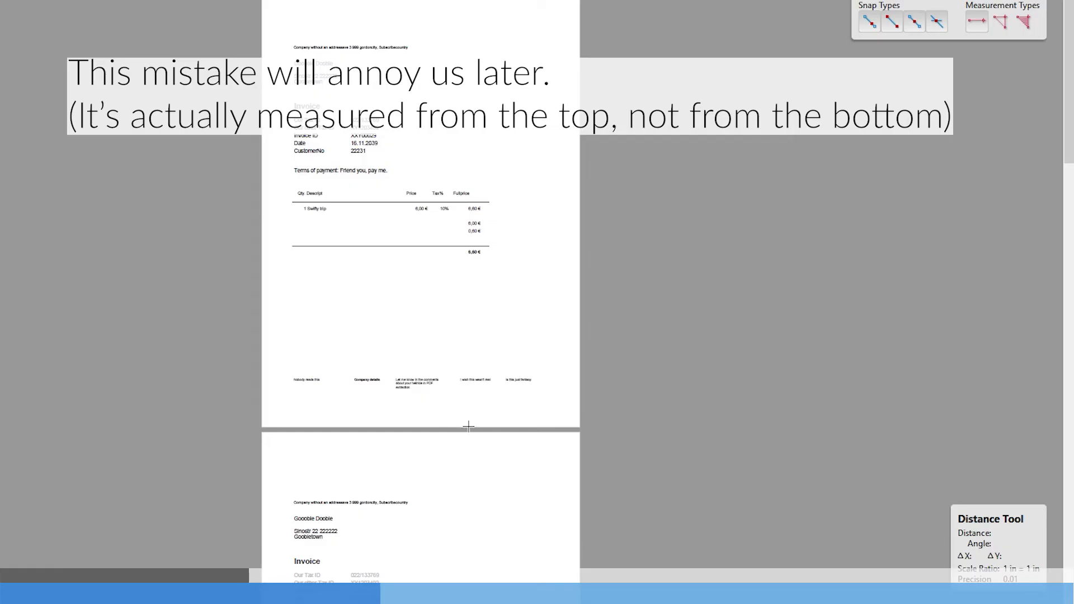
Step: Measure from the invoice total down to the footer, about 4.38 in / 315 points, and close Calculator
left_click_drag(459, 257, 459, 425)
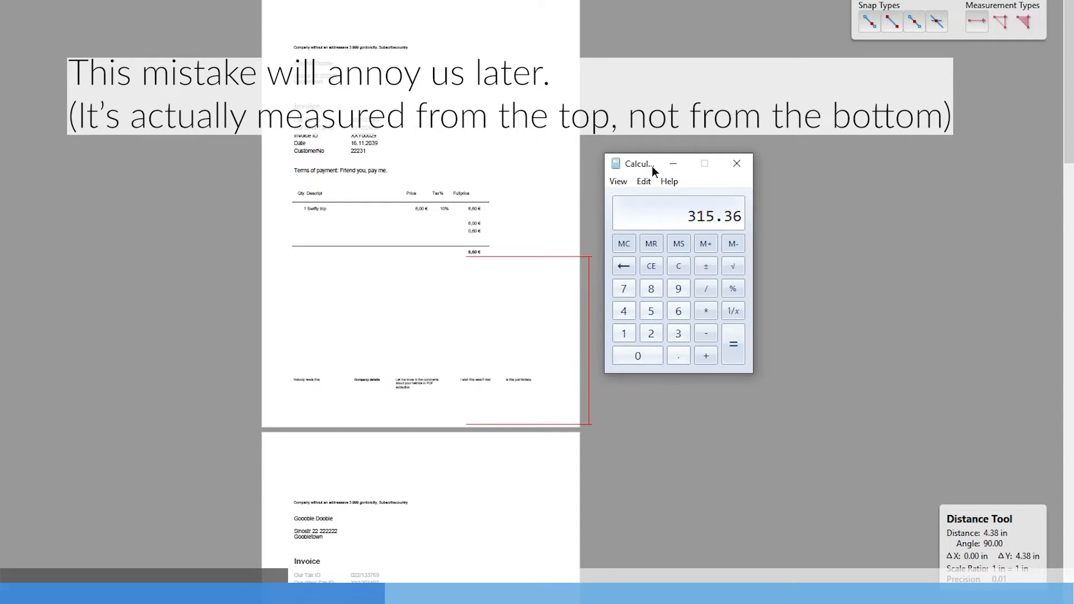
mouse_move(737, 163)
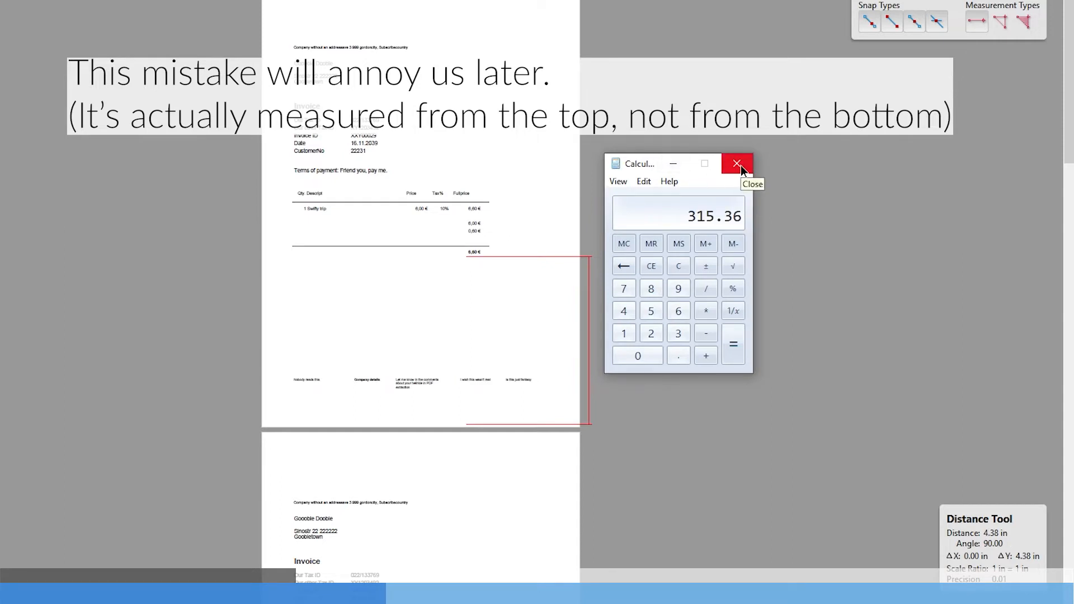
left_click(736, 164)
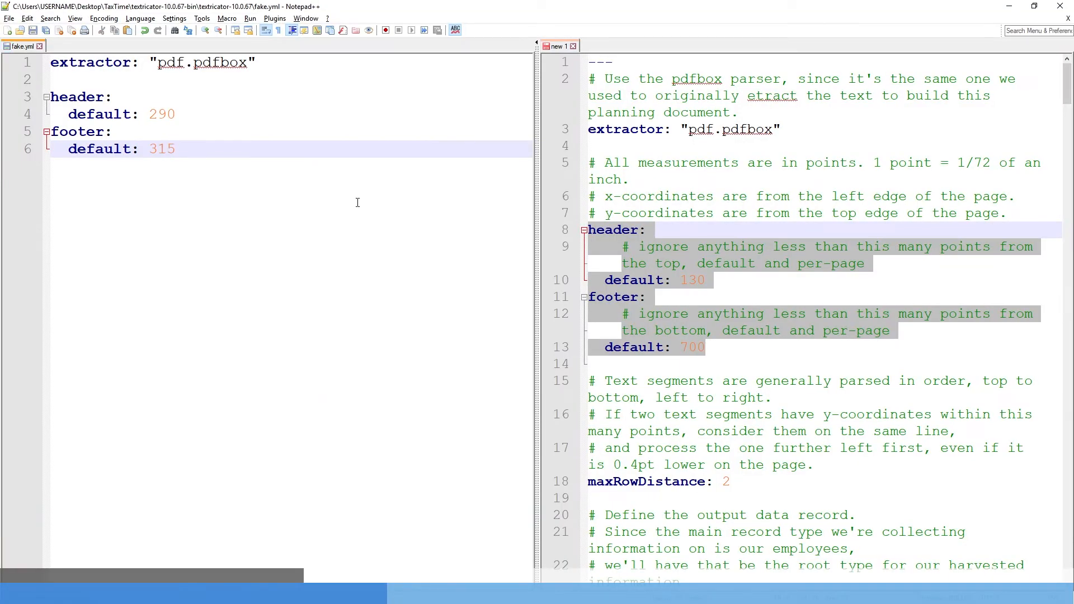
Step: Add maxRowDistance: 2 to fake.yml, checking the invoice date and the example's 0.4pt tolerance comment
scroll("down", 3)
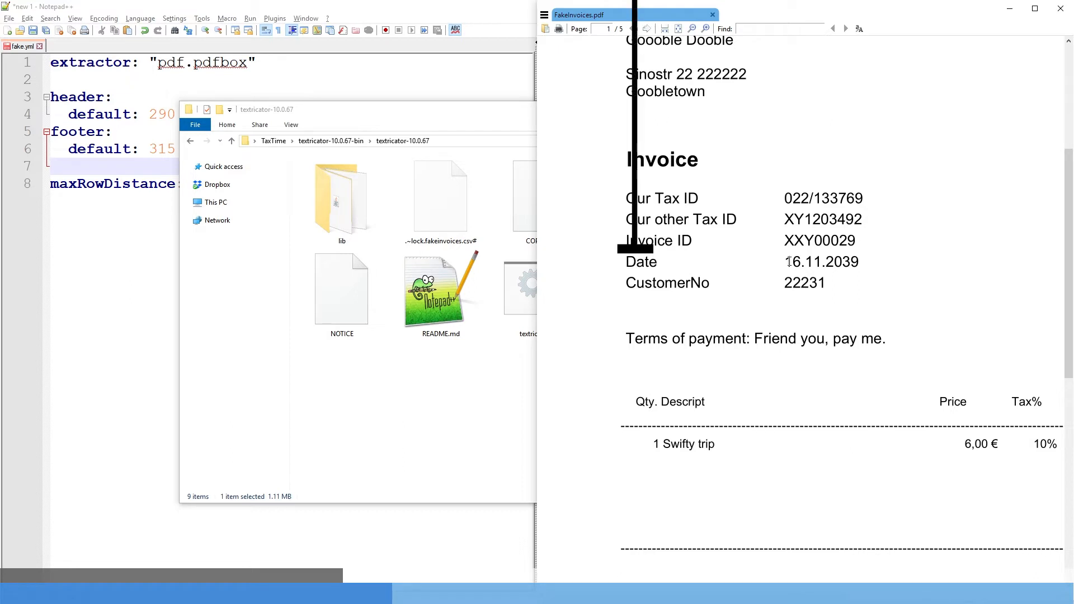
double_click(820, 262)
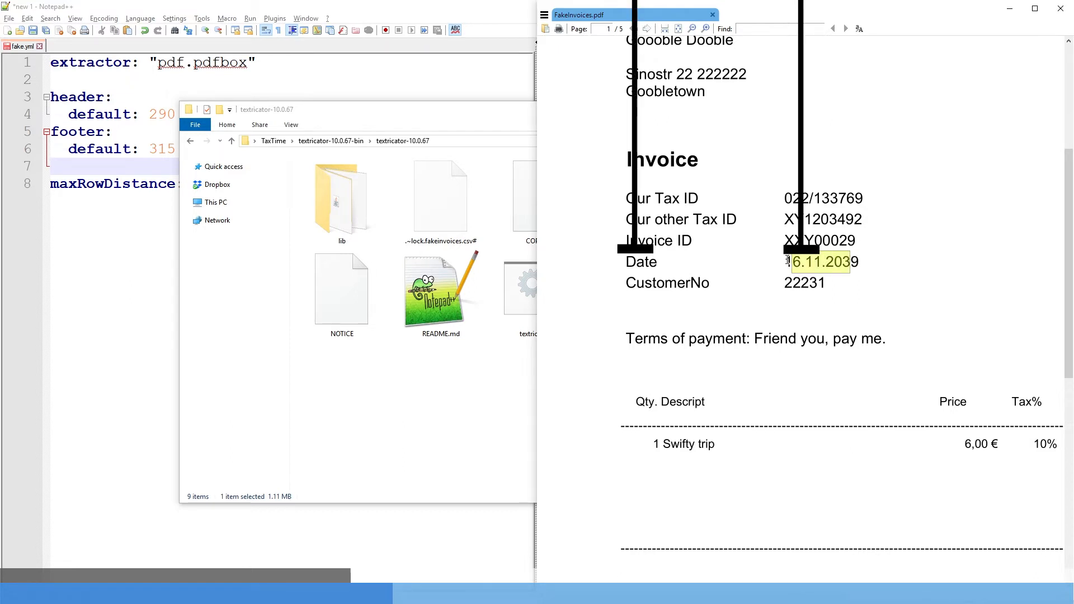
left_click(593, 273)
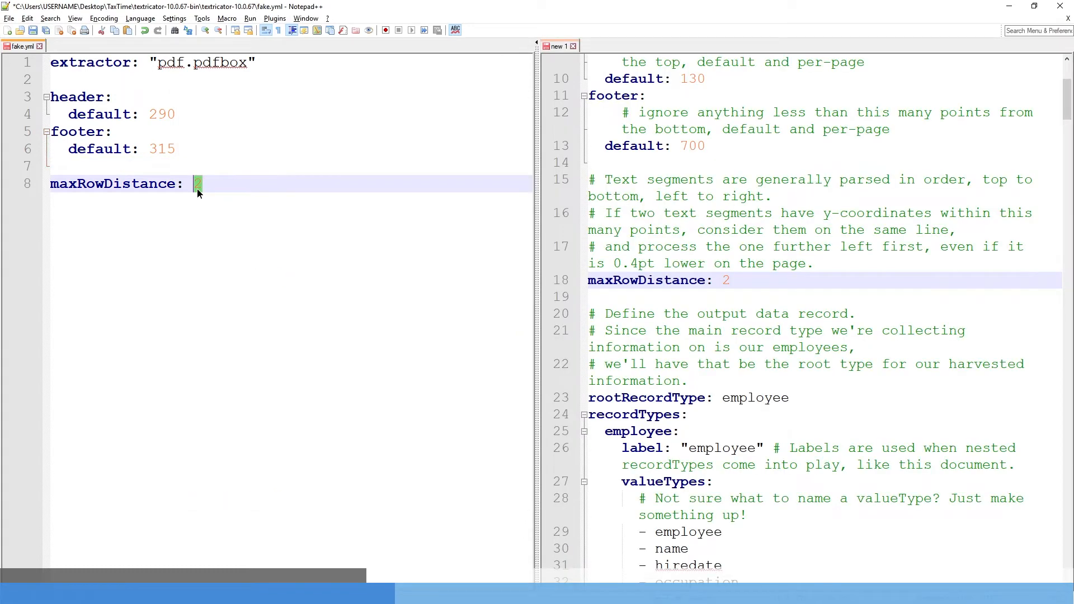
double_click(633, 263)
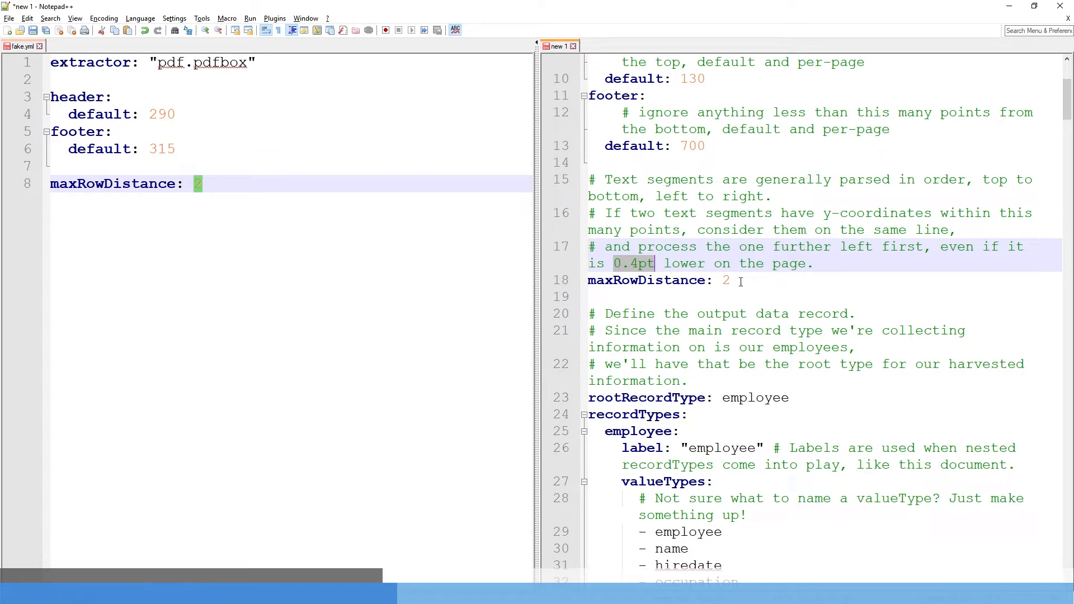
scroll("down", 3)
type("rootRecordType: employee")
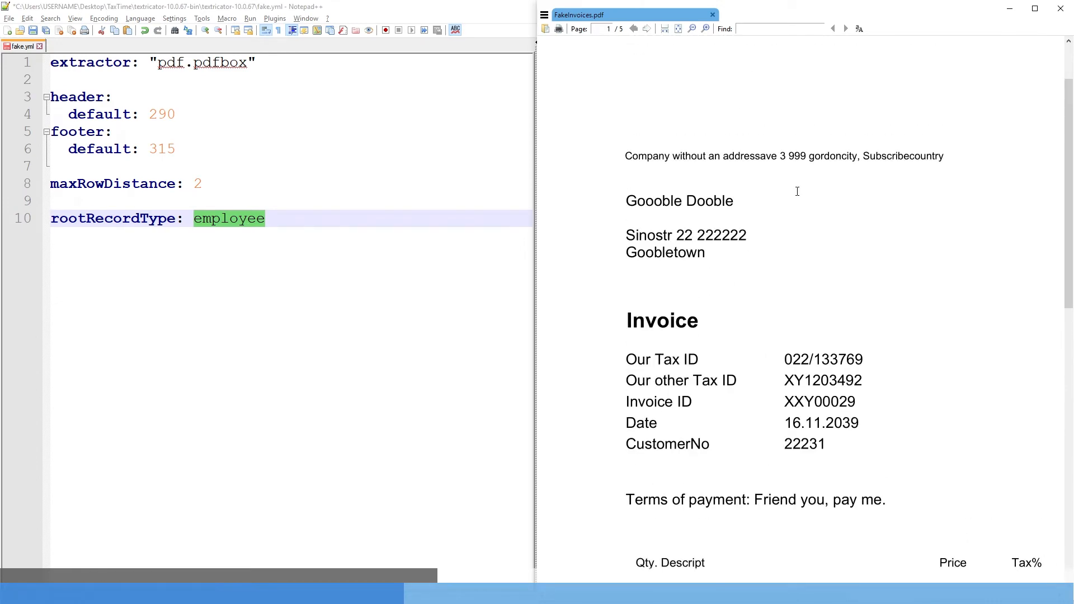
Step: Set rootRecordType: invoiceid and start a recordTypes block, copying the key from the example
scroll("down", 3)
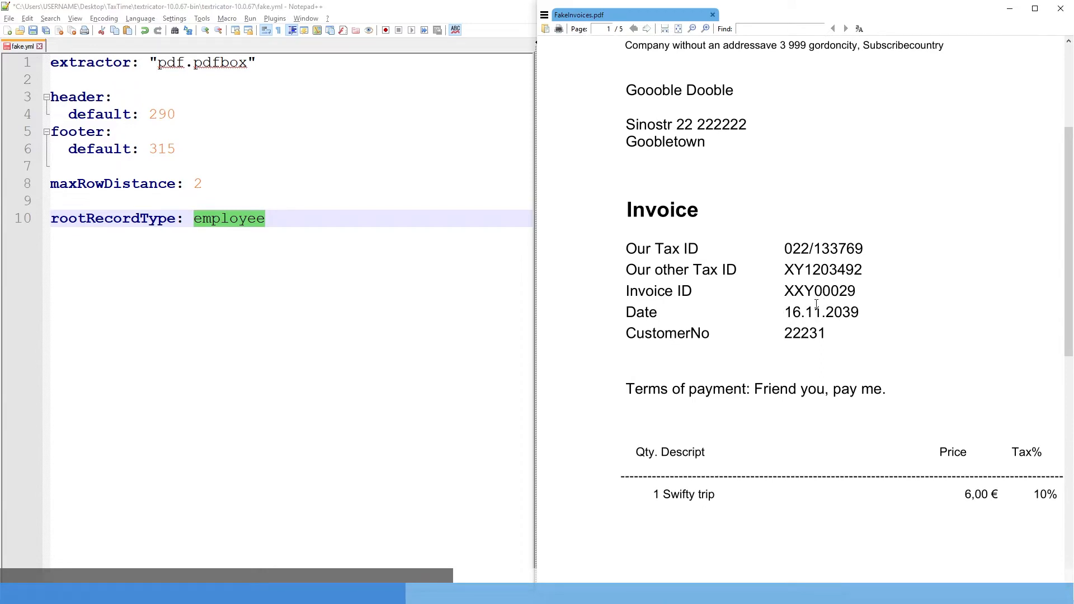
double_click(819, 291)
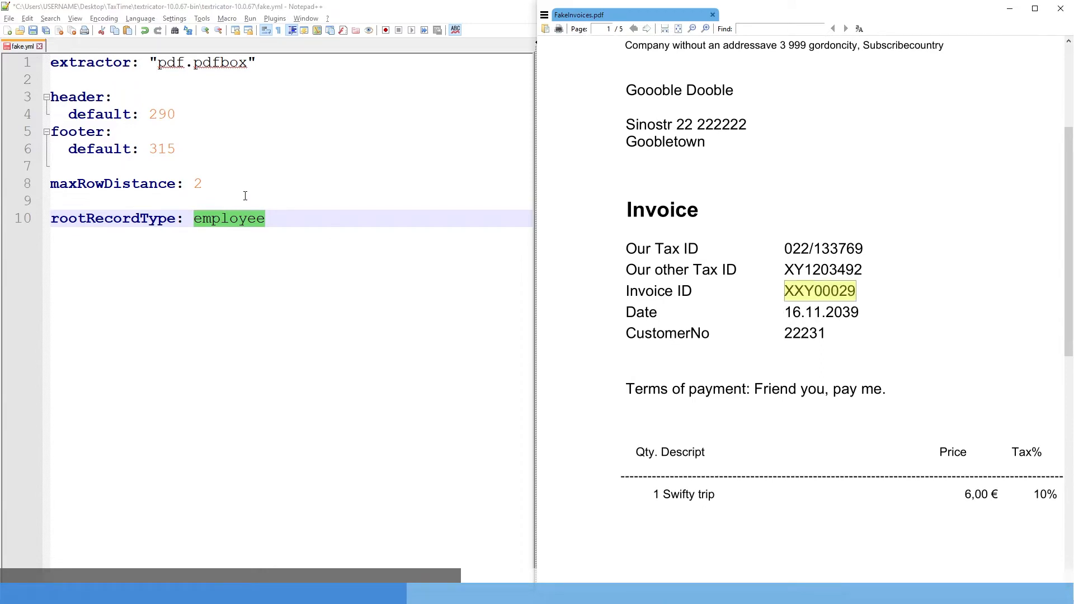
type("inv")
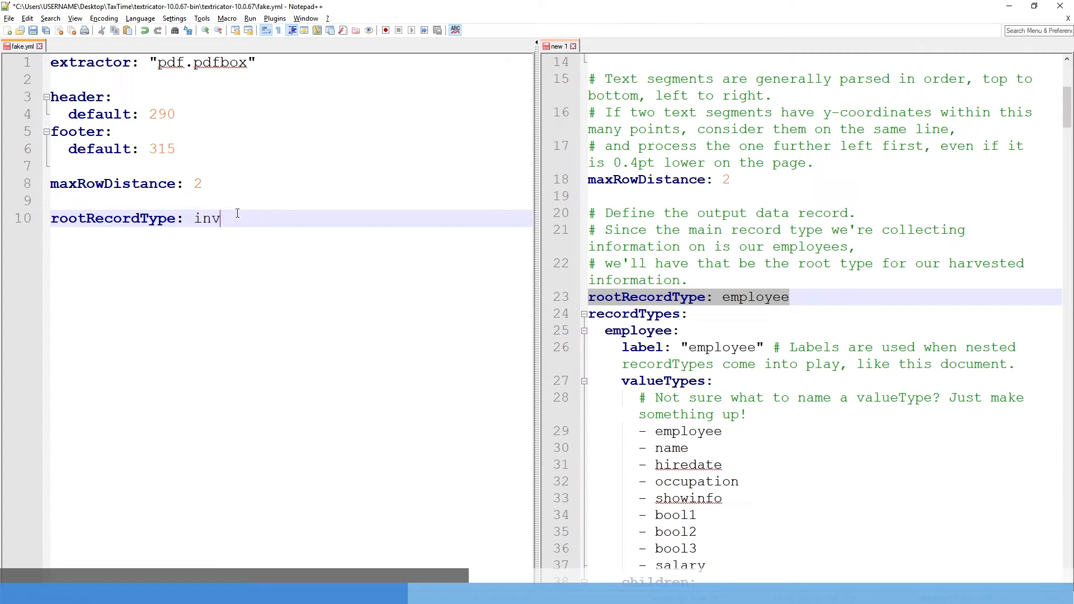
type("oiceid")
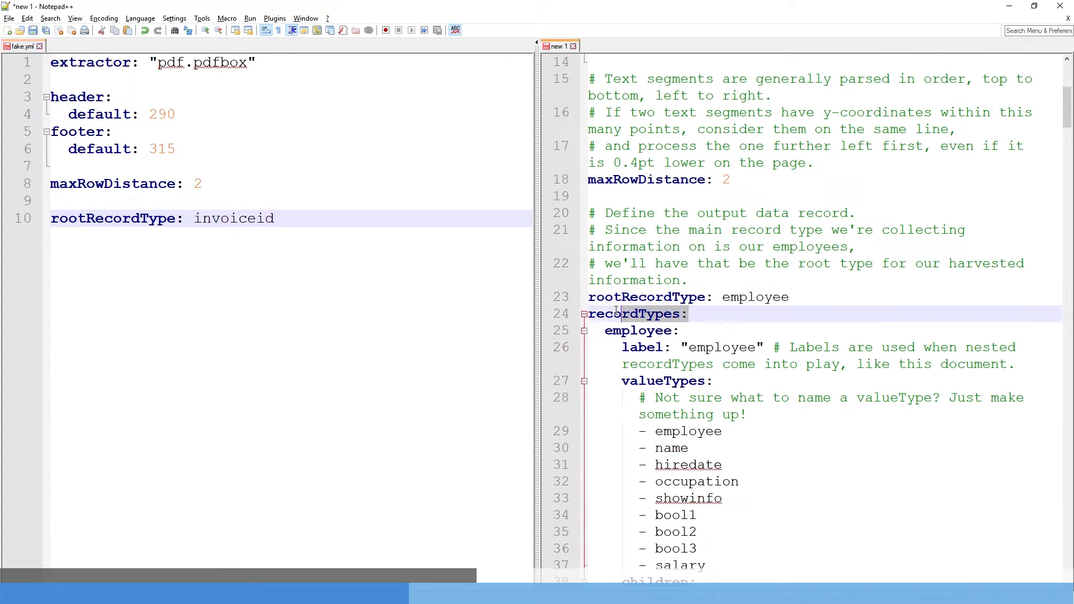
double_click(636, 314)
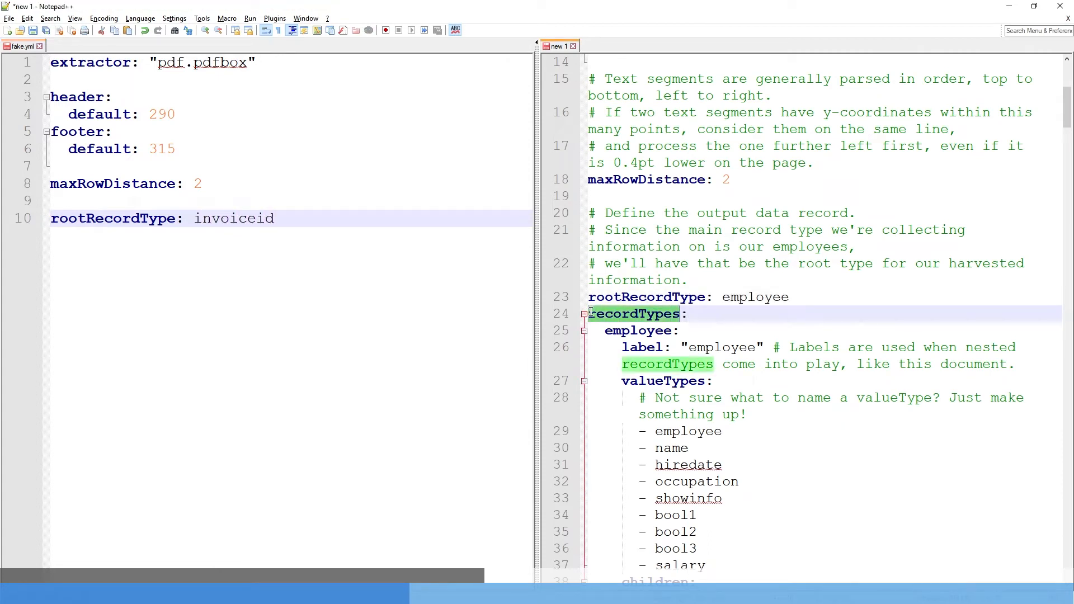
type("recordTypes:")
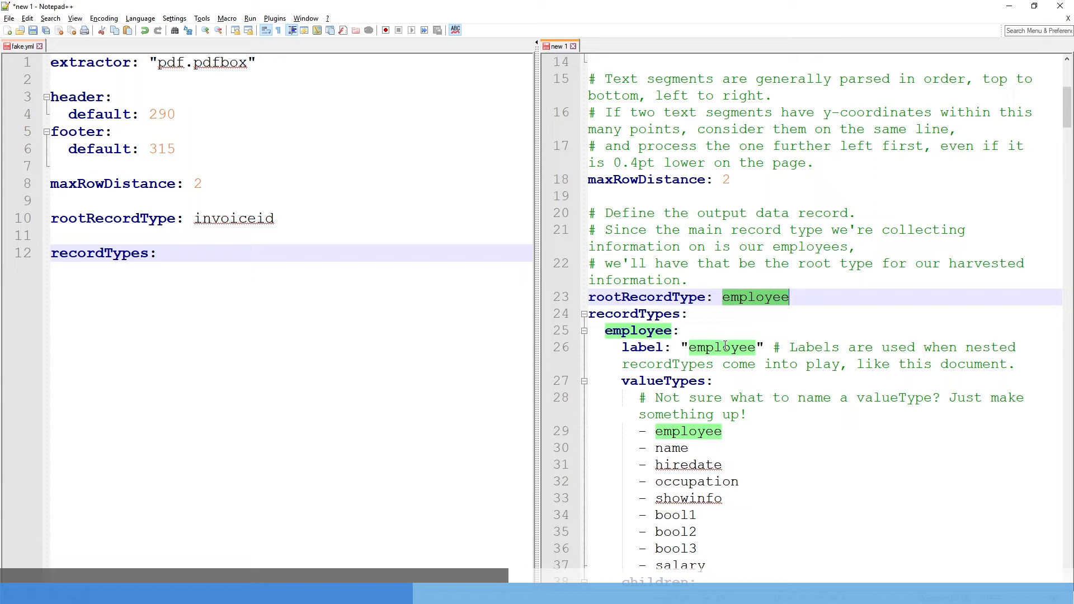
Step: Add the invoiceid record type with label "invoiceid"
left_click(213, 218)
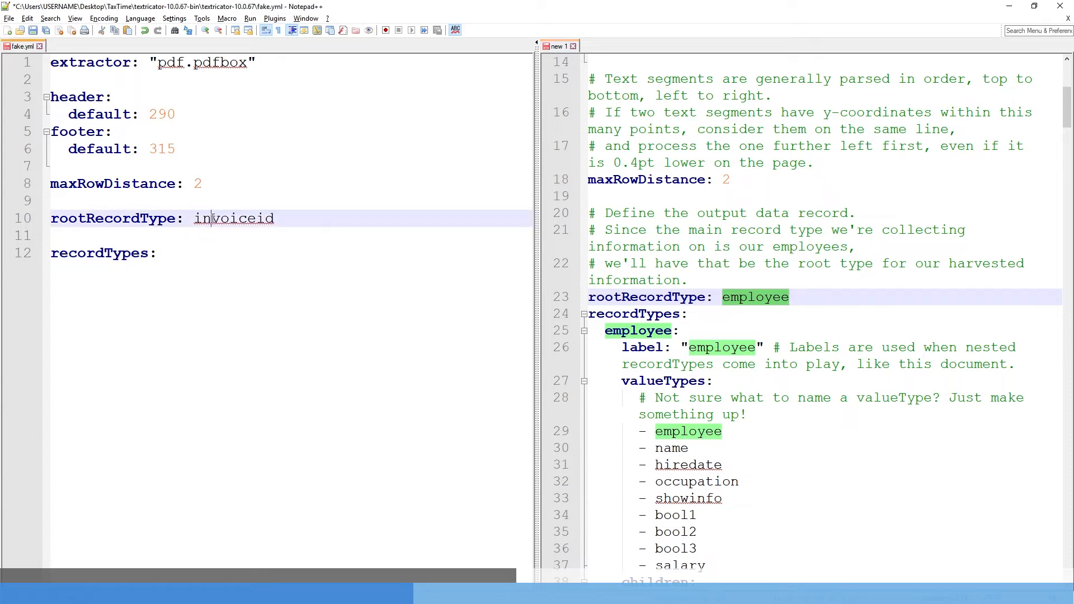
type("invoiceid")
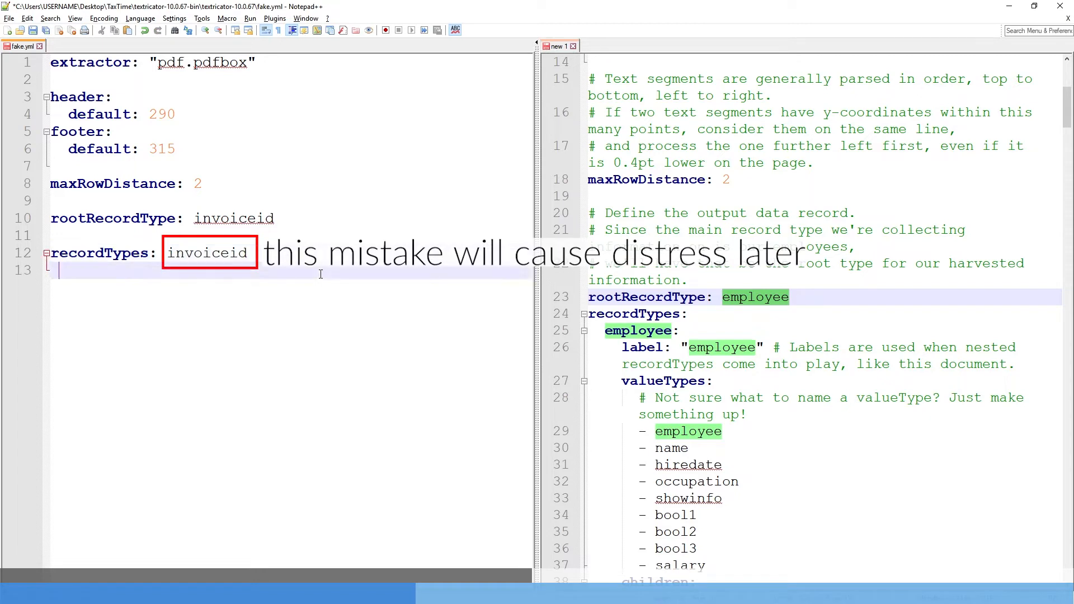
type("invoiceid:")
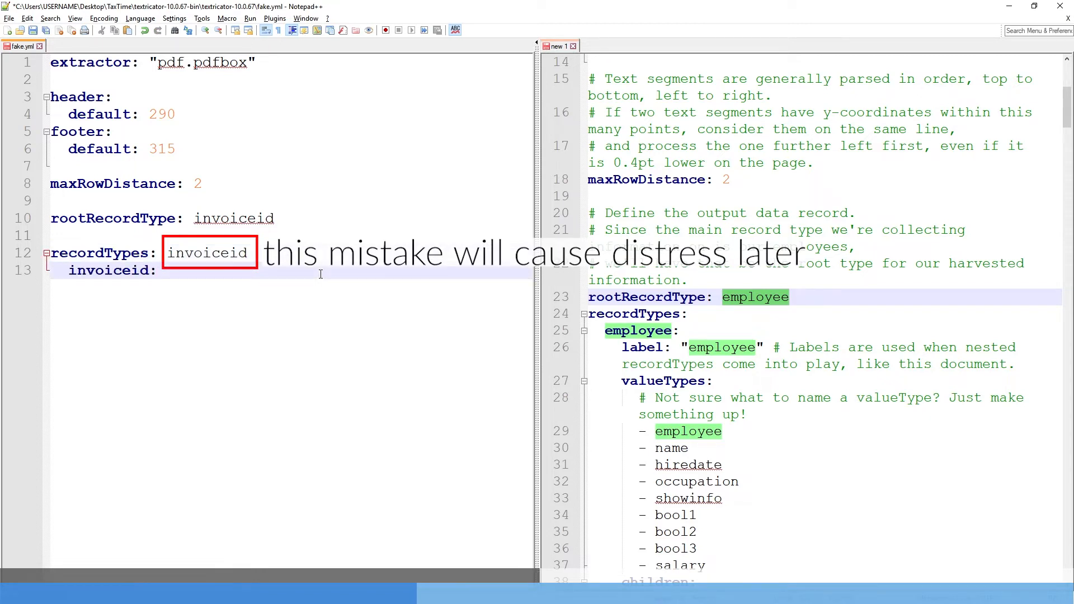
key("Enter")
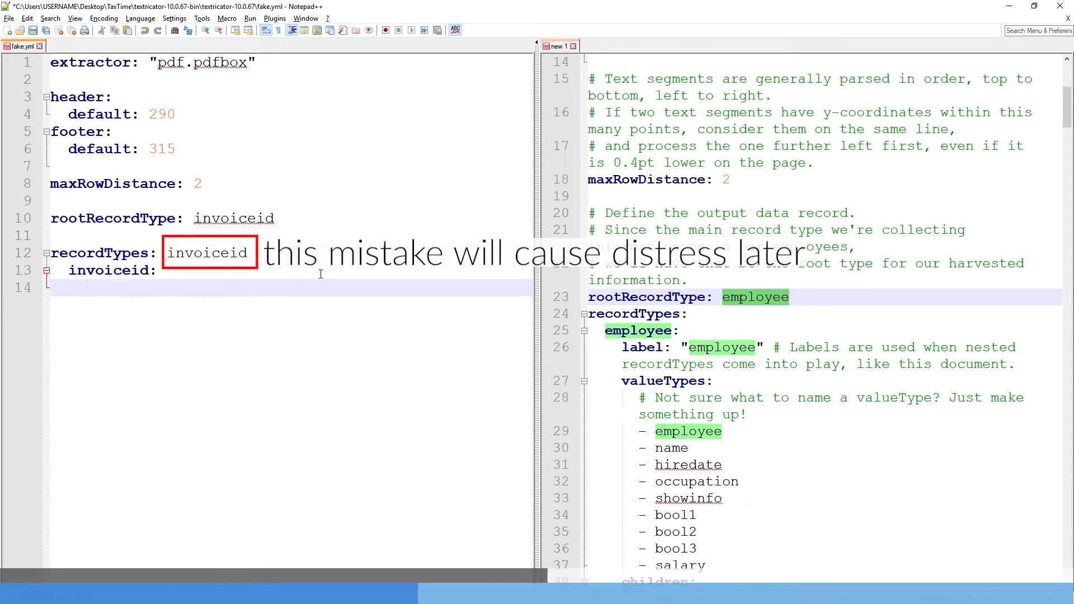
type("labe")
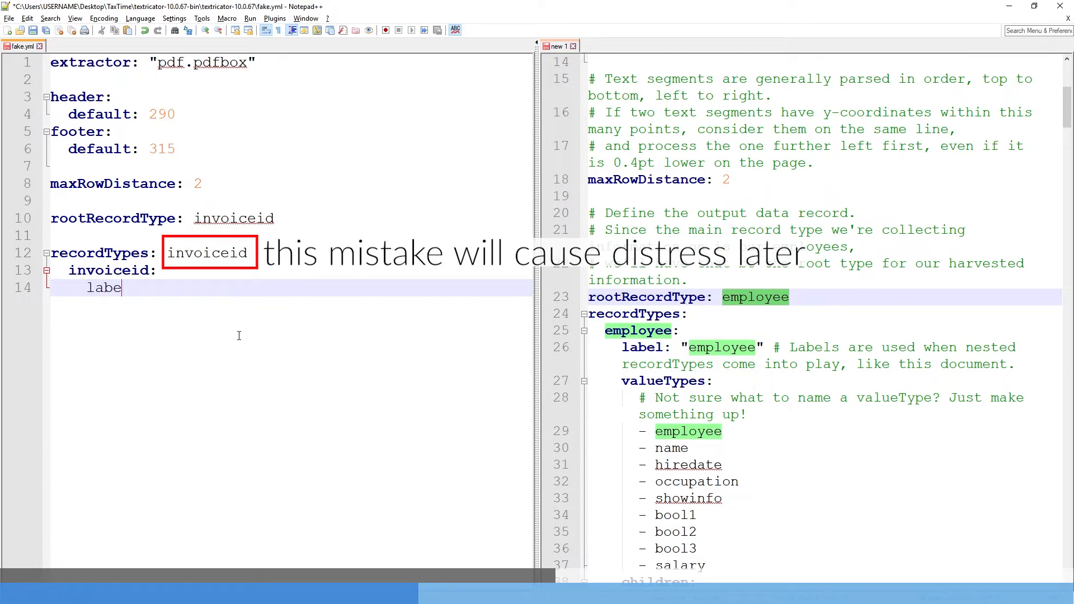
type("l: \"invoiceid")
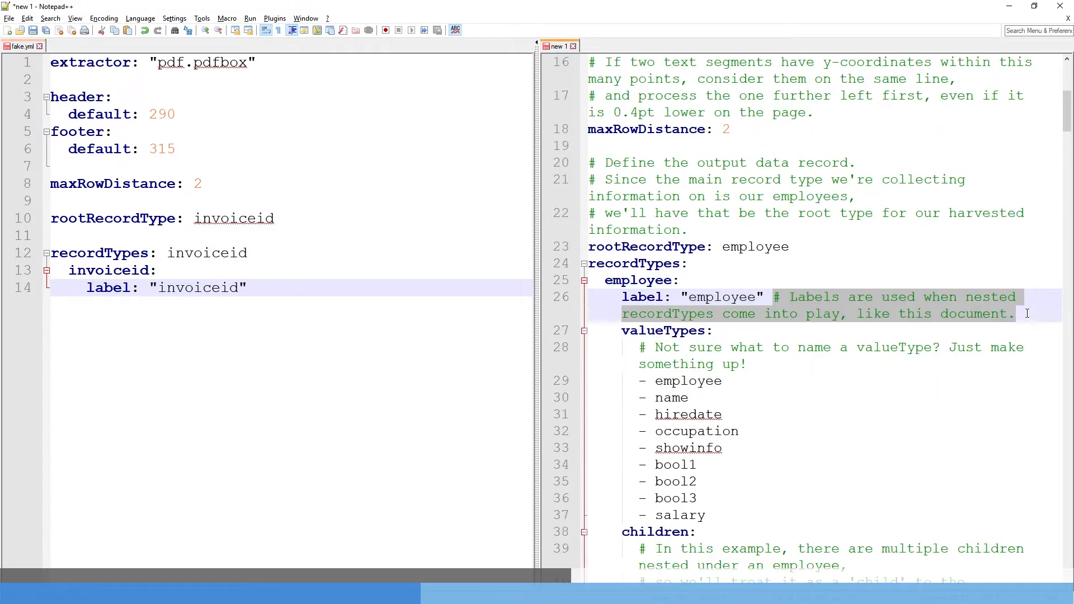
mouse_move(874, 322)
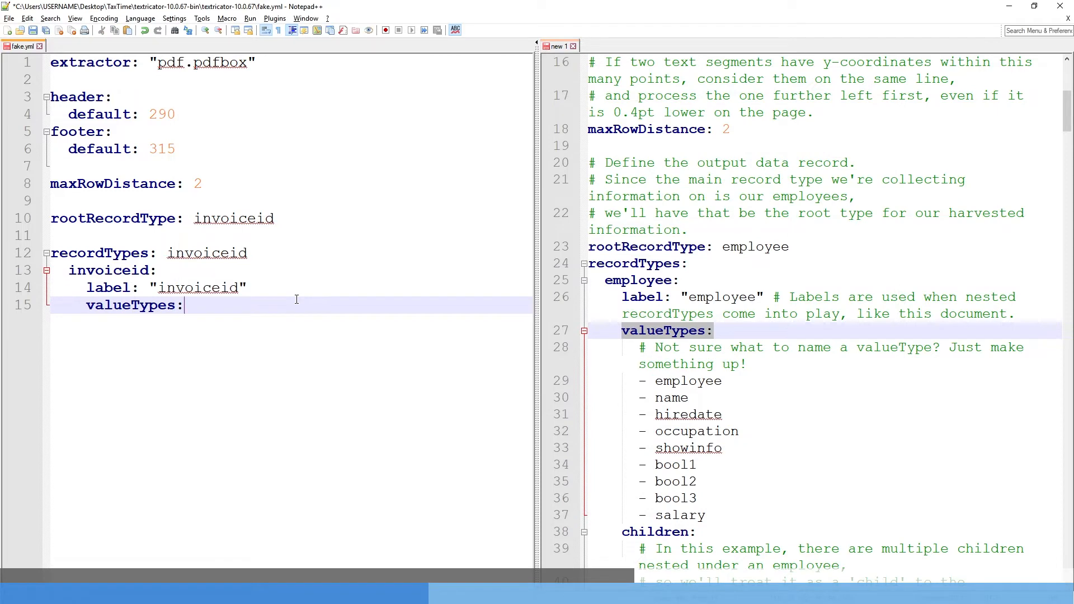
Step: Begin its valueTypes list with invoiceid and description
type("- invoic")
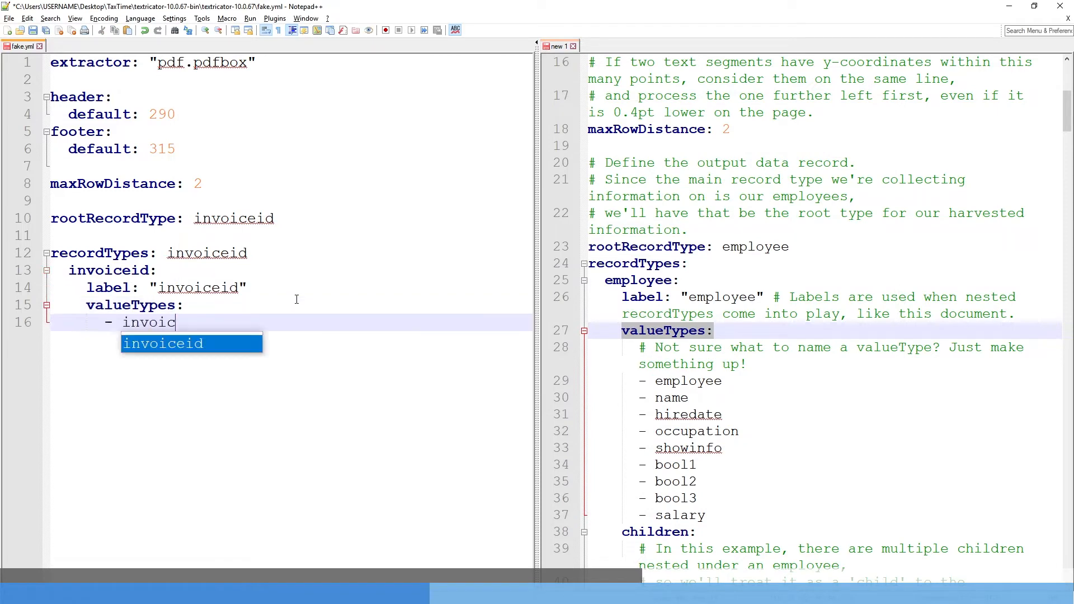
key("Enter")
type("- date")
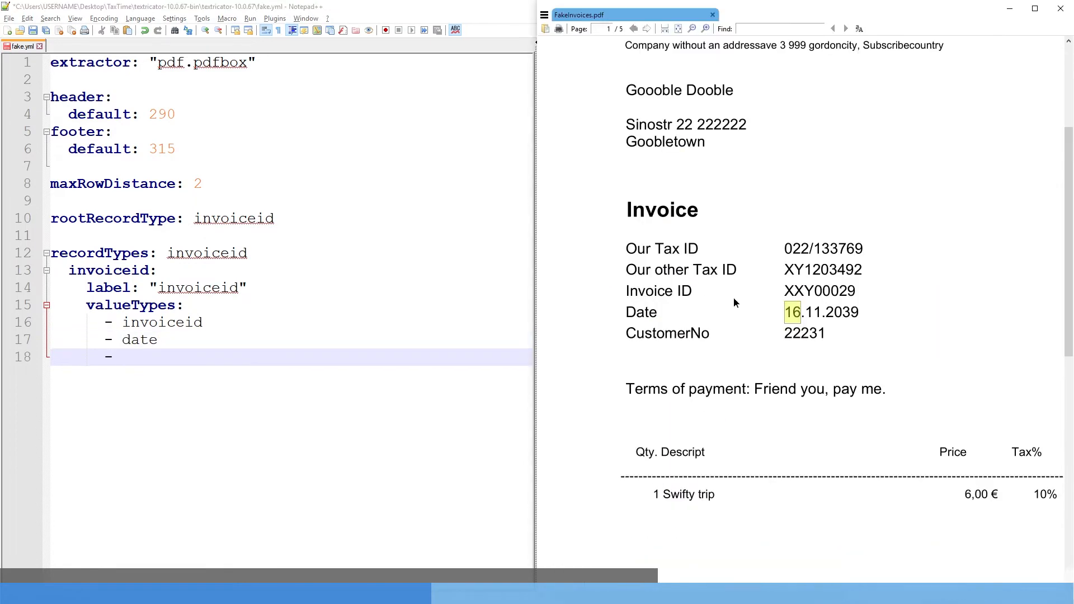
scroll("down", 3)
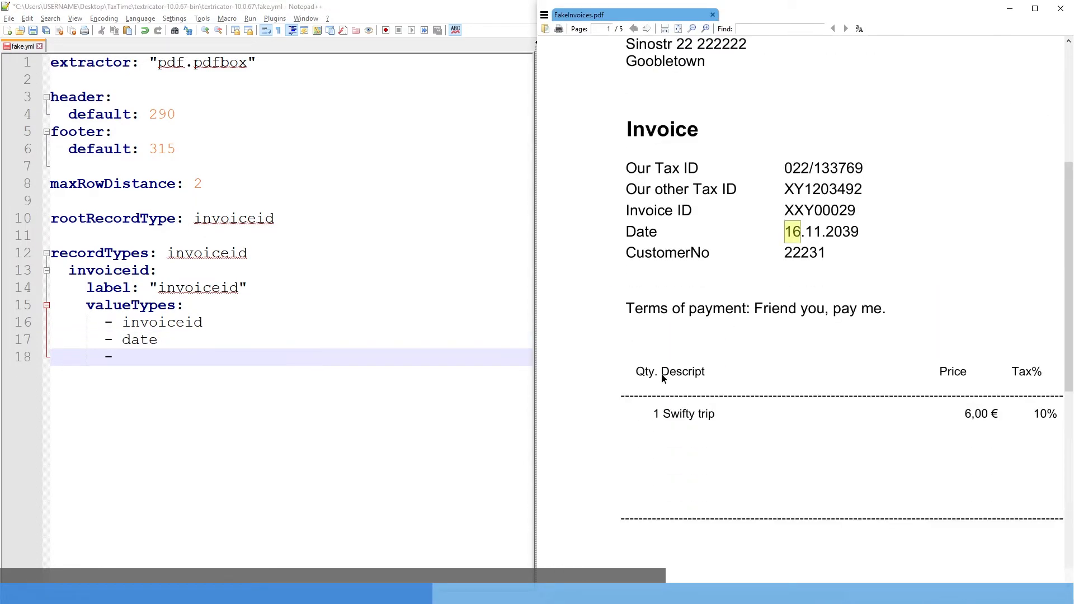
type("description")
type("-")
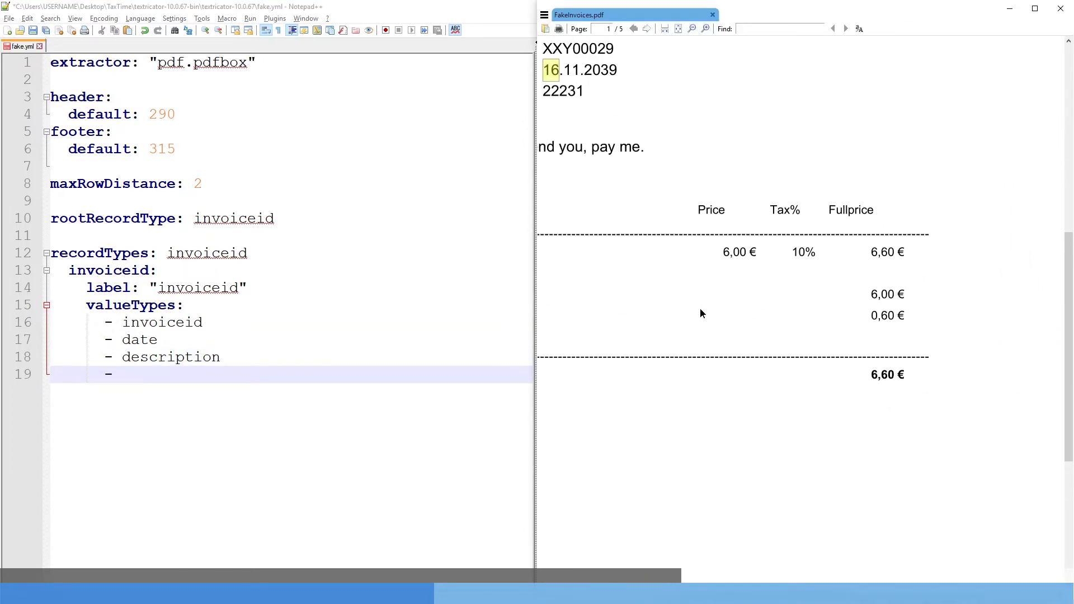
Step: Add sumnotax, tax and sumwithtax value types, checking the amounts and description in the invoice
double_click(887, 316)
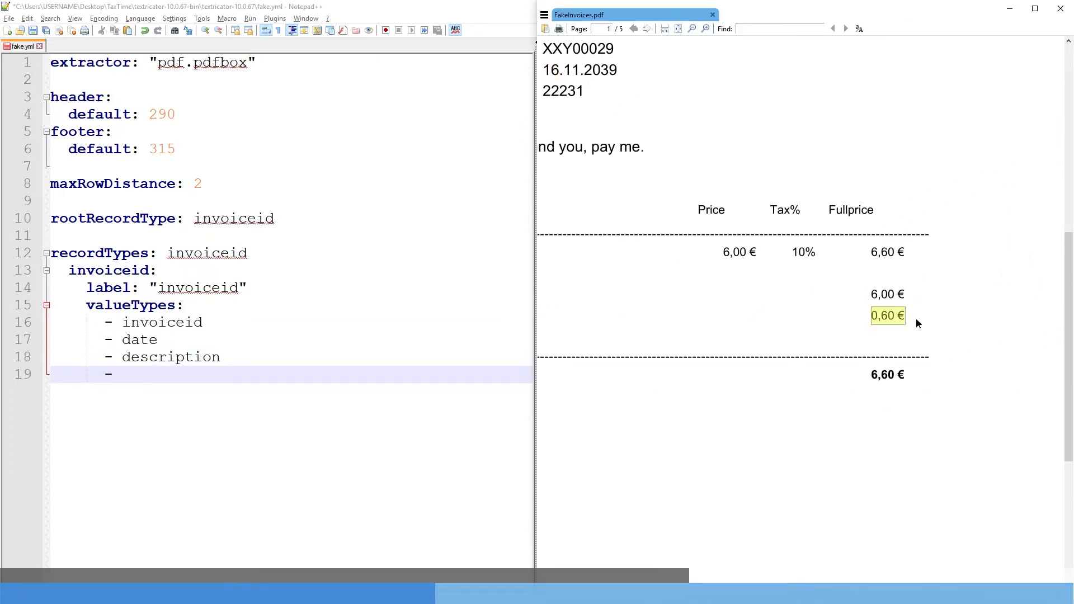
type("s")
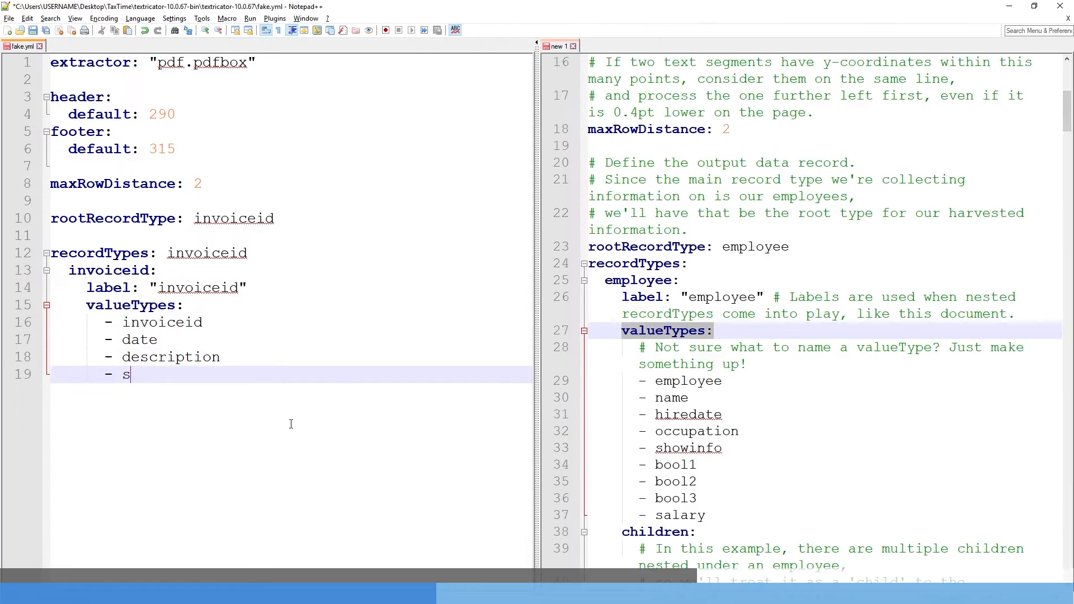
type("umnotax")
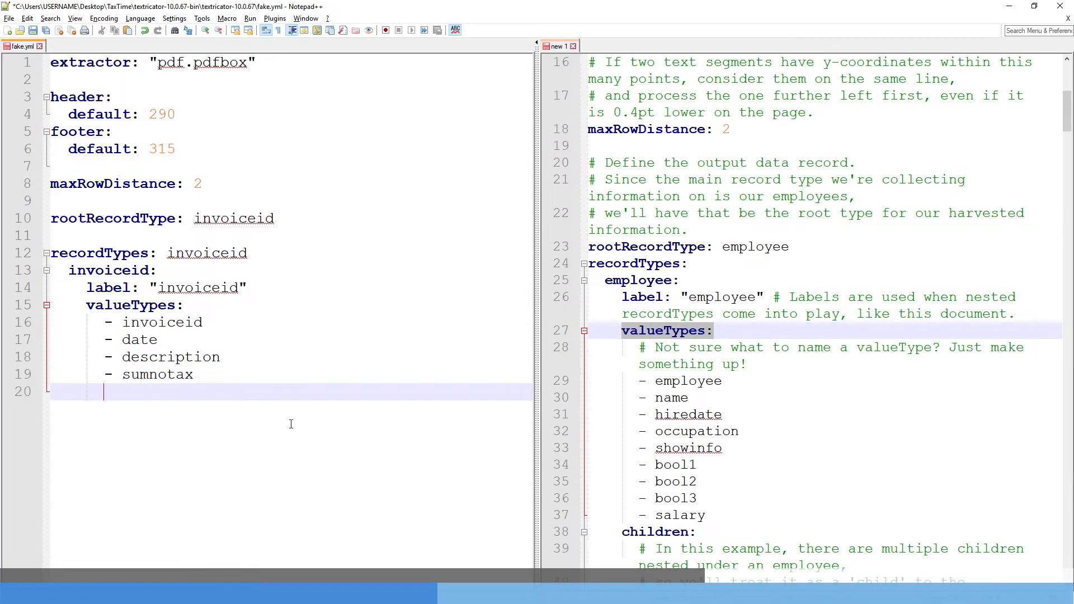
type("tax")
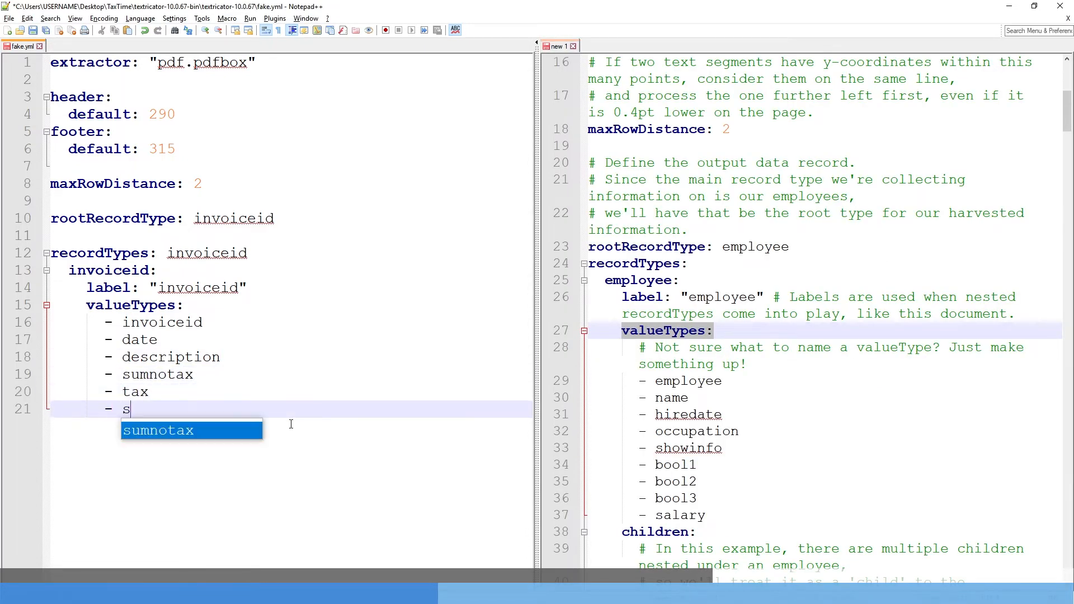
type("umwithtax")
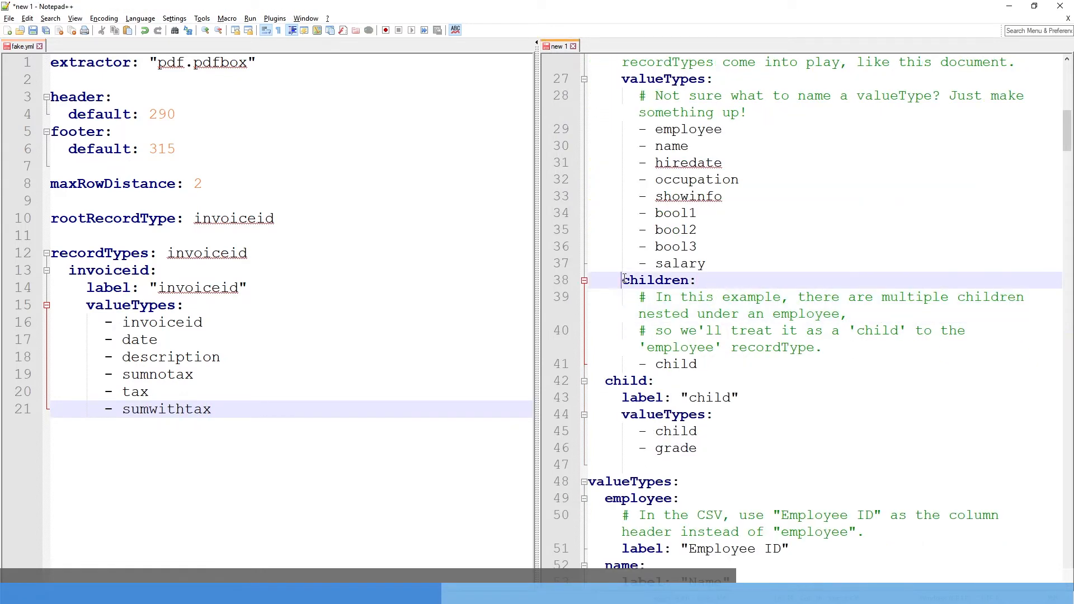
left_click_drag(623, 280, 696, 431)
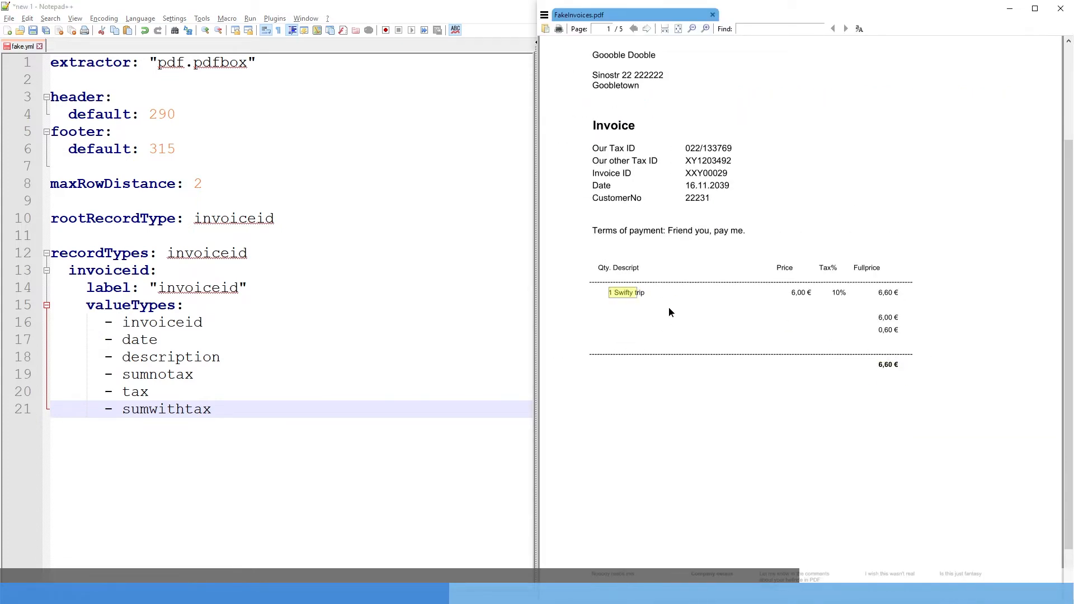
Step: Start the valueTypes section labelling invoiceid as "Invoice ID"
left_click(559, 46)
type("valueTypes:")
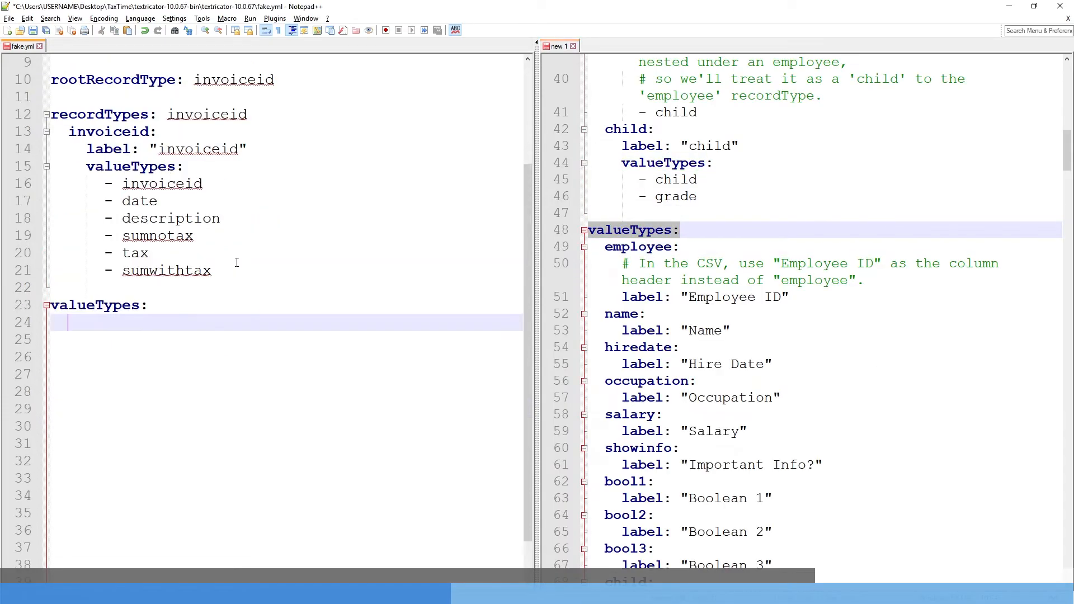
type("invoiceid:")
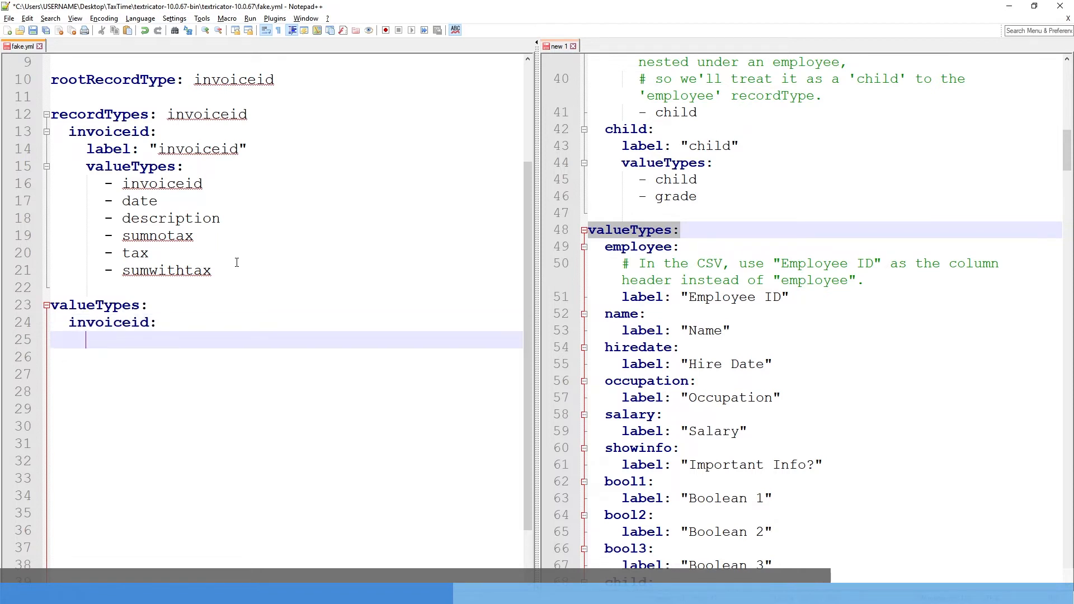
type("label: \"")
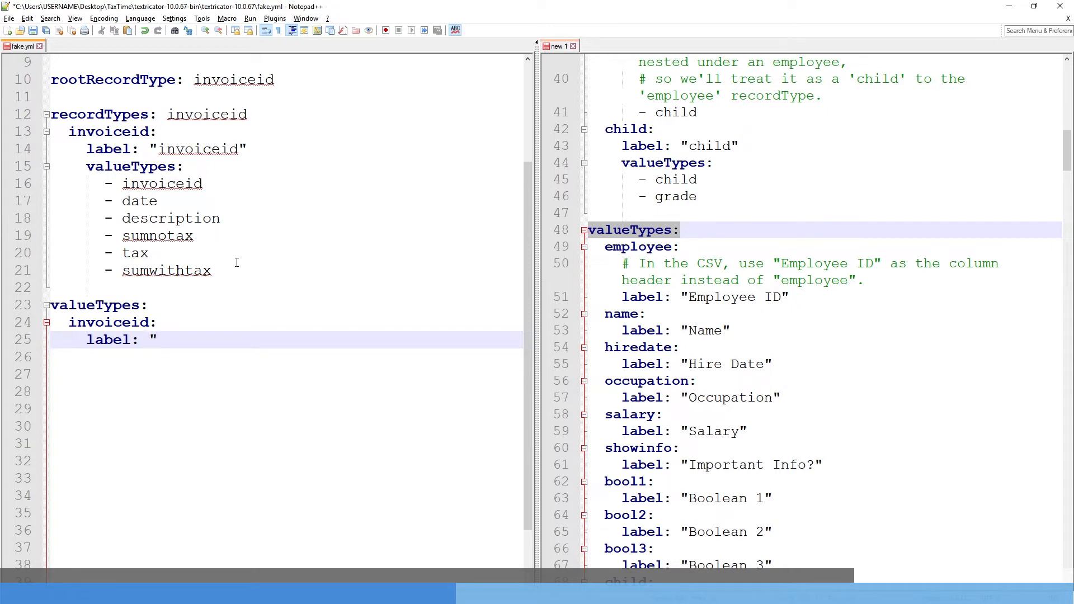
type("Invoice ID")
left_click(285, 374)
type("description")
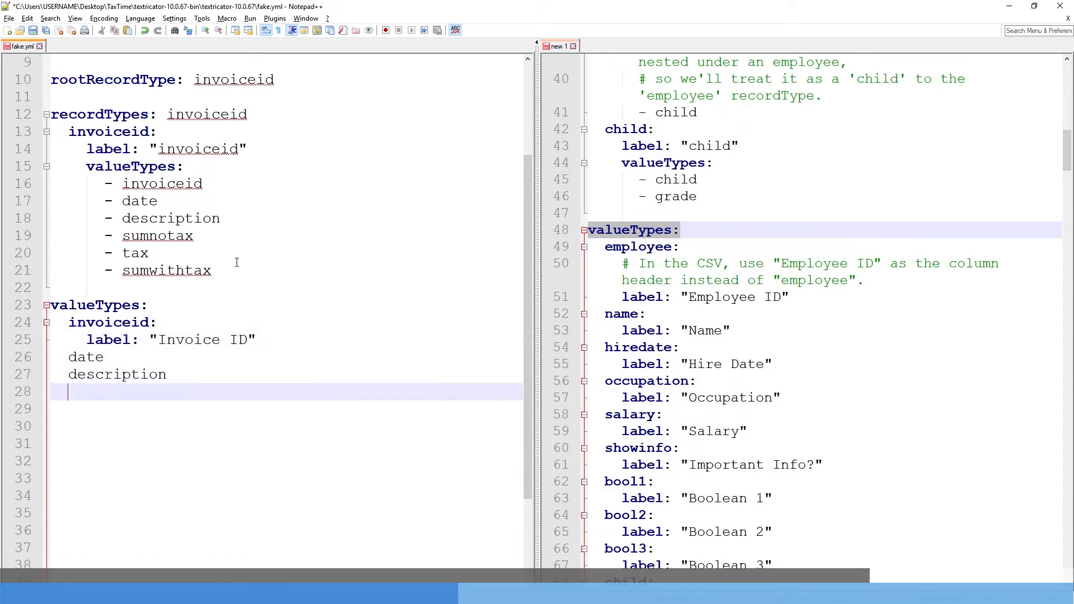
Step: Label sumnotax "Sum, no tax" and sumwithtax "Sum with tax"
type("sumnotax:")
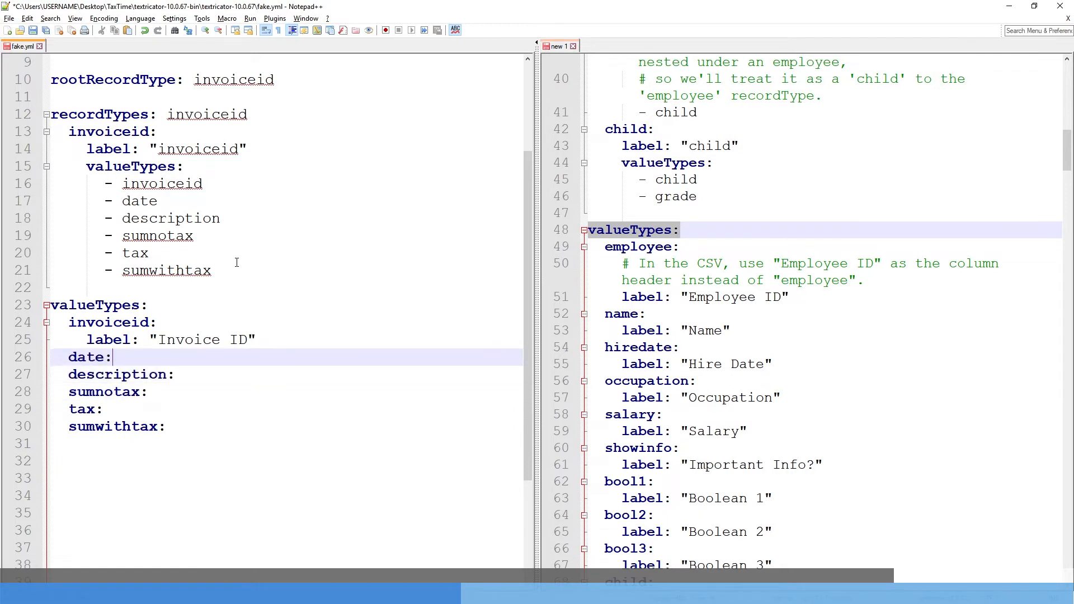
mouse_move(245, 350)
type("label: \"Description")
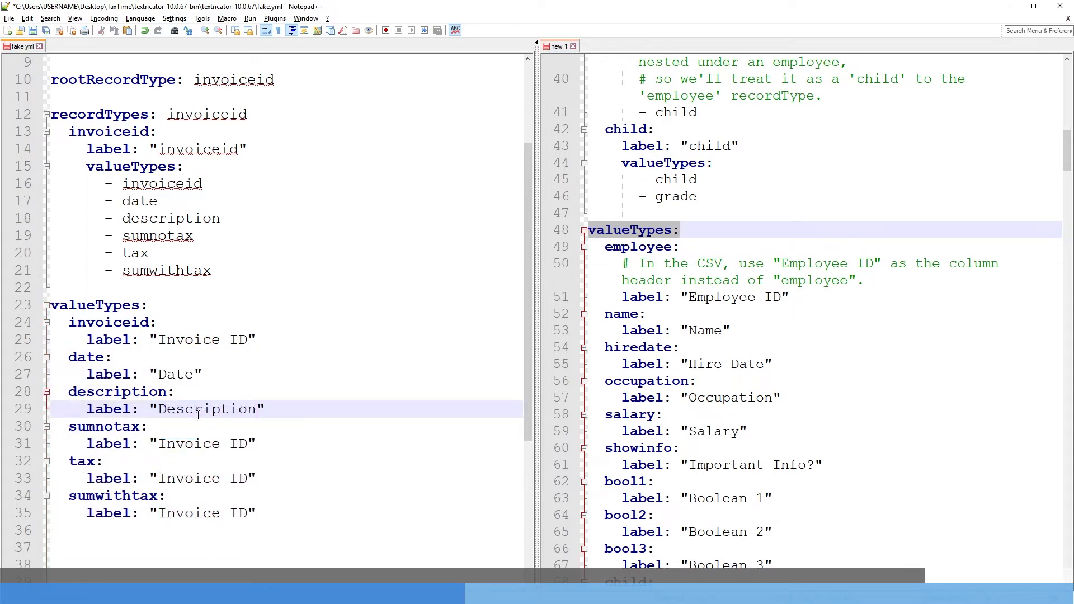
type("Sum, no tax")
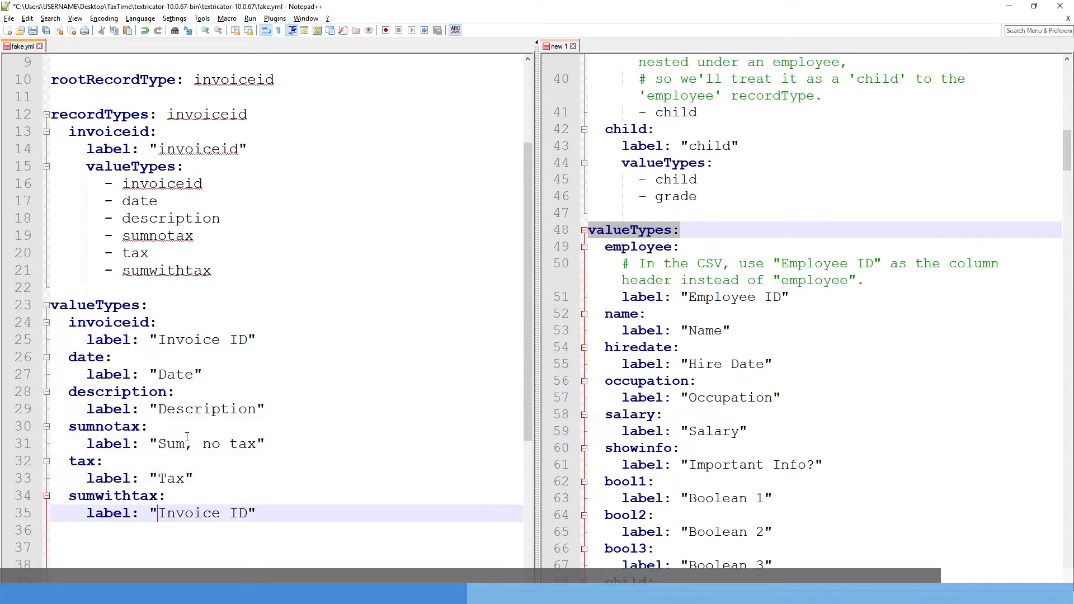
type("Sum with tax")
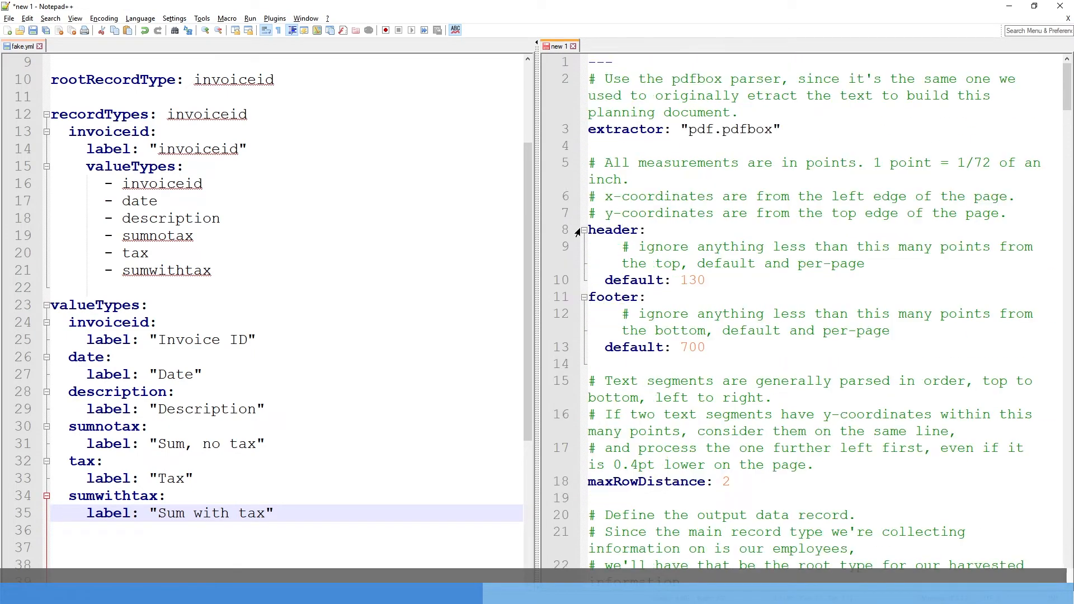
Step: Scroll the Finite-state machine article to the coin-operated turnstile diagram, then switch back to Calc
scroll("down", 3)
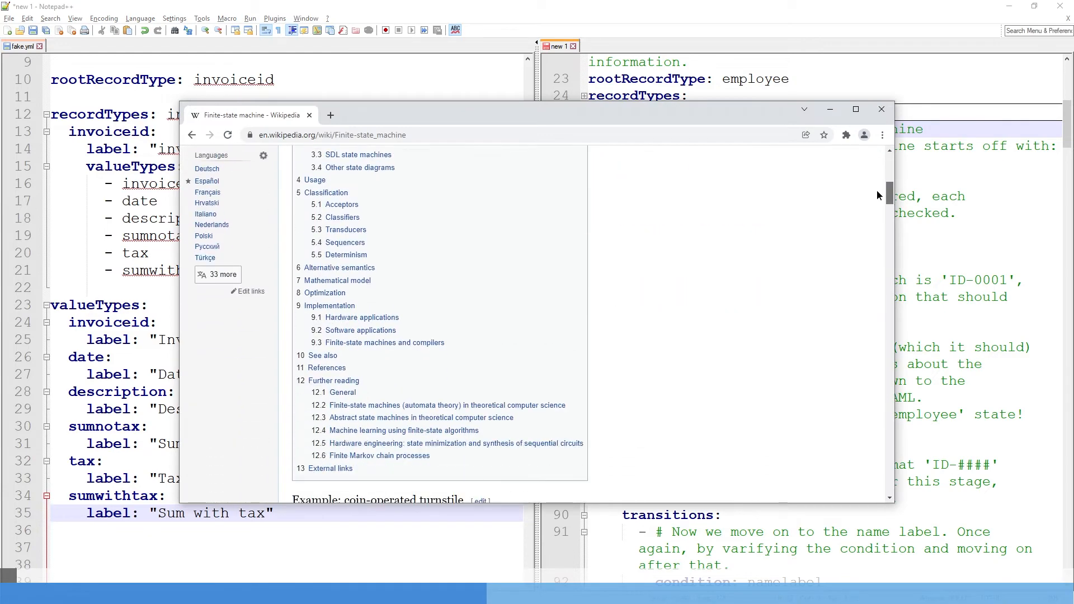
scroll("down", 3)
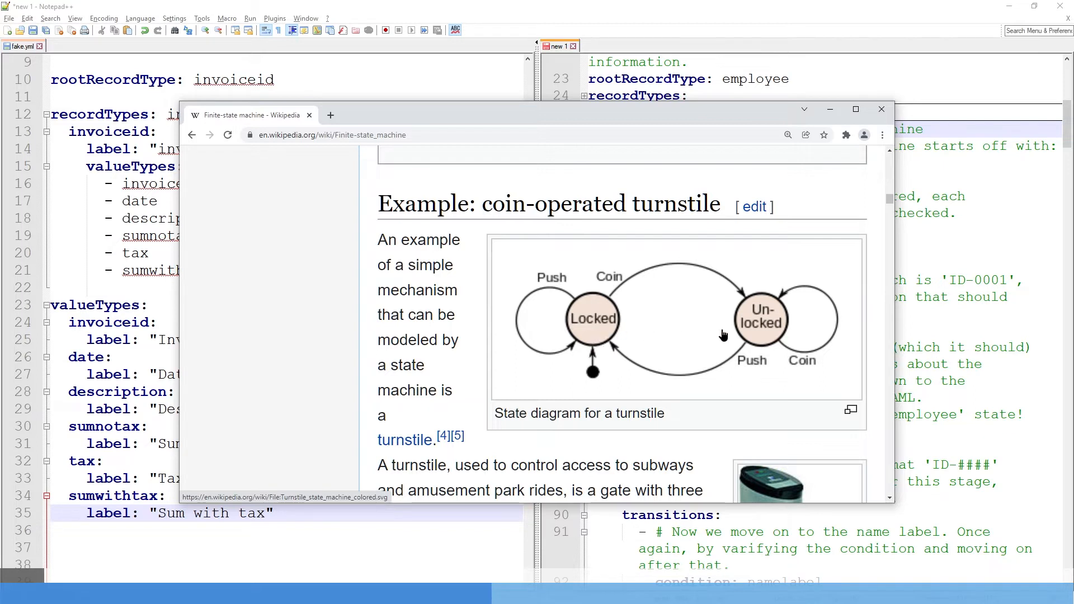
mouse_move(746, 322)
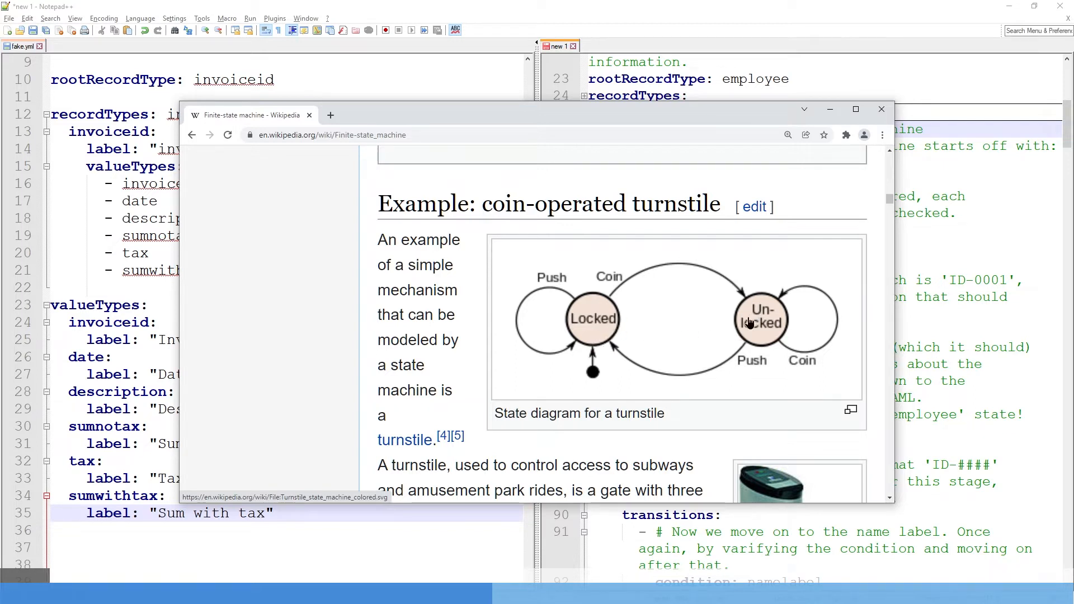
mouse_move(733, 287)
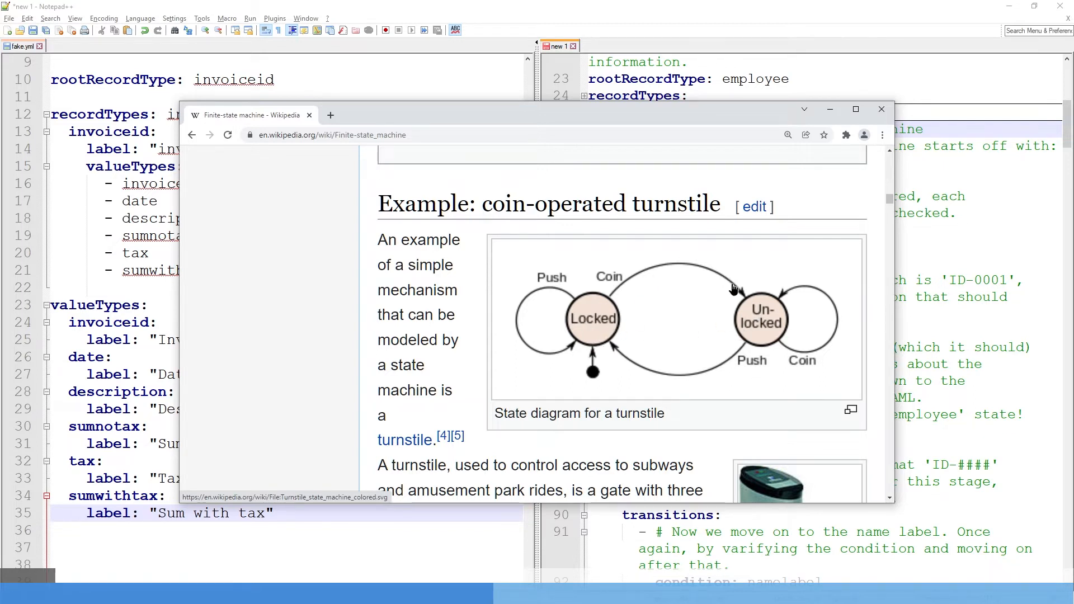
mouse_move(835, 297)
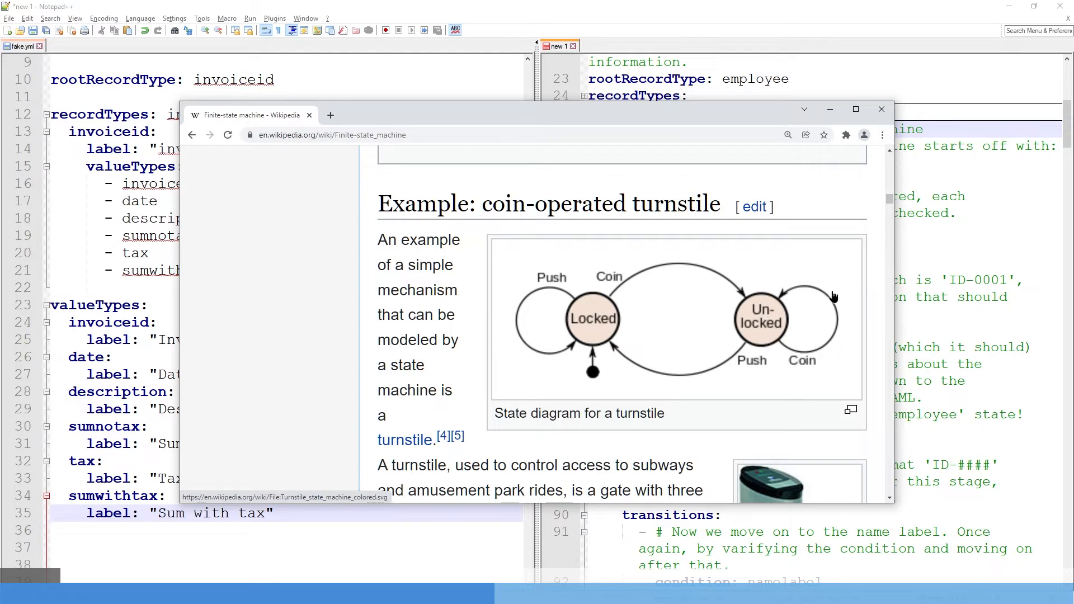
mouse_move(806, 368)
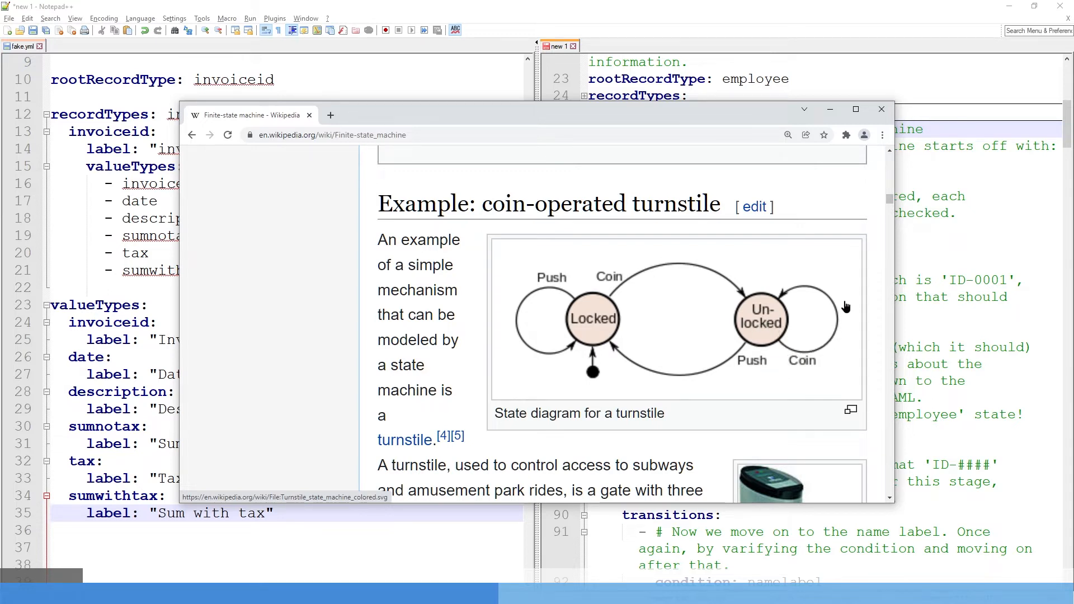
scroll("down", 3)
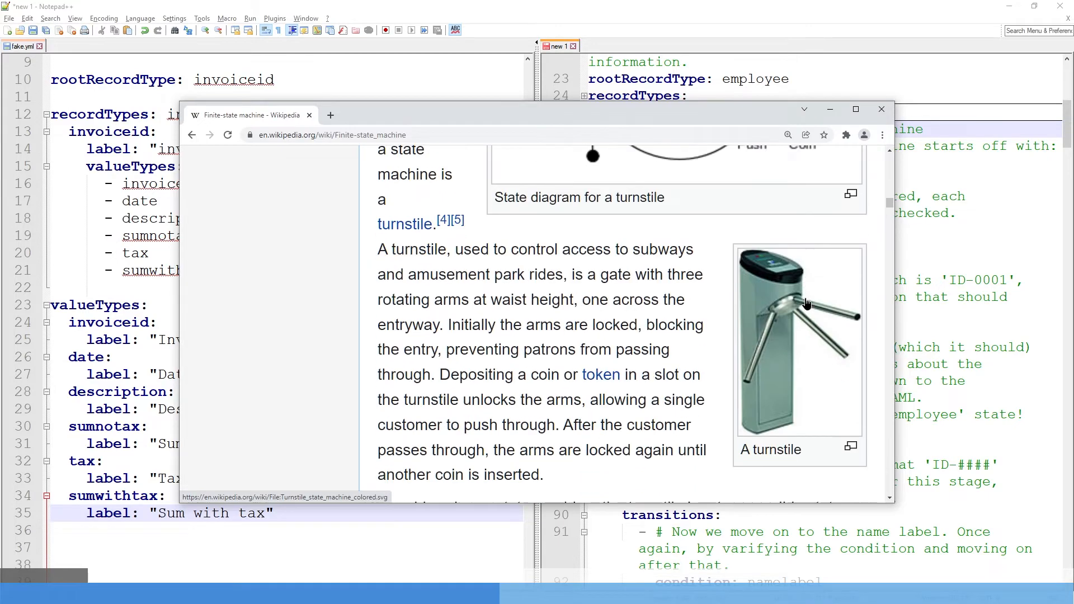
scroll("down", 3)
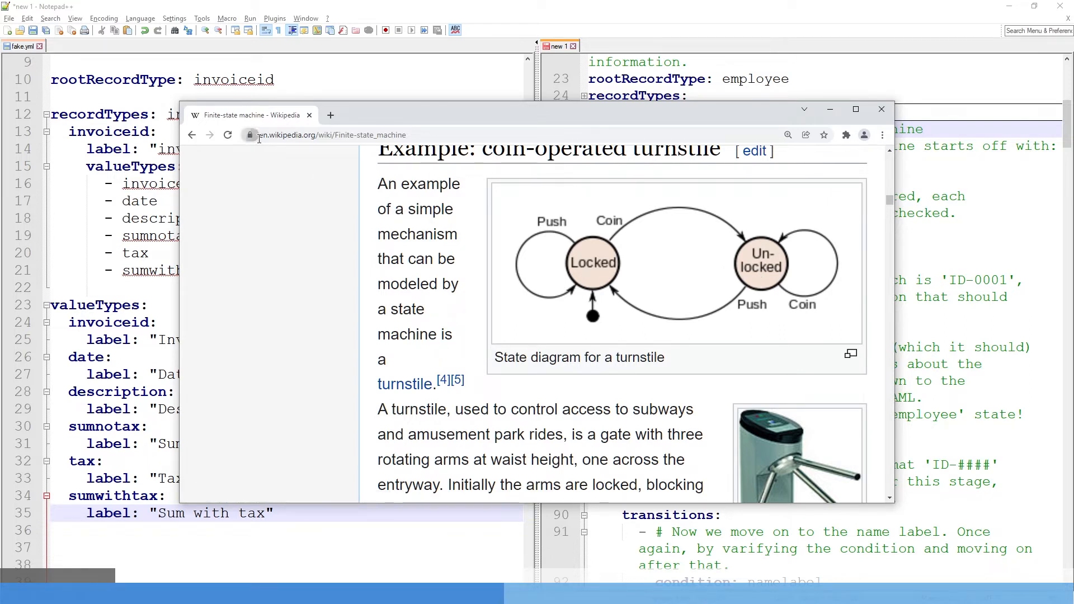
left_click(880, 109)
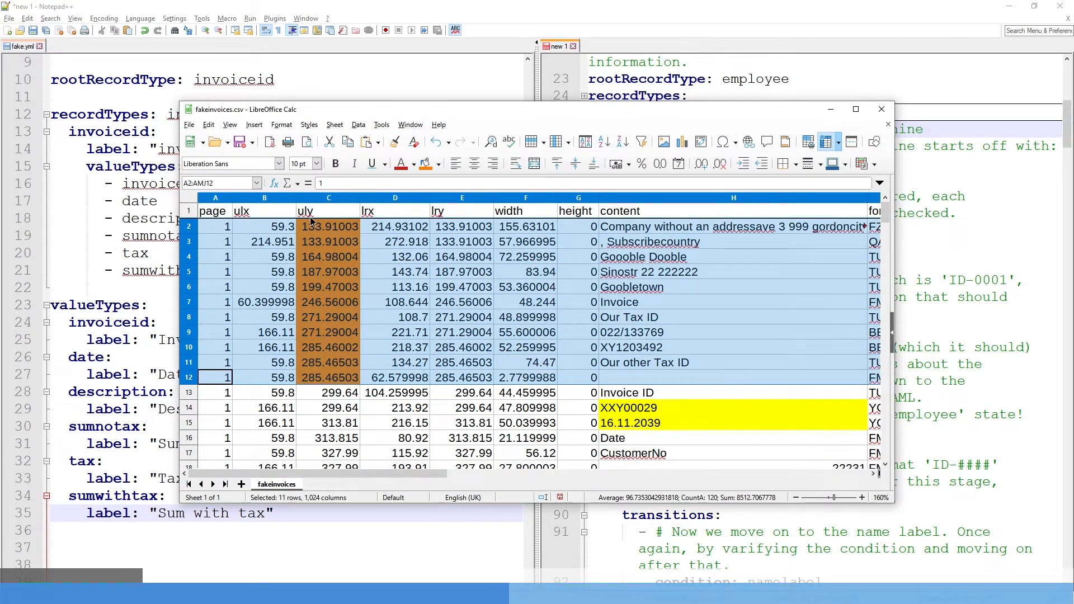
Step: Read the ulx/uly coordinates of the Invoice ID label (A13, H13) and the XXY00029 row 14
left_click(328, 226)
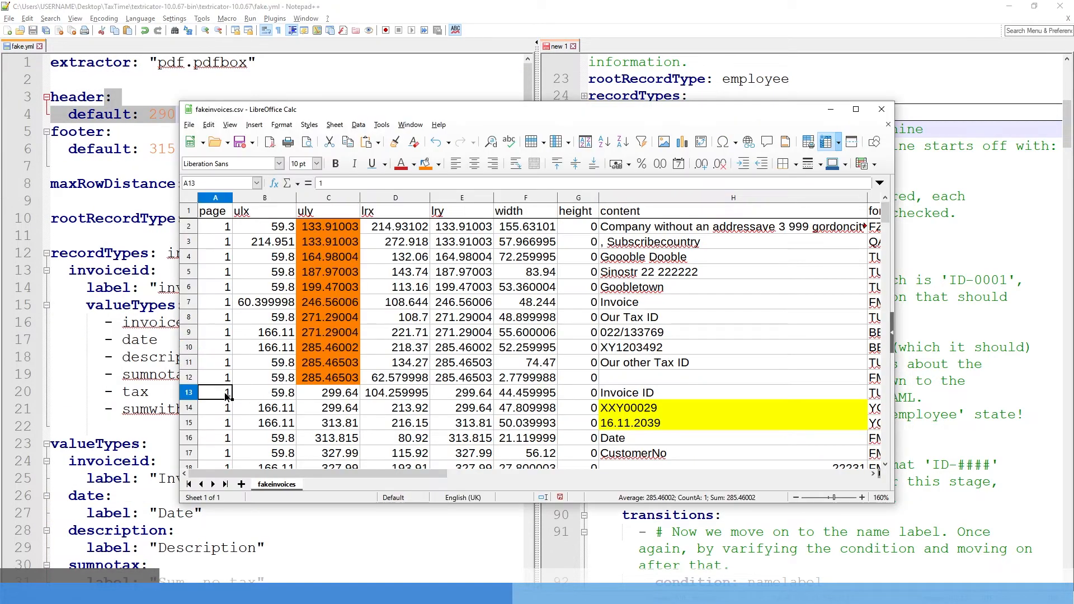
left_click(733, 391)
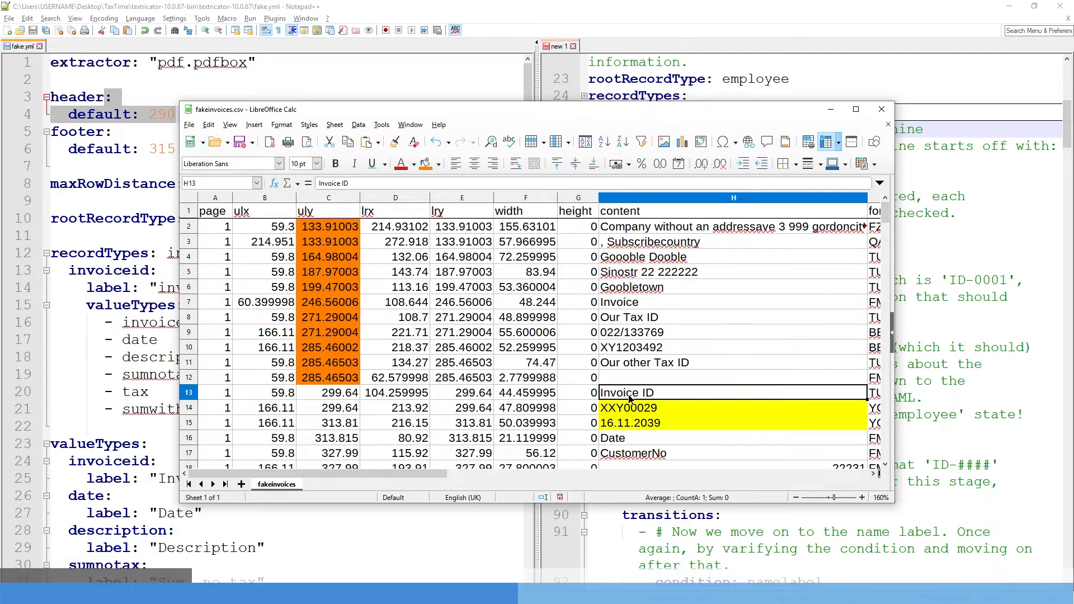
mouse_move(154, 403)
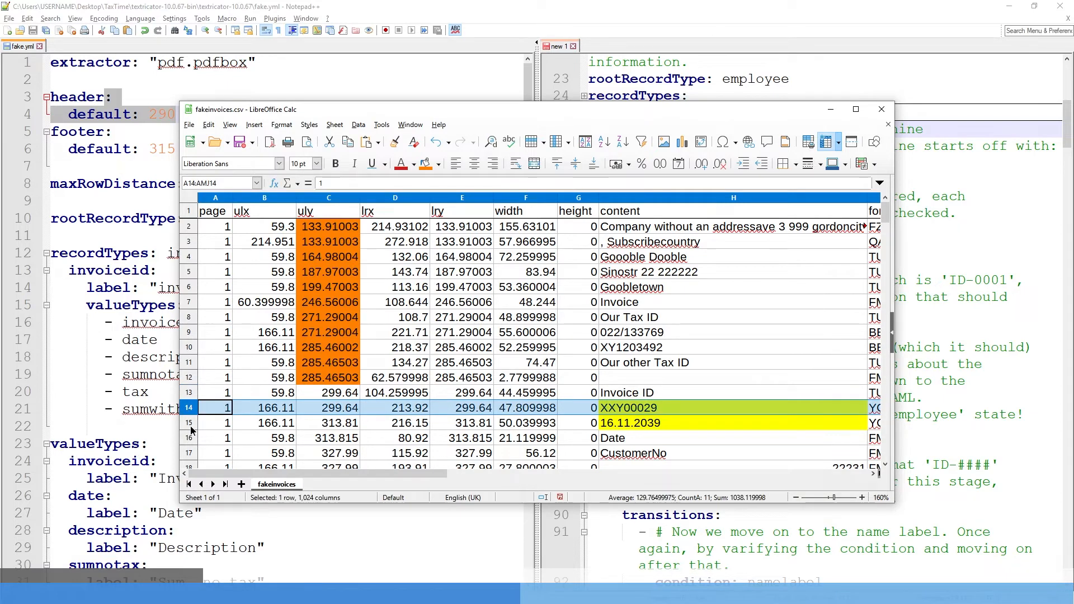
left_click(215, 437)
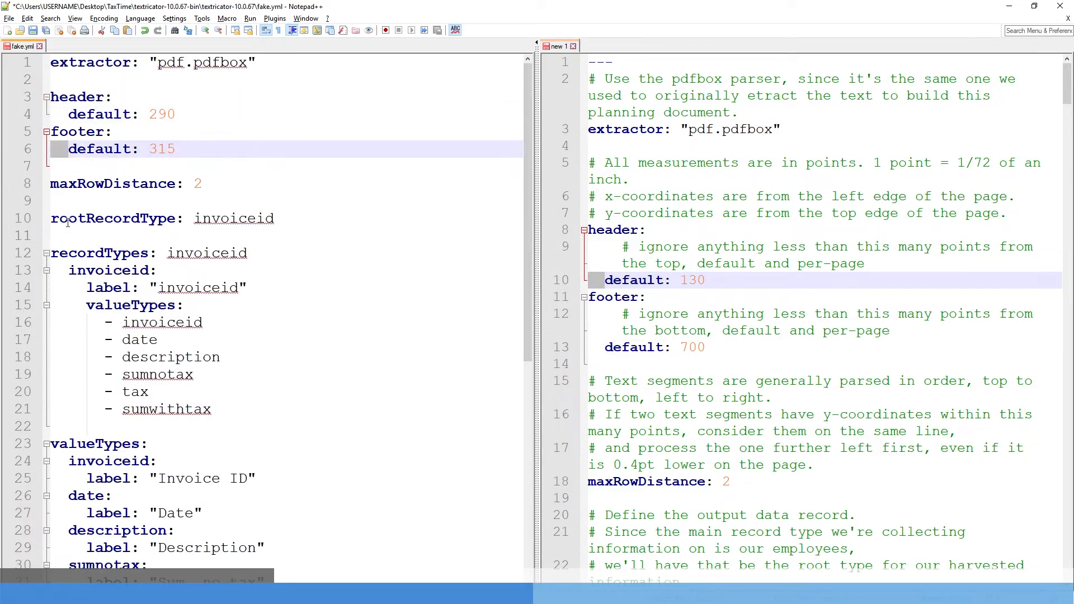
Step: Write states: with INIT: and its transitions entry using condition: employee below initialState
scroll("down", 3)
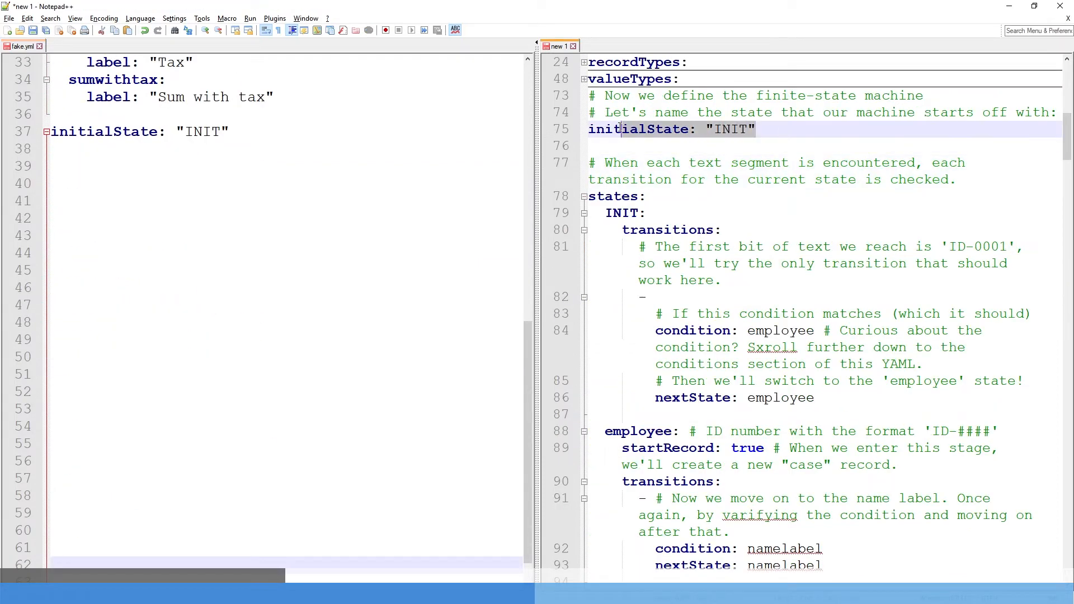
left_click(602, 196)
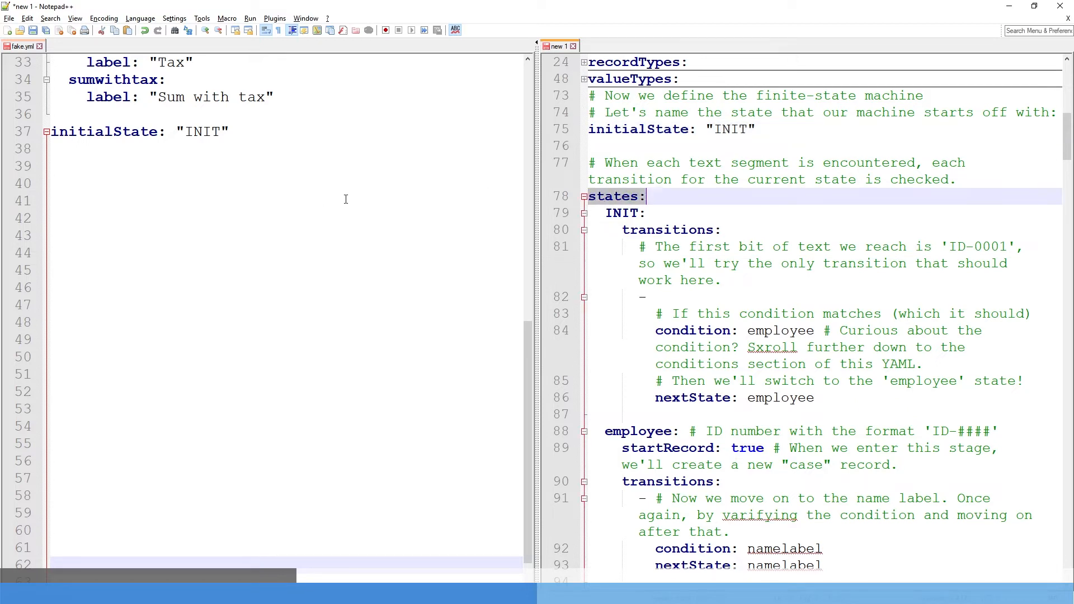
type("states:")
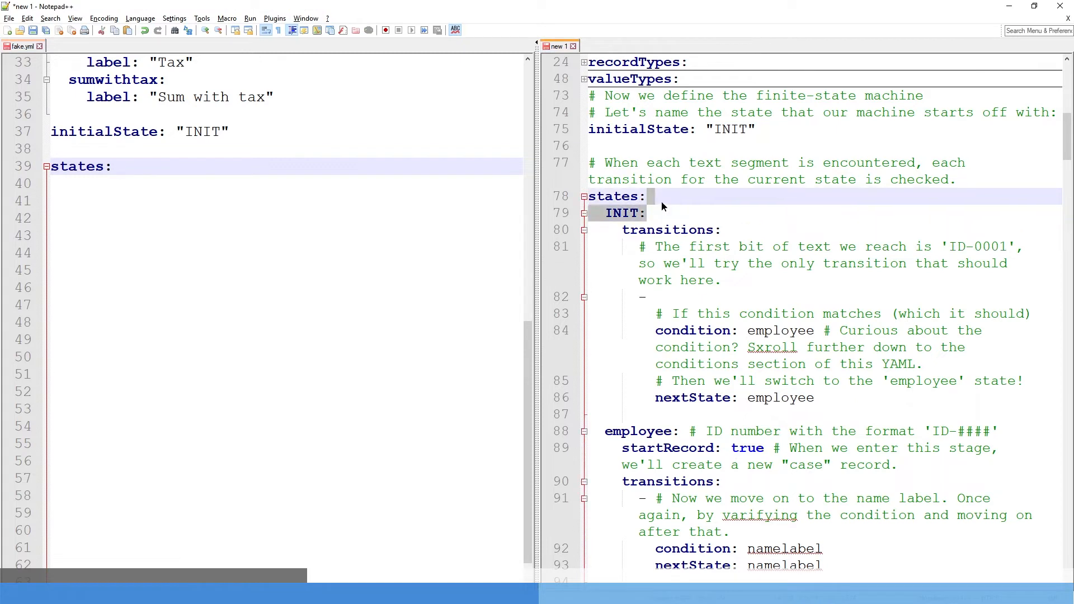
type("INIT:")
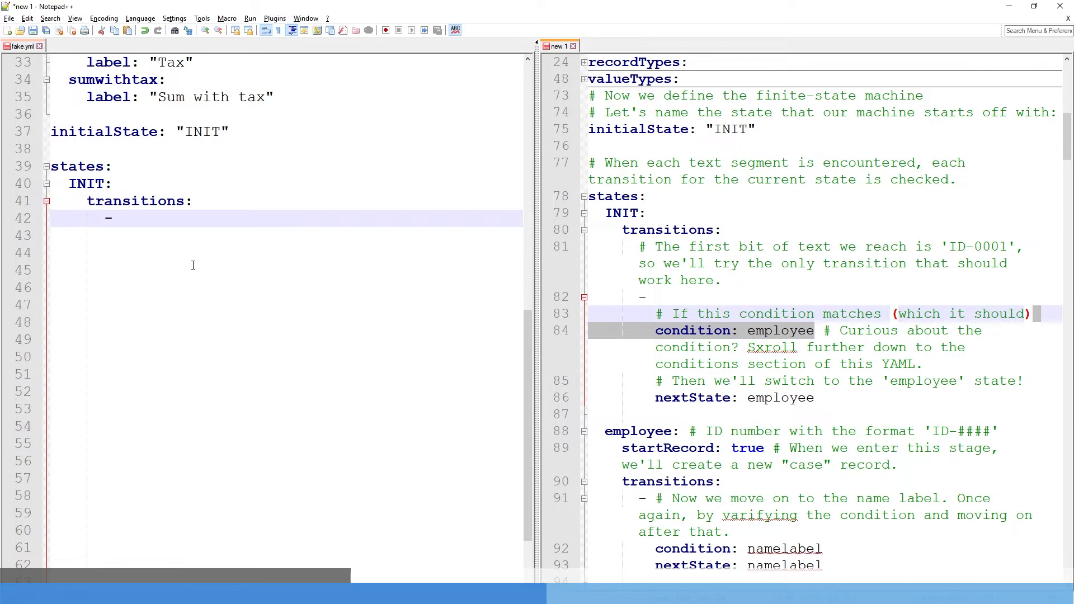
type("condition: employee")
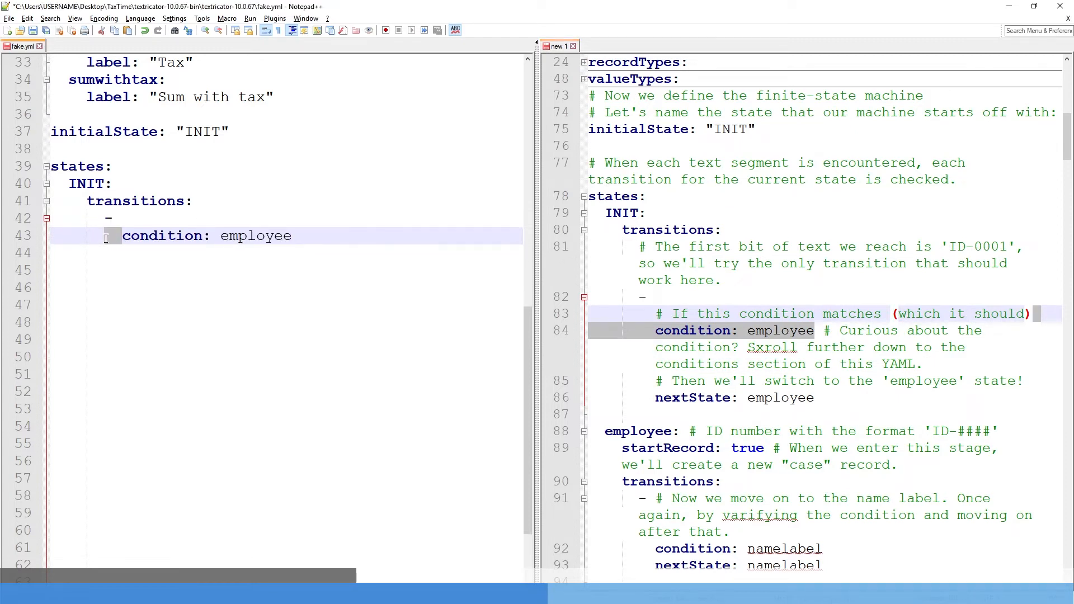
left_click(68, 305)
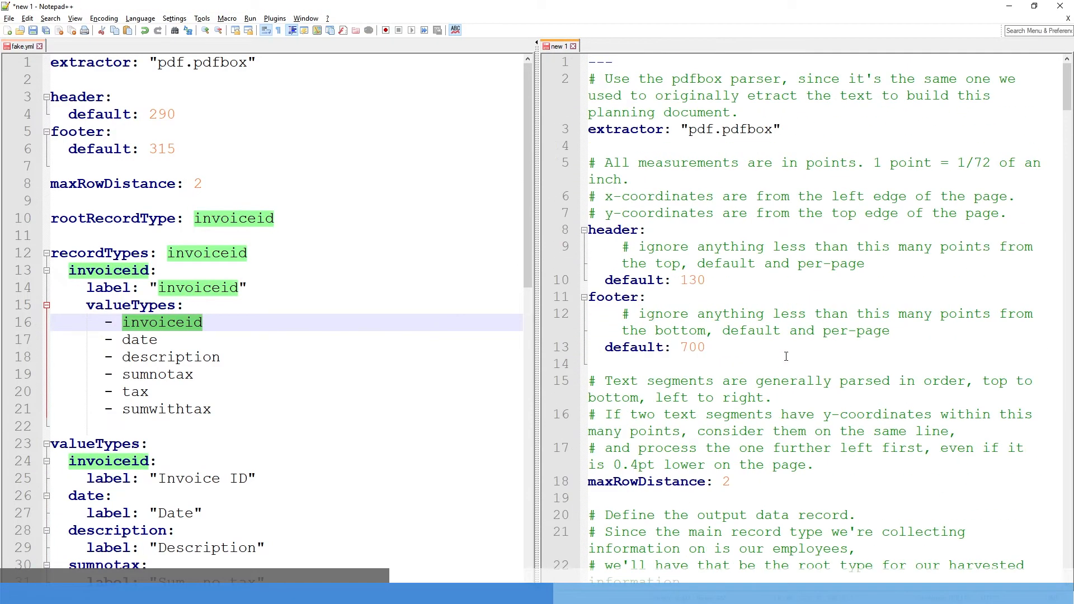
Step: Point INIT's transition to nextState invoiceid and add an invoiceid: state with transitions:
scroll("down", 3)
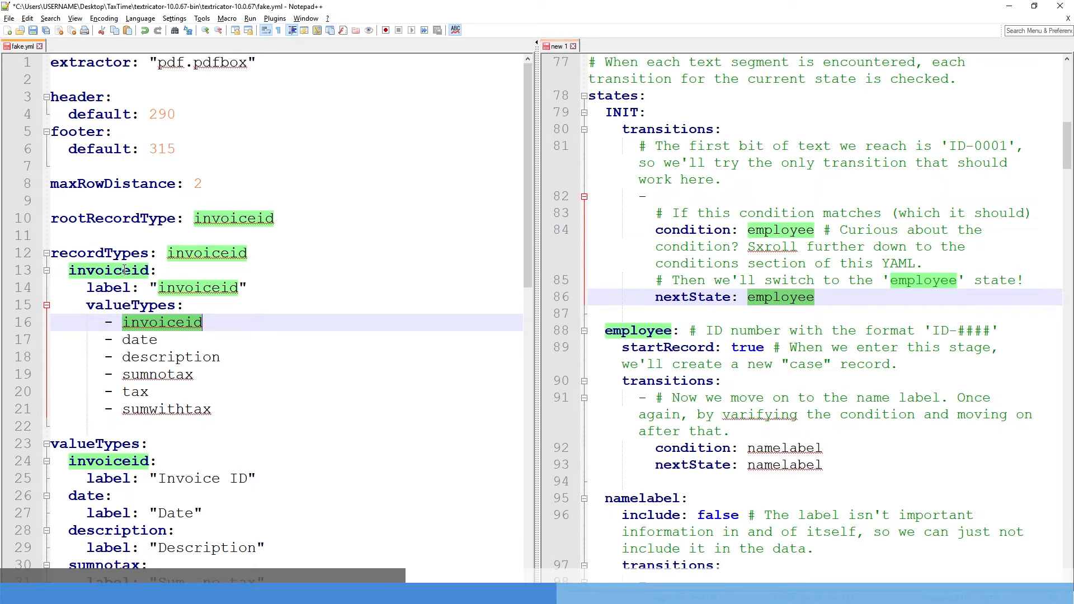
scroll("down", 3)
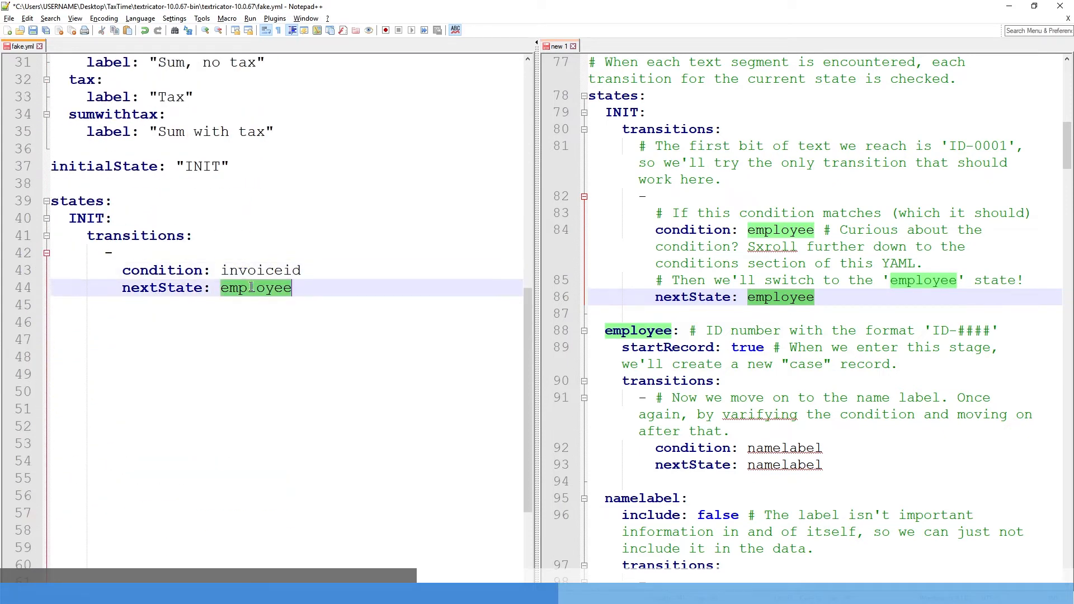
type("invoiceid")
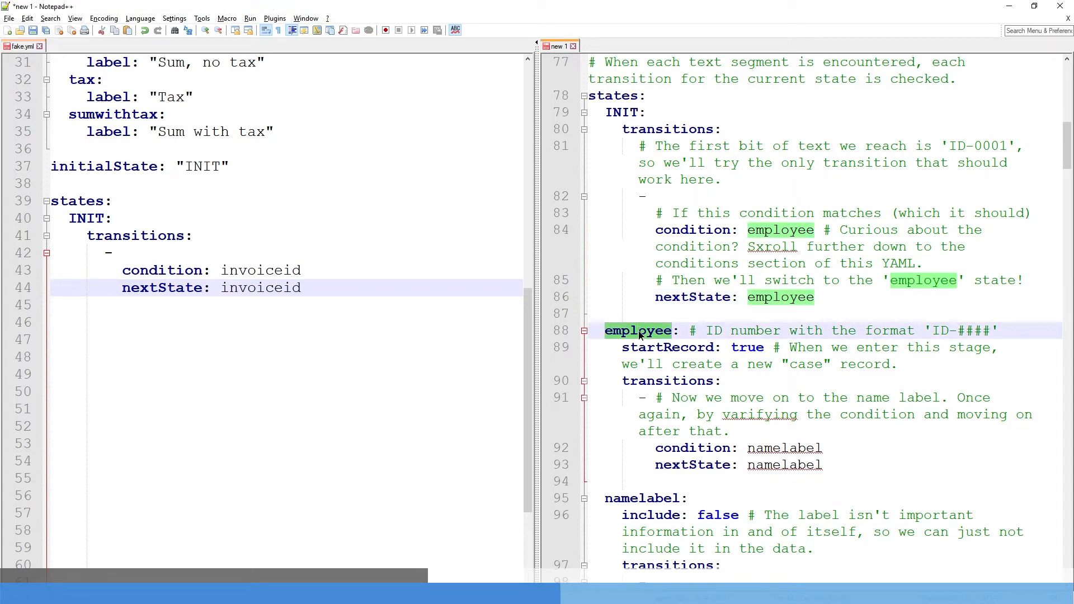
double_click(85, 219)
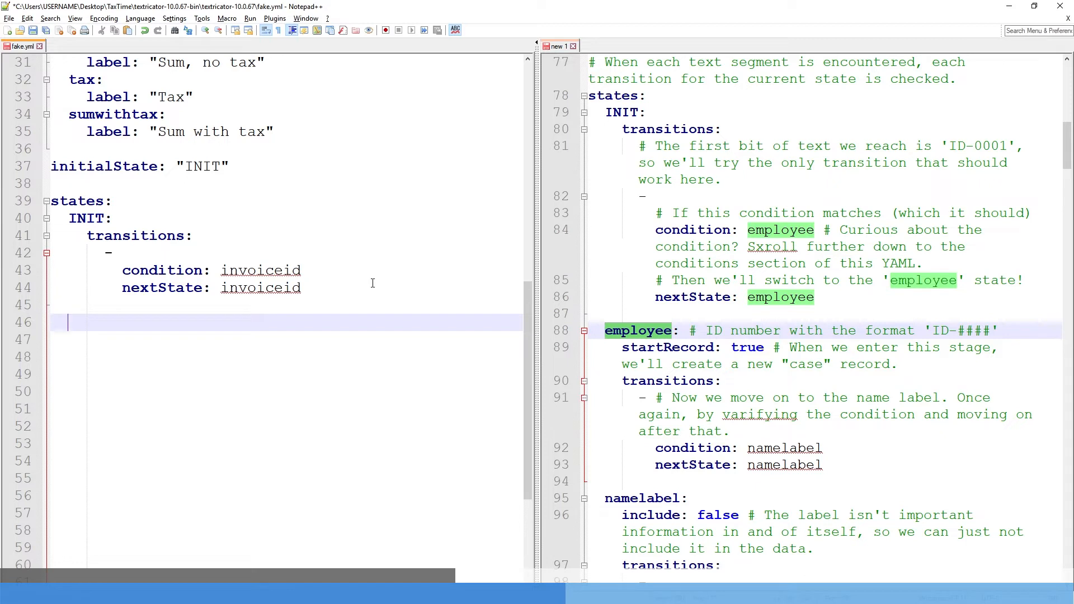
type("invoiceid:")
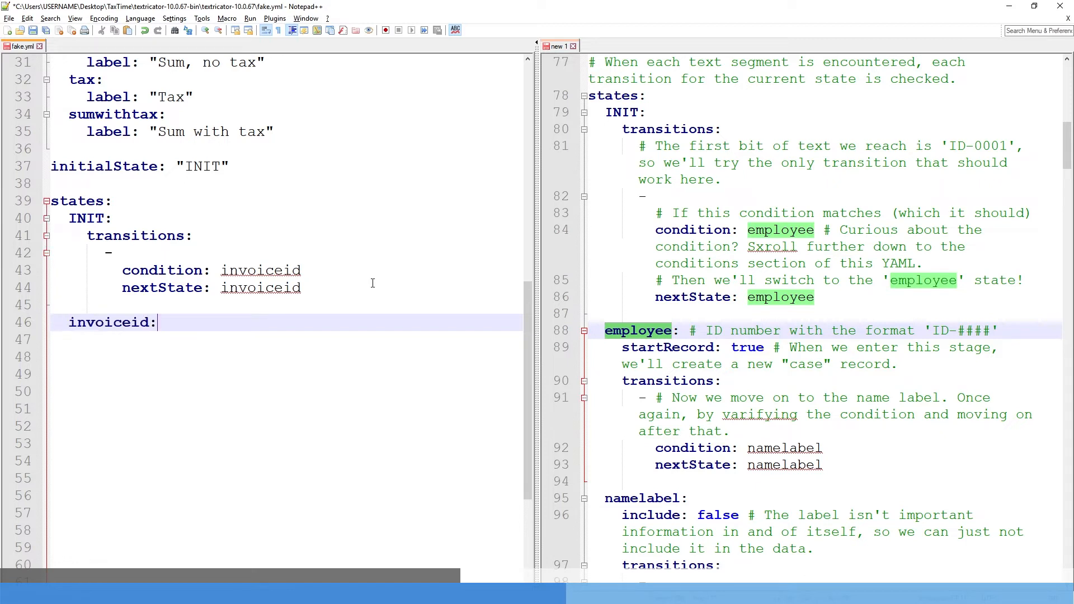
double_click(109, 322)
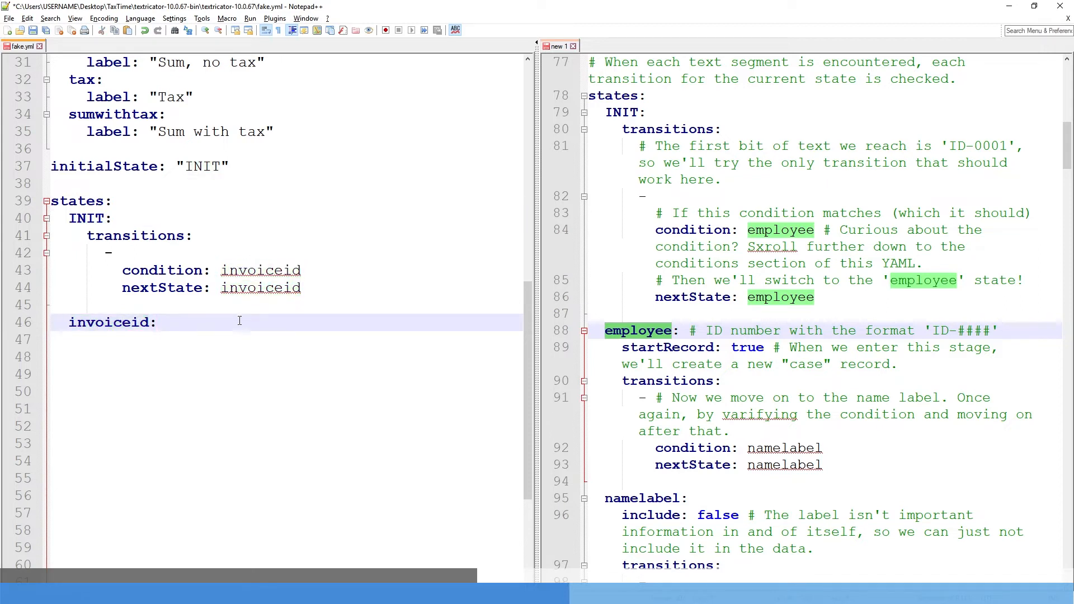
type("t")
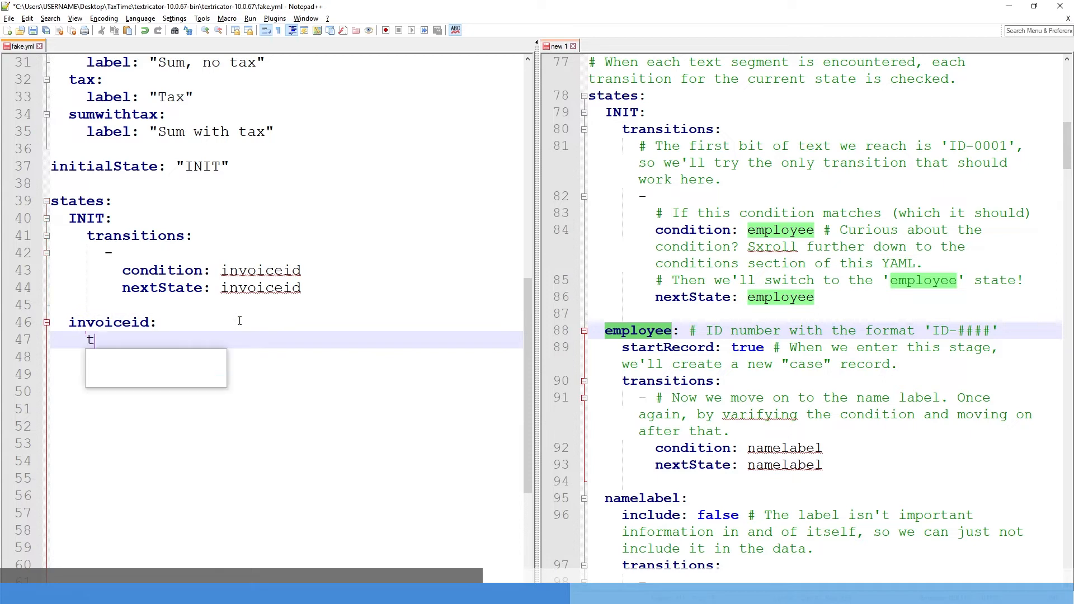
type("ransitions:")
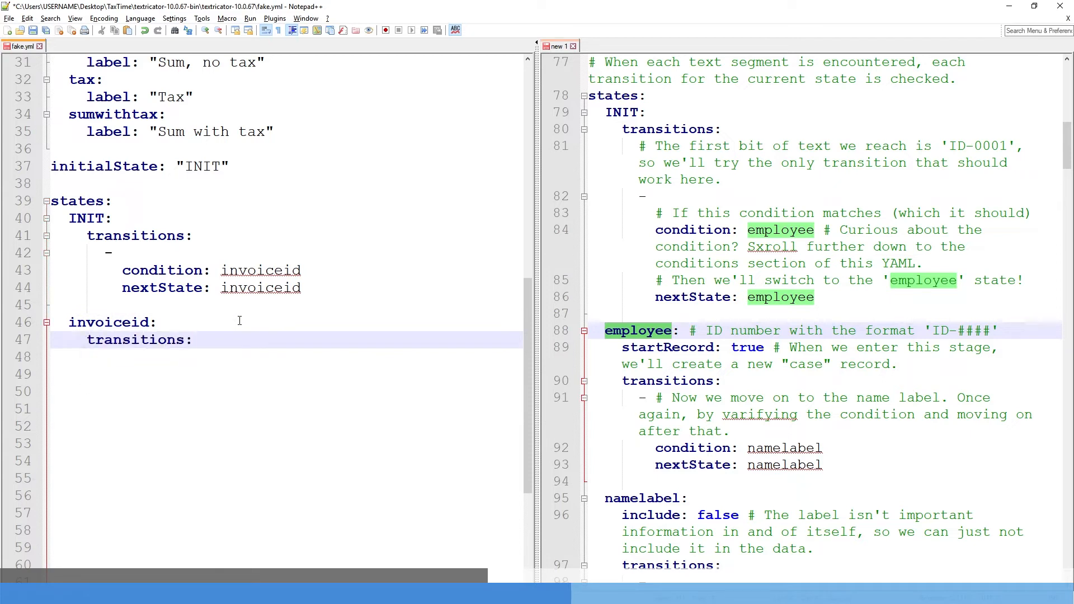
Step: Give invoiceid a transition with condition: any back to INIT and add startRecord: true
left_click(195, 340)
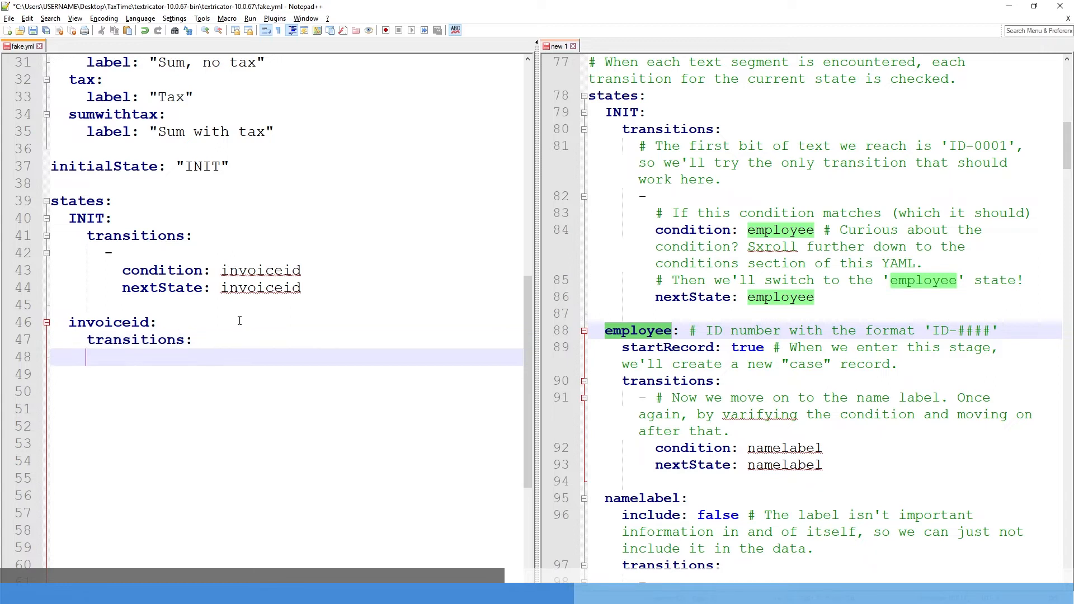
type("cond")
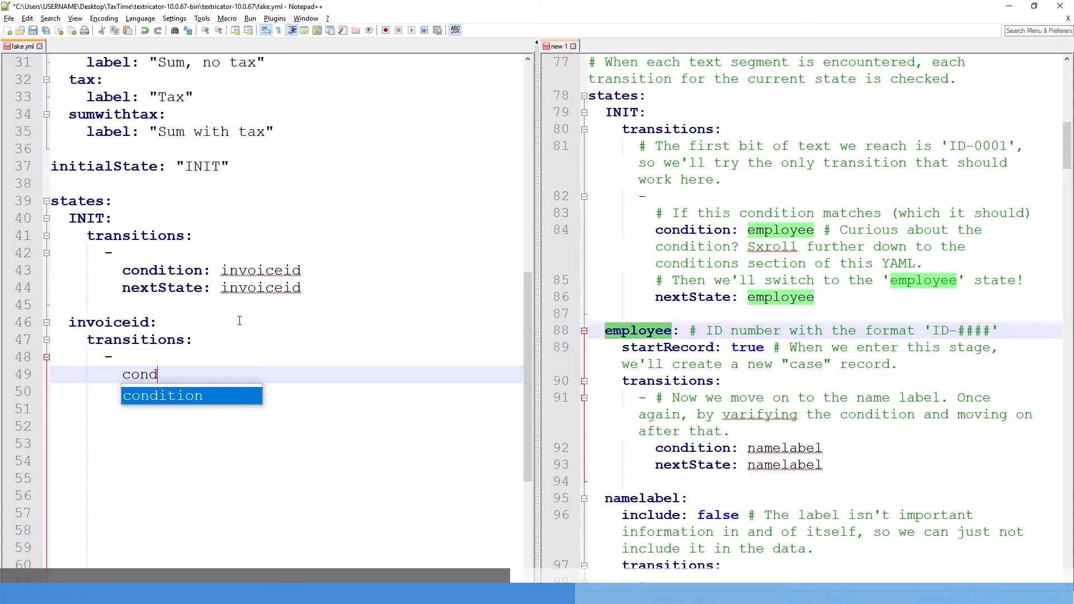
type("ition: any")
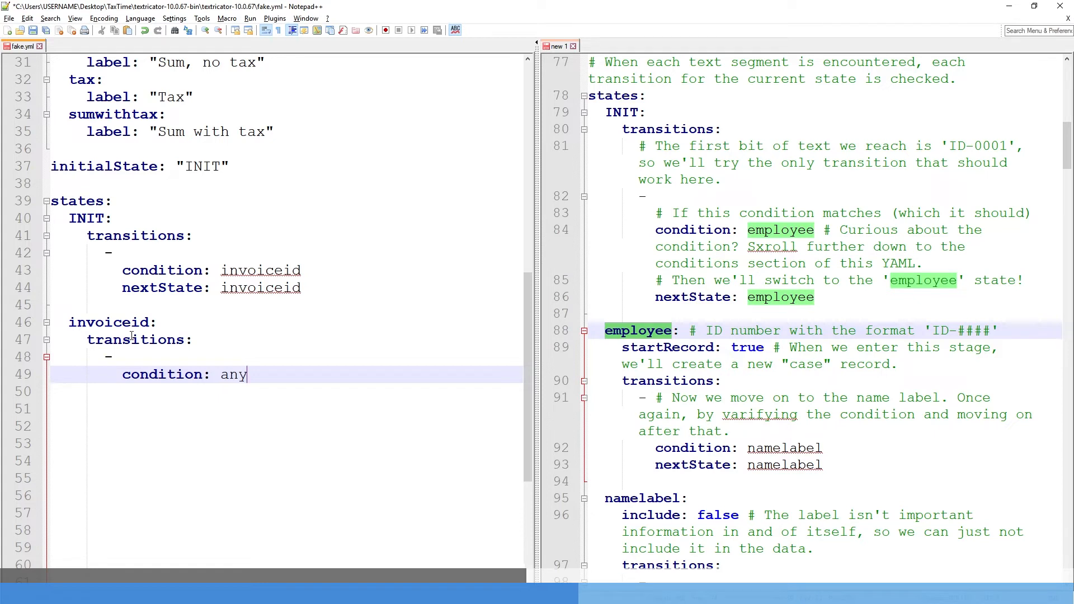
double_click(234, 375)
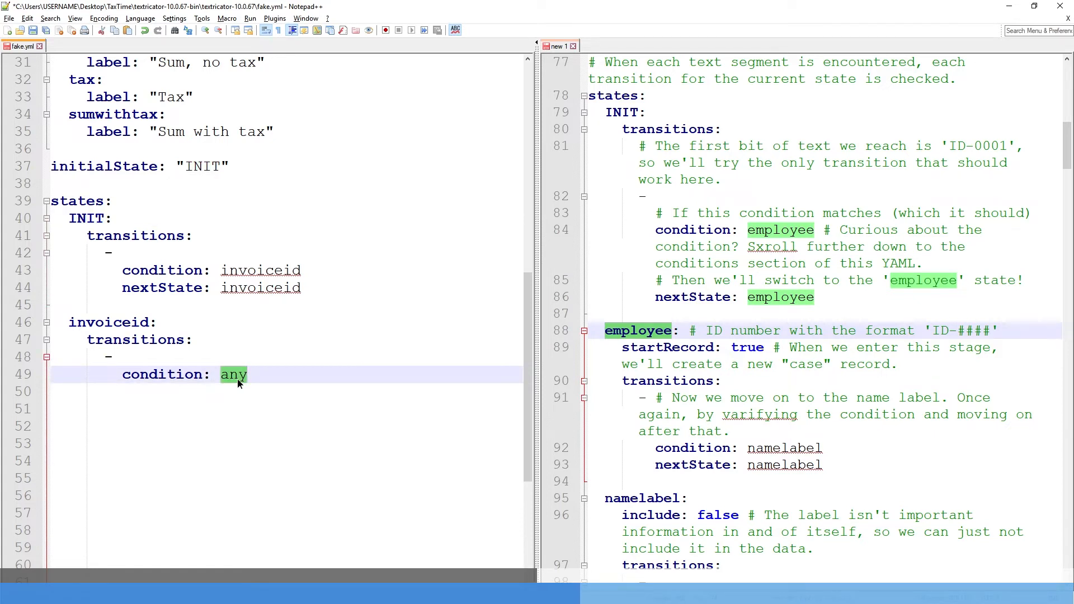
key("enter")
type("nextState: INIT")
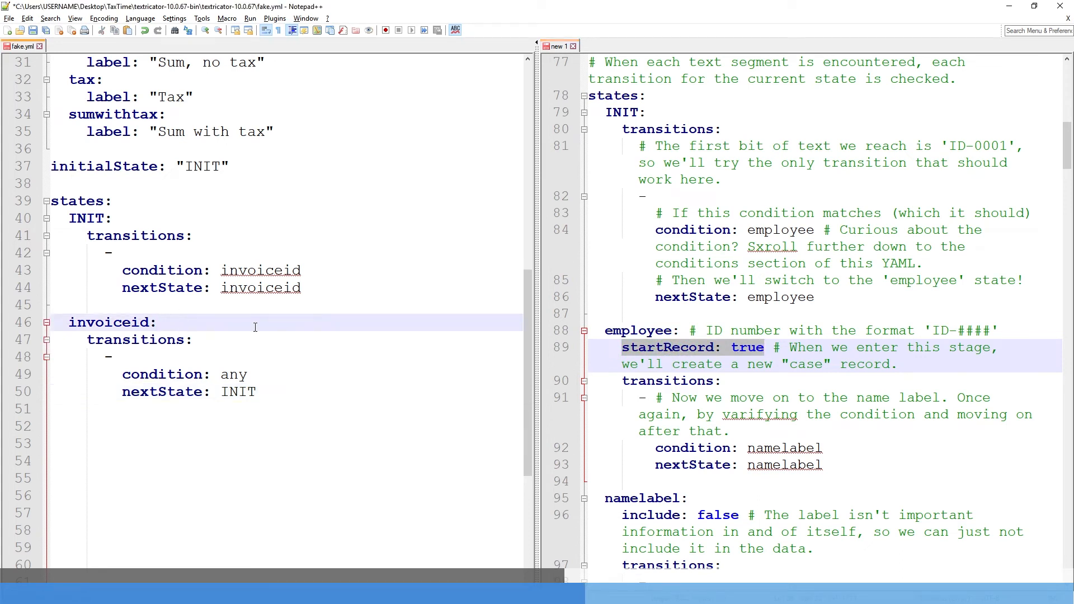
type("startRecord: true")
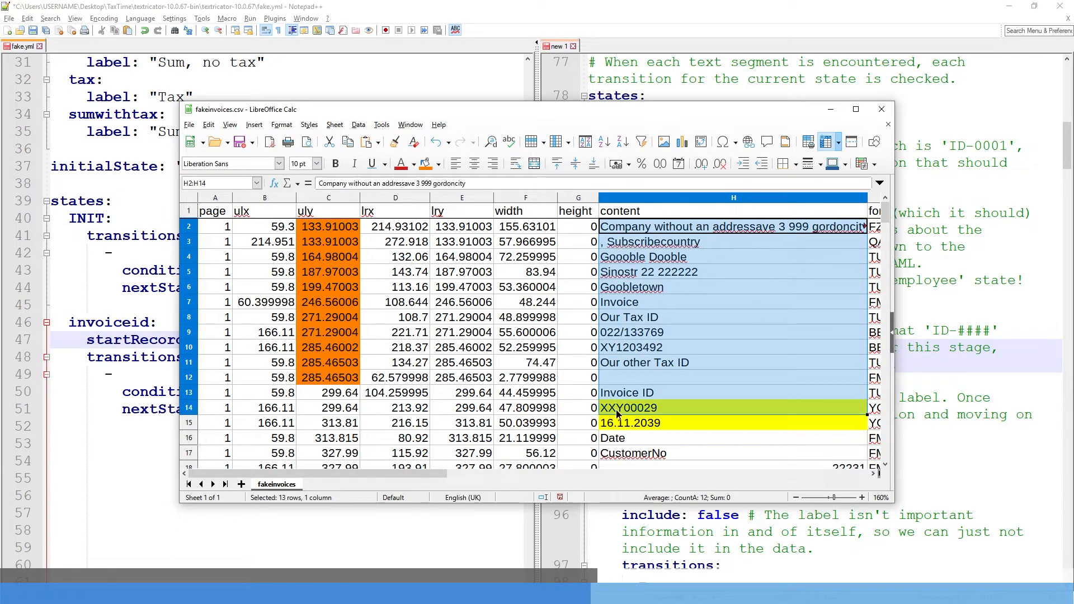
Step: Review the MismatchedInputException about invoiceid recordTypes in PowerShell and clear the console
left_click(627, 408)
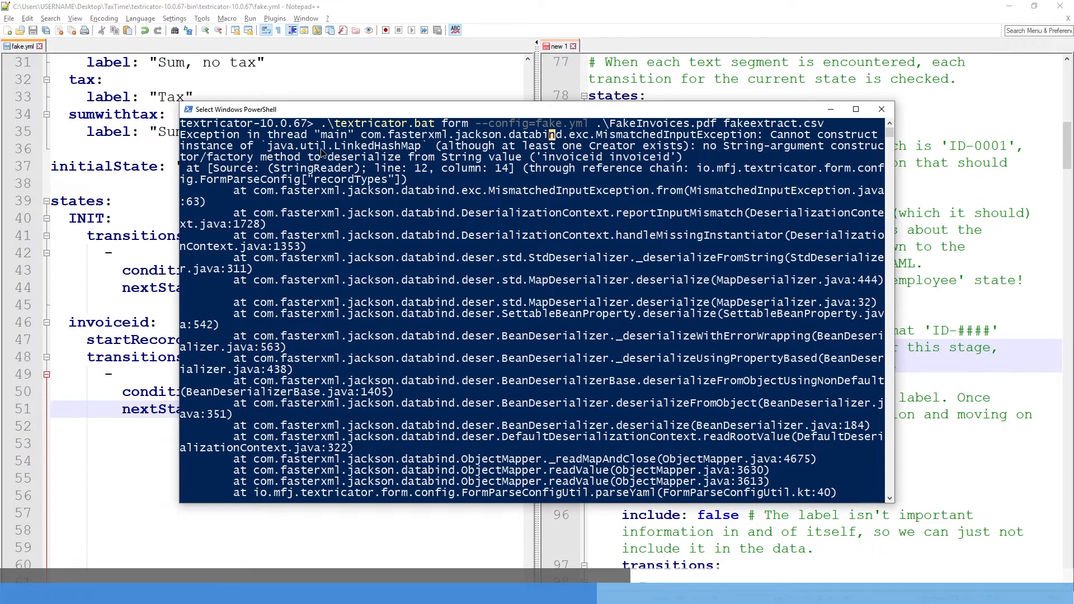
type("clea")
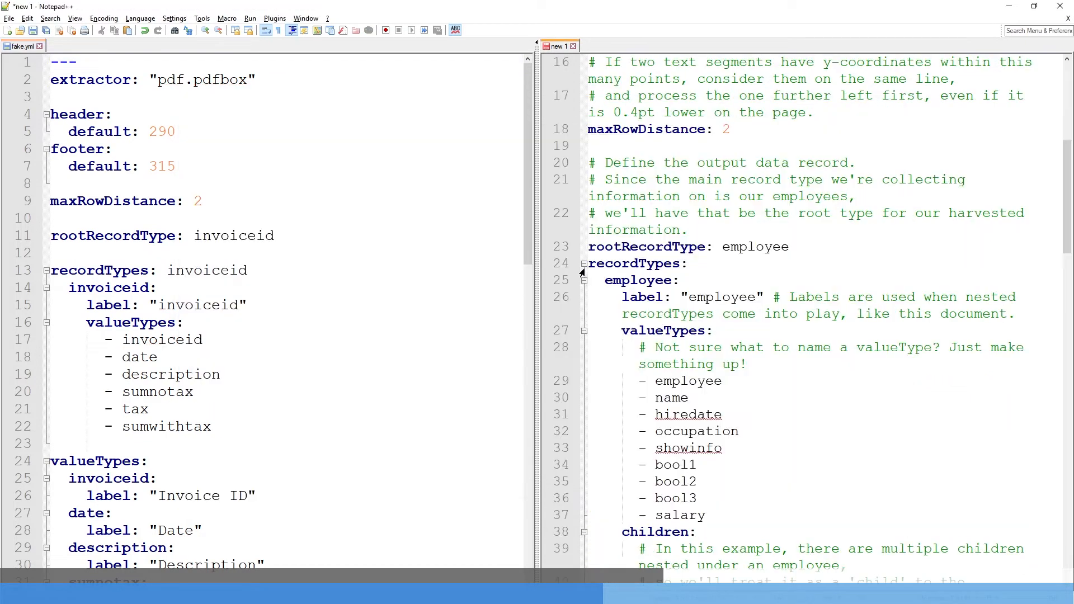
Step: Add conditions: with employee: 'text =~ /ID-(\\d)*/' and any: "1 = 1" to fake.yml
left_click(636, 279)
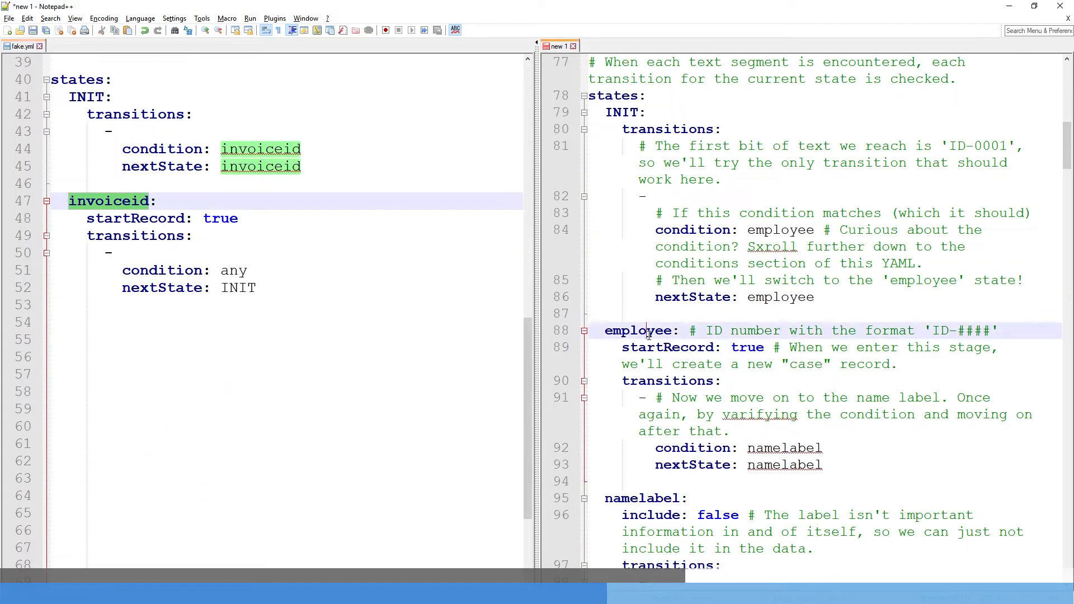
double_click(639, 330)
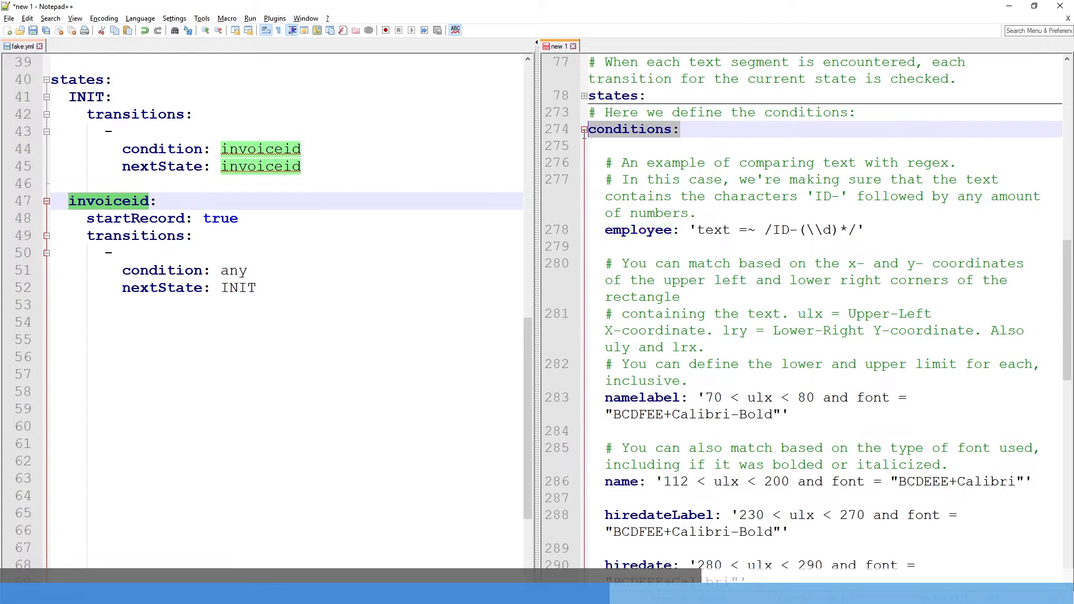
left_click(172, 324)
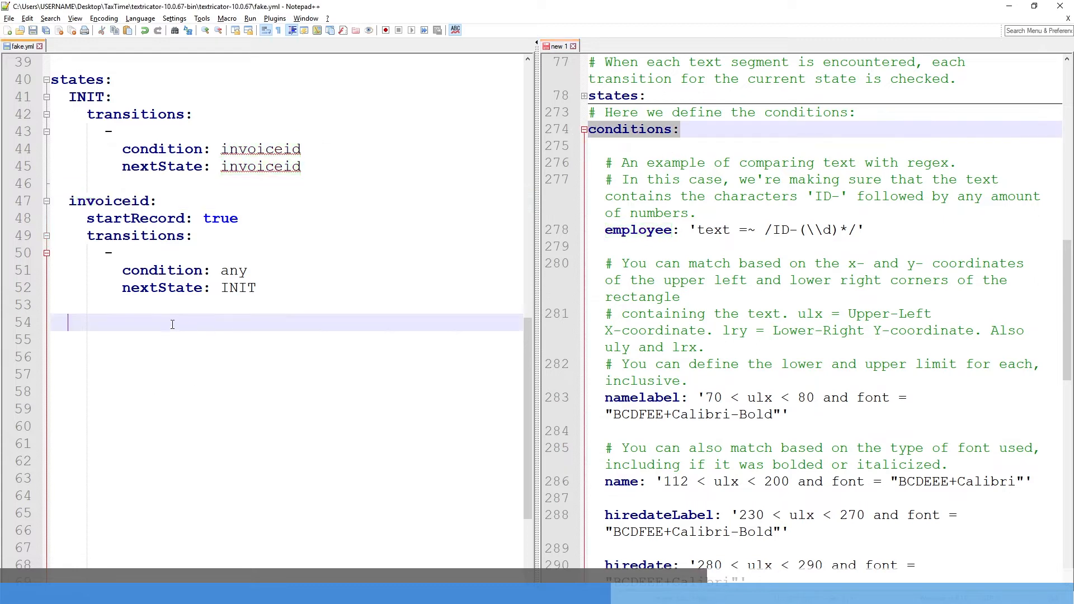
type("conditions:")
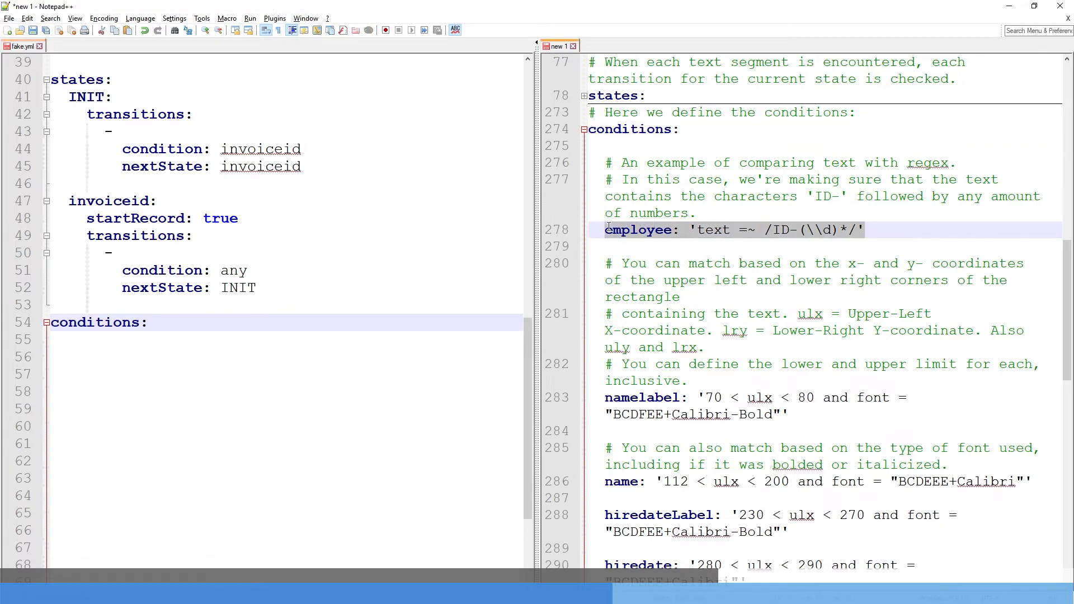
type("employee: 'text =~ /ID-(\\\\d)*/'")
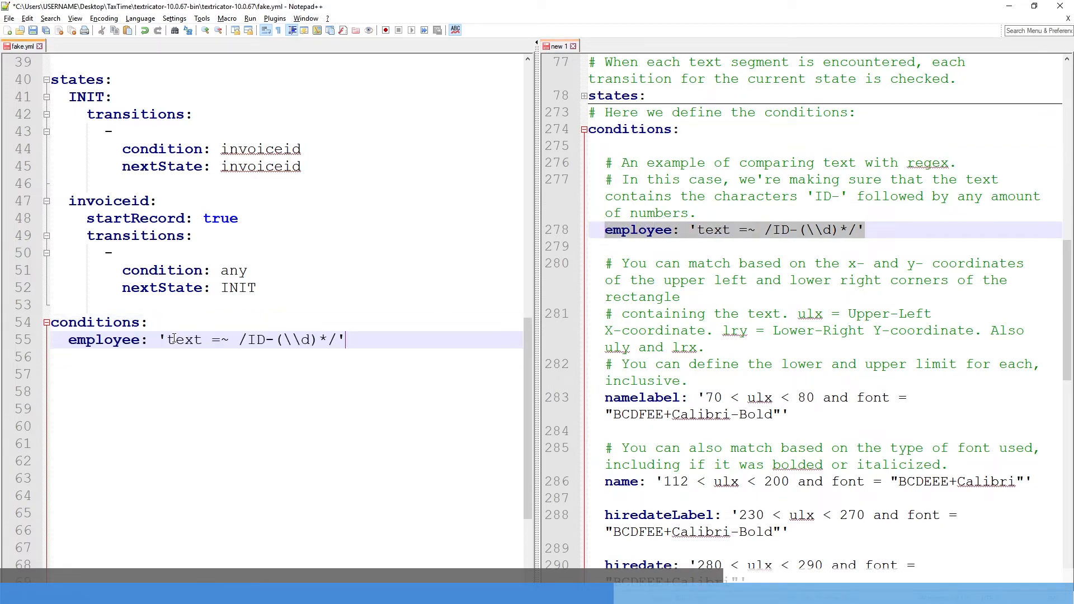
scroll("down", 3)
type("any: \"1 = 1\"")
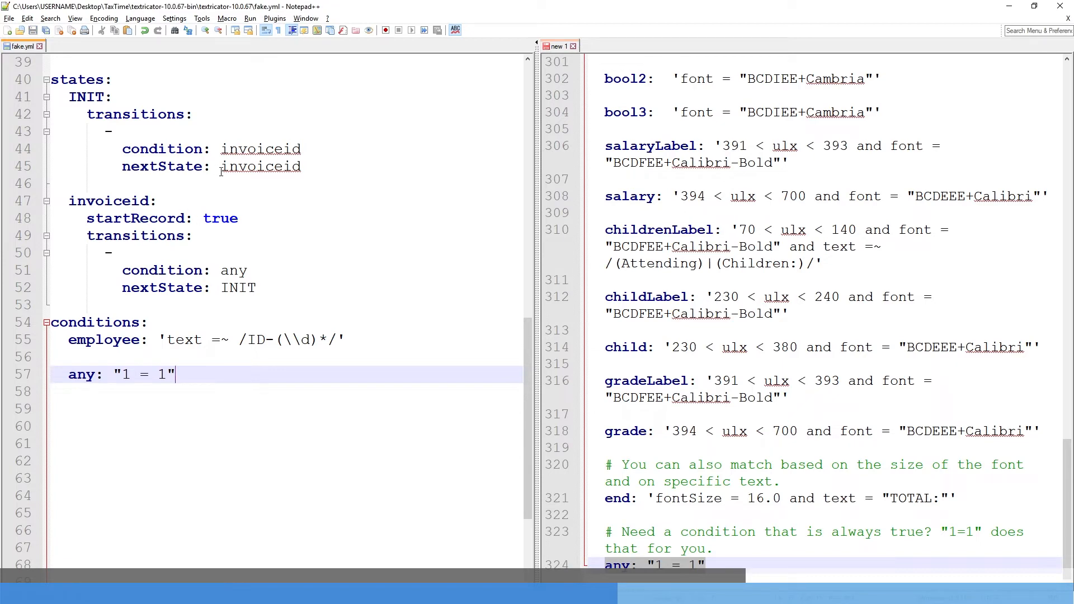
double_click(101, 340)
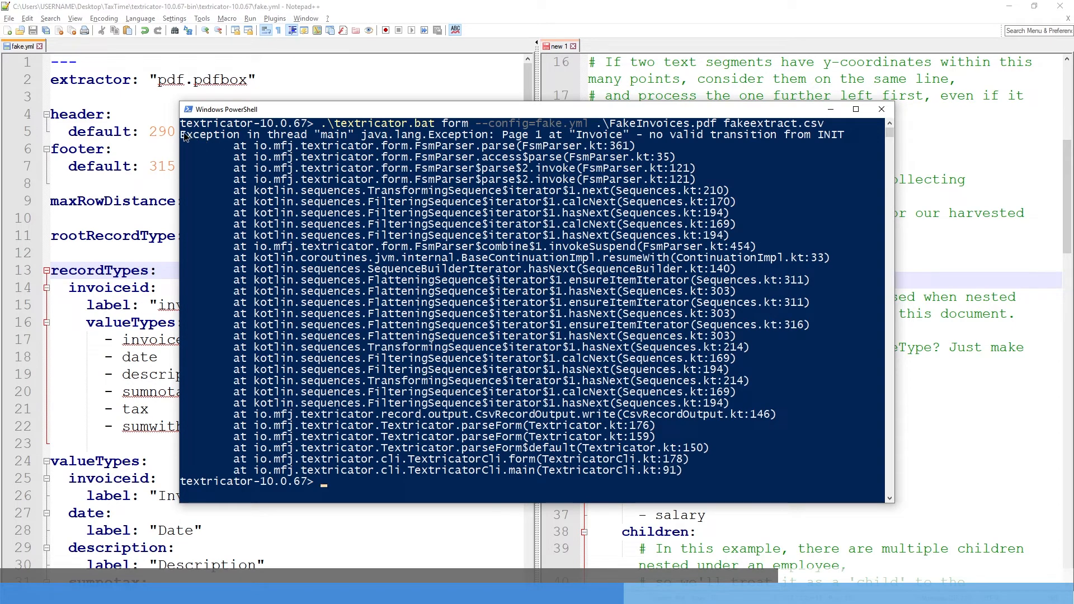
Step: Rename the ID-matching condition to invoiceid and add a second INIT transition using it
double_click(267, 134)
type("nextState: invoiceid")
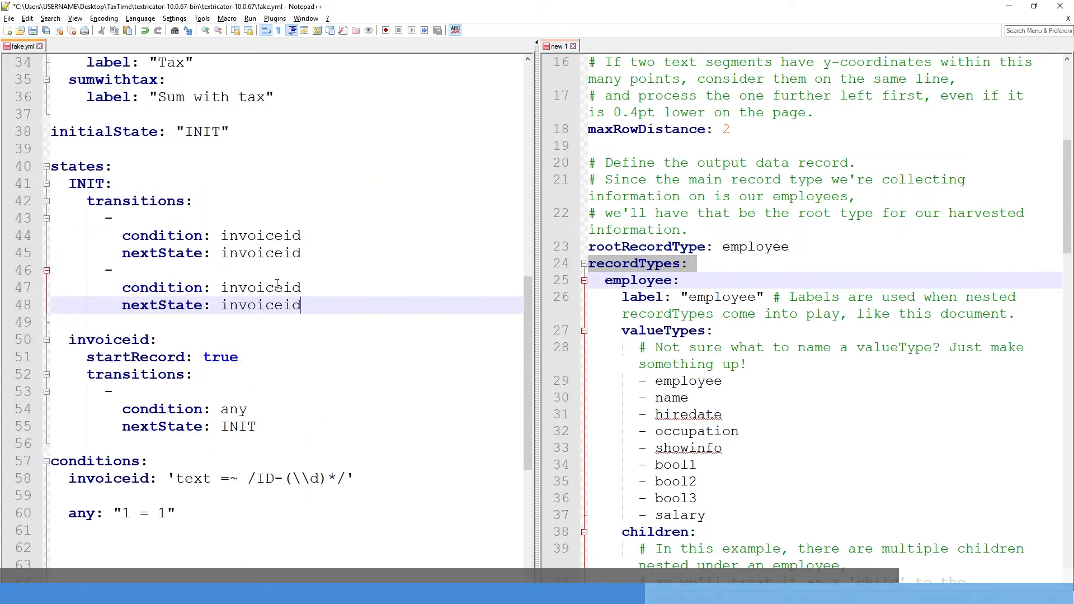
Step: Set INIT's second transition to condition any with nextState INIT and save fake.yml
double_click(260, 288)
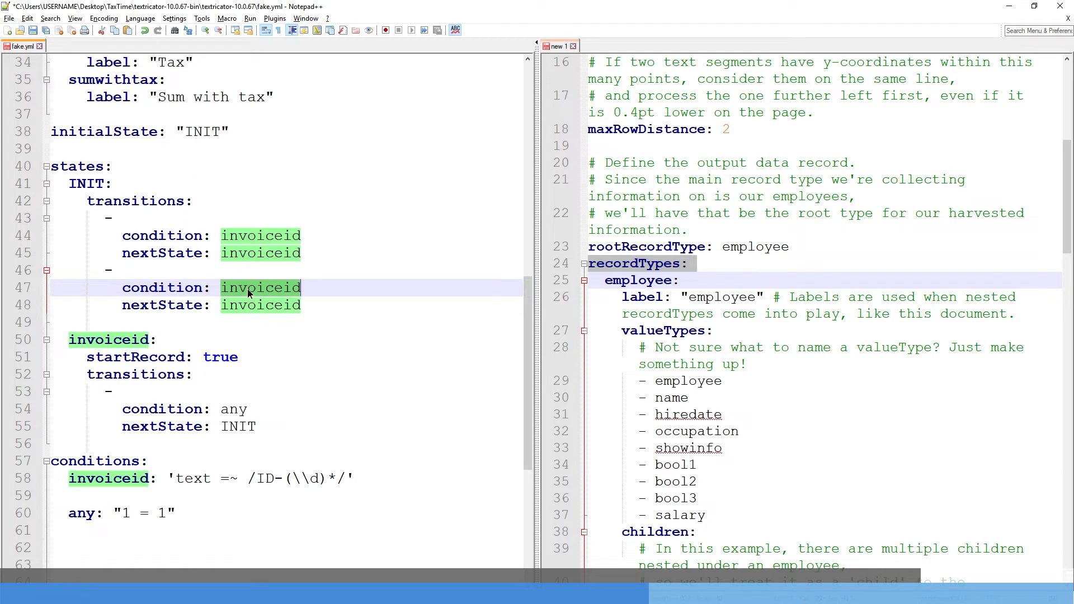
type("any")
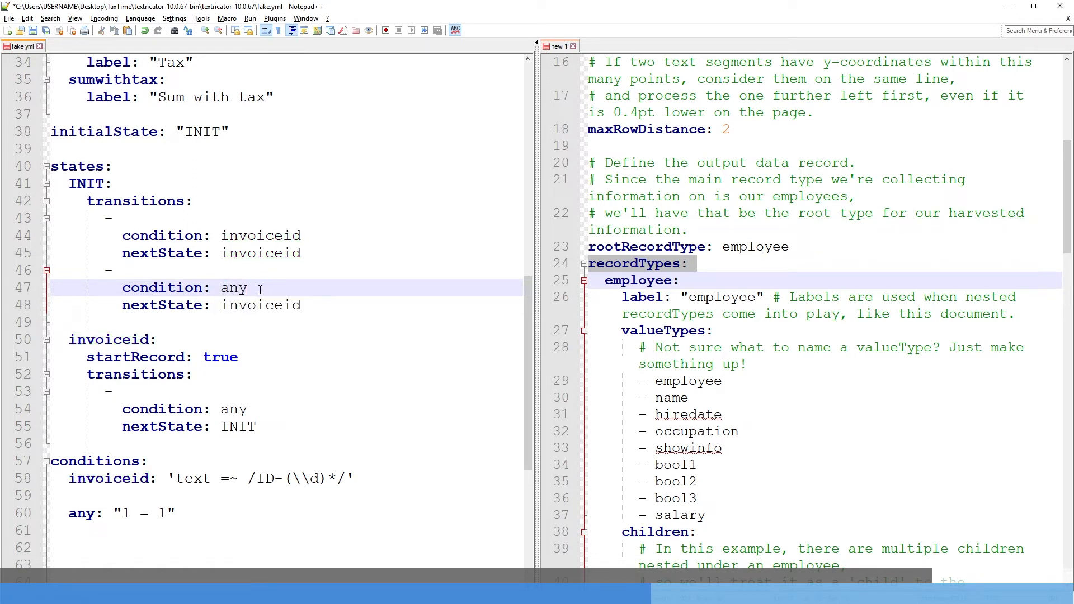
left_click(248, 287)
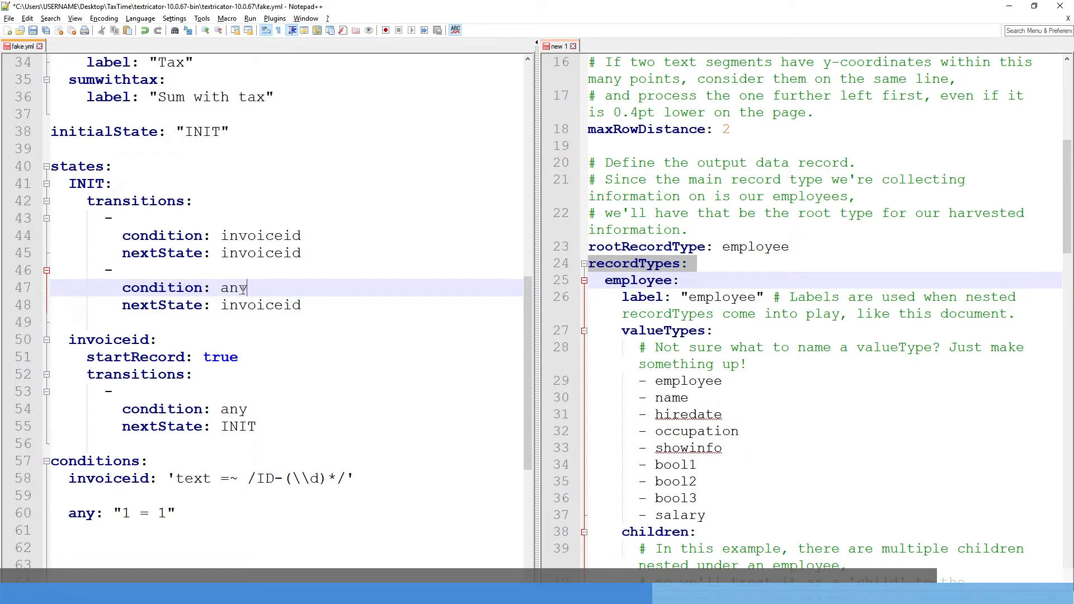
left_click(255, 477)
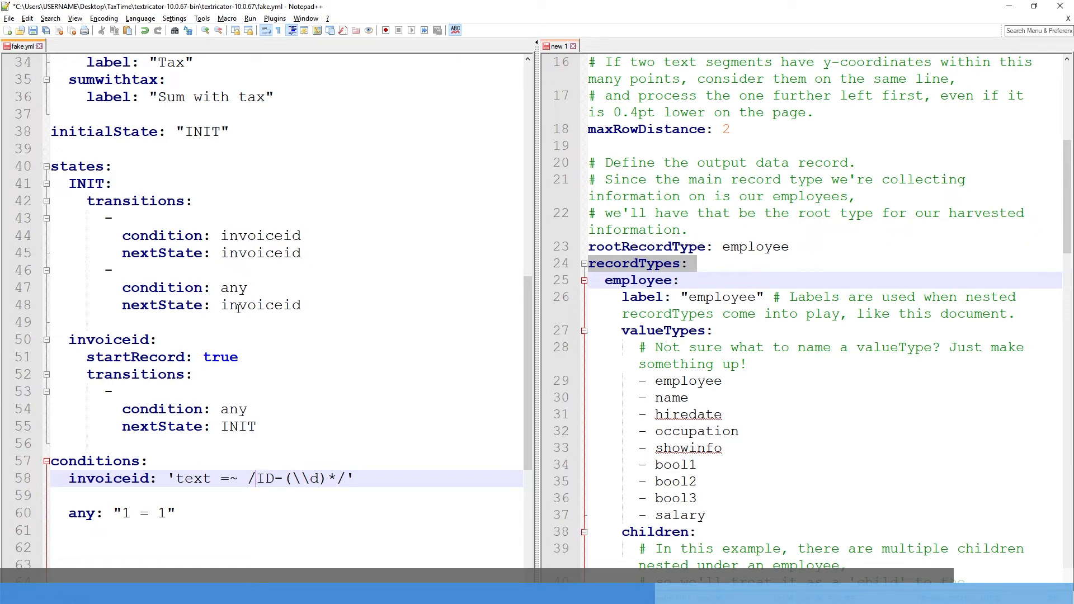
double_click(261, 304)
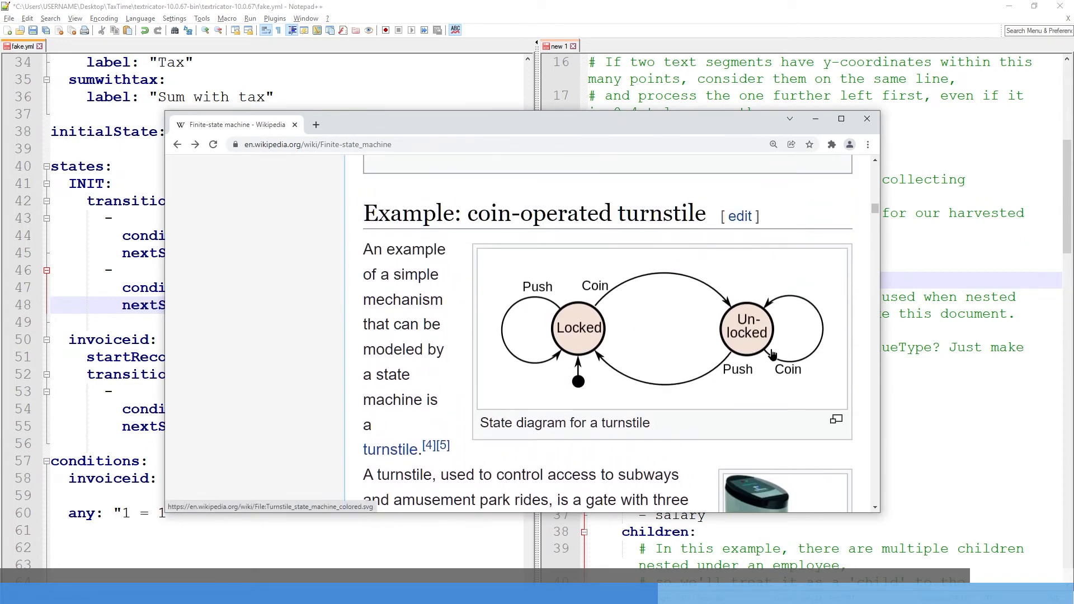
mouse_move(758, 344)
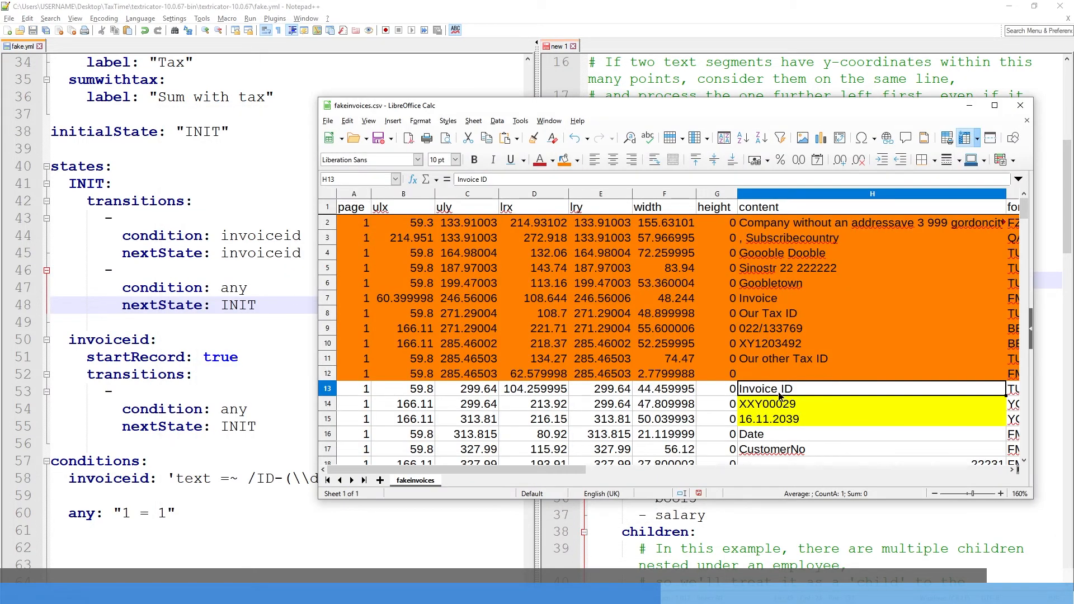
left_click(577, 160)
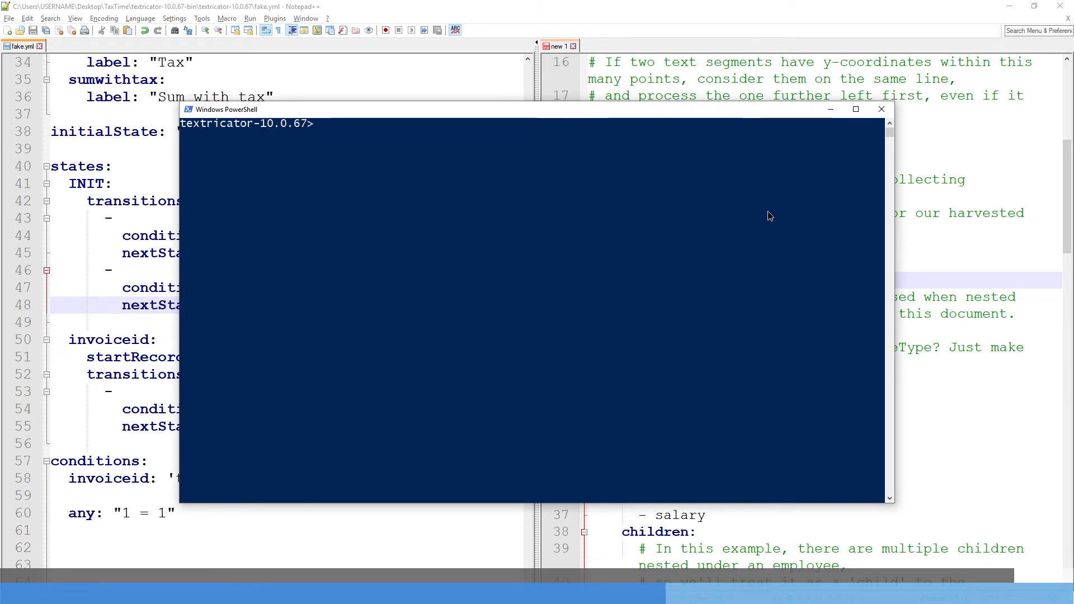
Step: Run textricator.bat form with fake.yml into fakeextract.csv, then add include: false under INIT
type(".\\textricator.bat form --config=fake.yml .\\FakeInvoices.pdf fakeextract.csv")
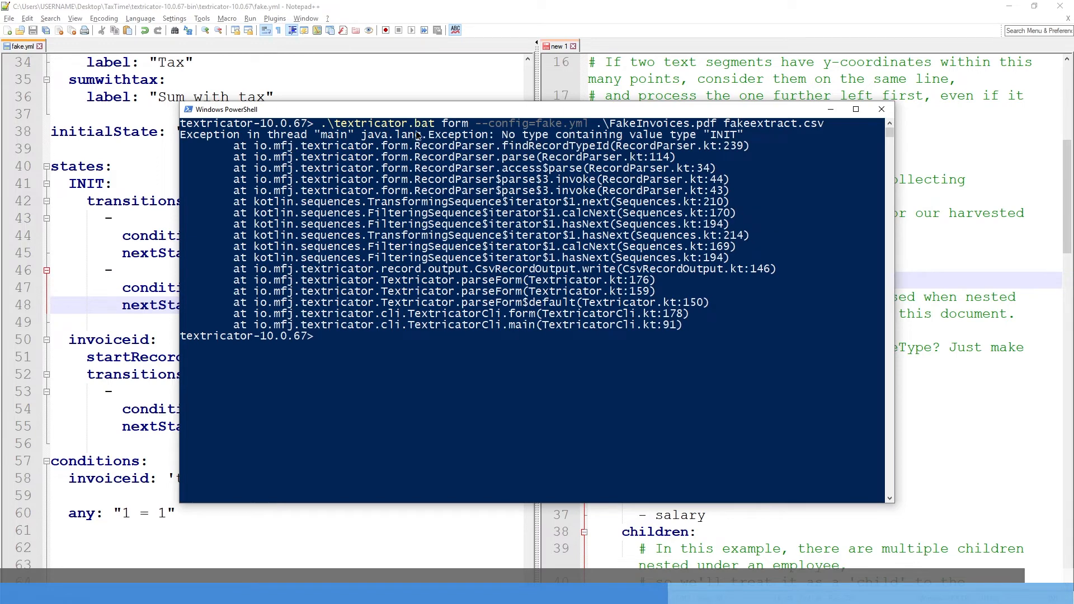
mouse_move(631, 142)
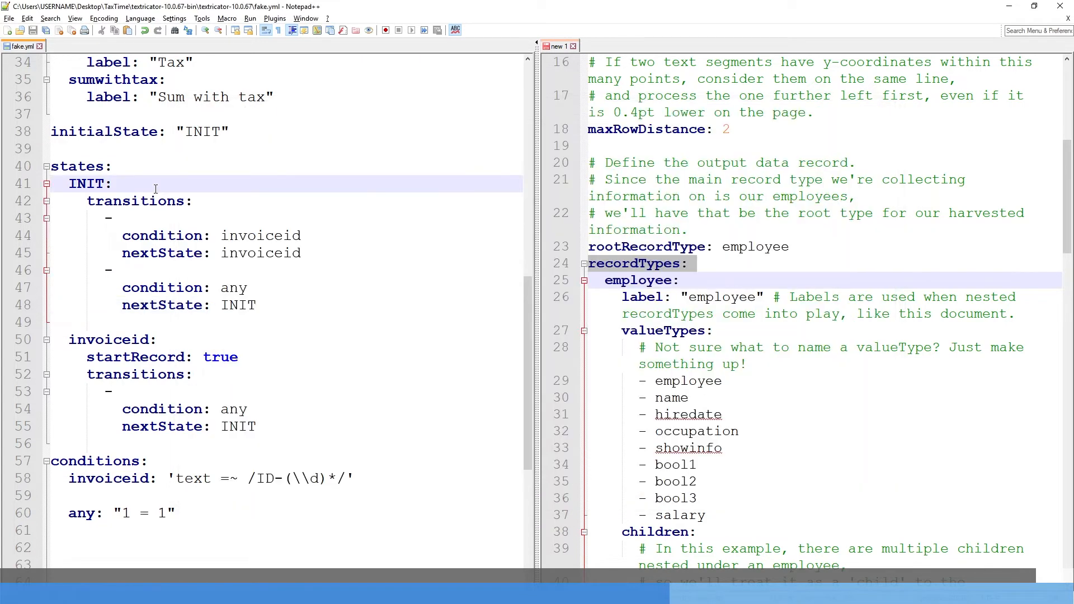
type("include: false")
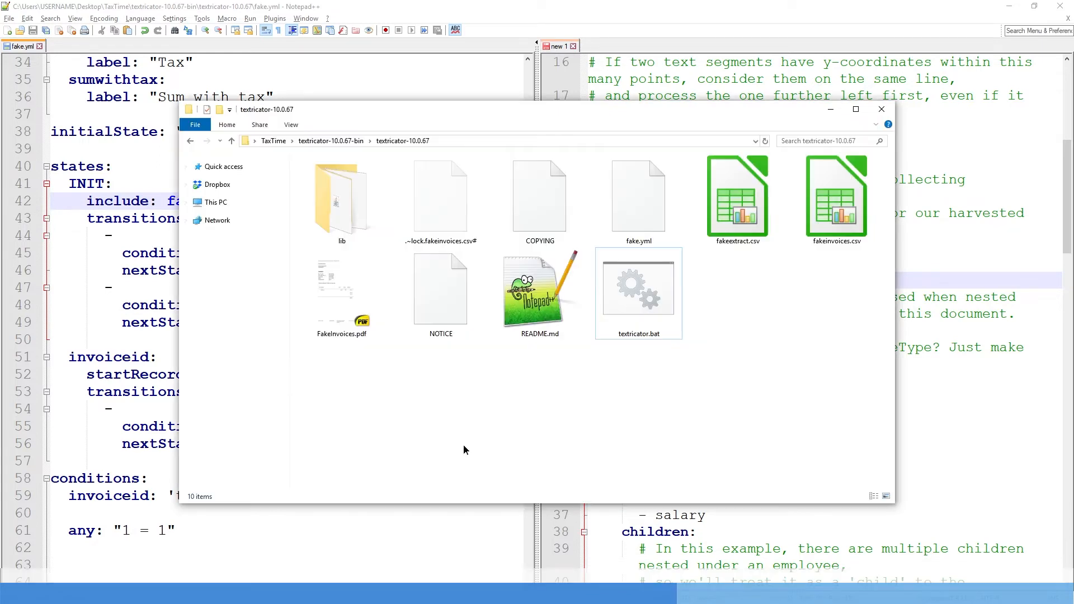
Step: Open fakeextract.csv in Calc with default import settings and enlarge the view to read the header-only sheet
left_click(737, 199)
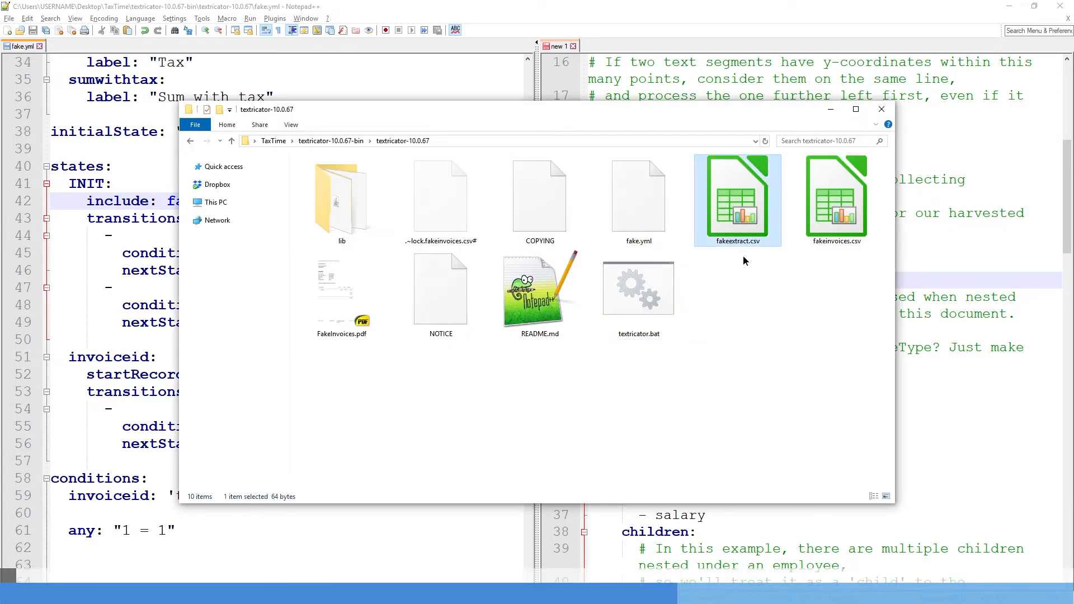
double_click(736, 199)
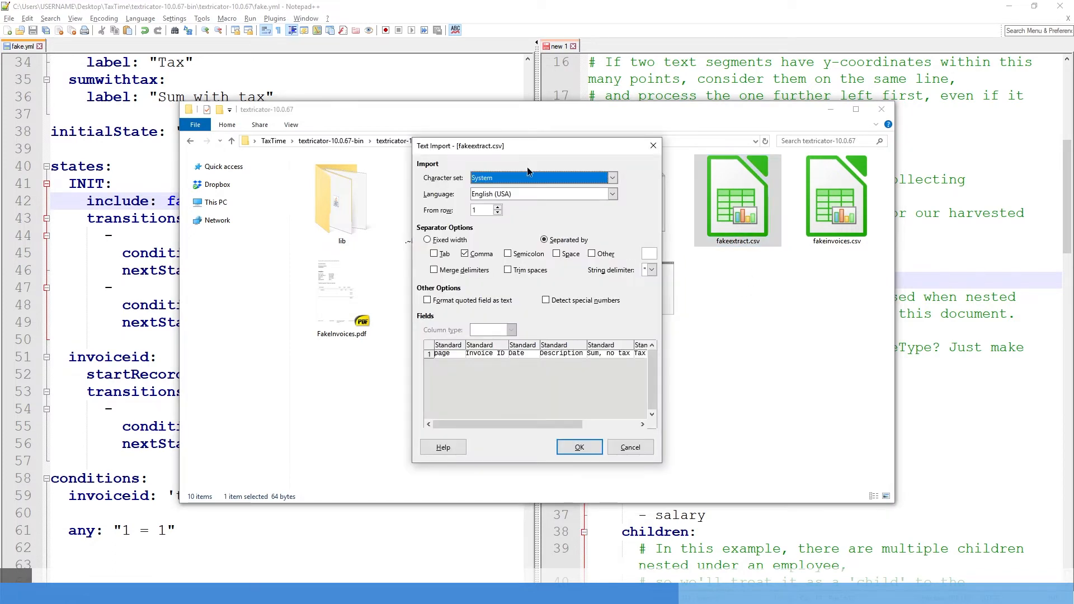
left_click(577, 447)
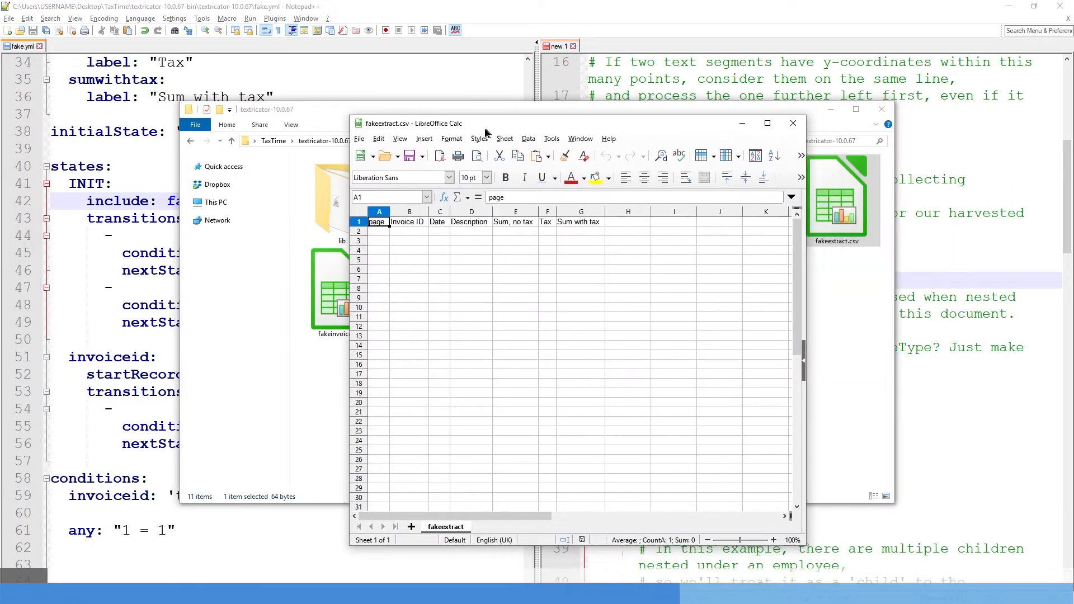
left_click(774, 539)
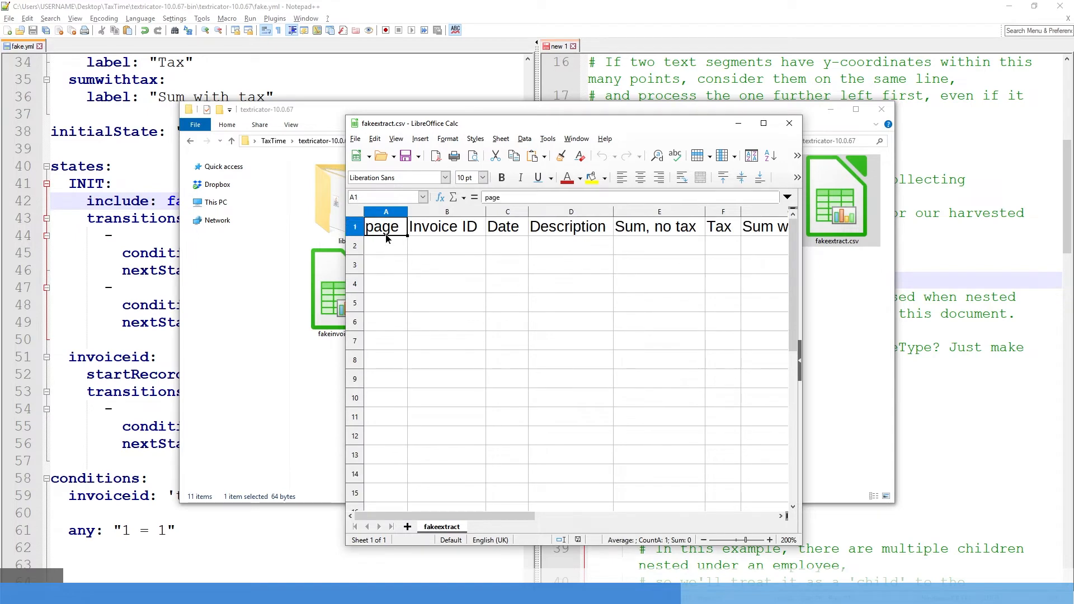
left_click(446, 225)
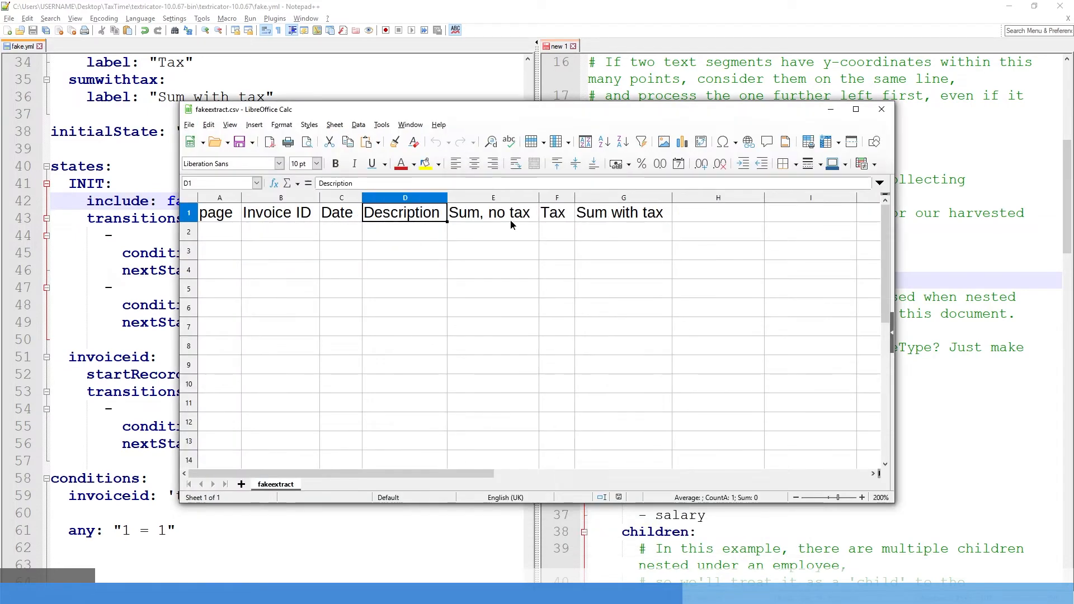
left_click(622, 212)
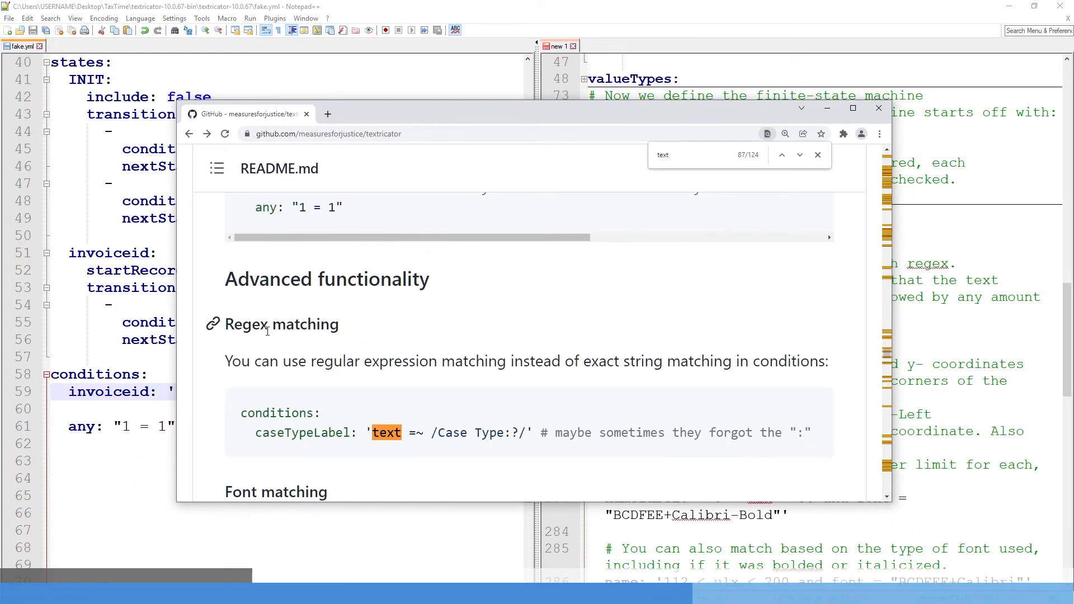
Step: Read the README's Regex matching section and highlight the 'Expr requires Java 11+' line
double_click(281, 324)
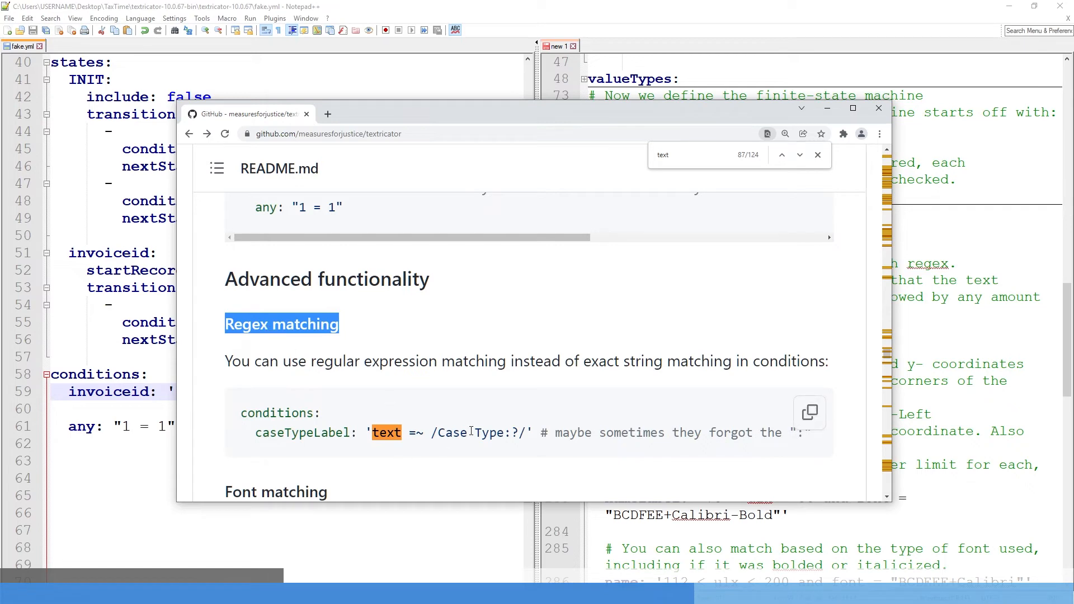
scroll("down", 3)
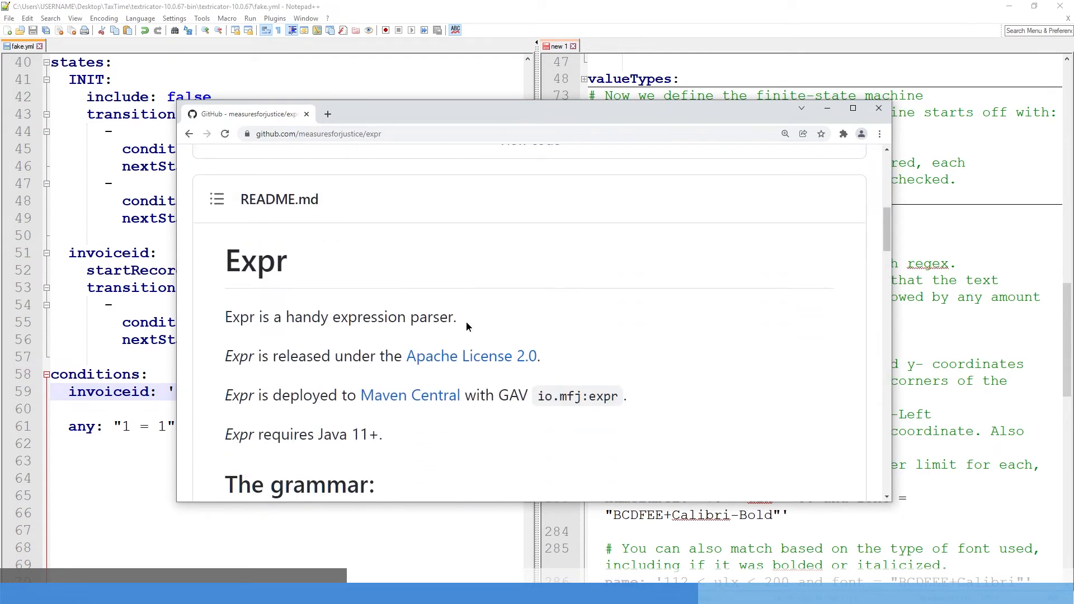
scroll("down", 3)
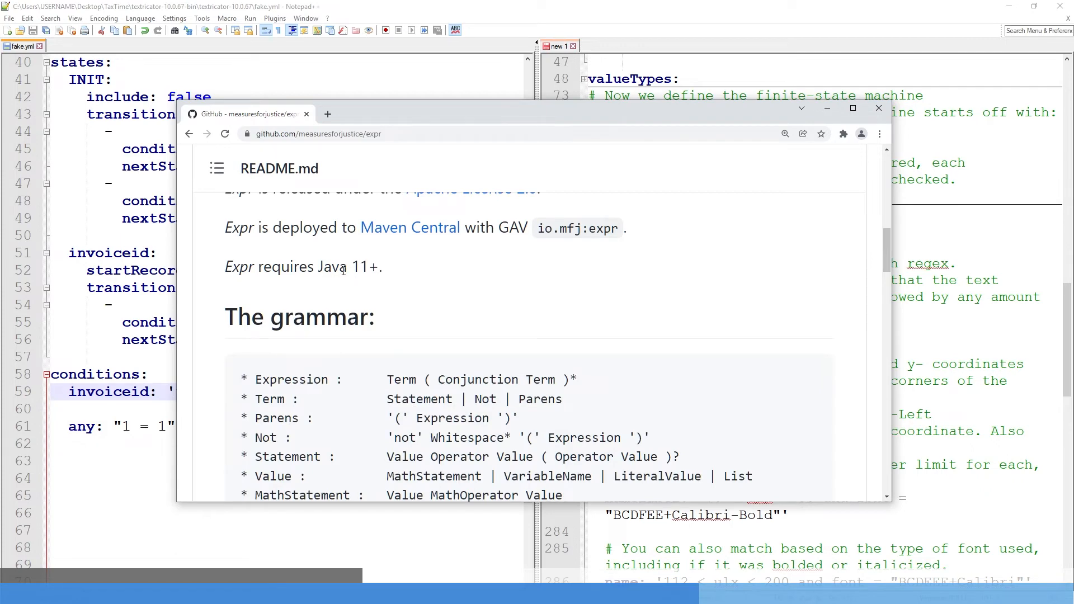
left_click_drag(225, 266, 384, 267)
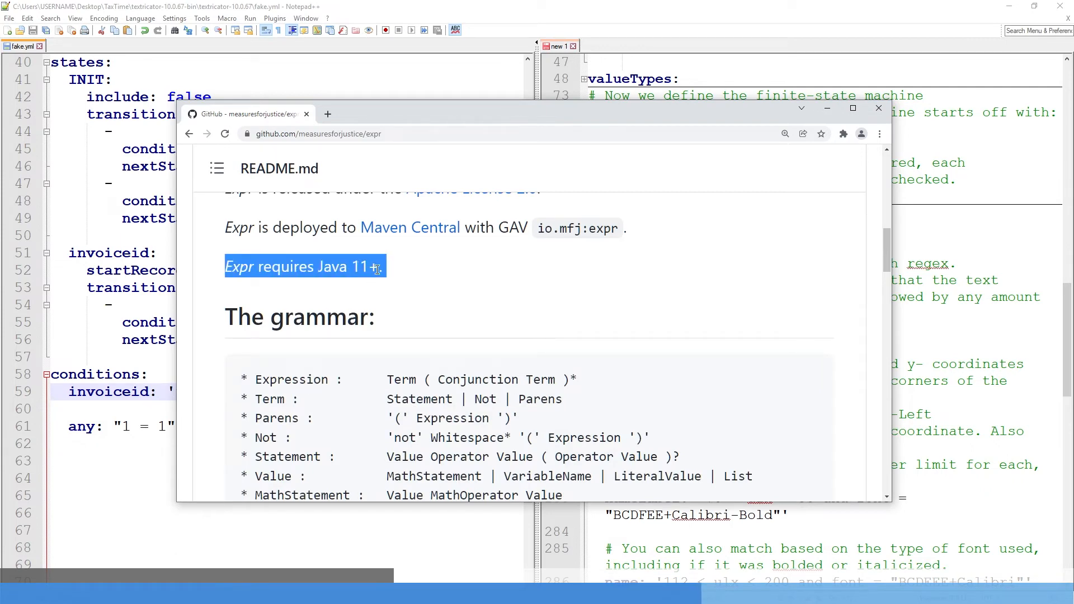
scroll("down", 3)
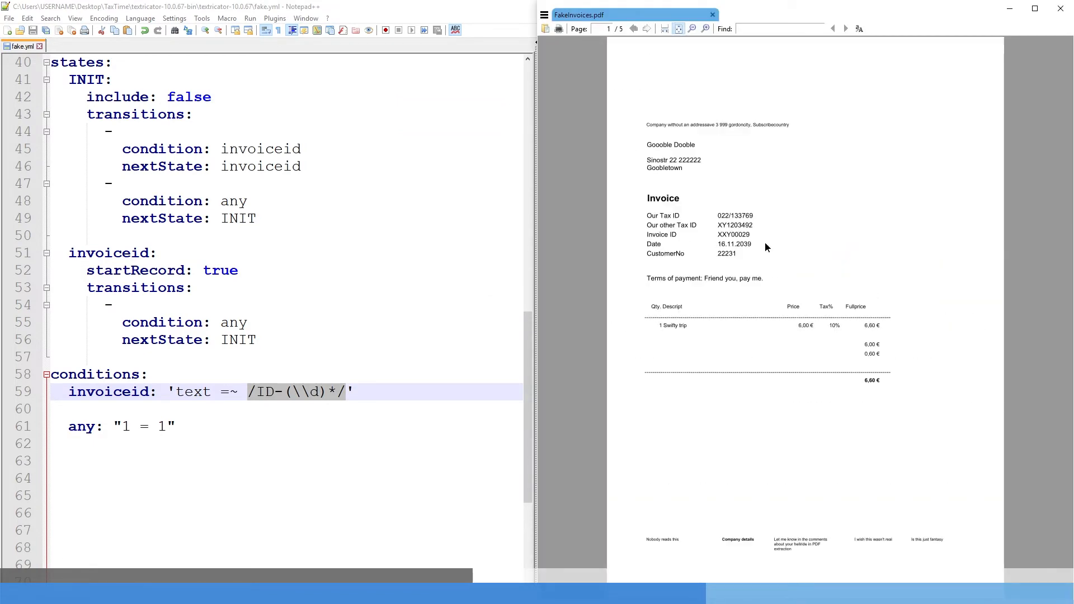
Step: Change the invoiceid regex from /ID-(\d)*/ to /XXY(\d)(\d)(\d)/ in fake.yml
left_click(646, 28)
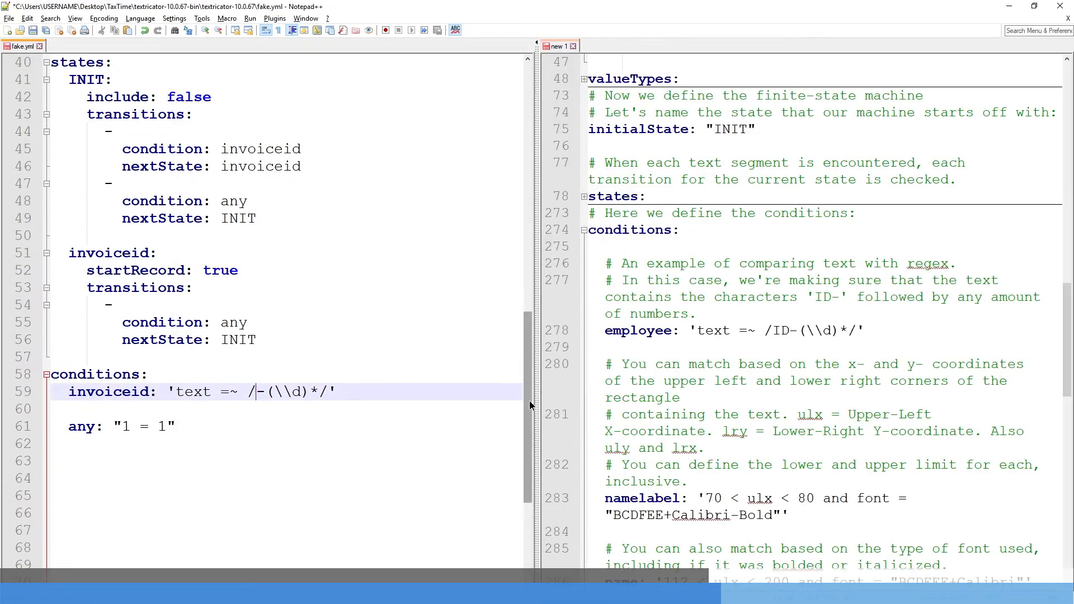
type("XXY")
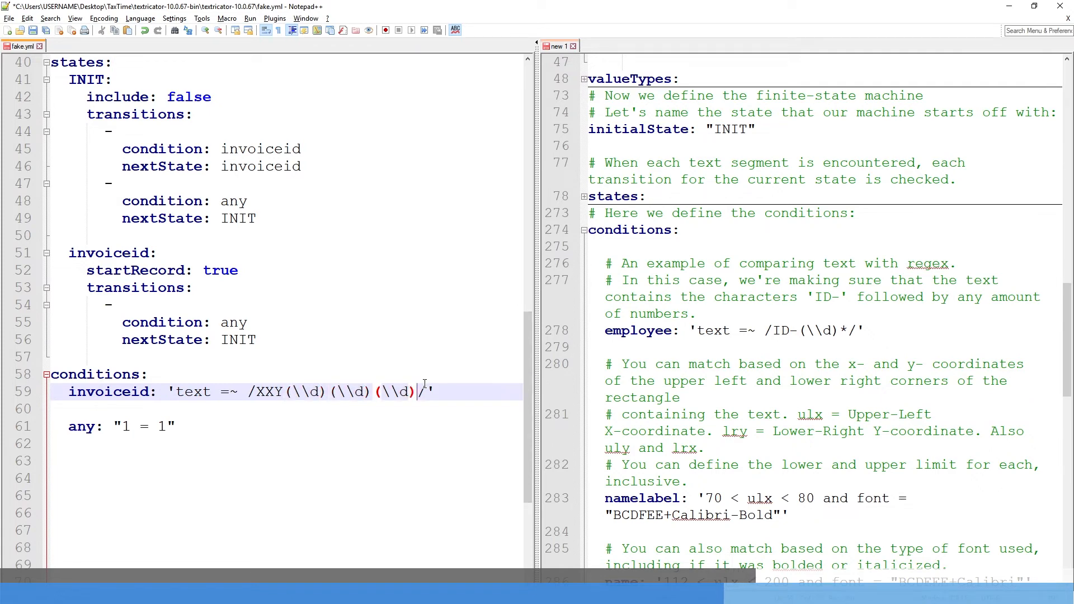
type("(\\\\d)")
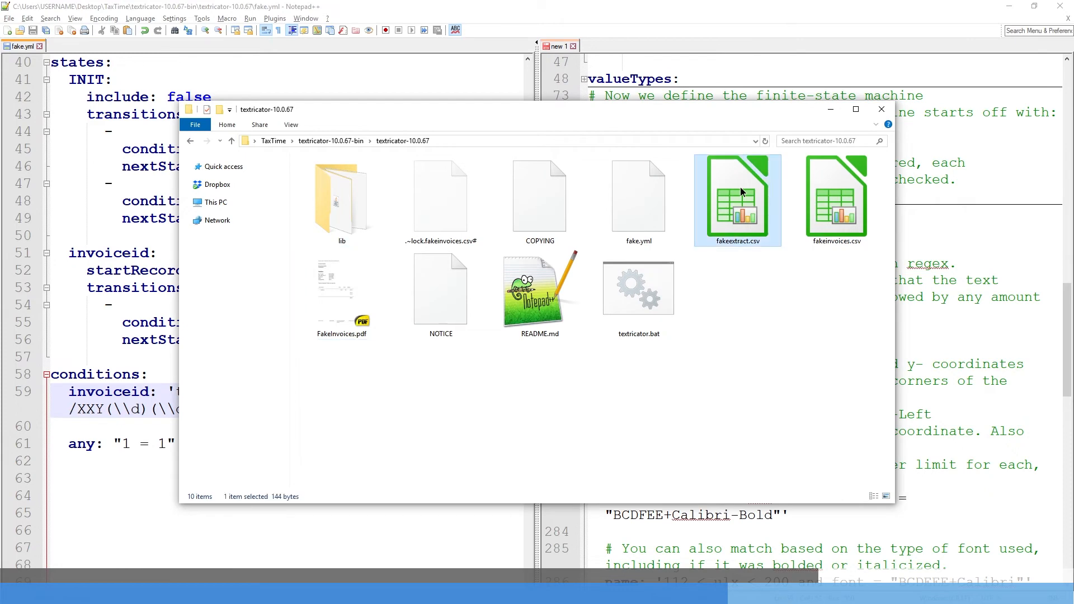
Step: Open fakeextract.csv in Calc and check invoice IDs against the still-empty Date and Description columns
double_click(736, 199)
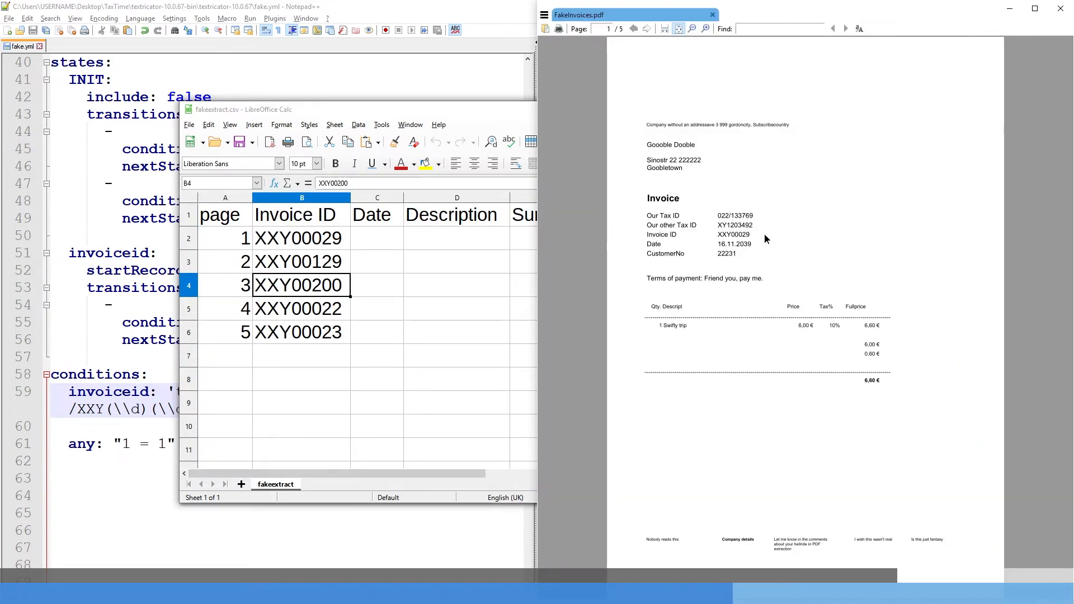
left_click(377, 262)
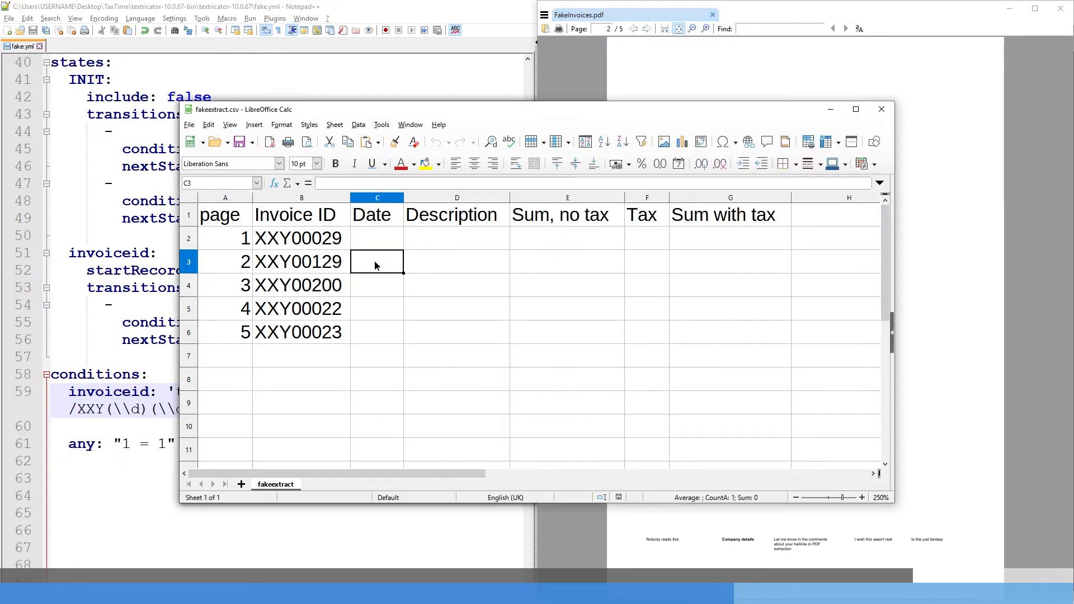
left_click(301, 261)
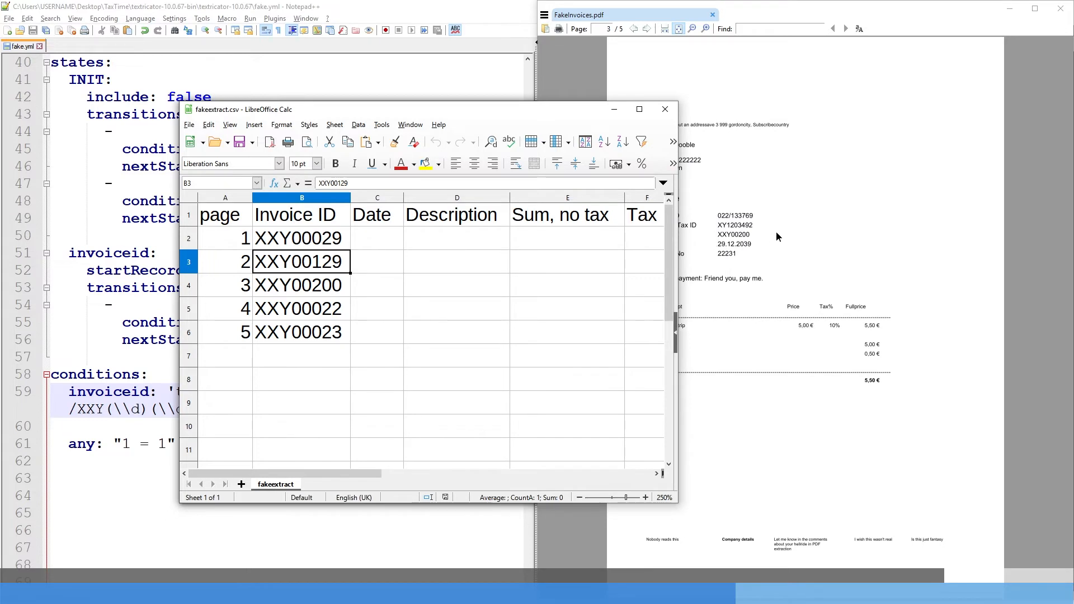
left_click(301, 285)
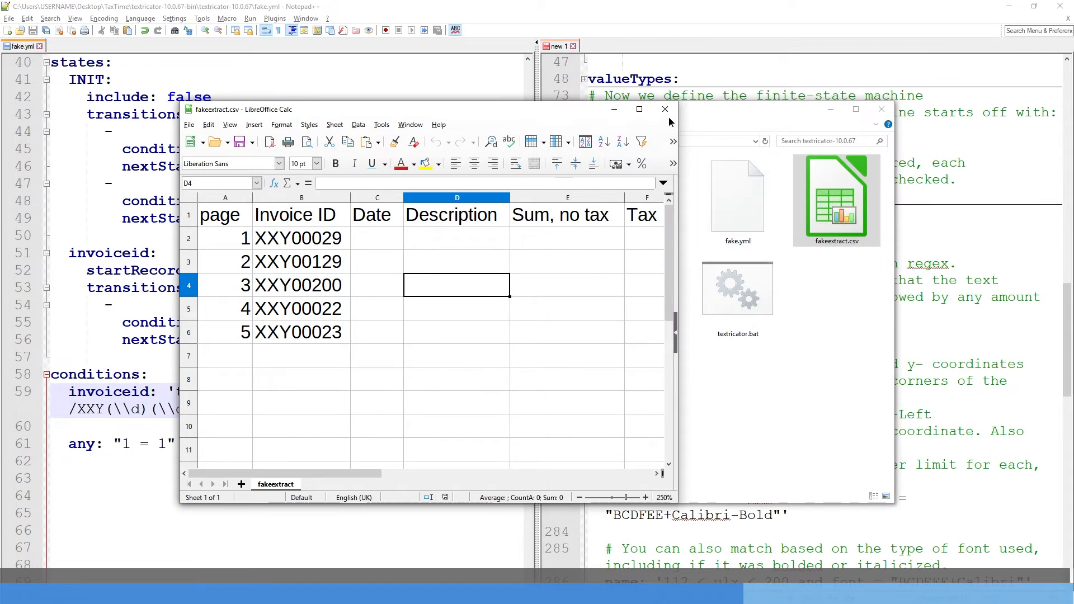
Step: Close the extract and begin a date state in fake.yml
left_click(377, 238)
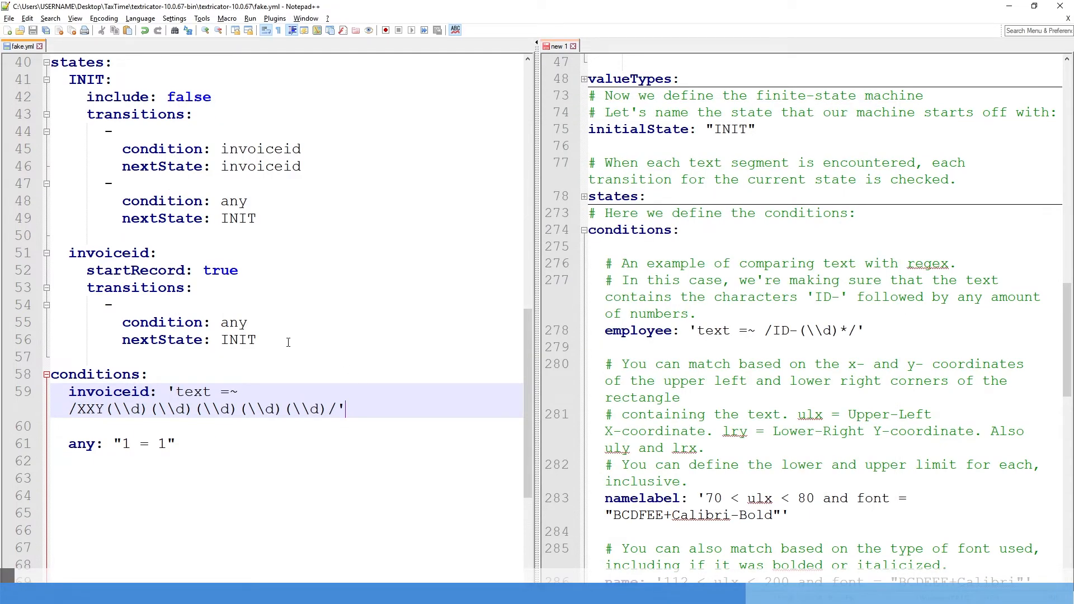
type("date:")
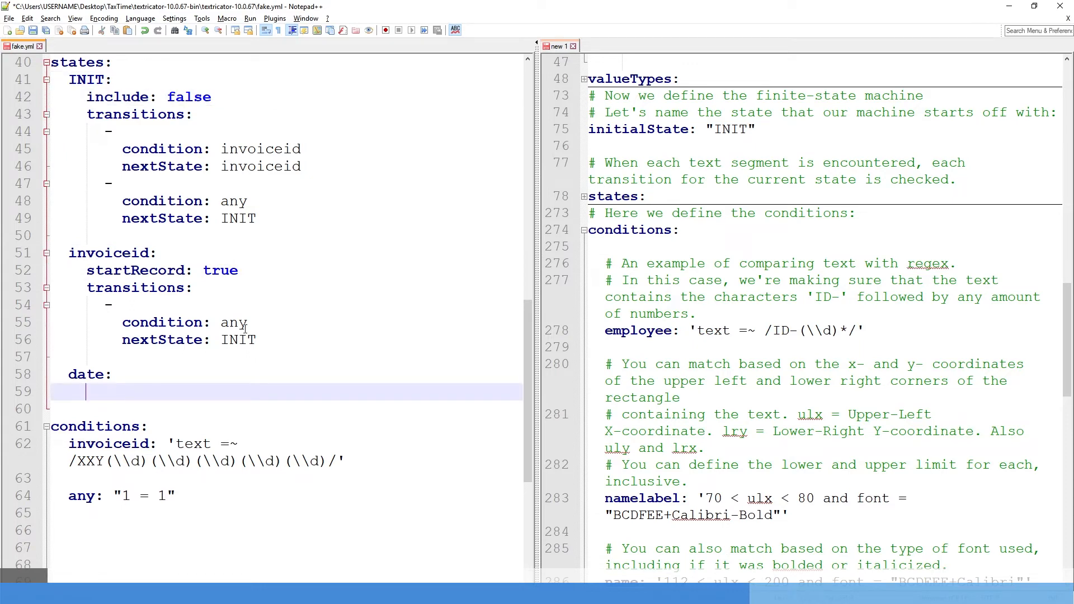
mouse_move(168, 386)
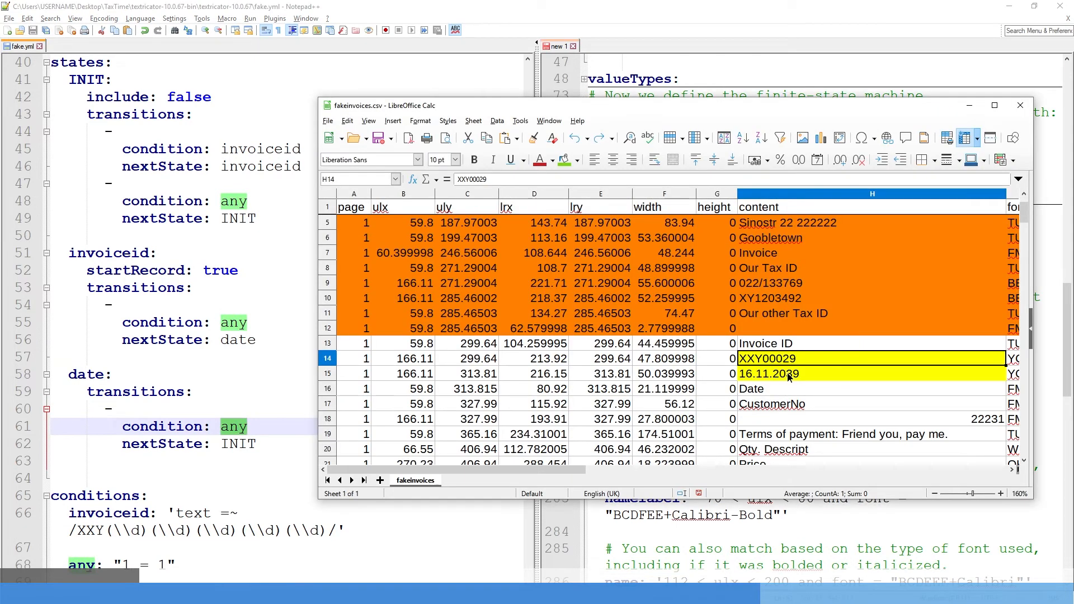
left_click(468, 373)
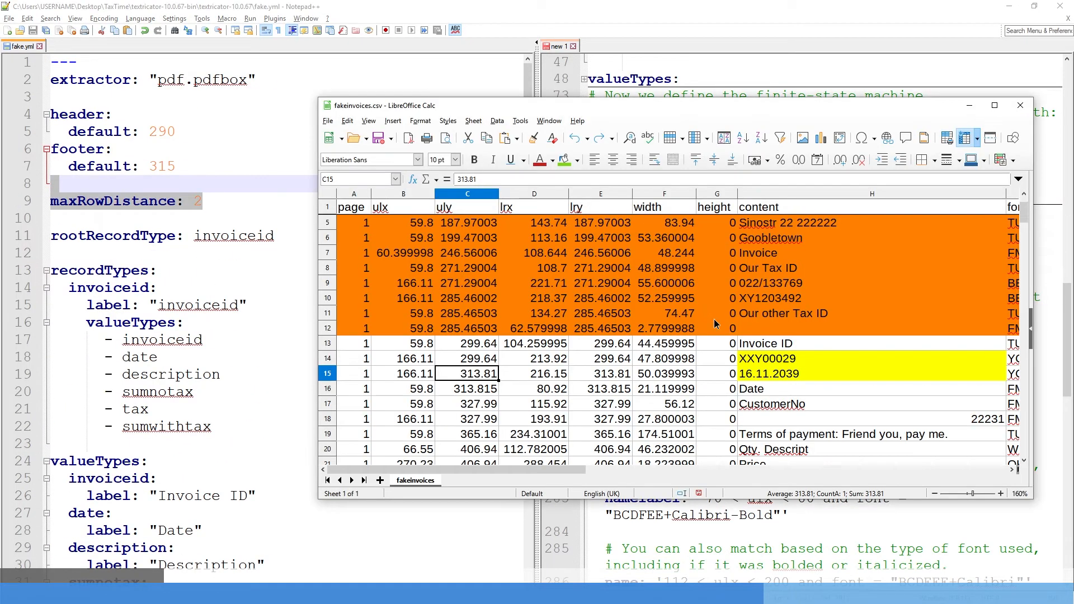
left_click(871, 388)
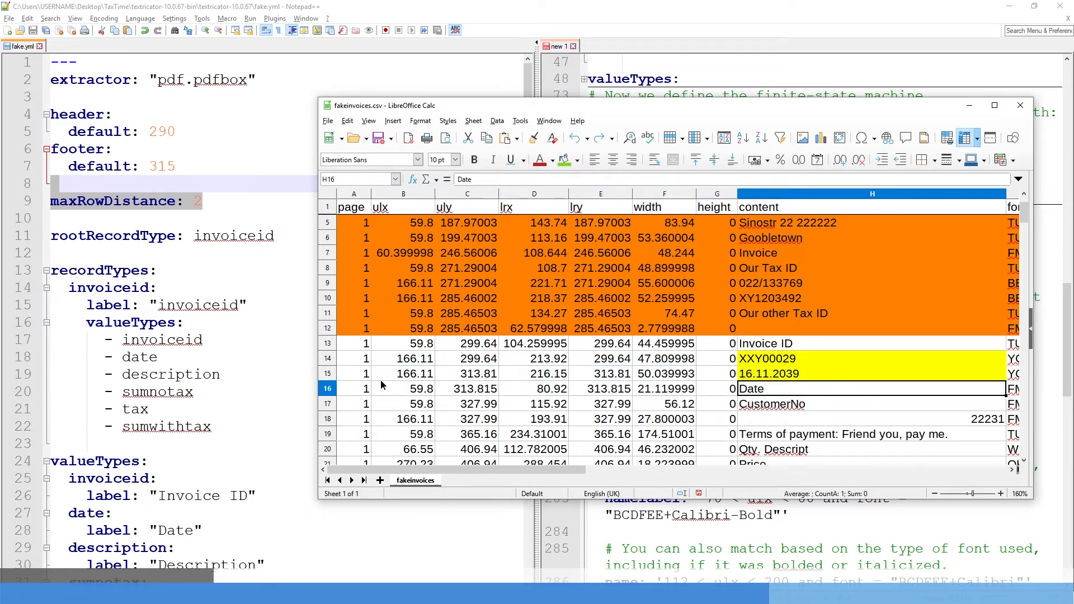
left_click(327, 373)
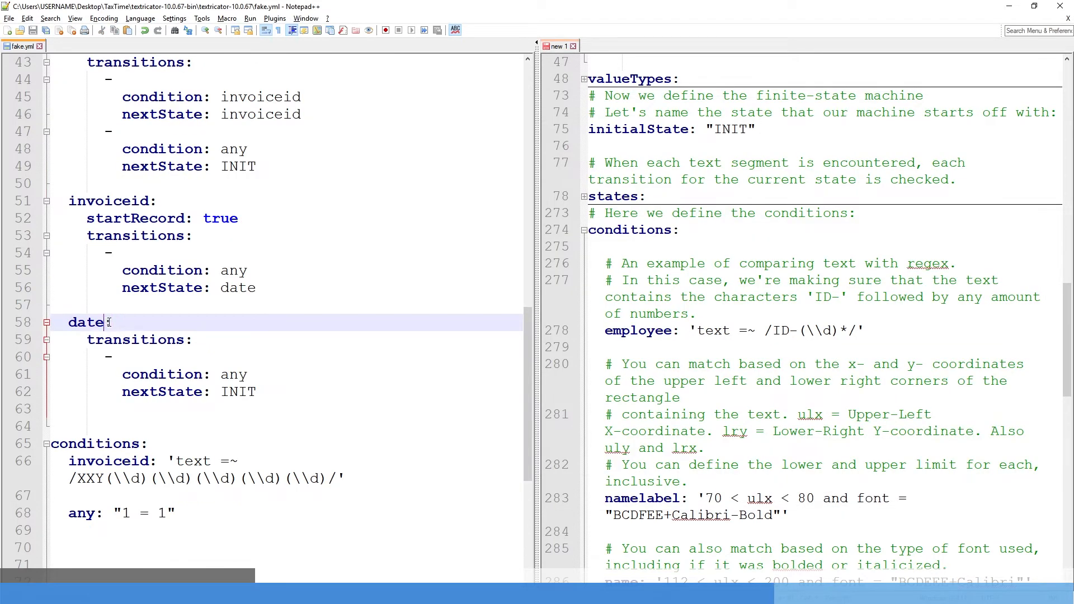
Step: Rename the state to datesearch with a fallback back to itself and add a date: condition key
type("sea")
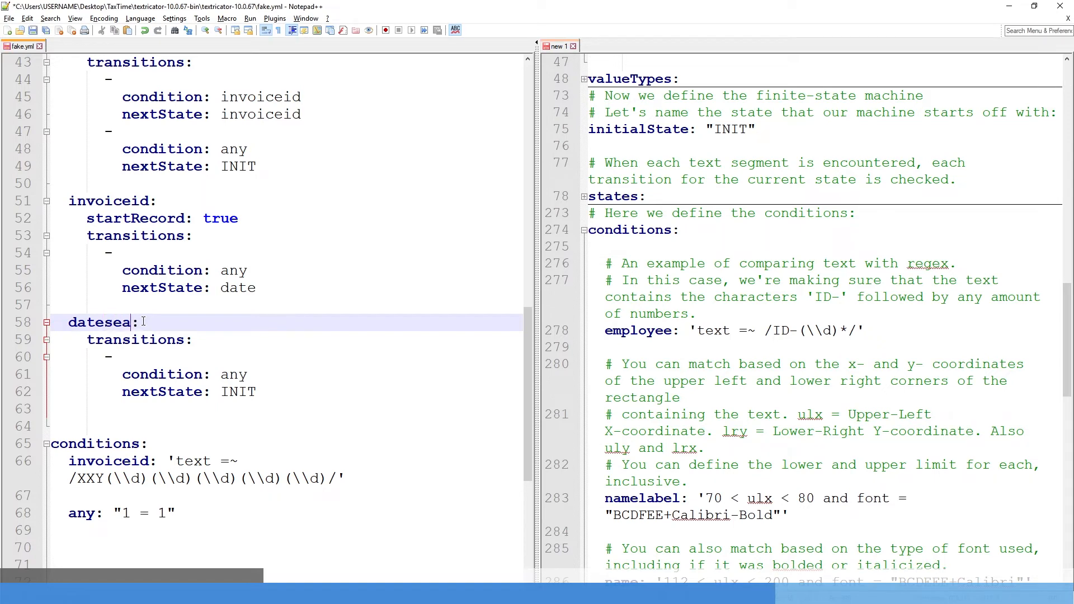
type("rch")
left_click(286, 392)
type("date")
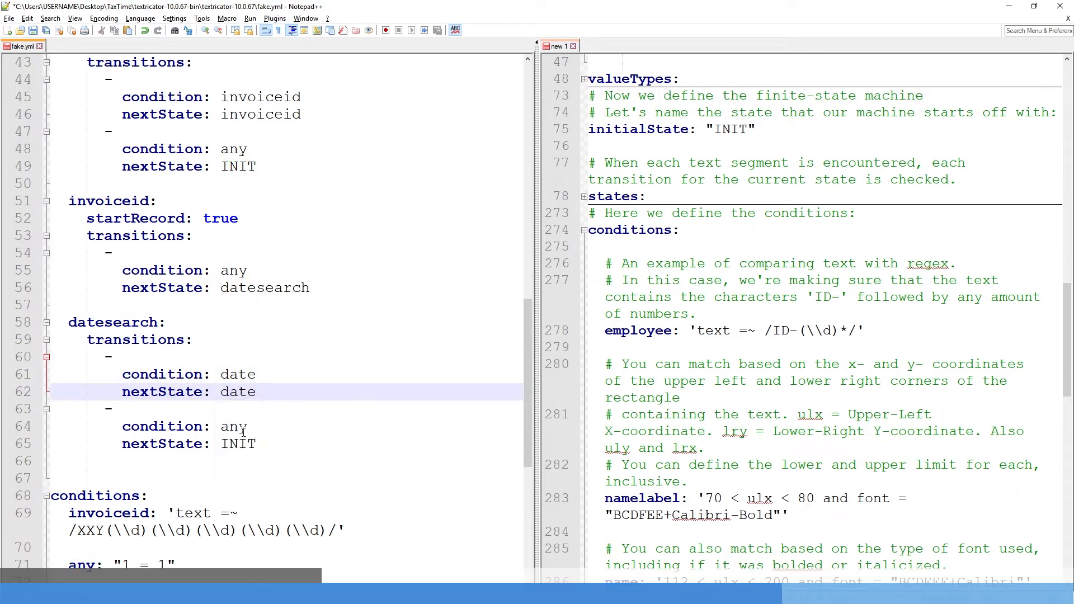
double_click(112, 322)
type("date:")
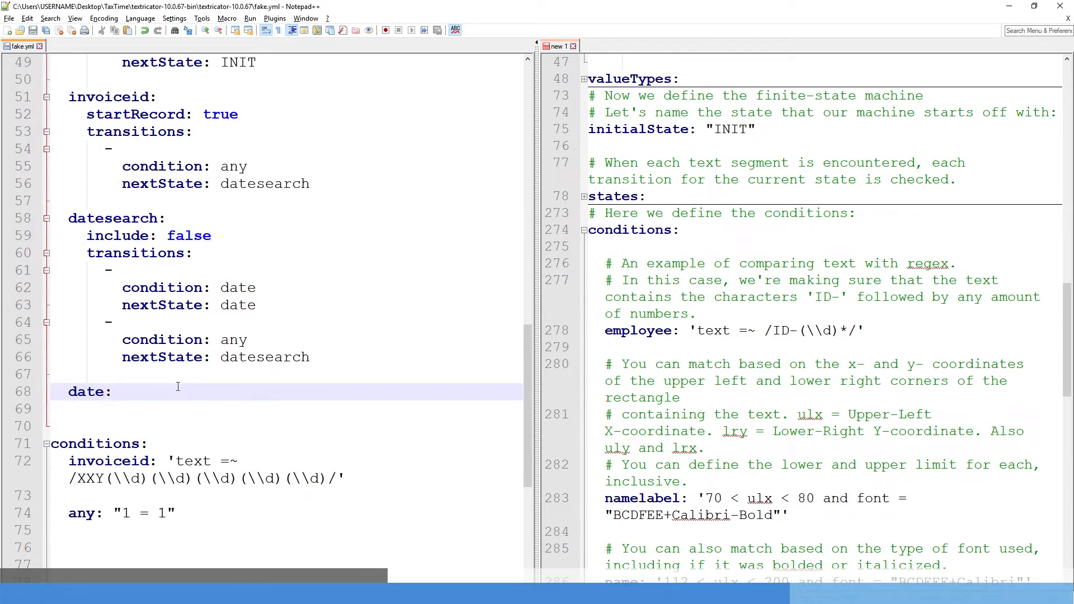
left_click_drag(212, 235, 152, 391)
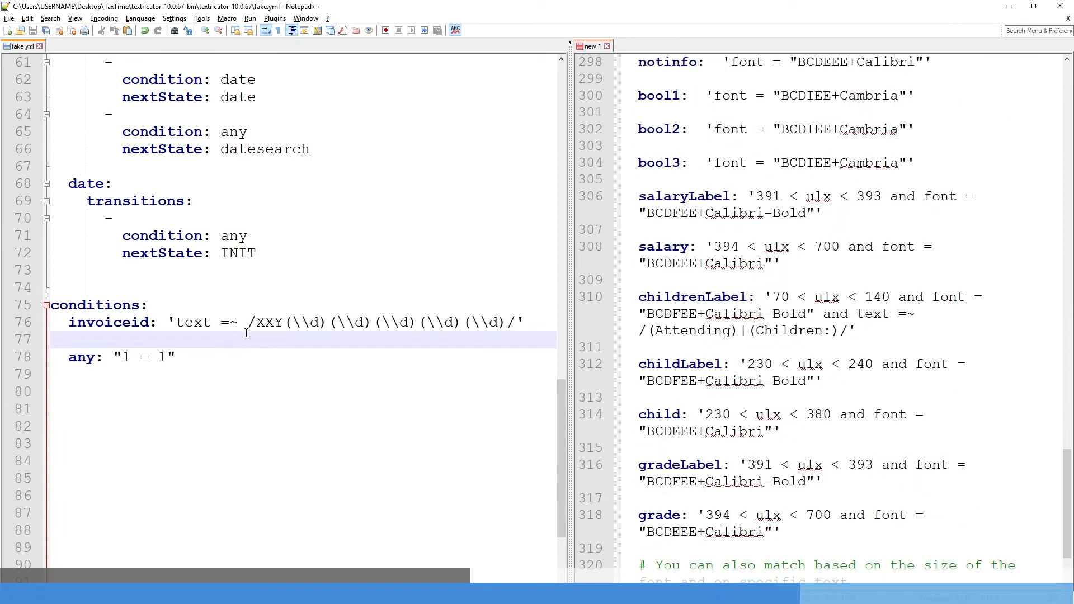
type("date: '")
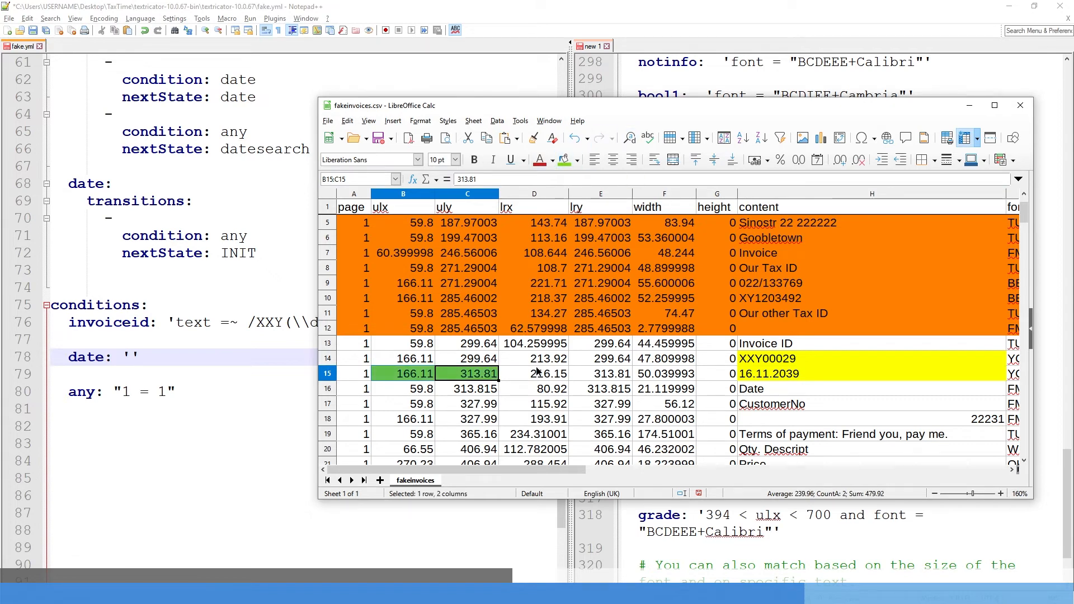
mouse_move(787, 383)
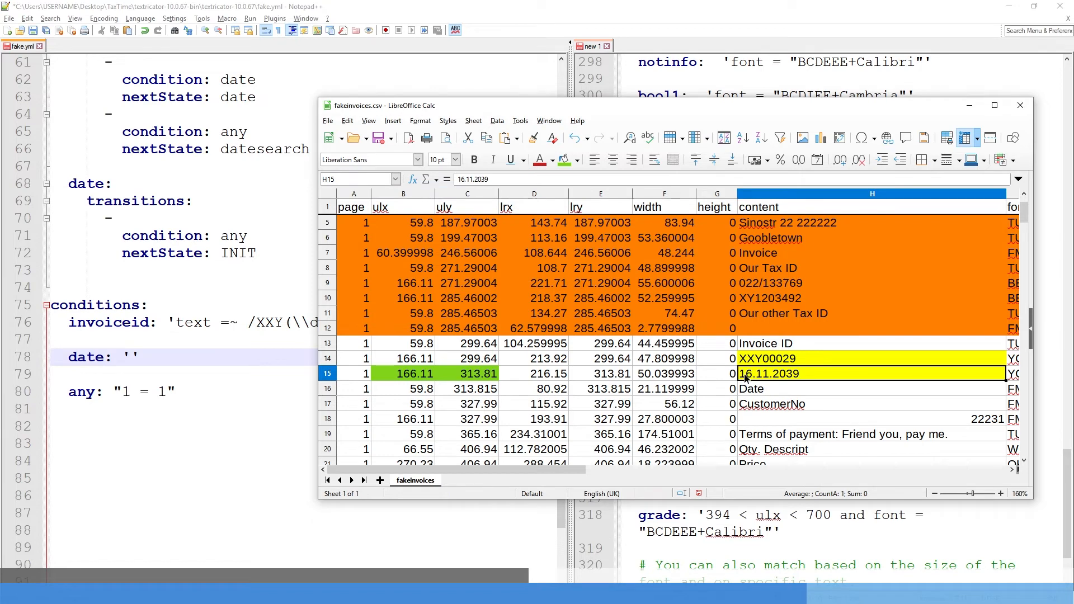
mouse_move(746, 382)
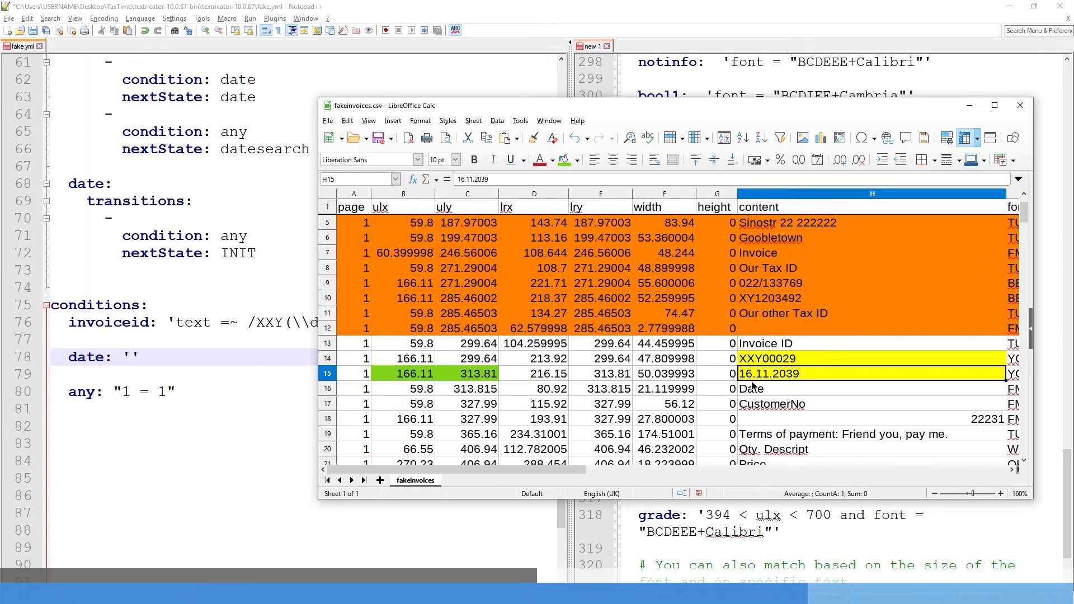
mouse_move(777, 390)
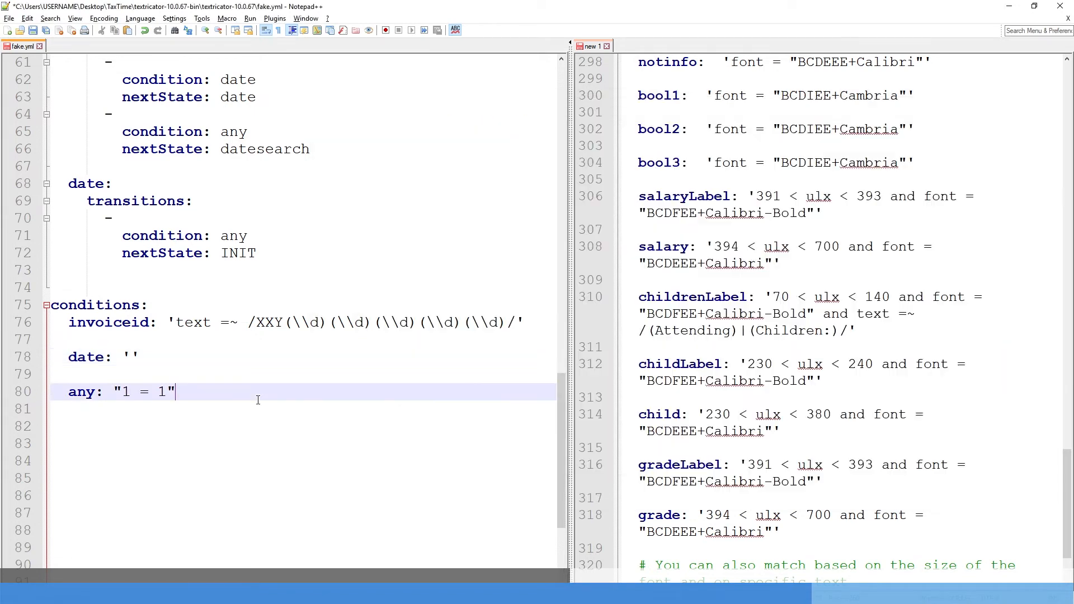
Step: Write the date condition as text =~ (\d)(\d)\.(\d)(\d)\.(\d)(\d)(\d)(\d) and start an 'and' ulx clause
double_click(191, 322)
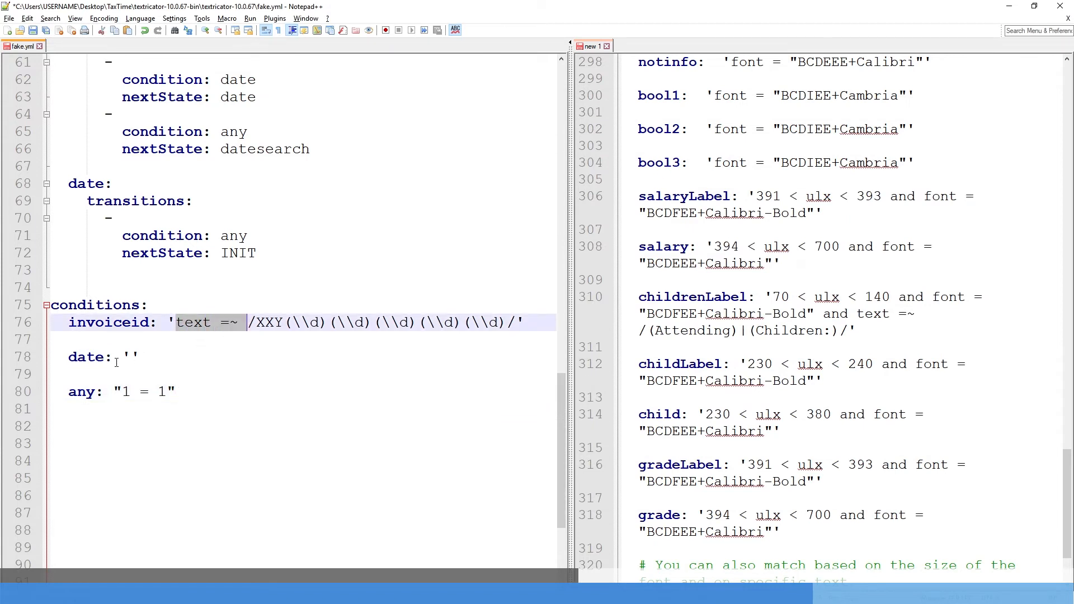
type("text =~ (\\\\d)")
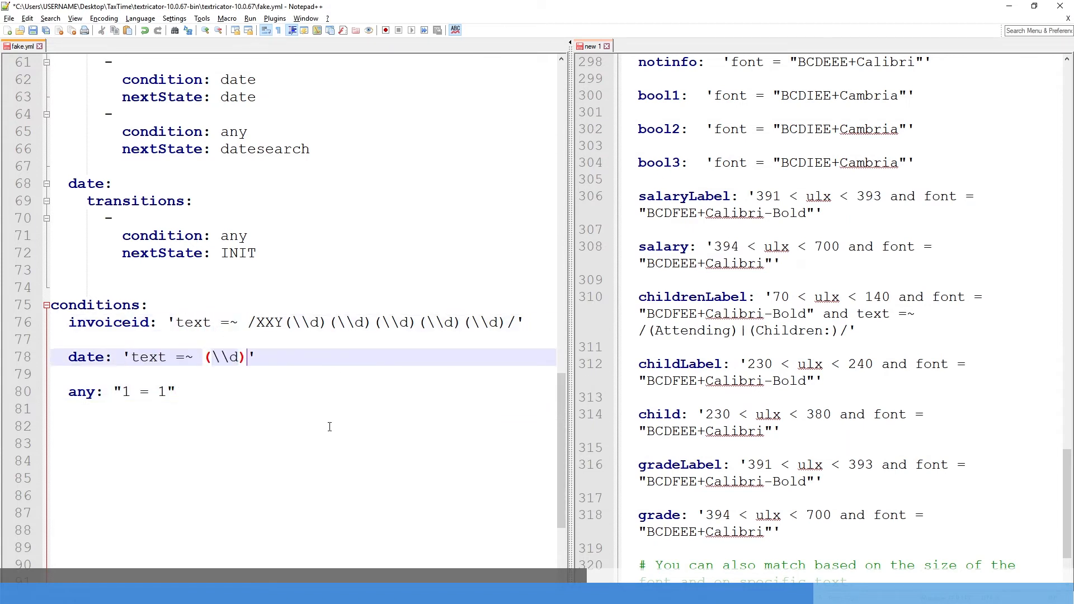
type("(\\\\d)\\.")
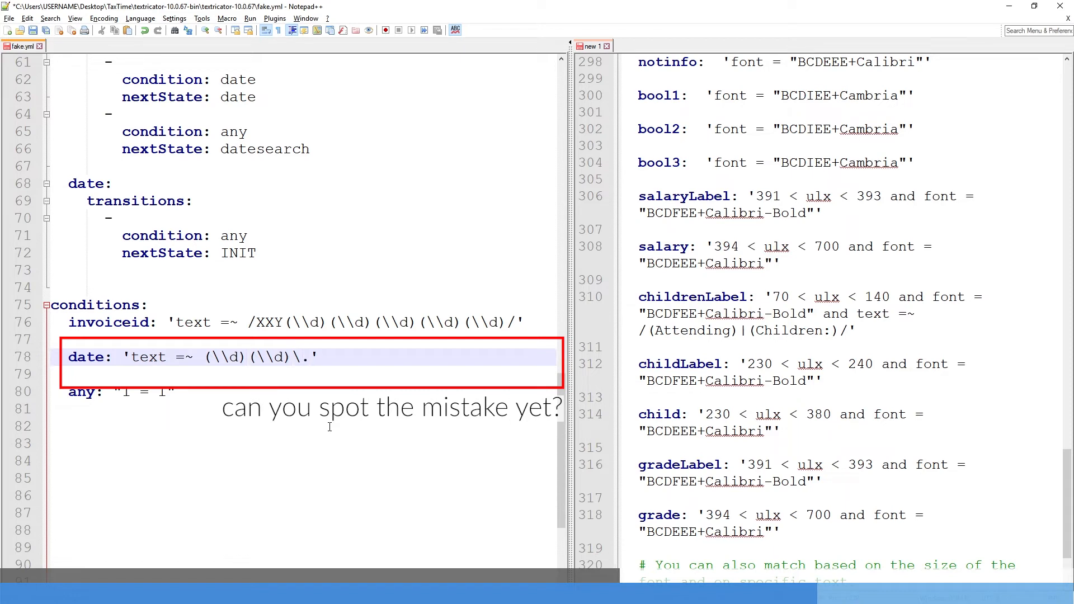
type("(\\\\d) (\\\\d)\\.")
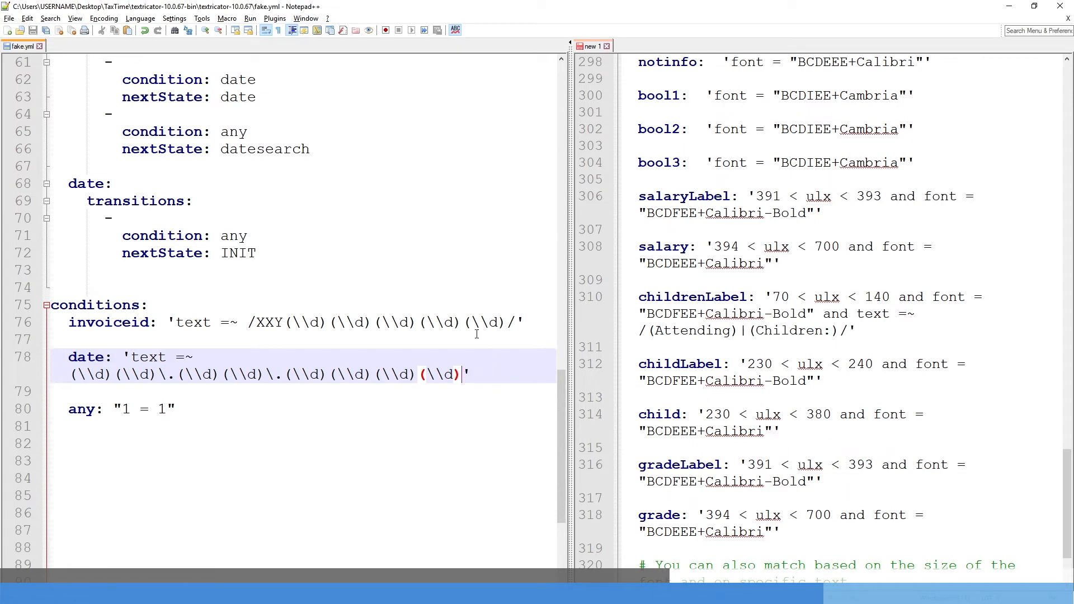
type("a")
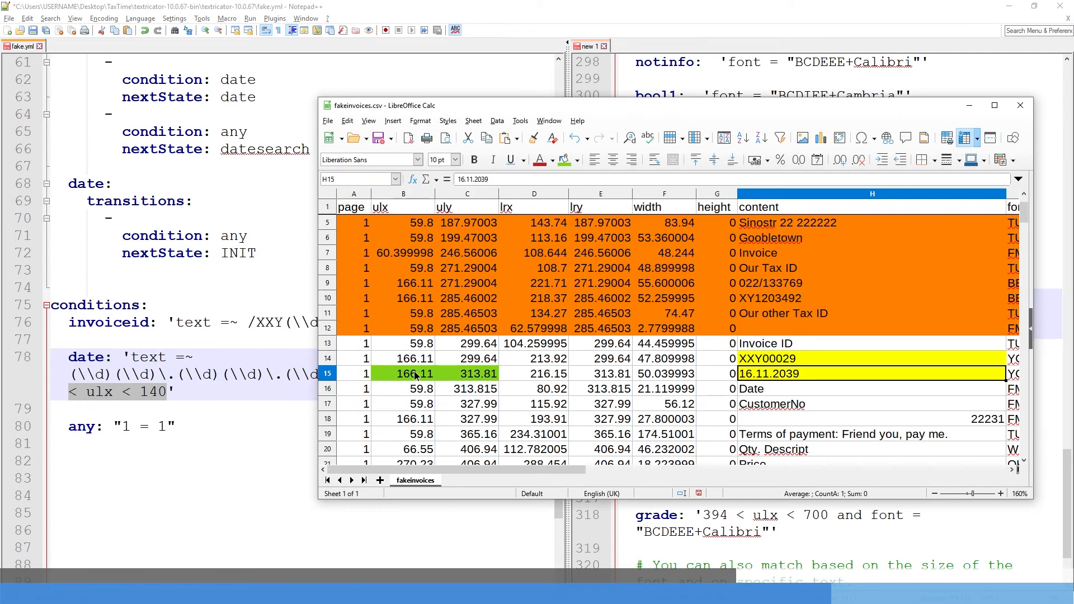
left_click_drag(402, 374, 468, 374)
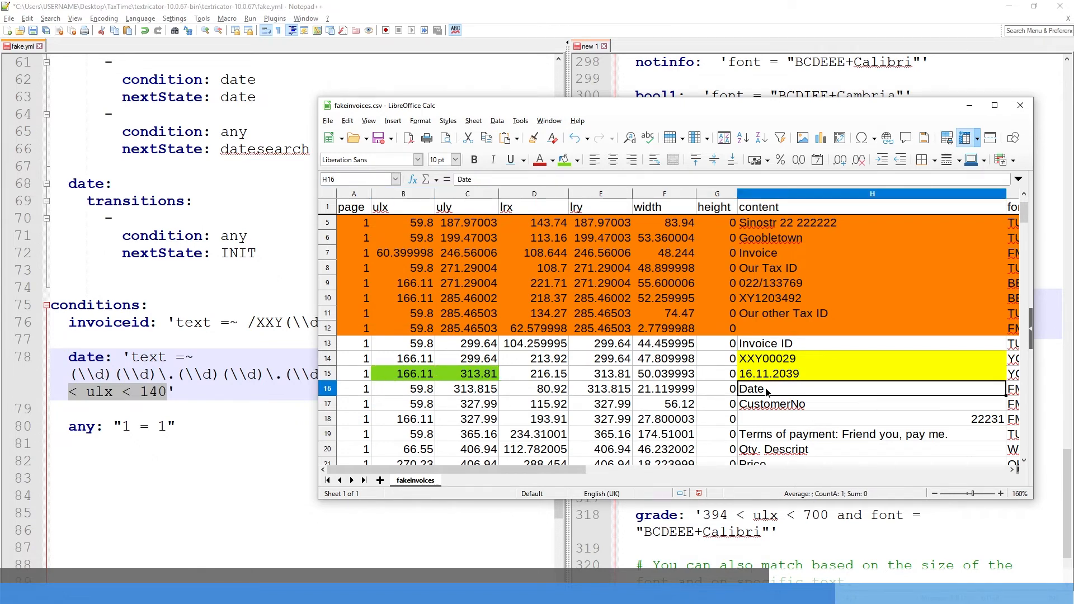
left_click(467, 374)
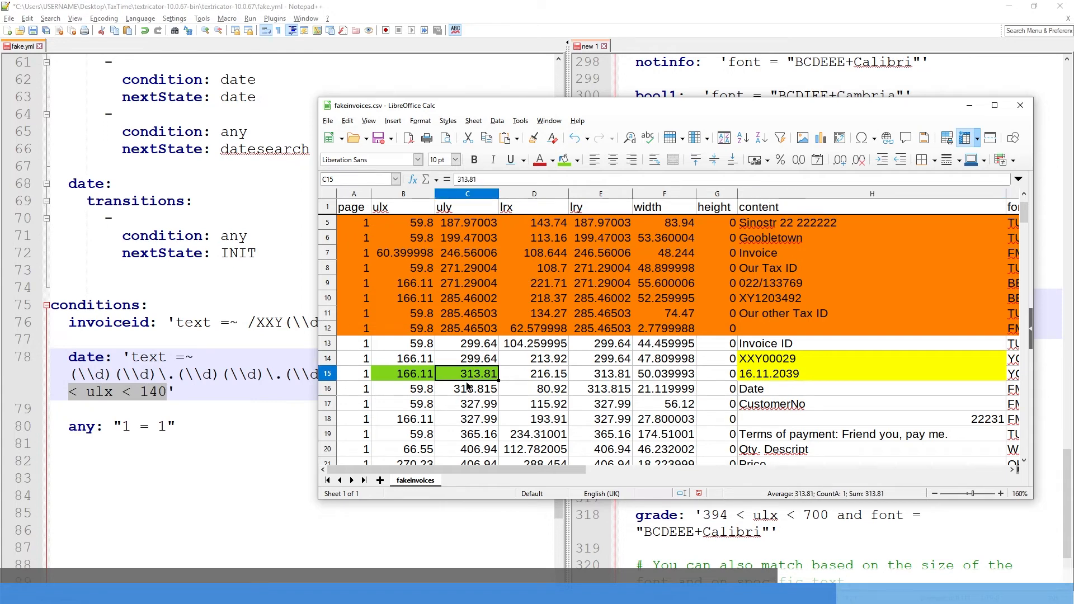
mouse_move(770, 384)
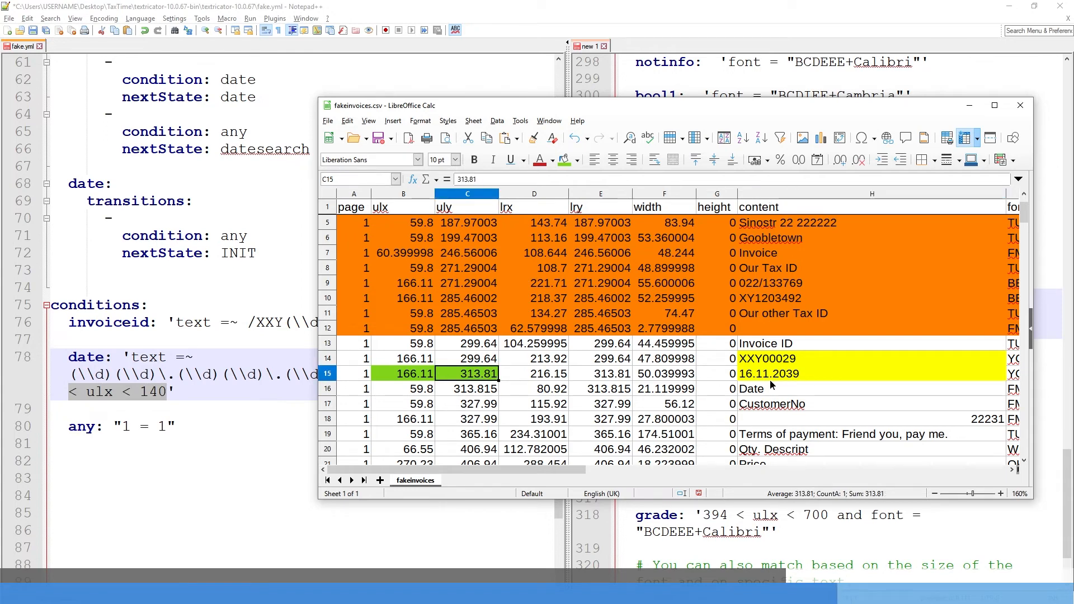
mouse_move(764, 381)
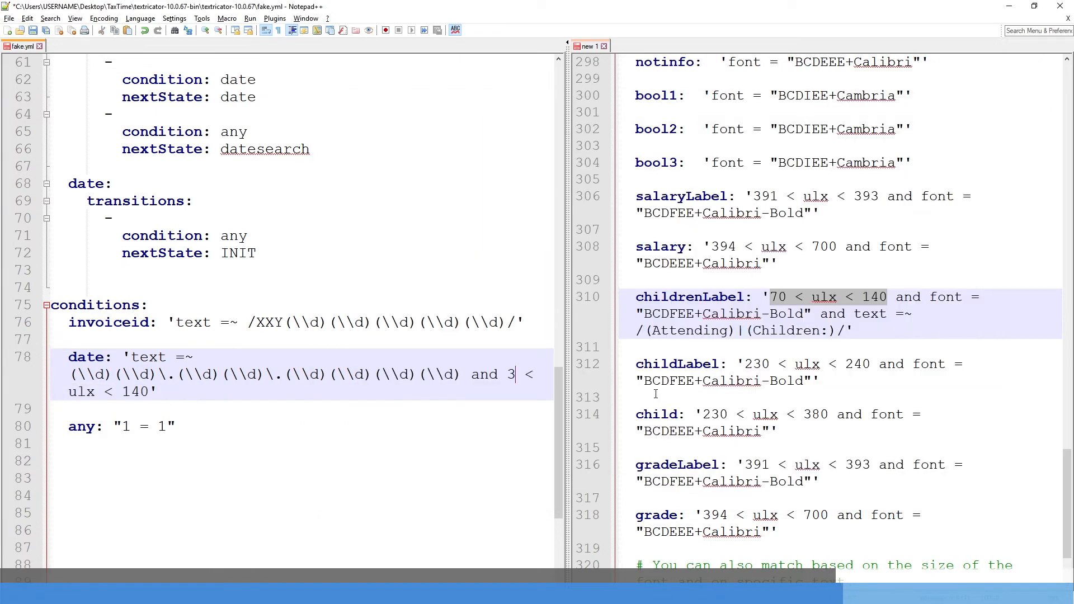
Step: Finish the date condition with 'and 310 < uly < 320'
type("10")
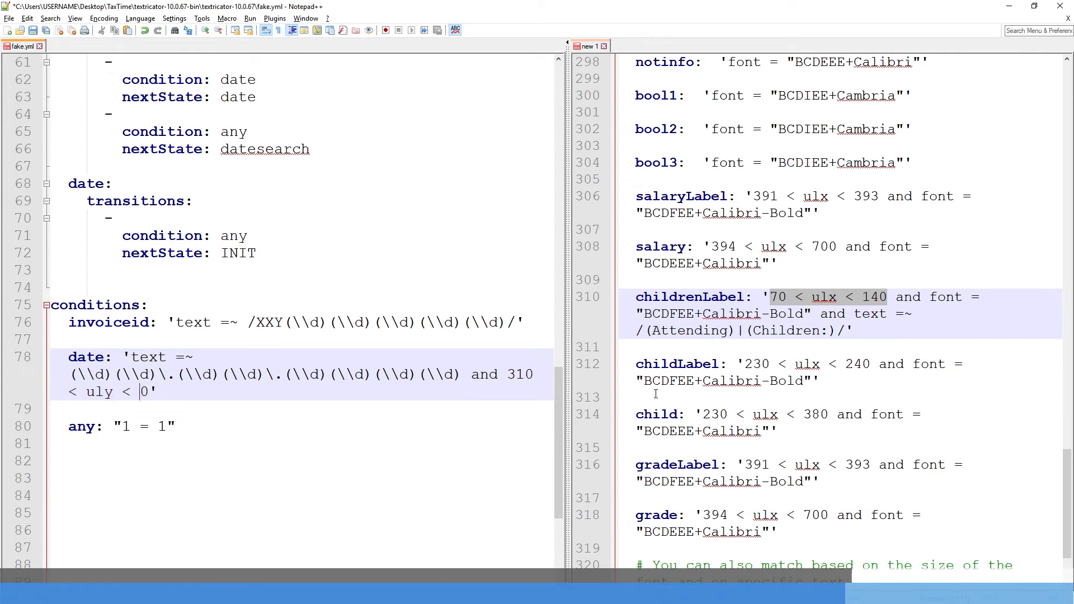
type("320'")
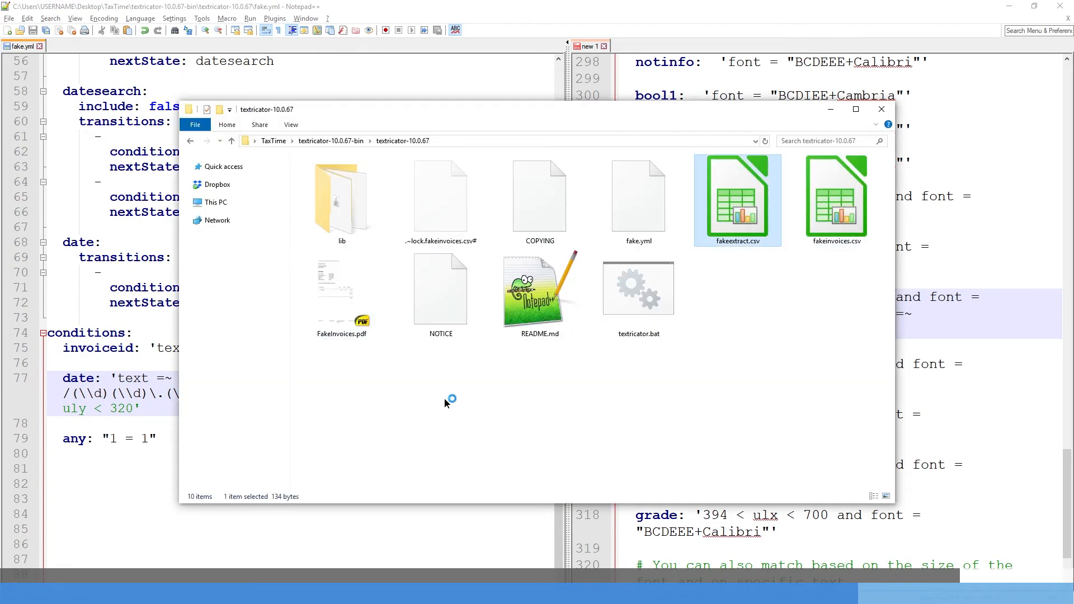
Step: Open the regenerated fakeextract.csv in Calc, inspect the Date column, and reimport it with default settings
double_click(736, 199)
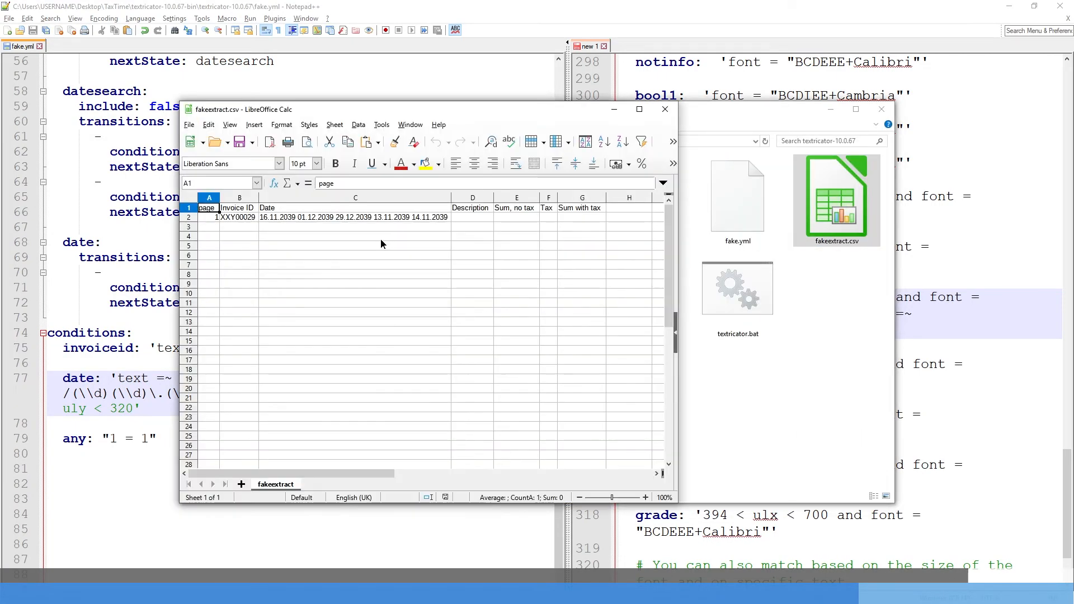
mouse_move(307, 224)
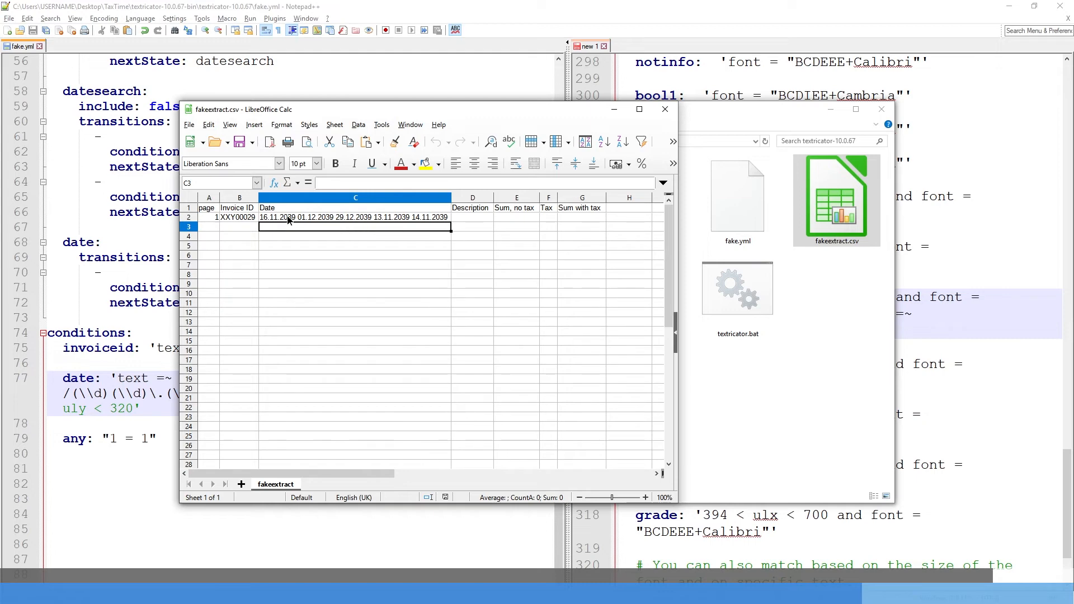
left_click(208, 217)
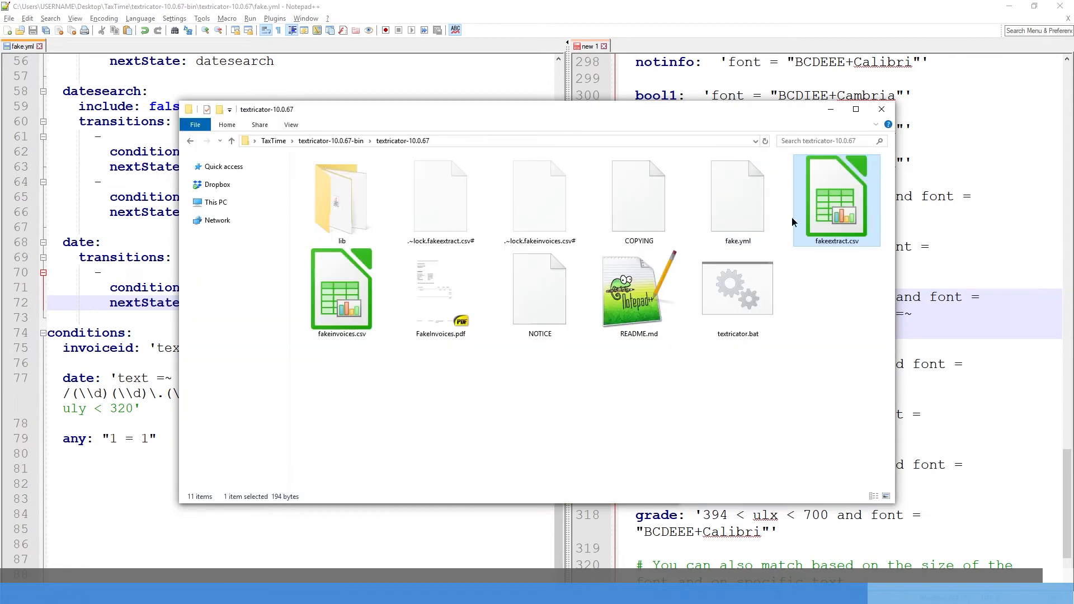
double_click(835, 199)
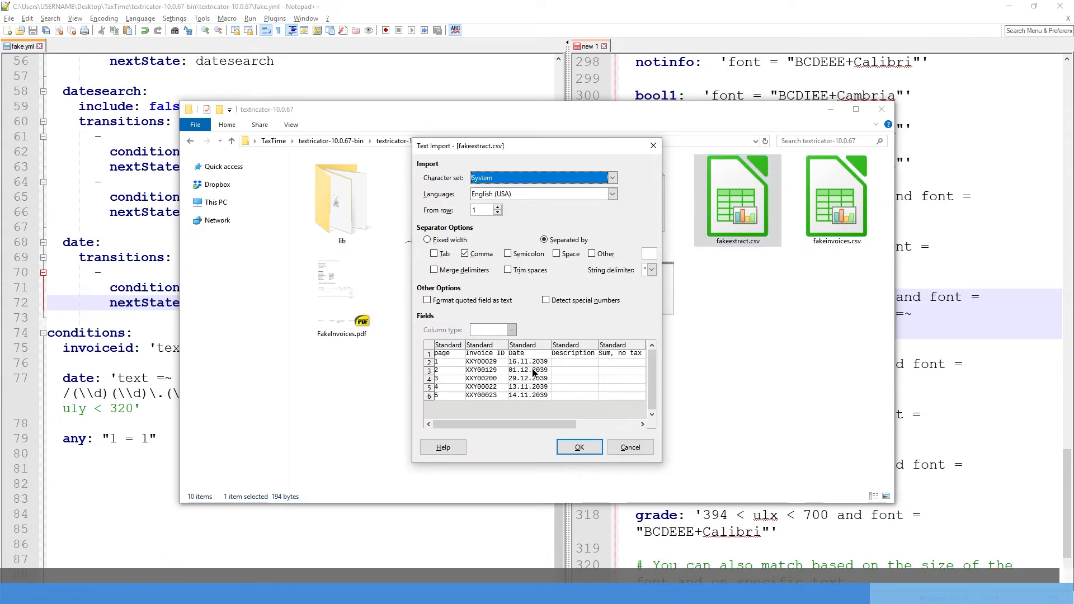
left_click(578, 447)
type("description")
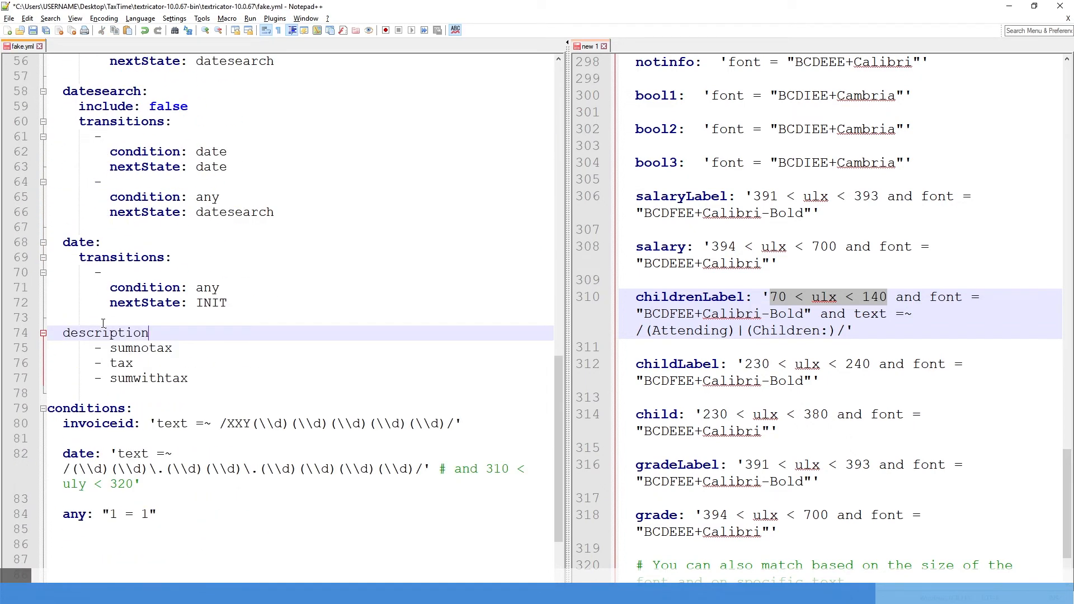
Step: Copy search/capture blocks for description and sumwithtax and point the date state's nextState at descriptionsearch
type("search:")
type("description:")
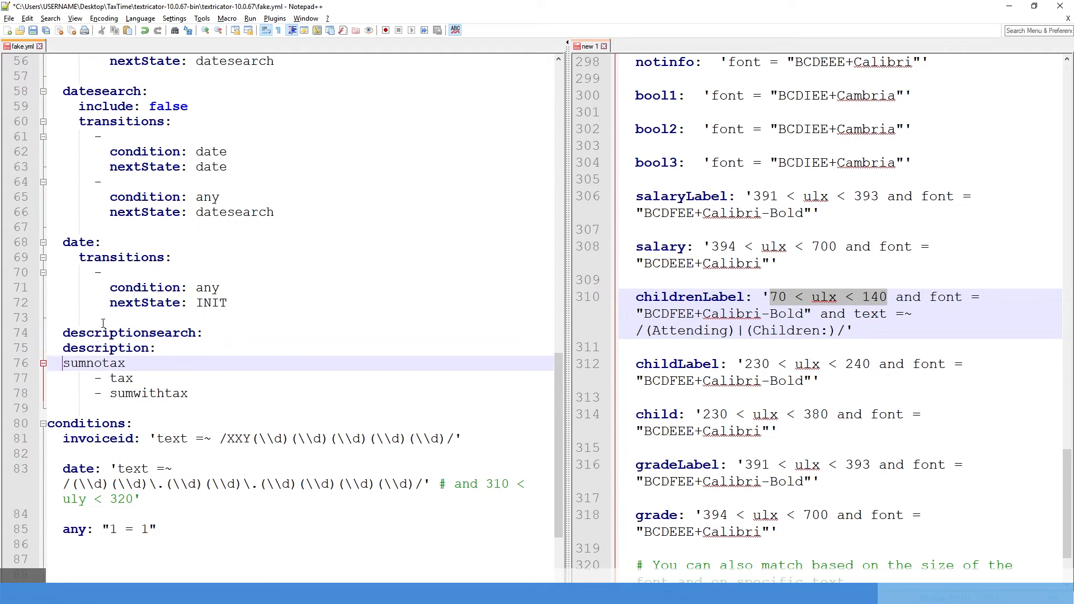
type("search:")
type("sumnotax:")
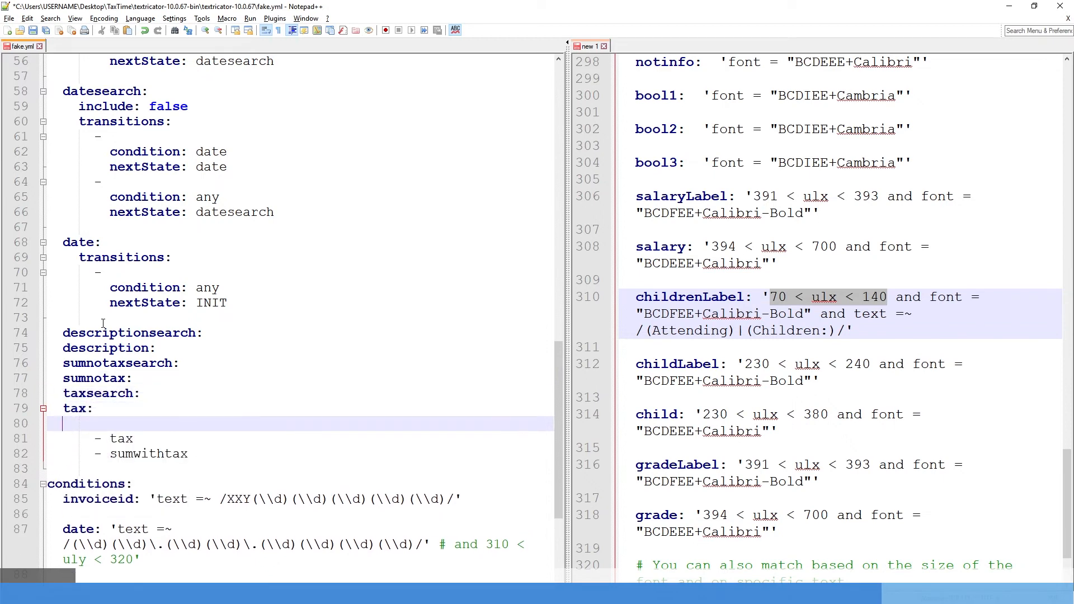
type("sumwithta")
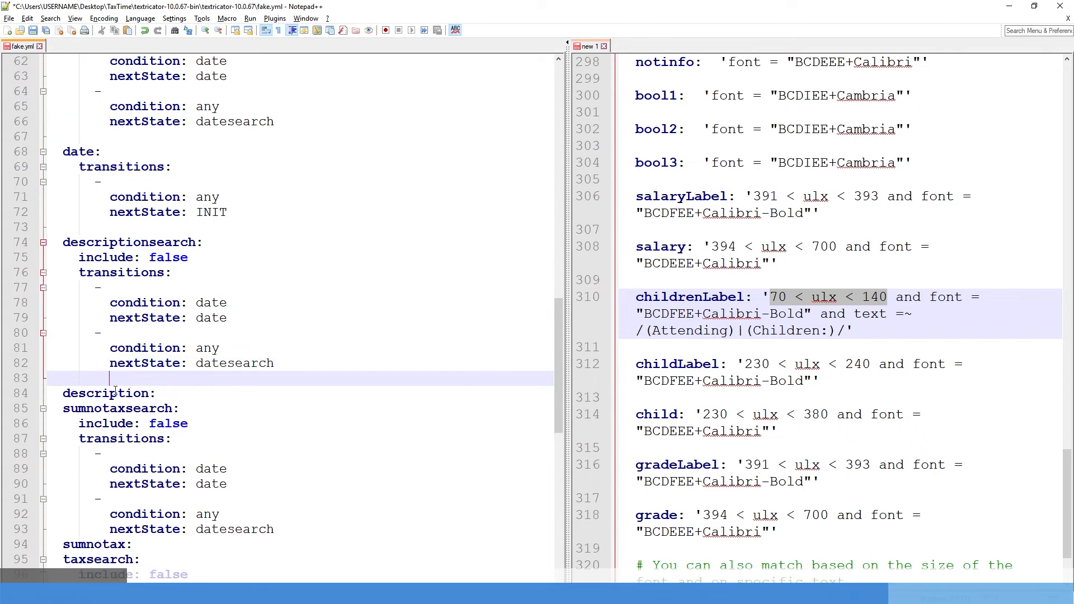
type("description")
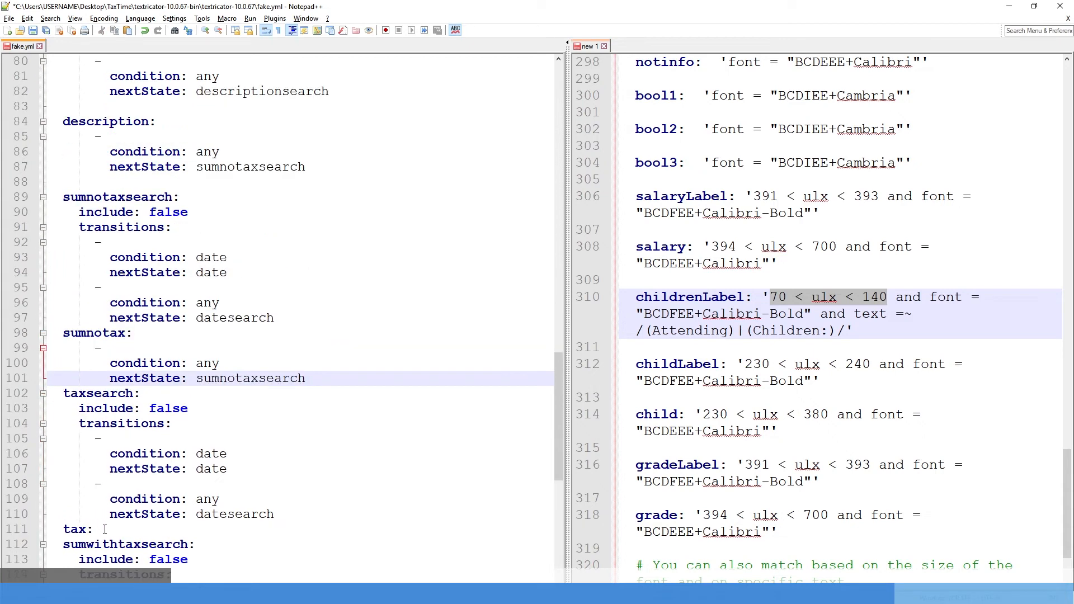
scroll("down", 3)
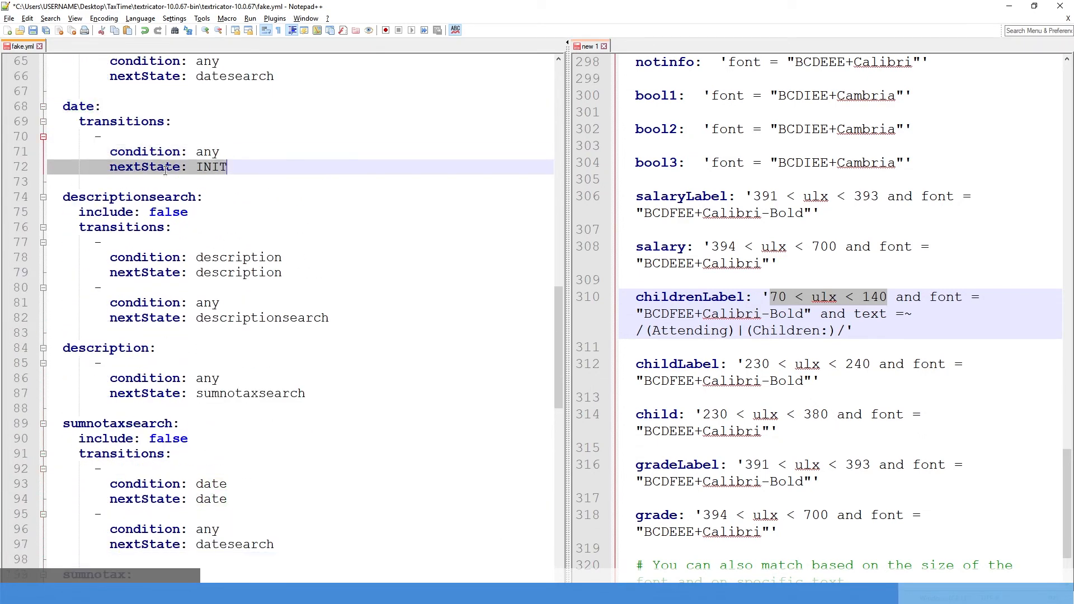
left_click(160, 197)
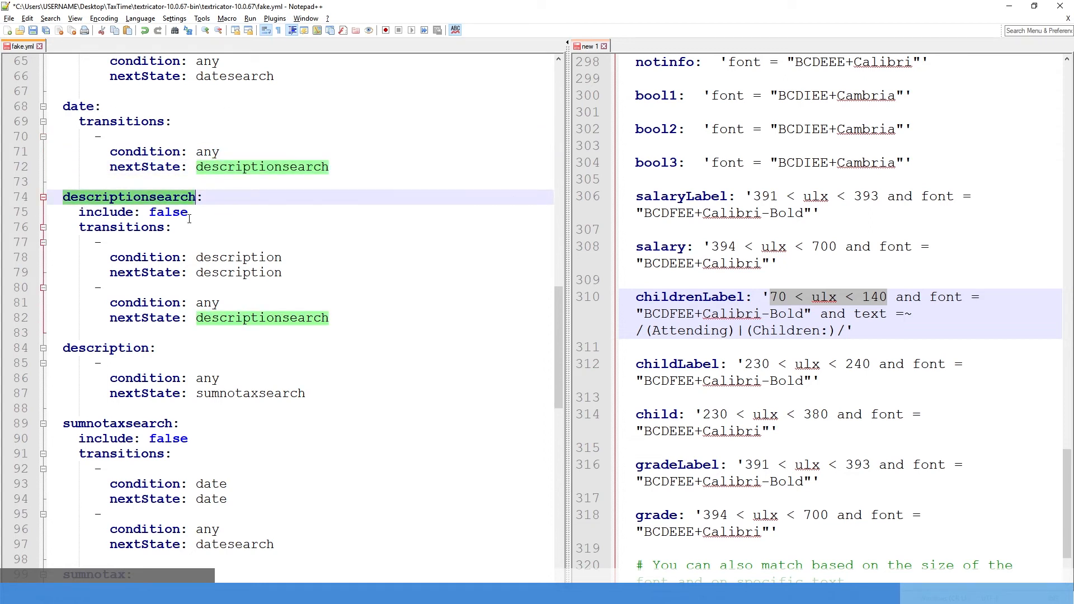
left_click(239, 271)
type("sumnotax")
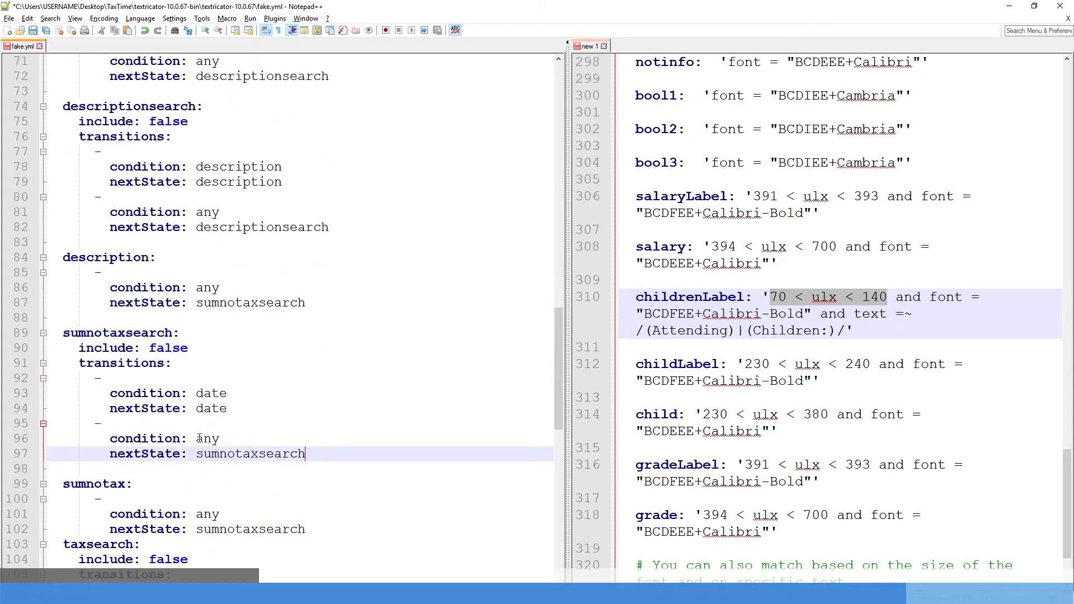
Step: Rename conditions and nextStates for sumnotaxsearch, sumnotax, taxsearch and sumwithtax, chaining back to INIT
double_click(212, 393)
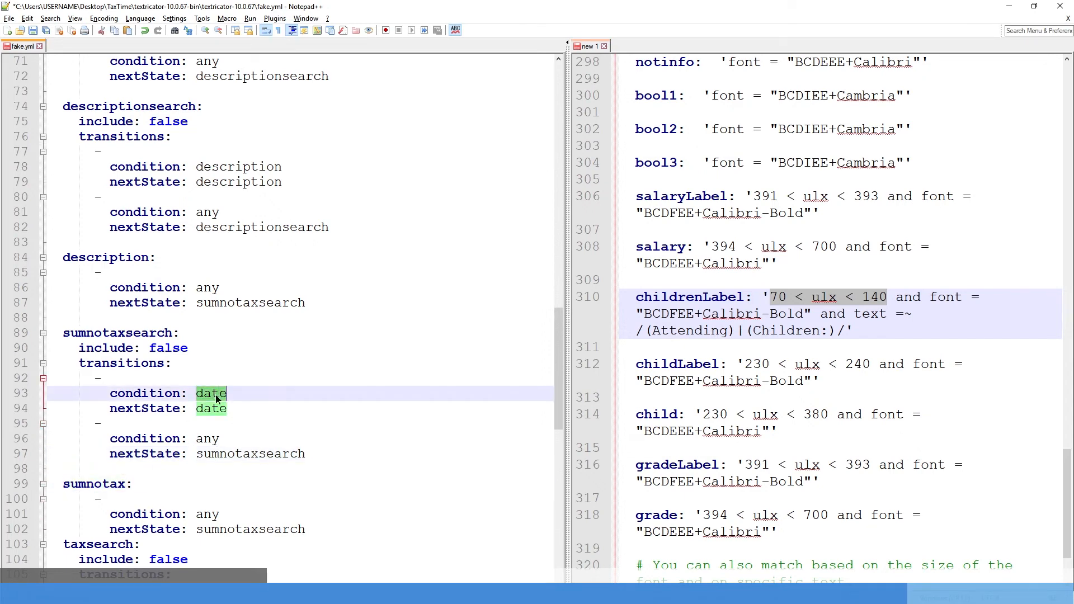
type("sumnotax")
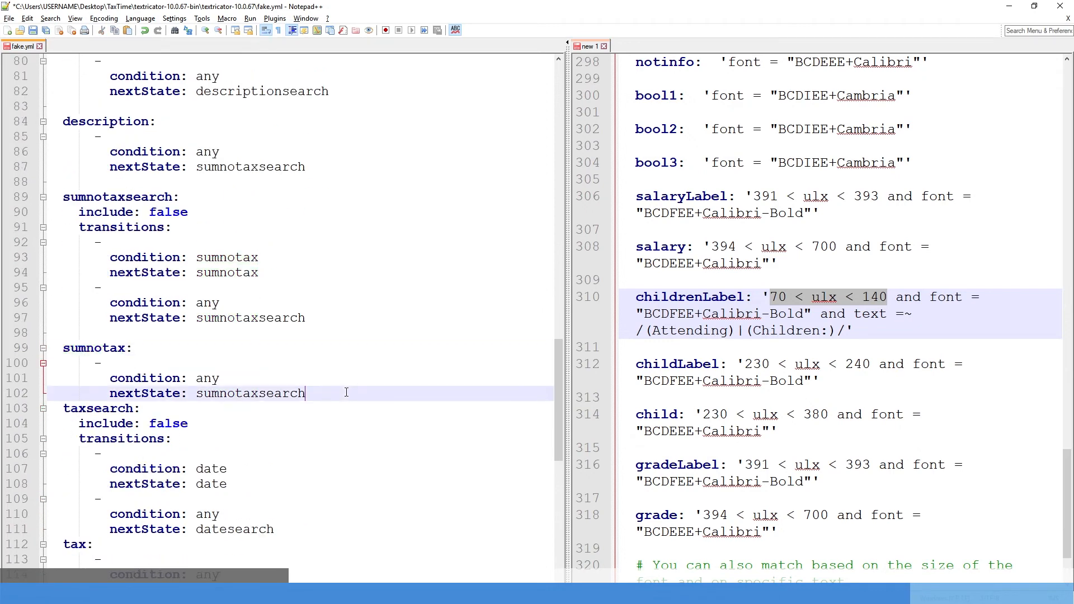
key("enter")
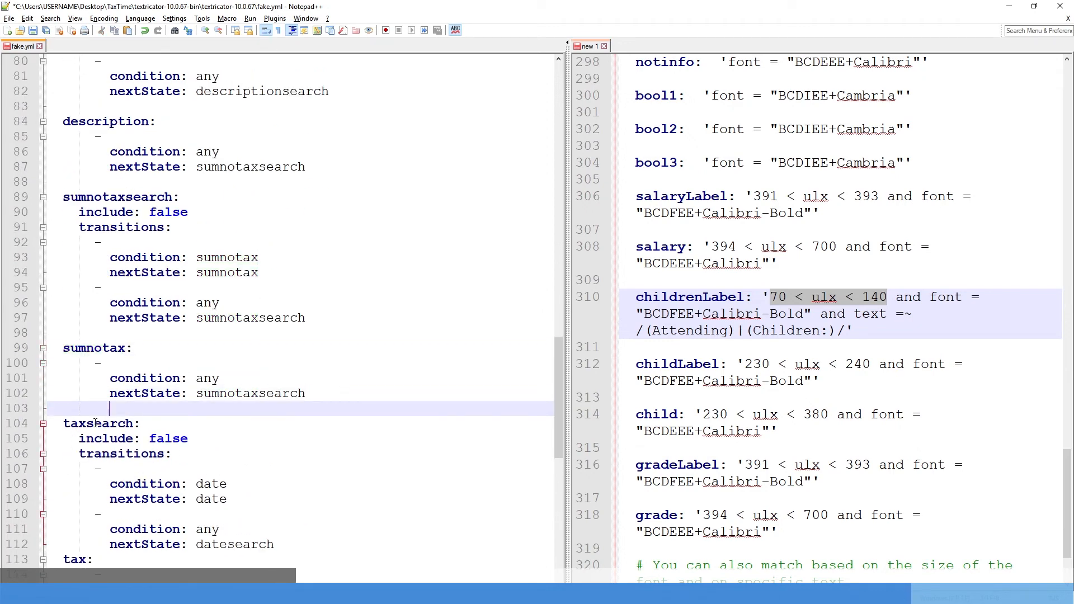
type("taxsearch")
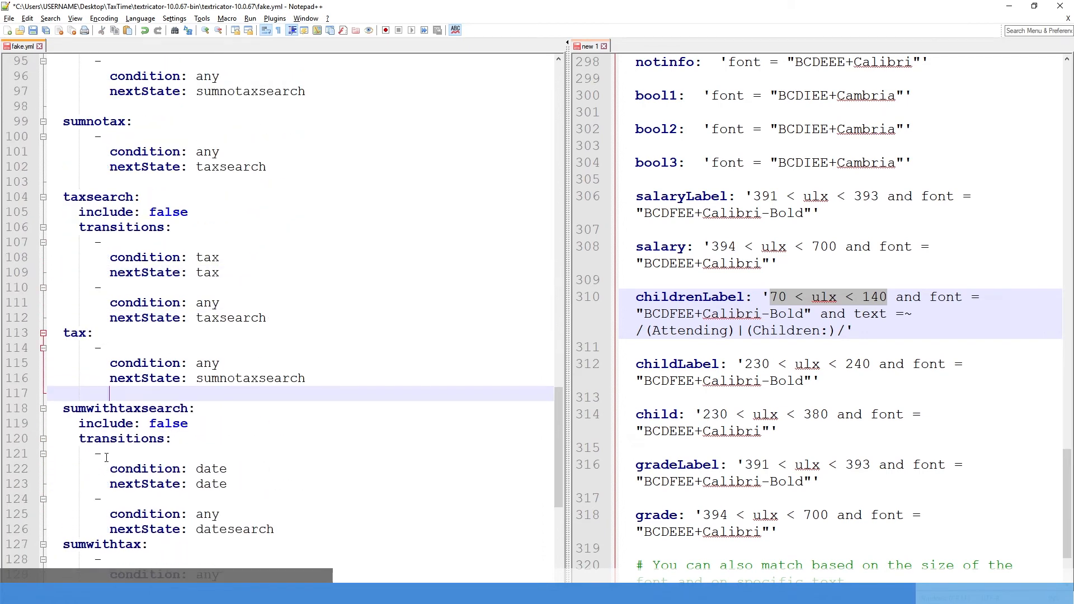
double_click(250, 378)
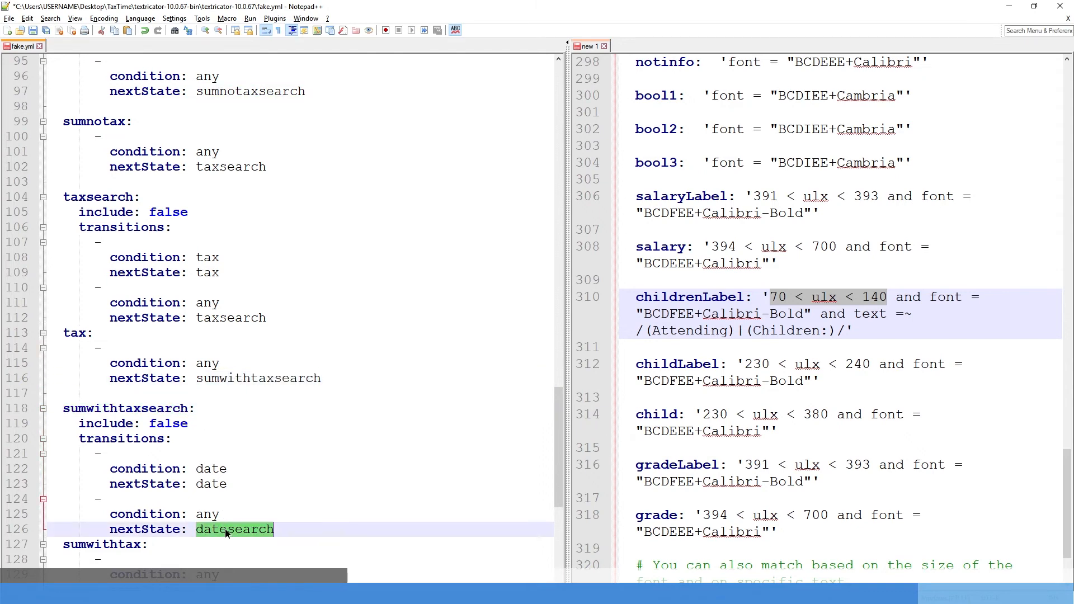
scroll("down", 3)
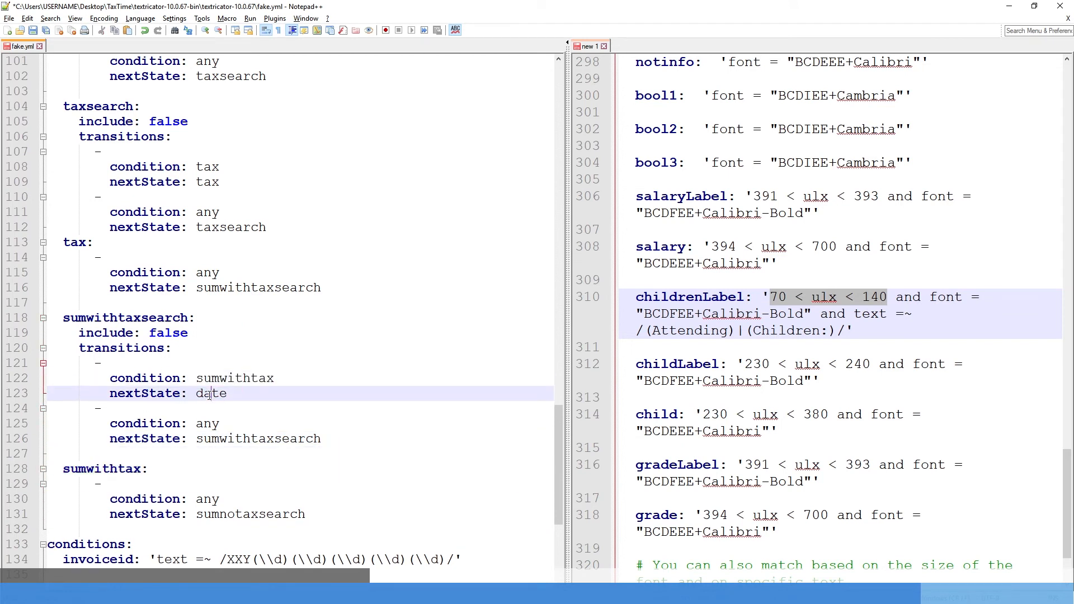
type("sumwithtax")
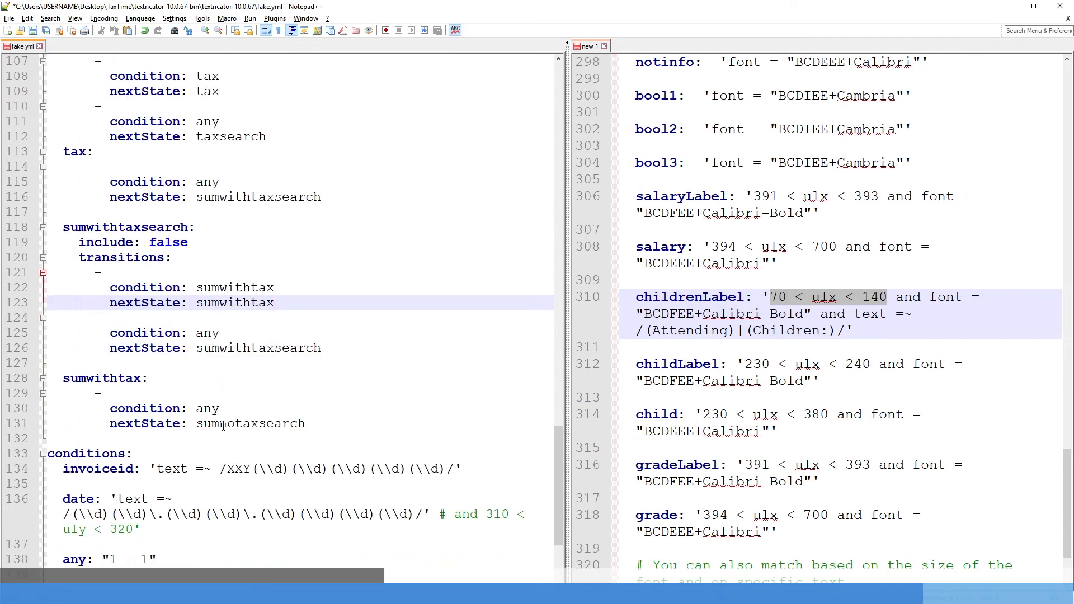
type("I")
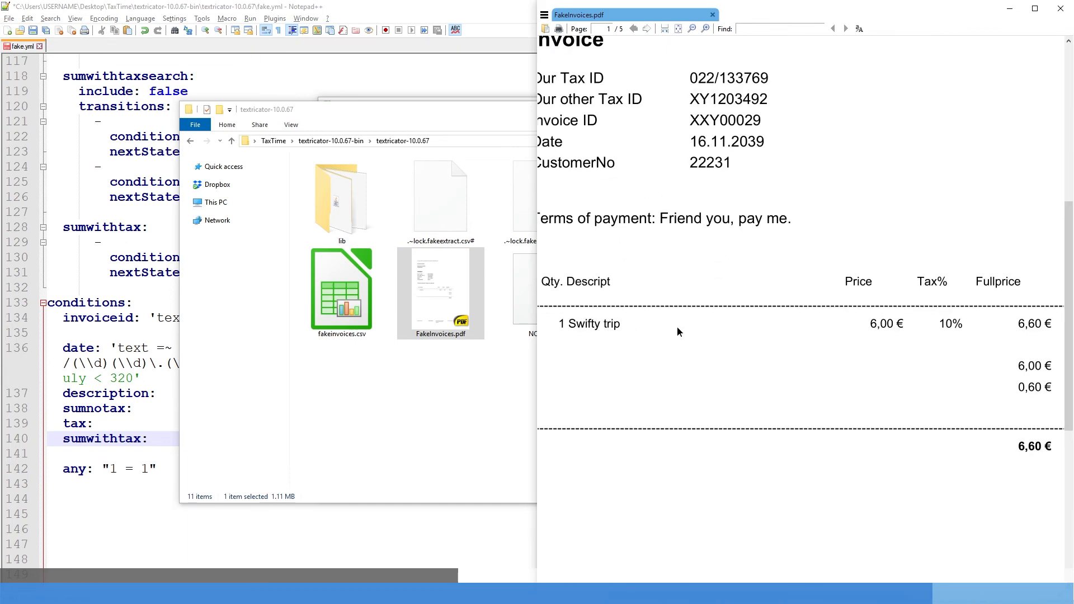
Step: Check the '1 Swifty trip' description coordinates in the PDF, then return to fake.yml
scroll("down", 3)
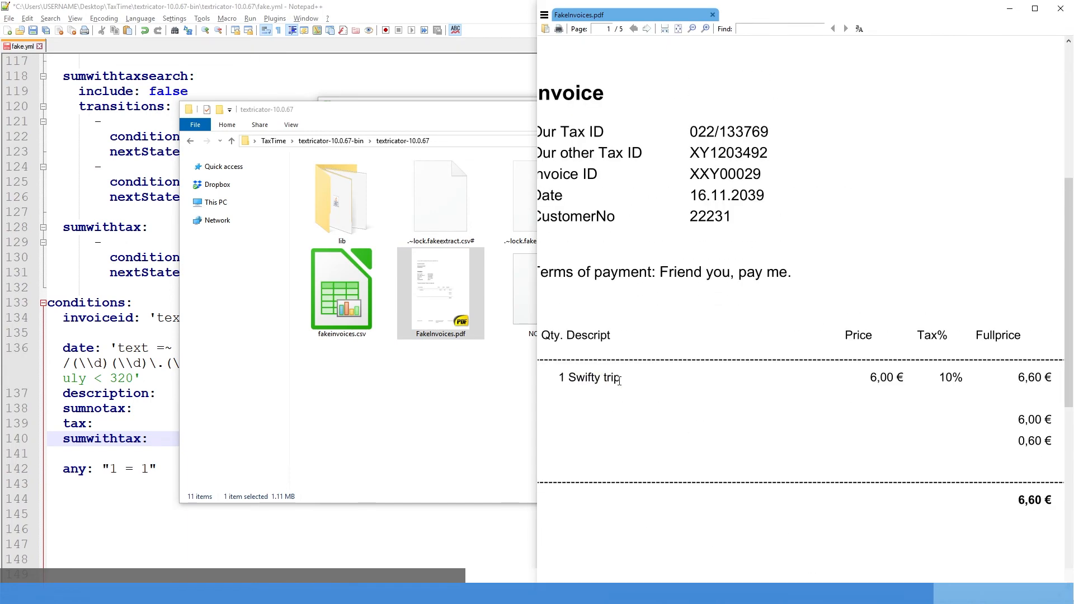
double_click(560, 376)
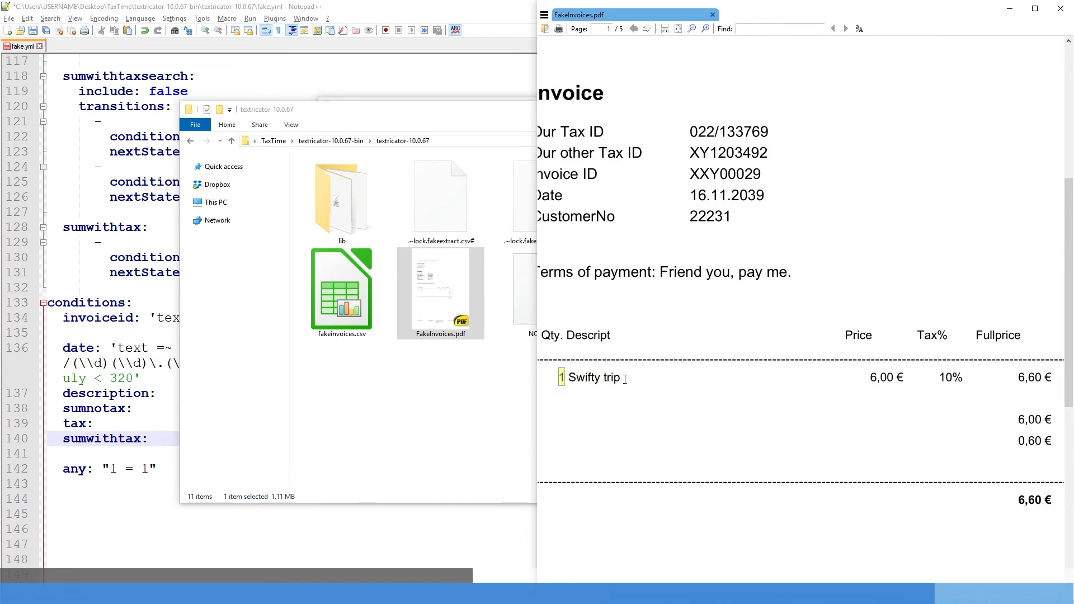
double_click(341, 281)
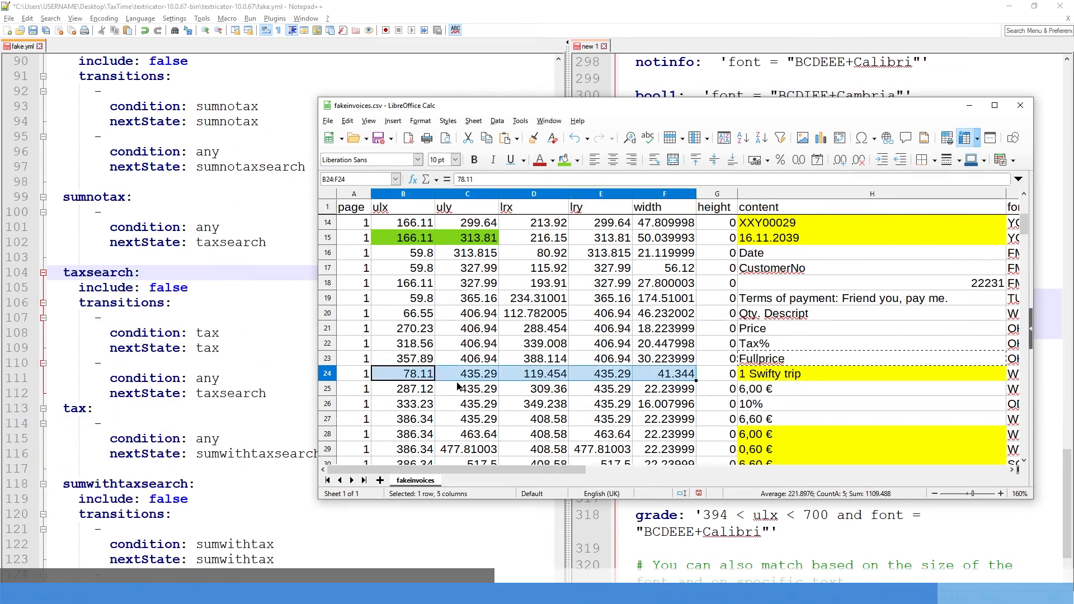
left_click(468, 374)
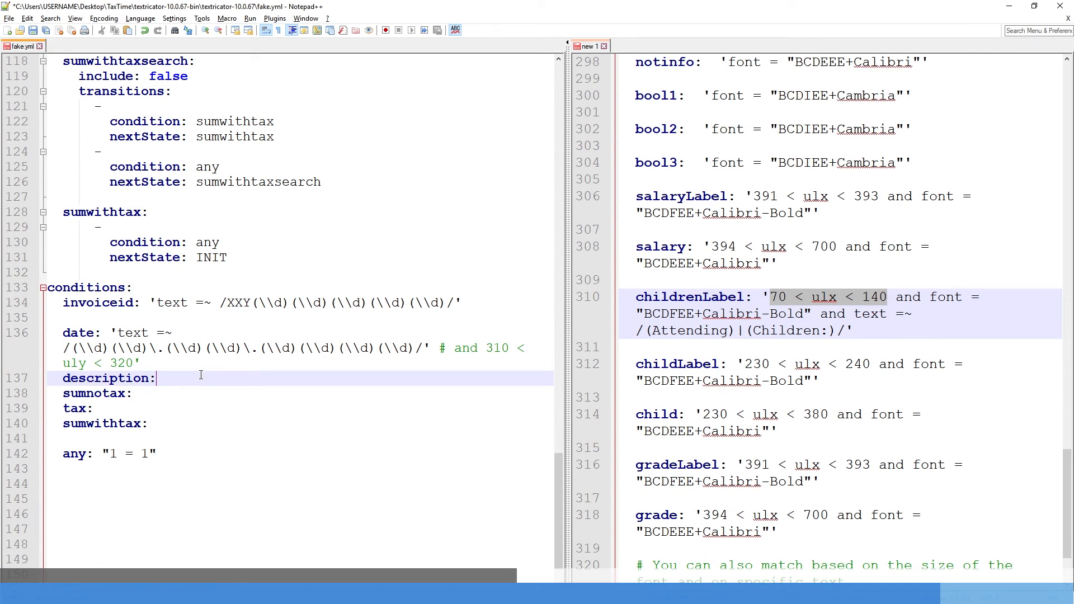
Step: Restrict the description condition to 430 < uly < 450 and ulx < 90, and set sumwithtax to "1 = 1"
type("'")
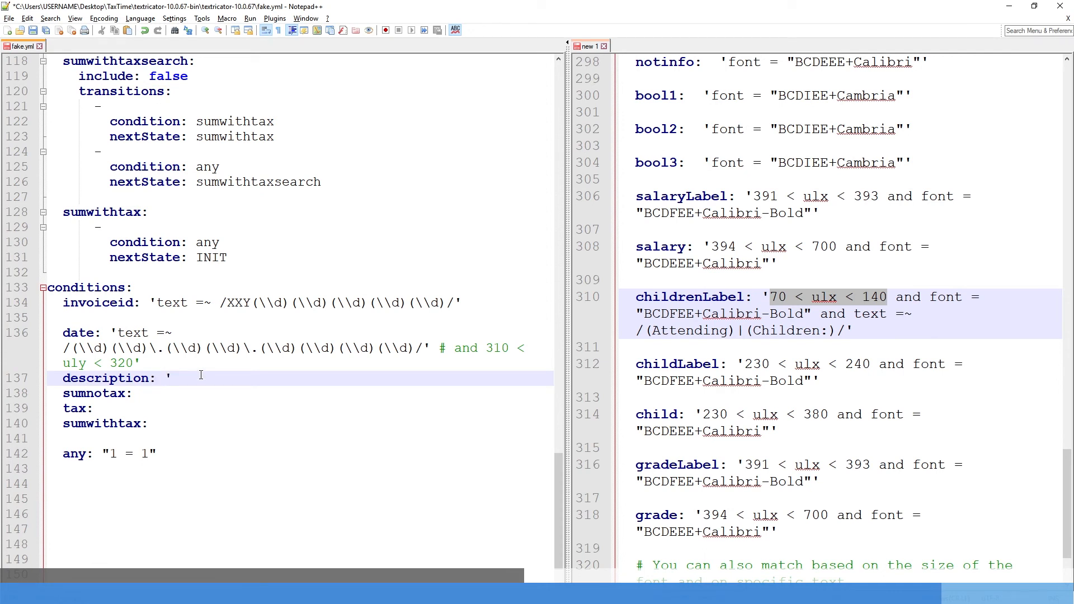
type("430")
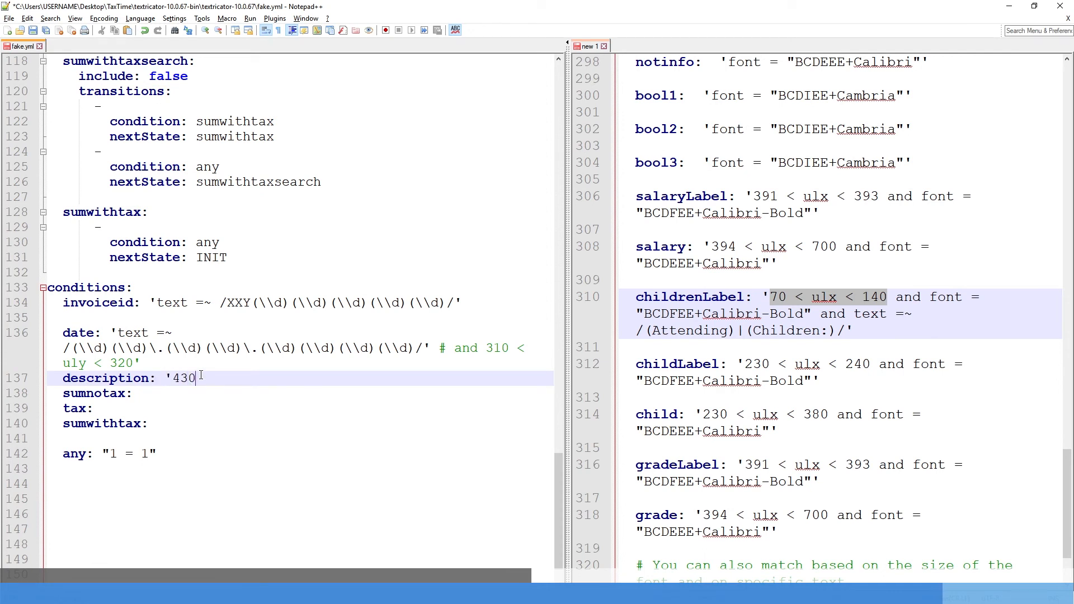
type("< uly <")
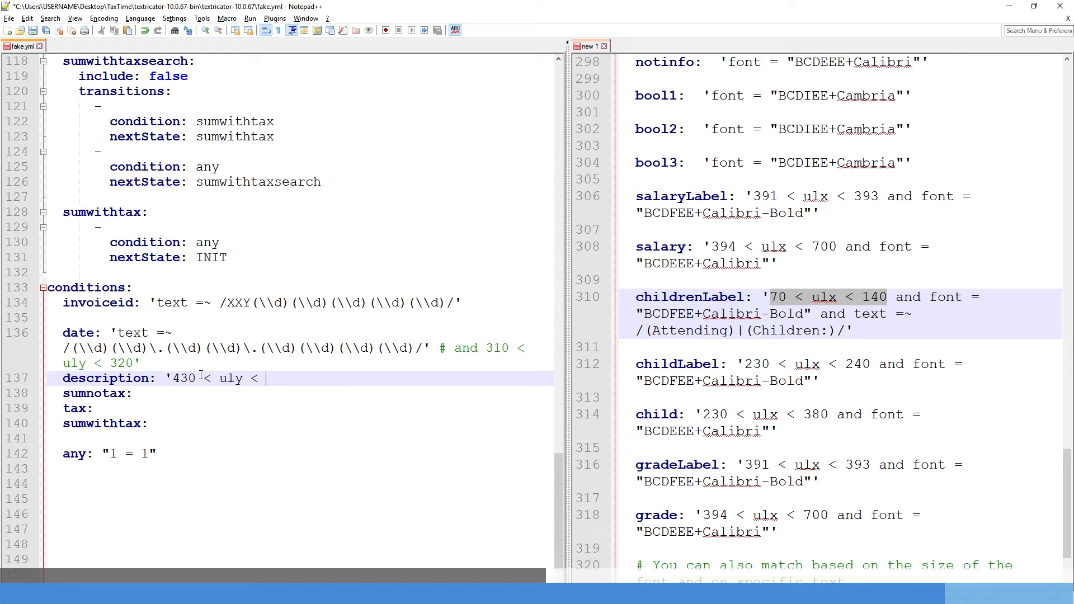
type("450 and 75 <")
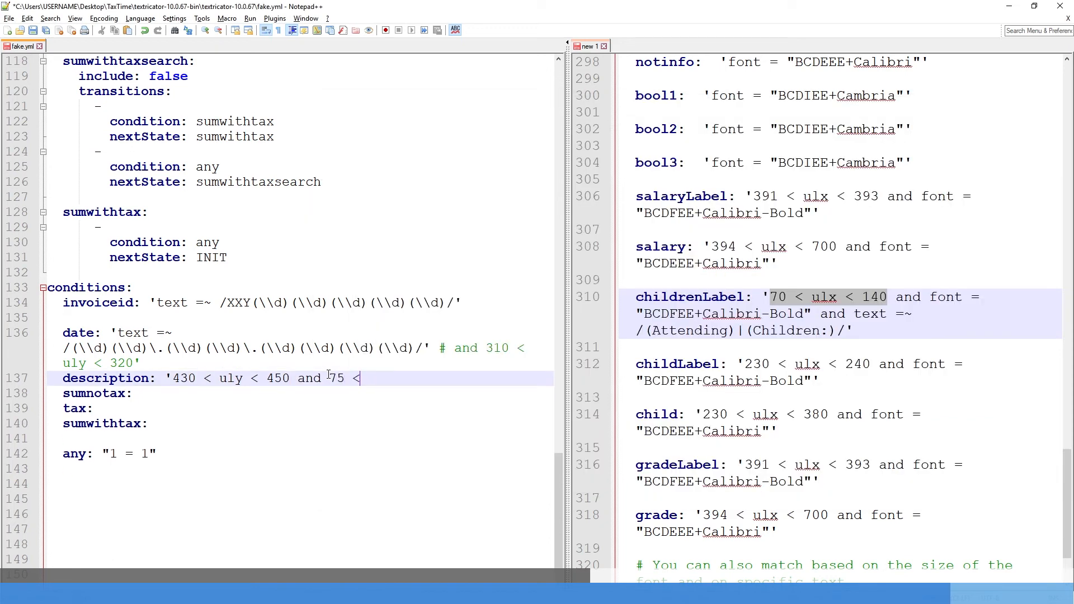
type("ulx <")
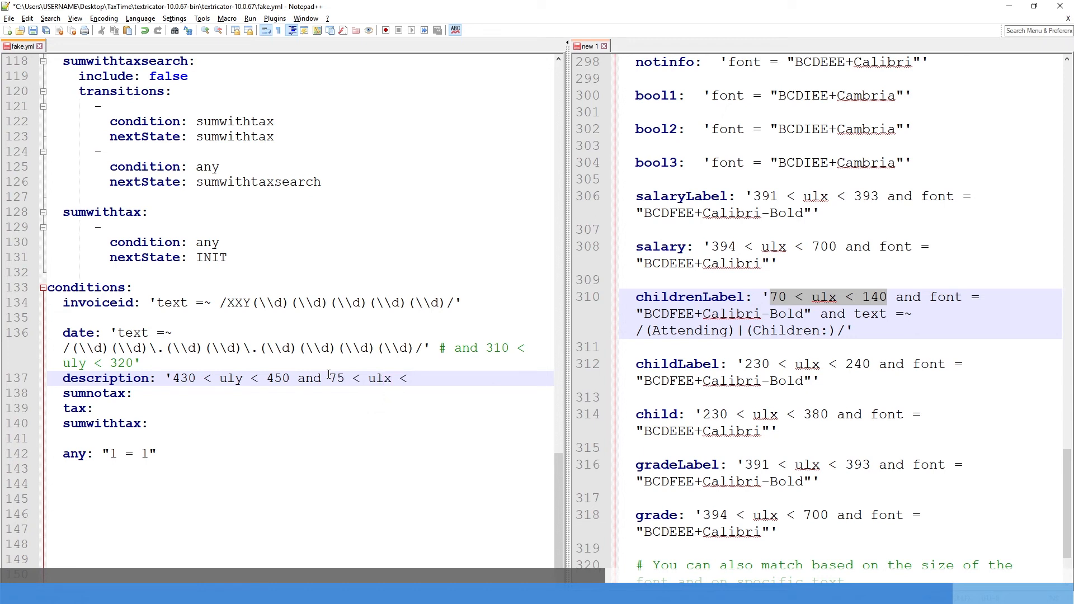
type("90'")
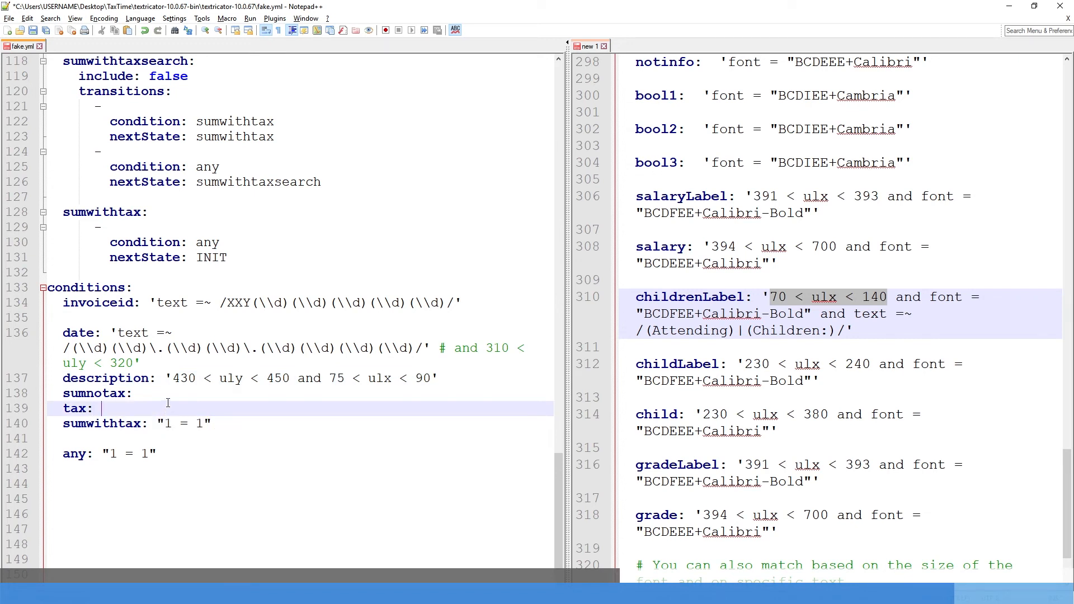
type("\"1 = 1\"")
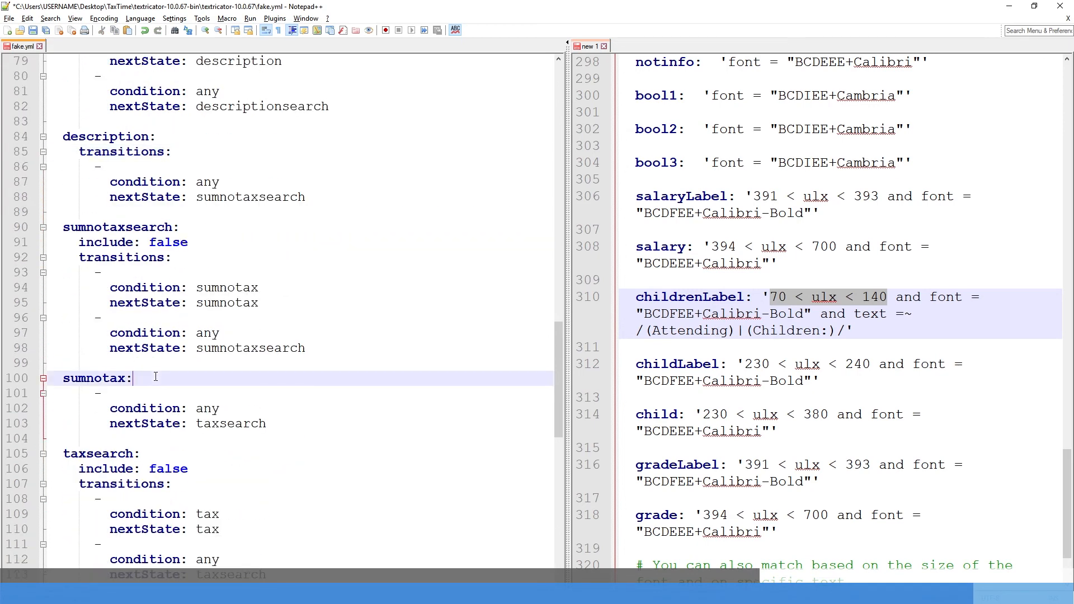
Step: Import the regenerated fakeextract.csv in Calc and review the sumnotax and tax conditions in fake.yml
scroll("down", 3)
type("transitions:")
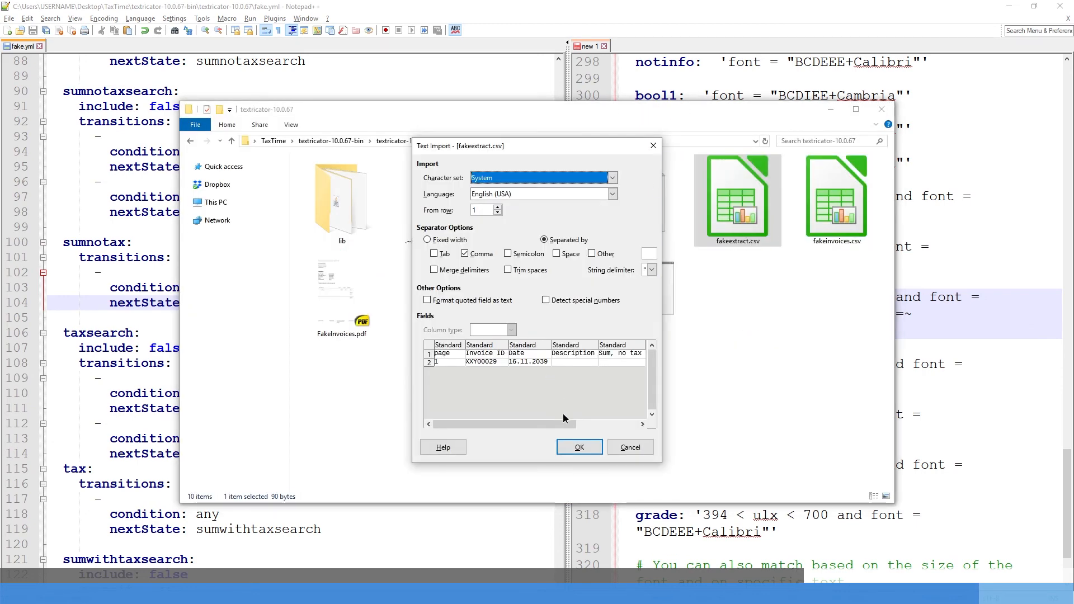
left_click(578, 447)
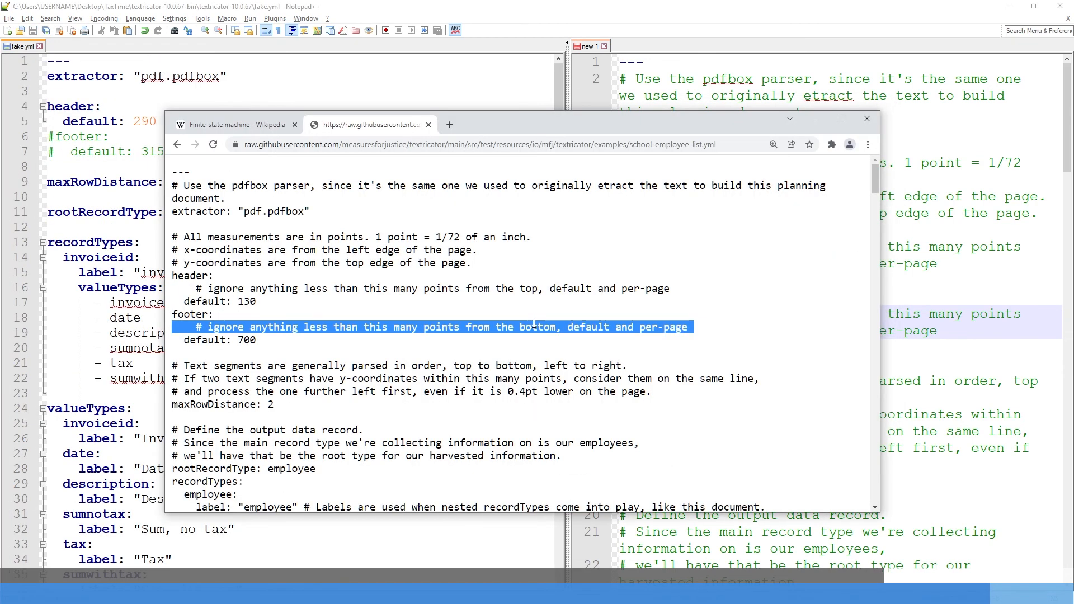
double_click(537, 326)
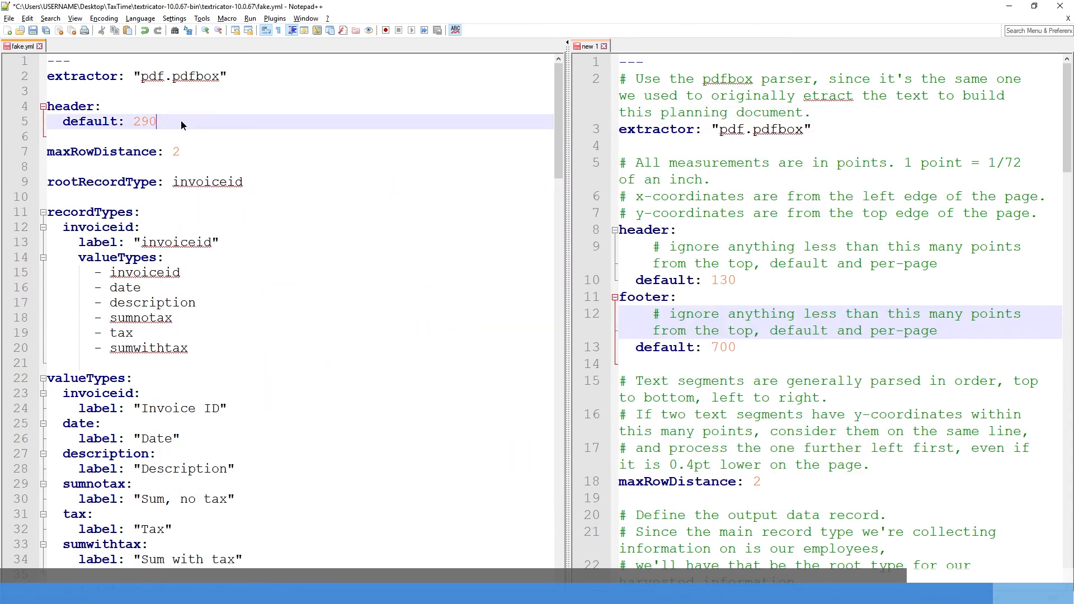
scroll("down", 3)
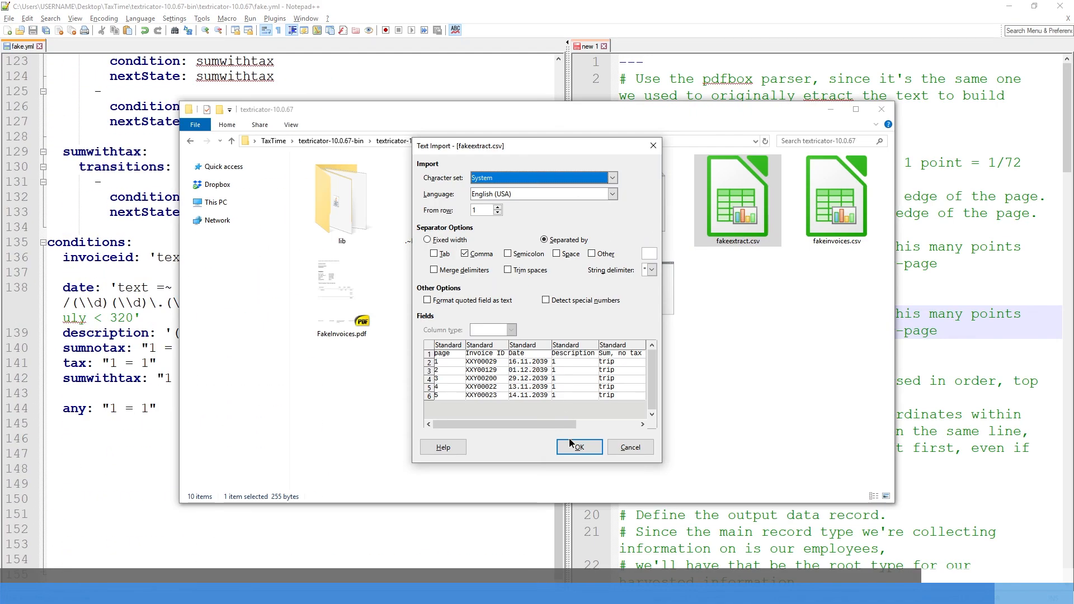
Step: Accept the CSV import and widen the description condition to ulx 50–200, uly 410–450
left_click(578, 446)
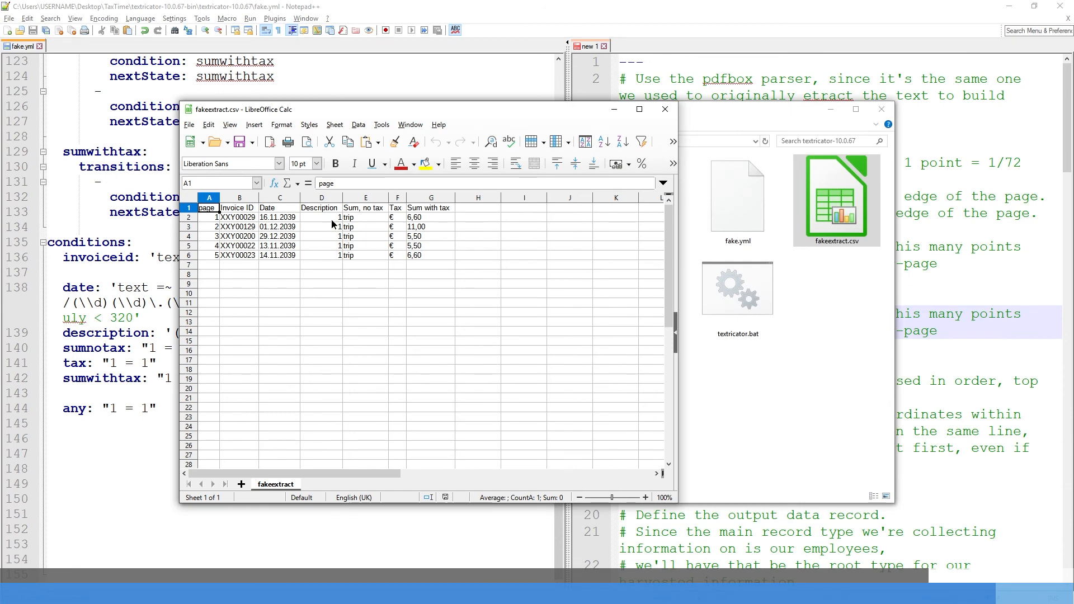
left_click(321, 208)
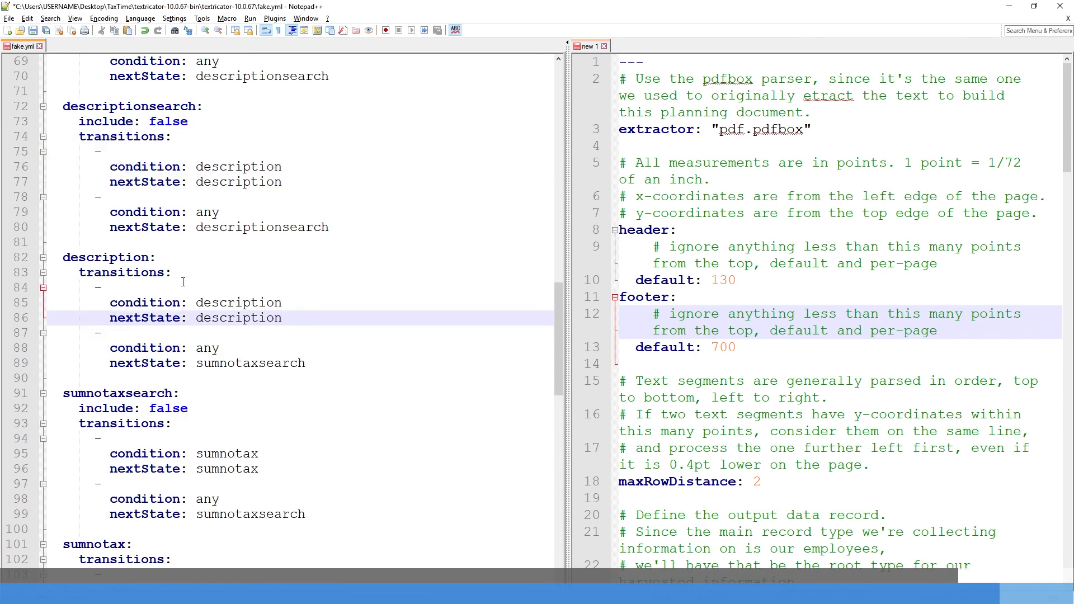
left_click(240, 302)
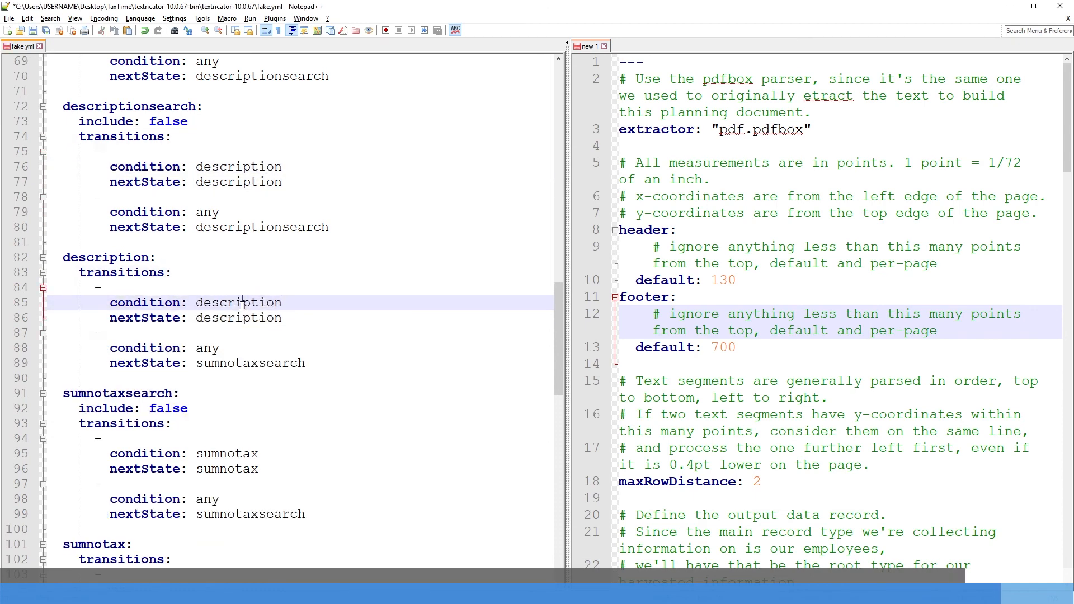
scroll("down", 3)
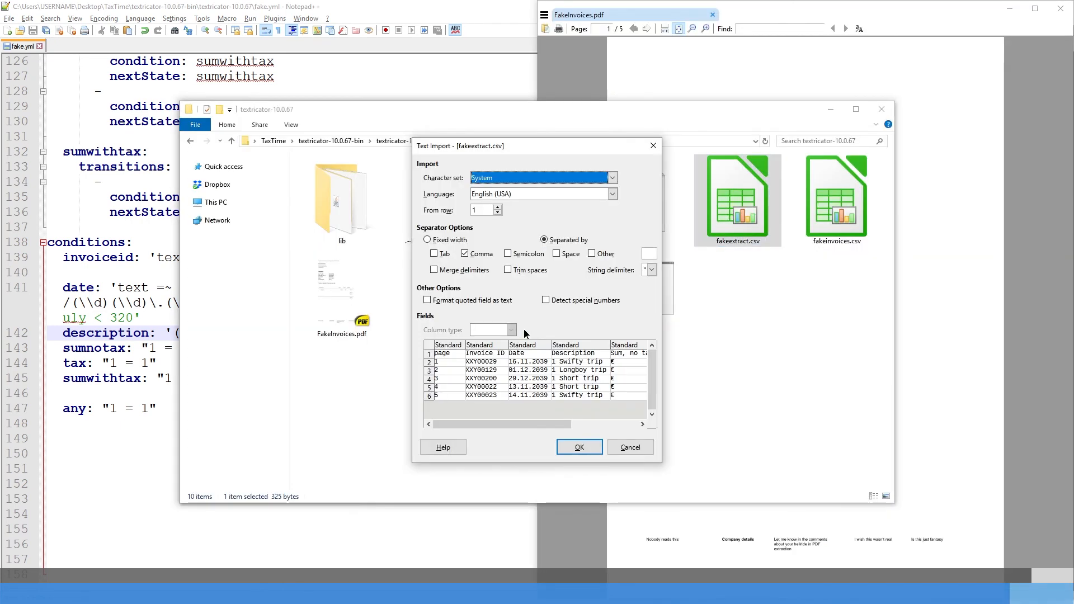
Step: Reimport the new extract, select the first invoice's page, ID, date and description, then return to fake.yml
left_click(578, 446)
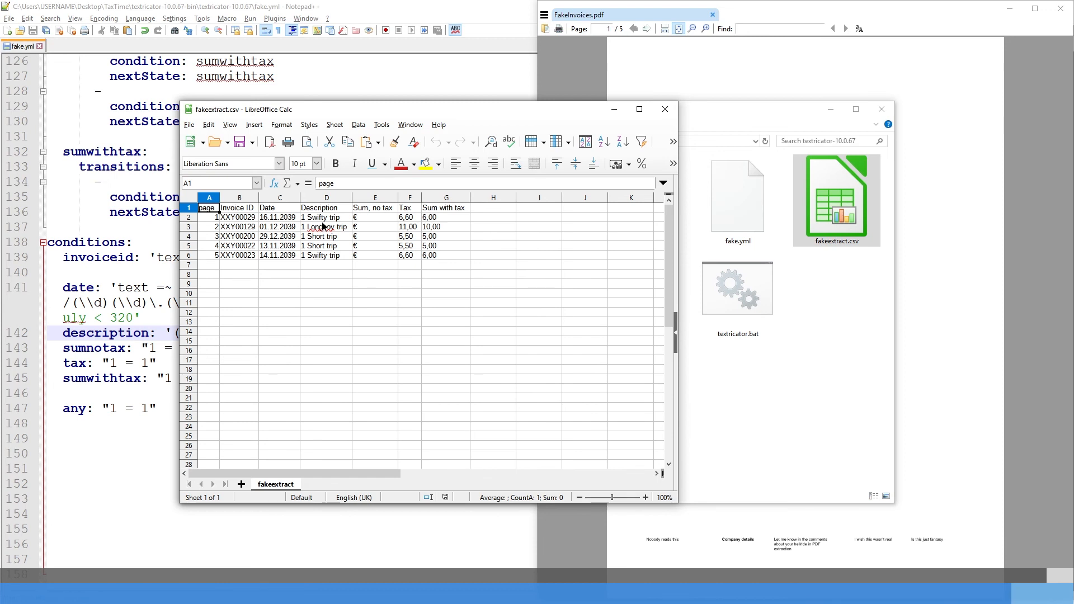
left_click_drag(209, 217, 279, 217)
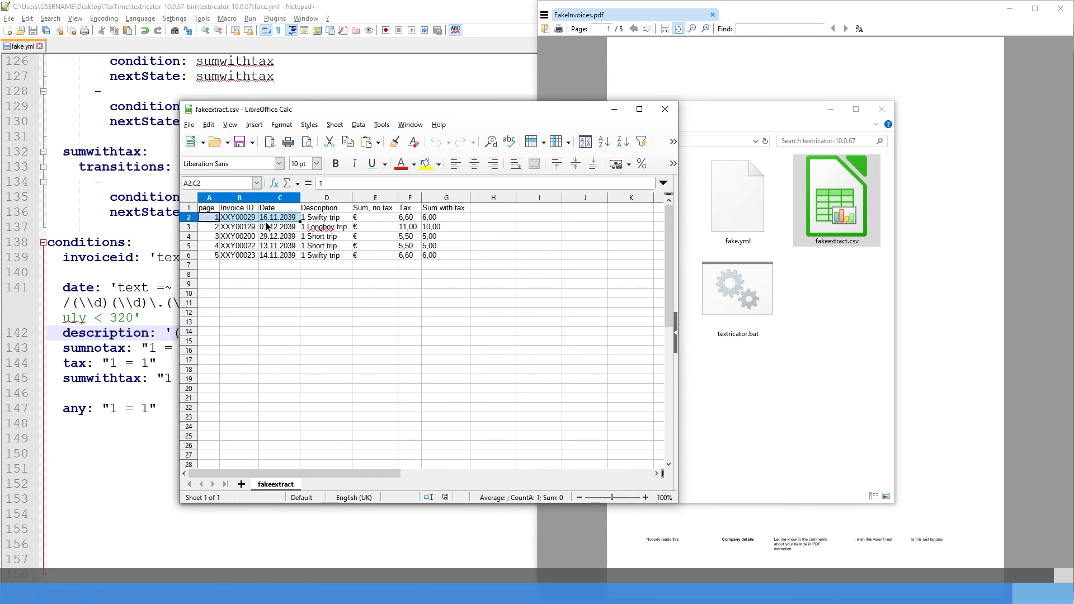
left_click(327, 217)
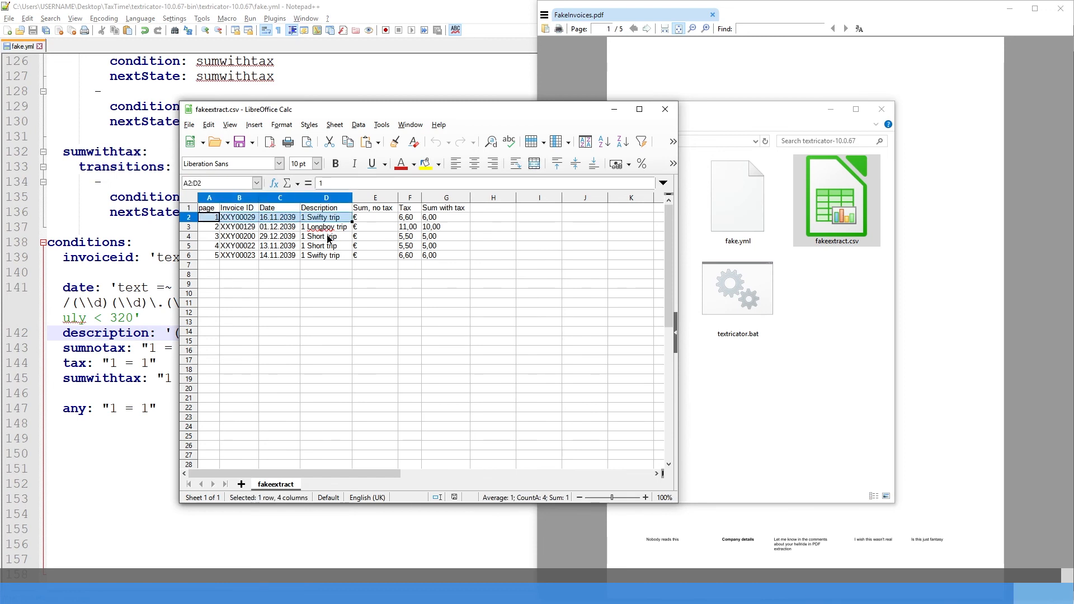
left_click(326, 236)
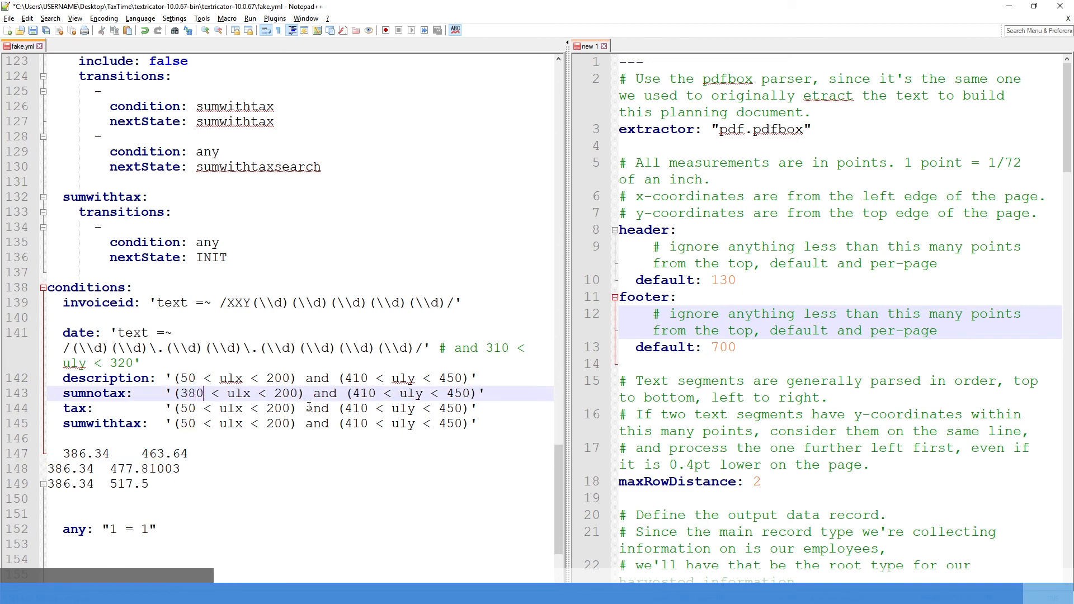
Step: Set sumnotax to 380 < ulx < 400 with a 460–470 vertical band
type("400")
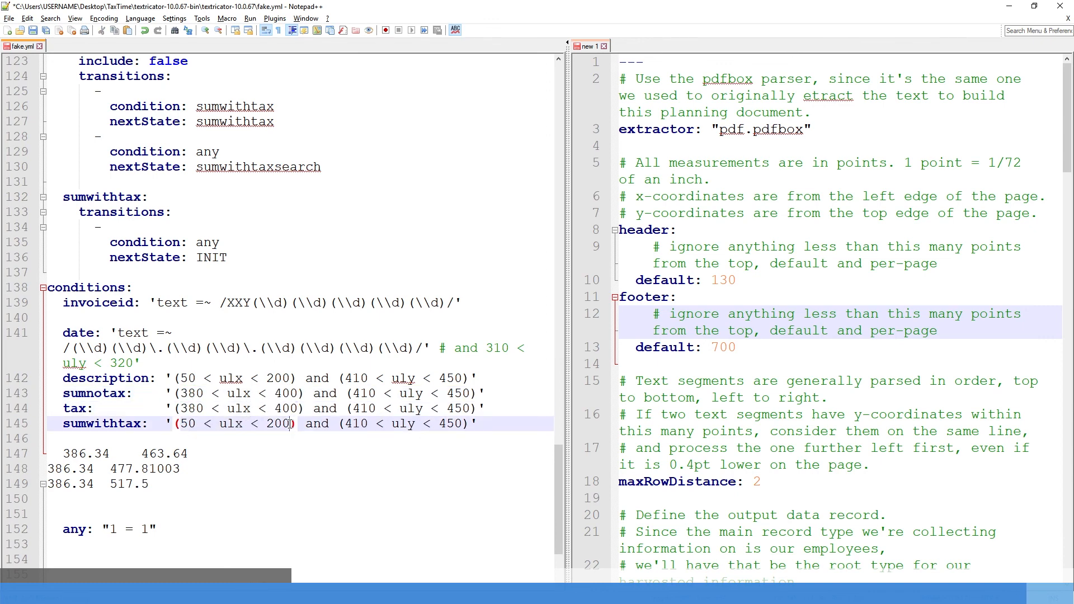
type("380 < ulx < 400")
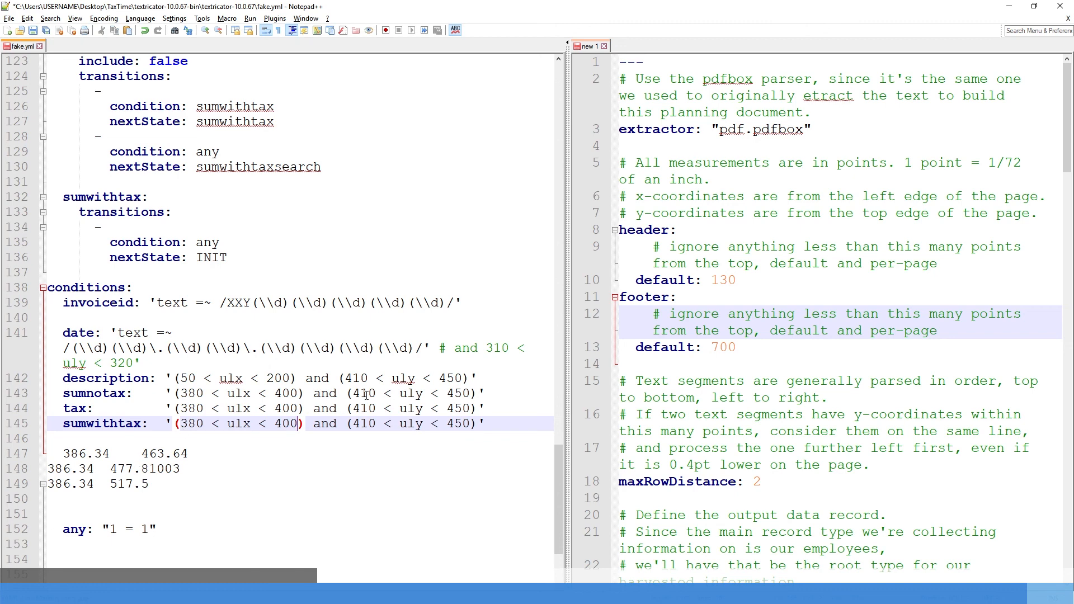
double_click(363, 392)
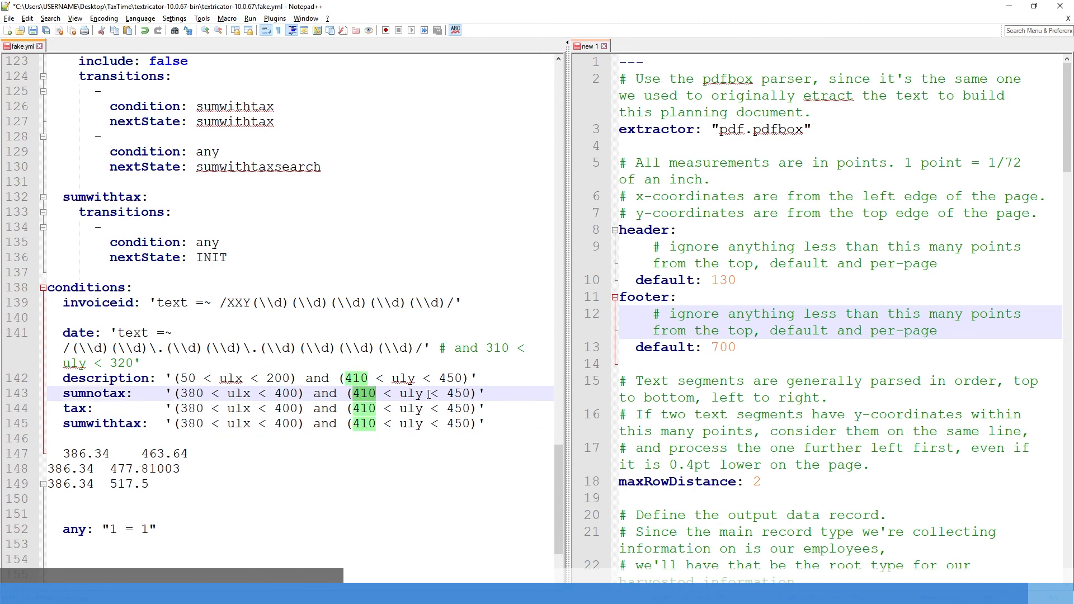
type("460")
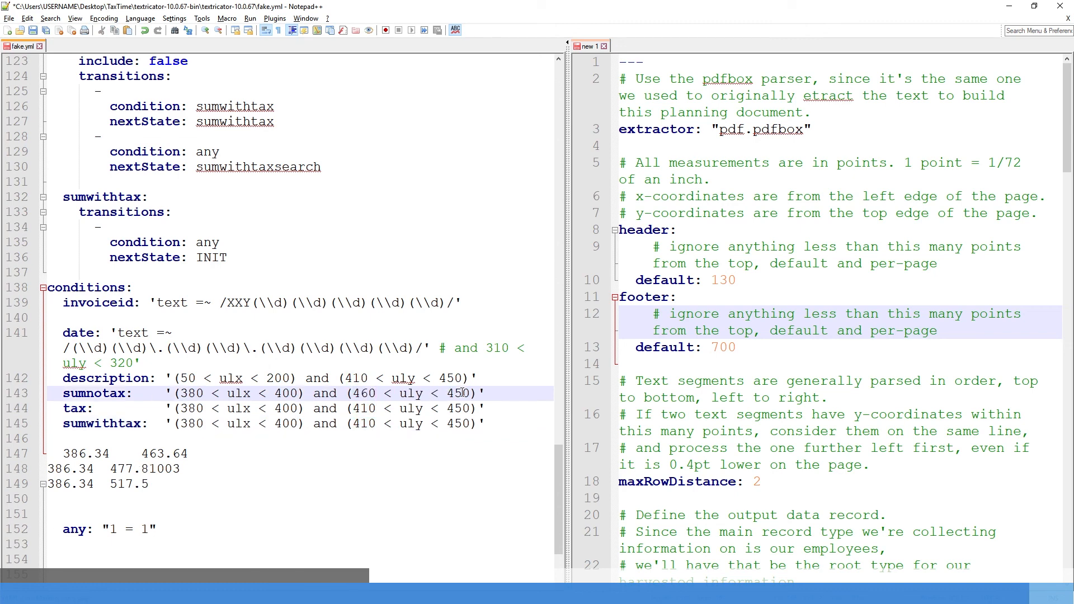
type("470")
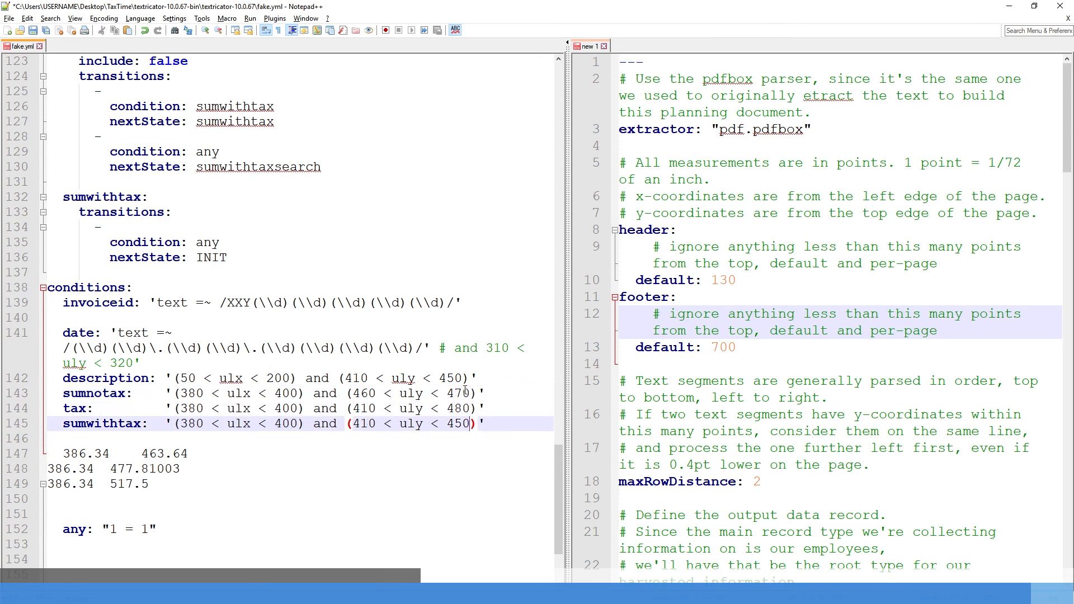
Step: Replace sumwithtax's lower vertical bound with 510, keeping ulx 380–400
key("BackSpace")
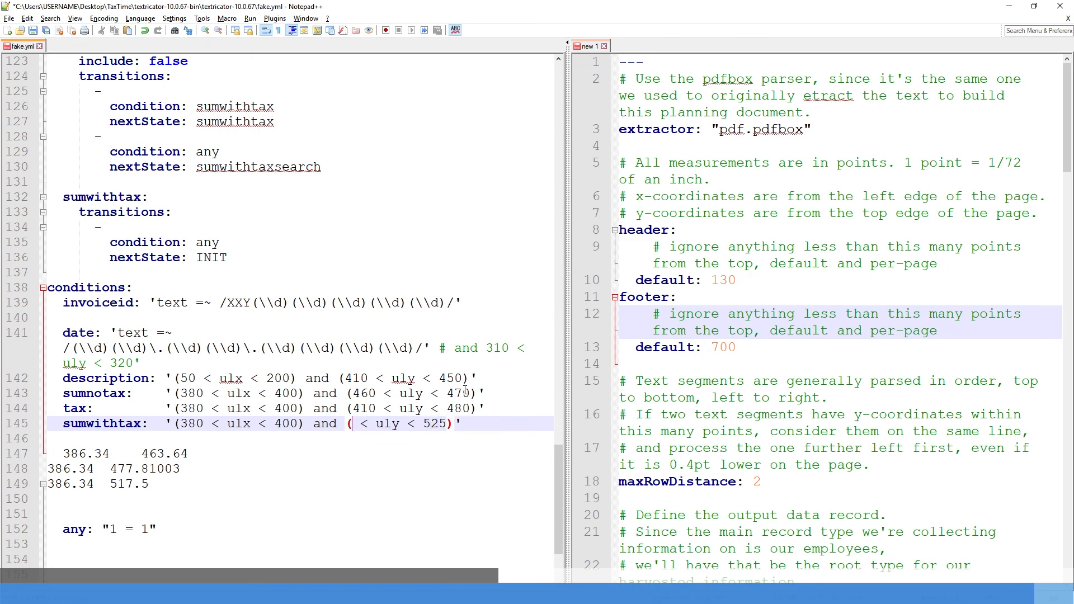
type("510")
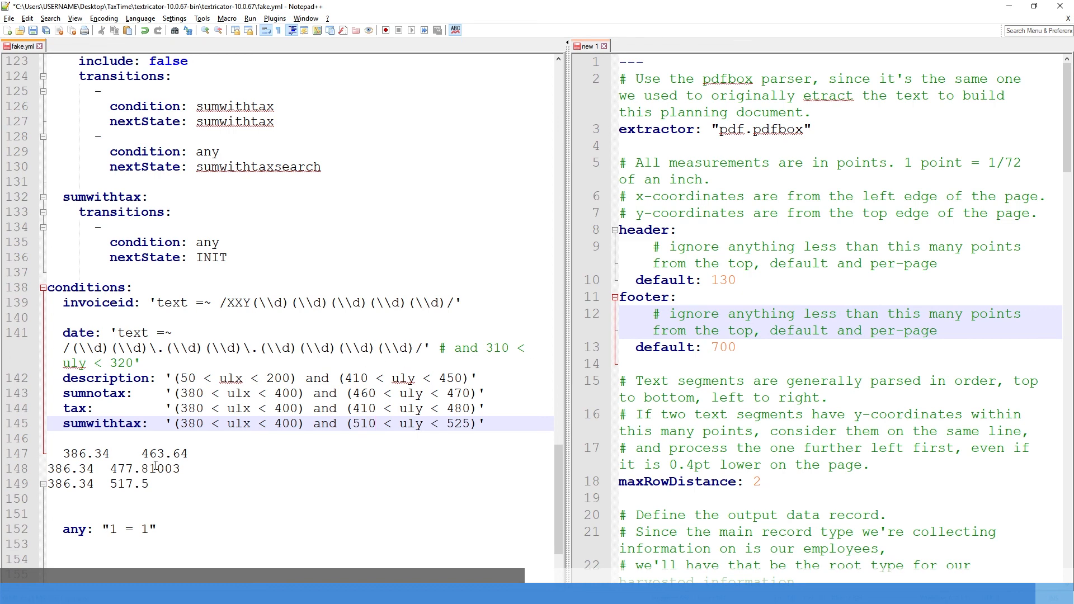
left_click(144, 469)
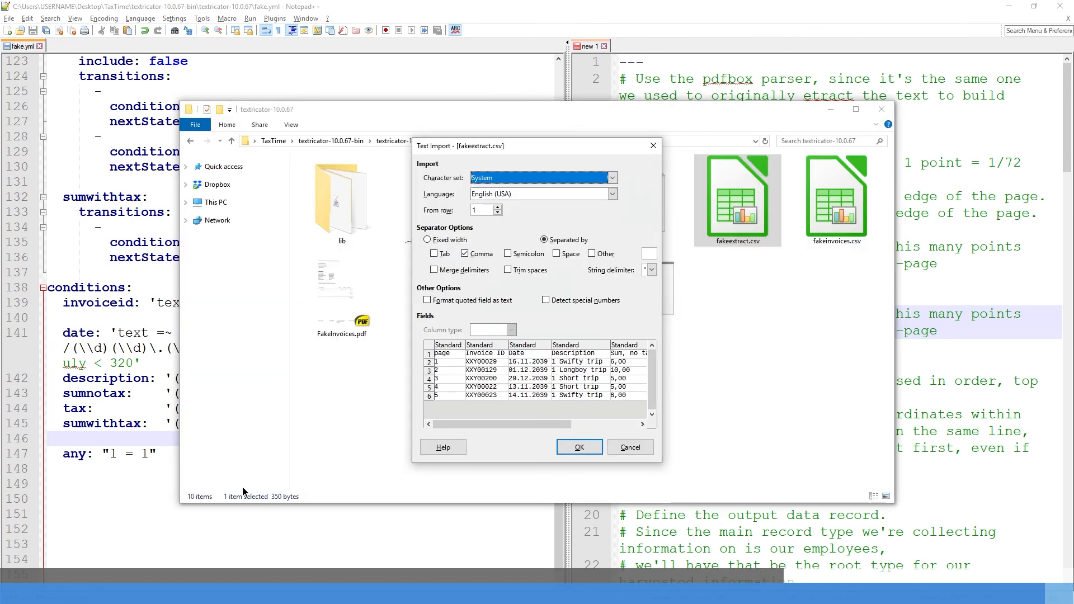
Step: Accept the Text Import and view no-tax sums, tax and totals in Calc
left_click(577, 446)
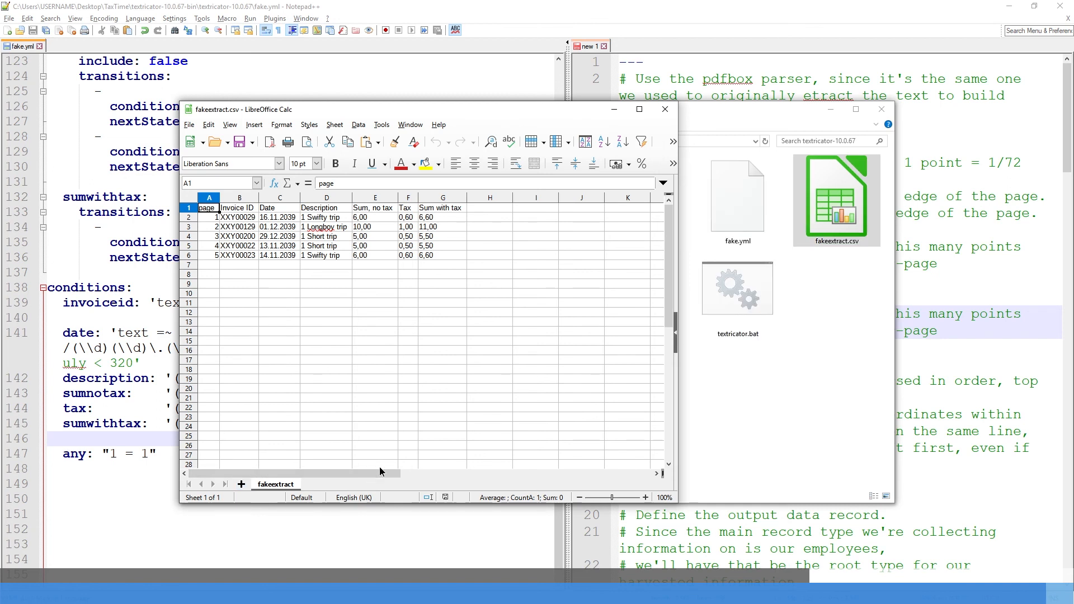
mouse_move(410, 371)
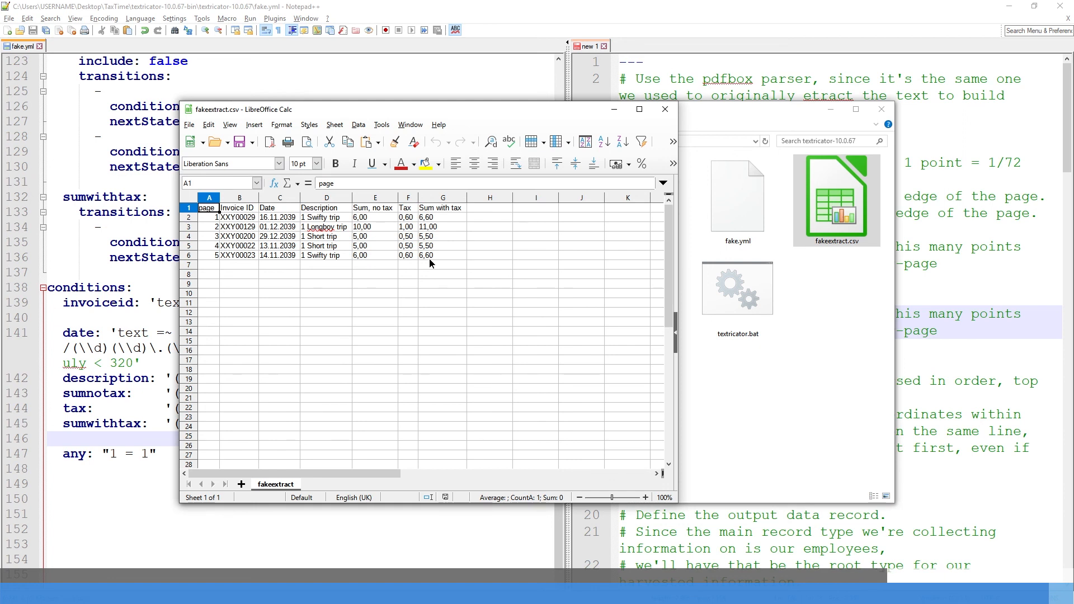
left_click(376, 217)
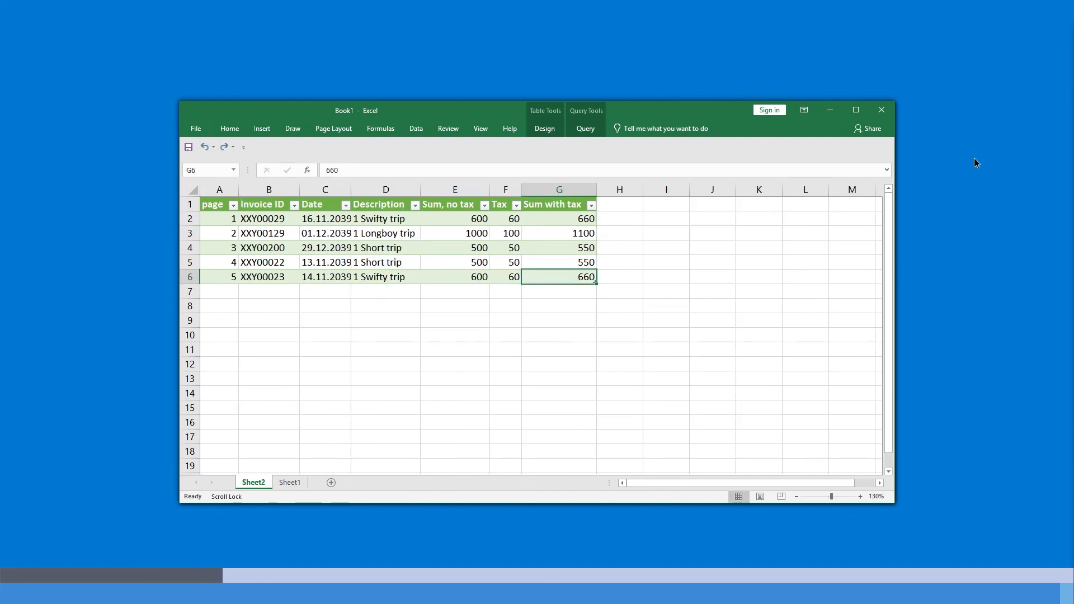
mouse_move(882, 110)
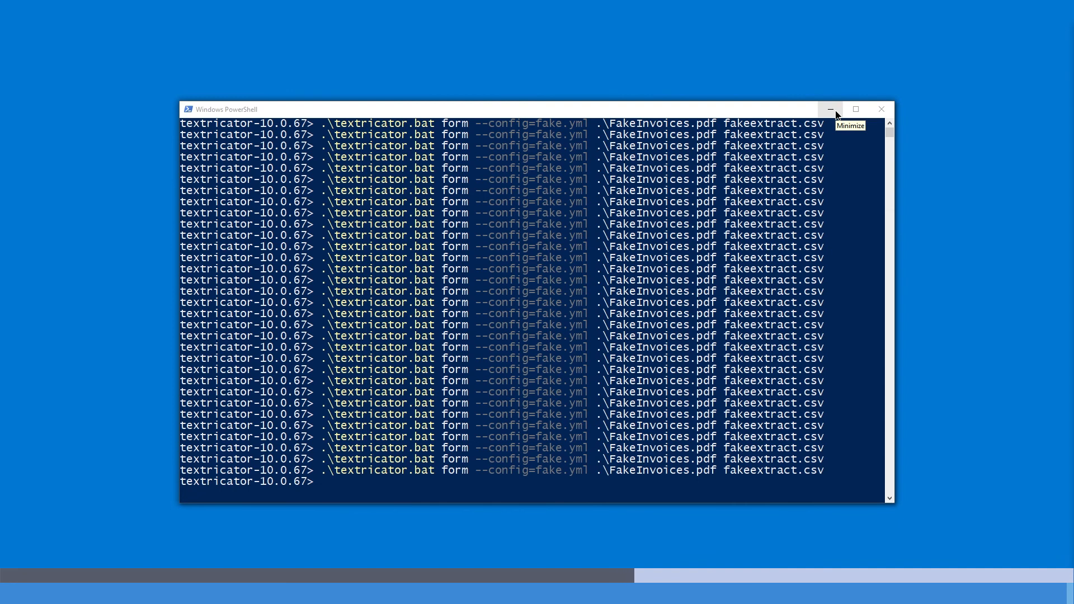
mouse_move(881, 108)
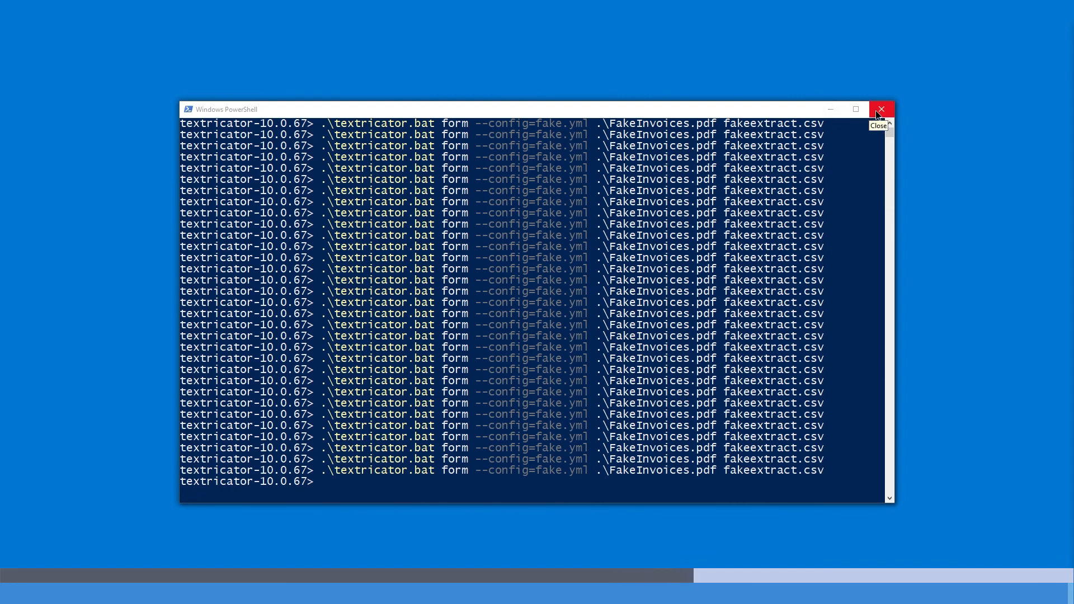